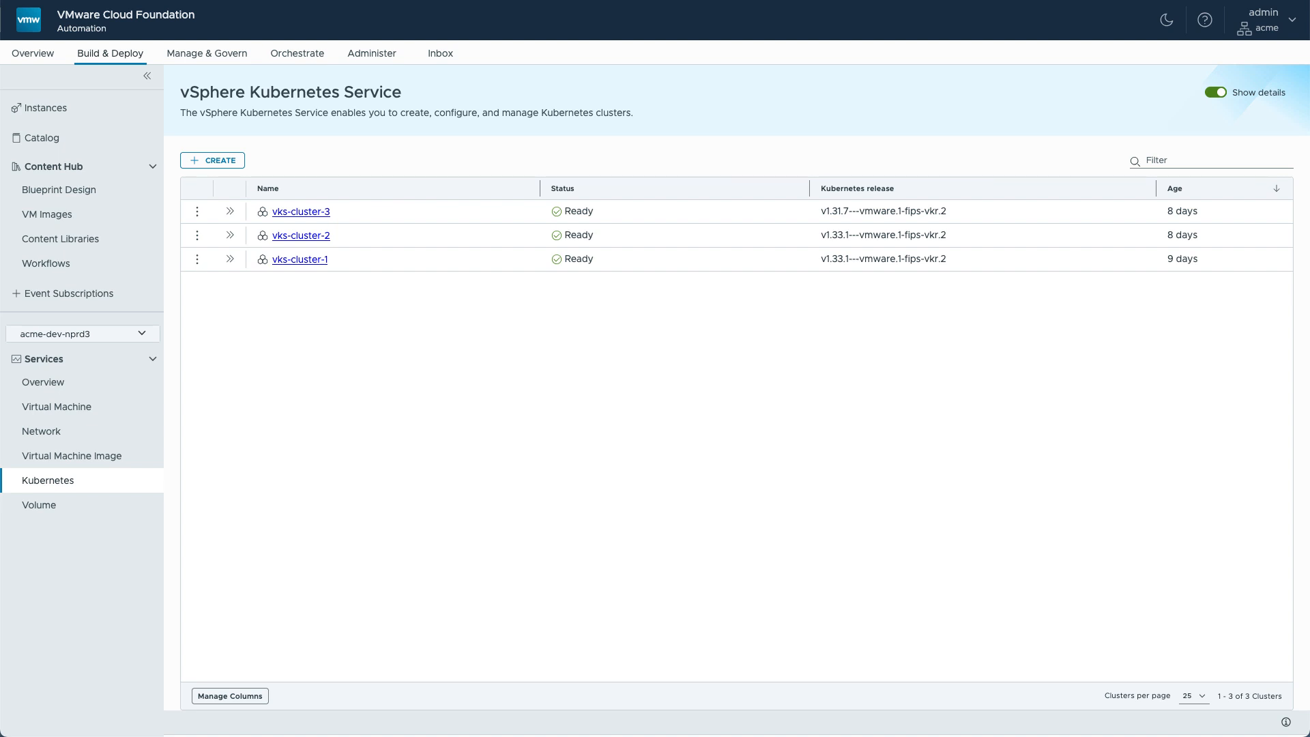
pyautogui.moveTo(217, 219)
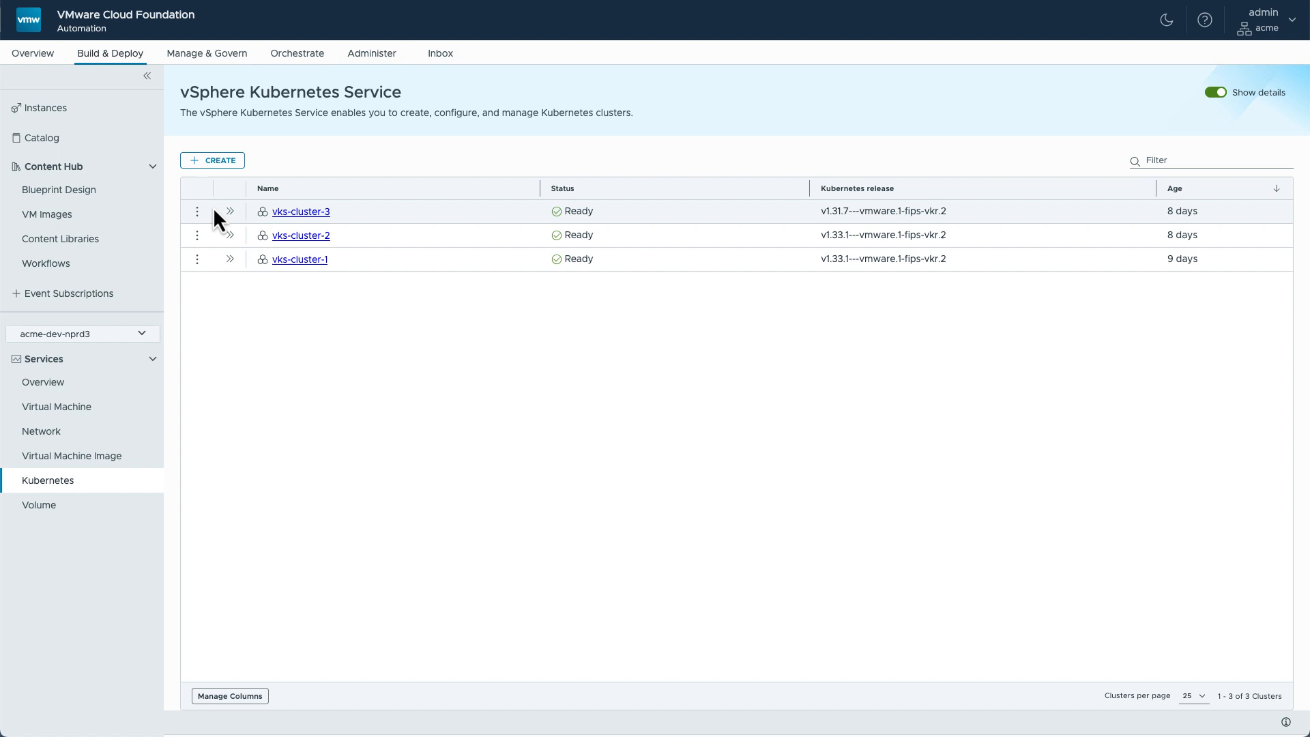
# Step: Expand vks-cluster-3's details, then go to Manage & Govern showing the Projects list
pyautogui.click(230, 210)
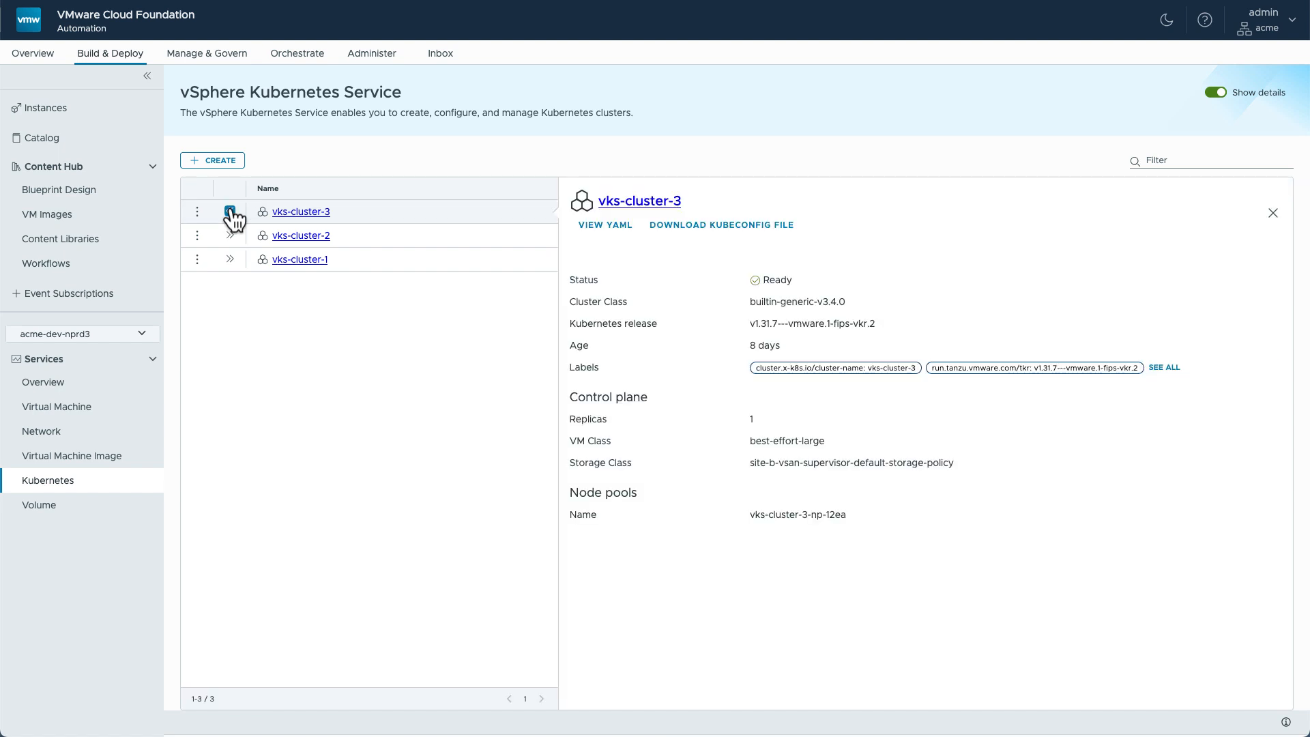
pyautogui.click(230, 210)
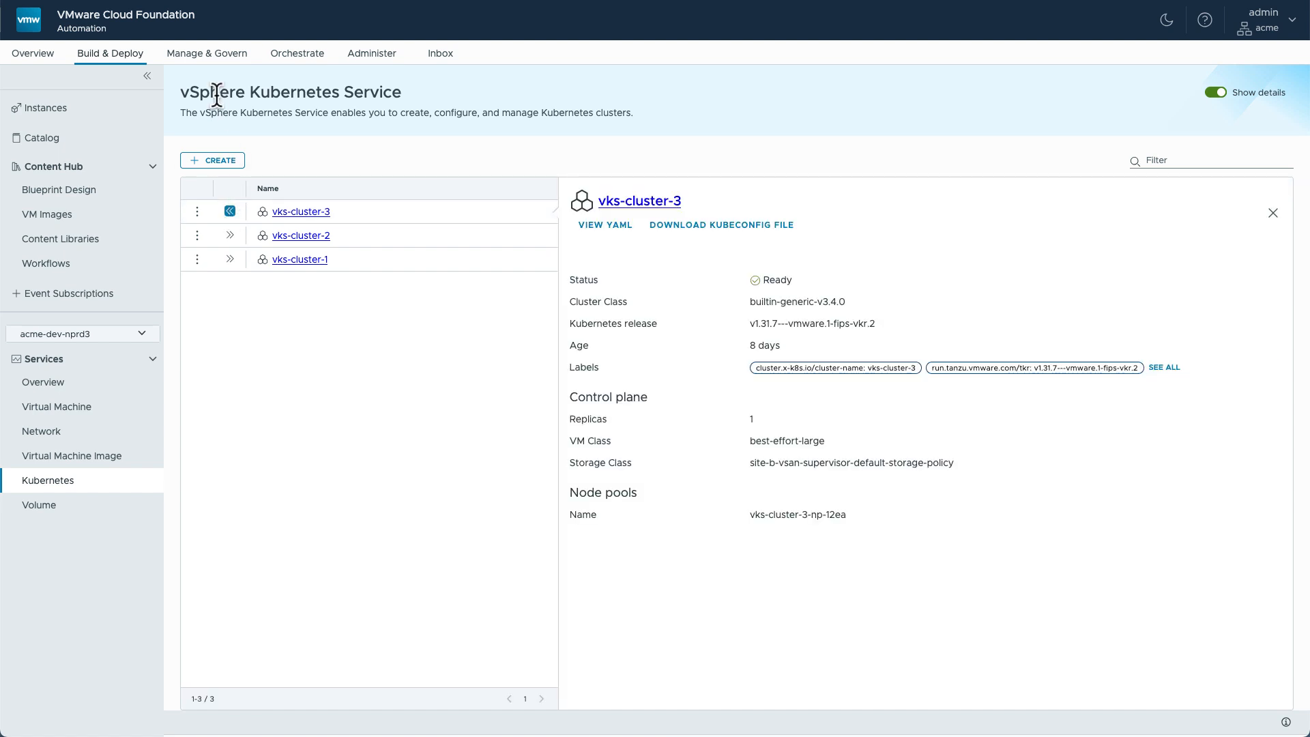
pyautogui.click(206, 54)
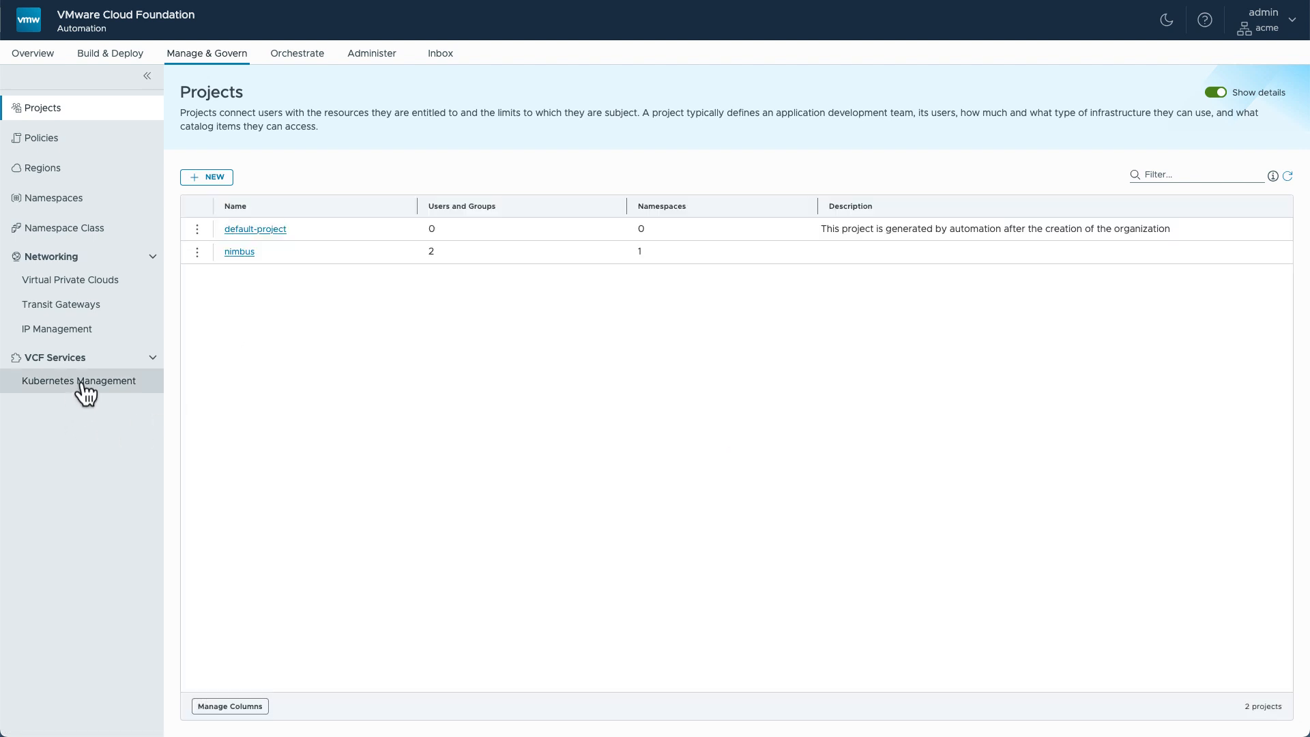
# Step: Go to Kubernetes Management listing the three Ready clusters in project nimbus
pyautogui.click(80, 381)
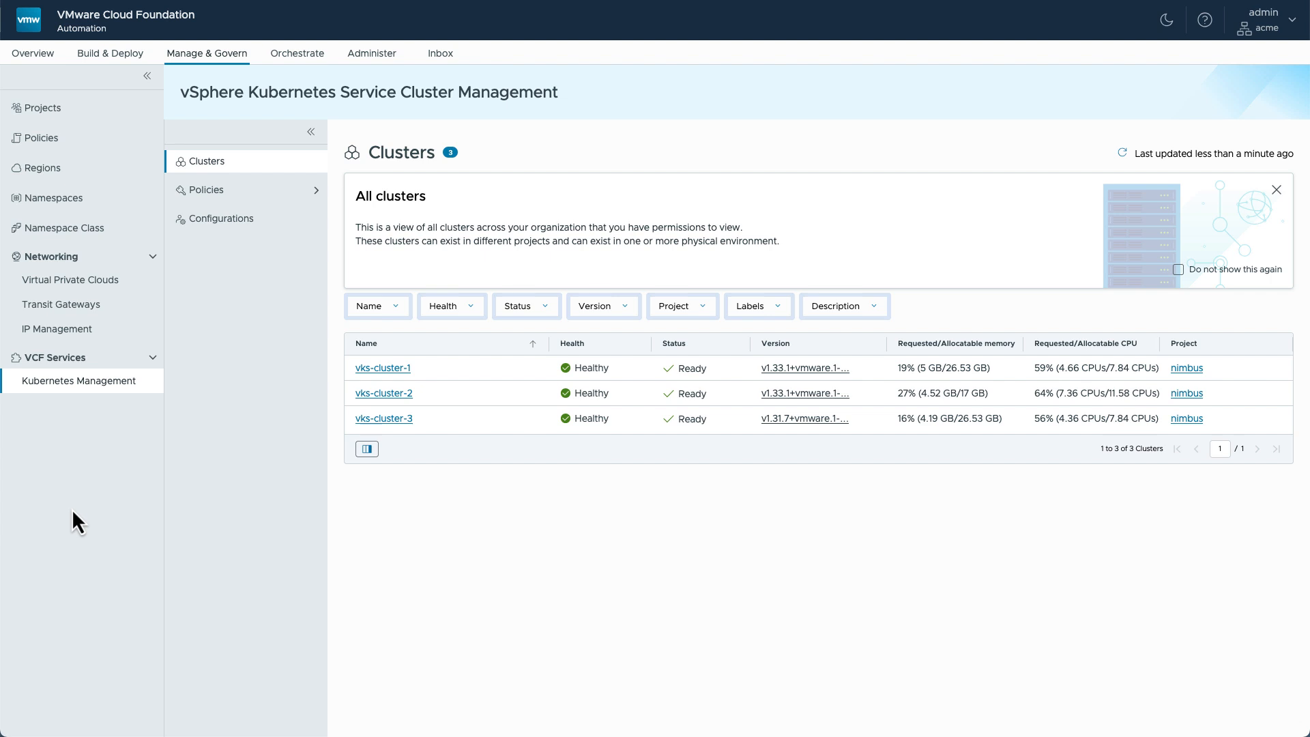
pyautogui.moveTo(335, 374)
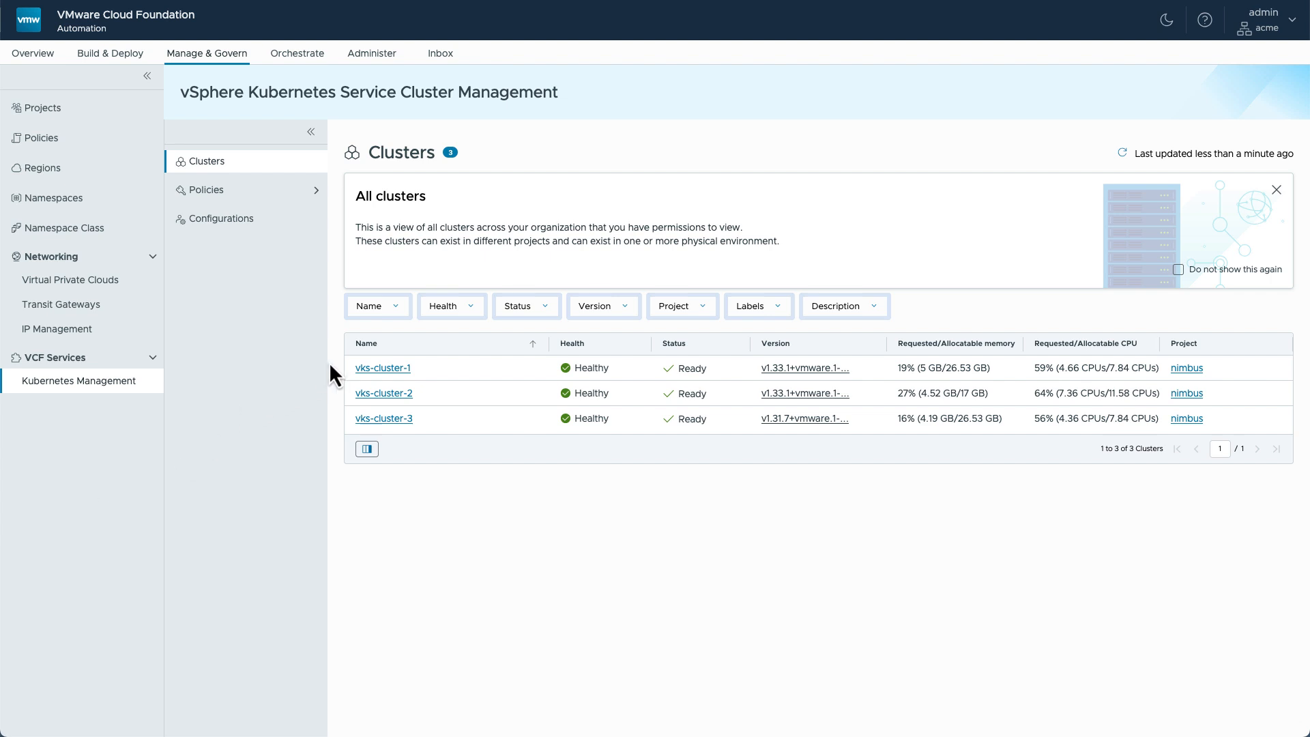
pyautogui.moveTo(338, 429)
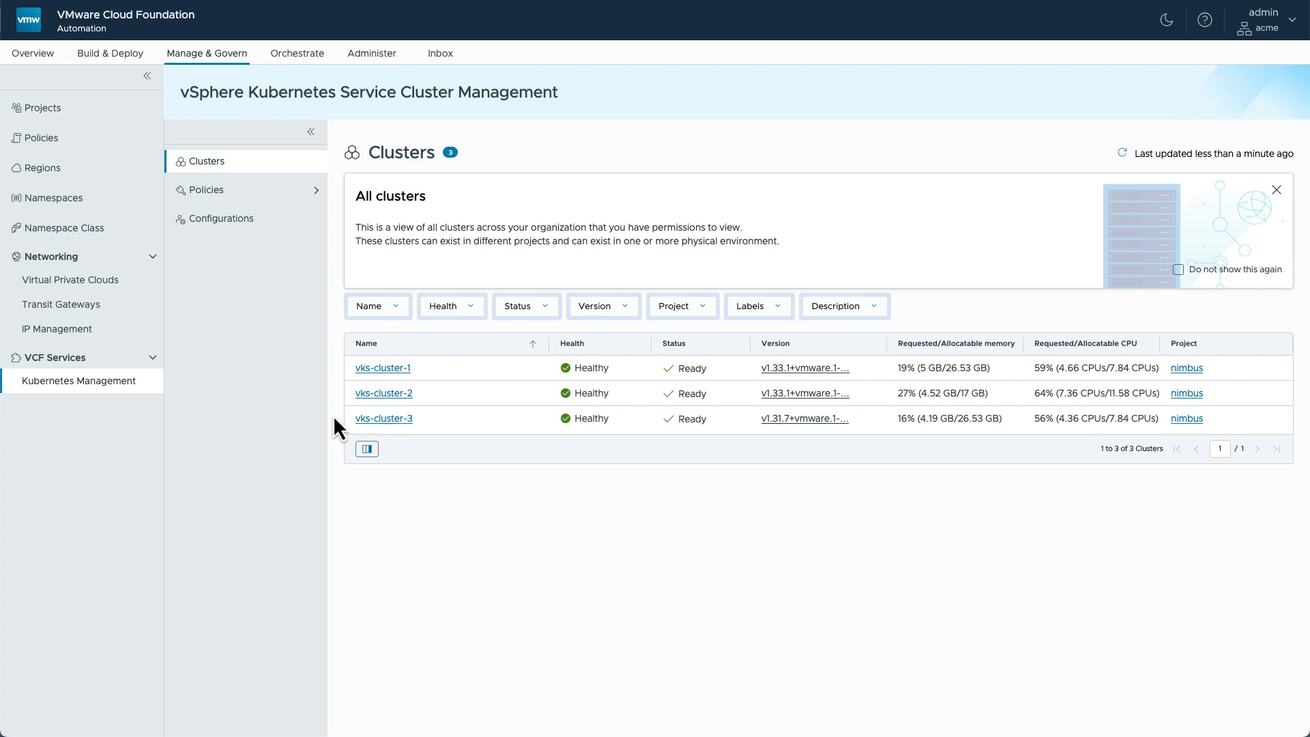
pyautogui.moveTo(337, 380)
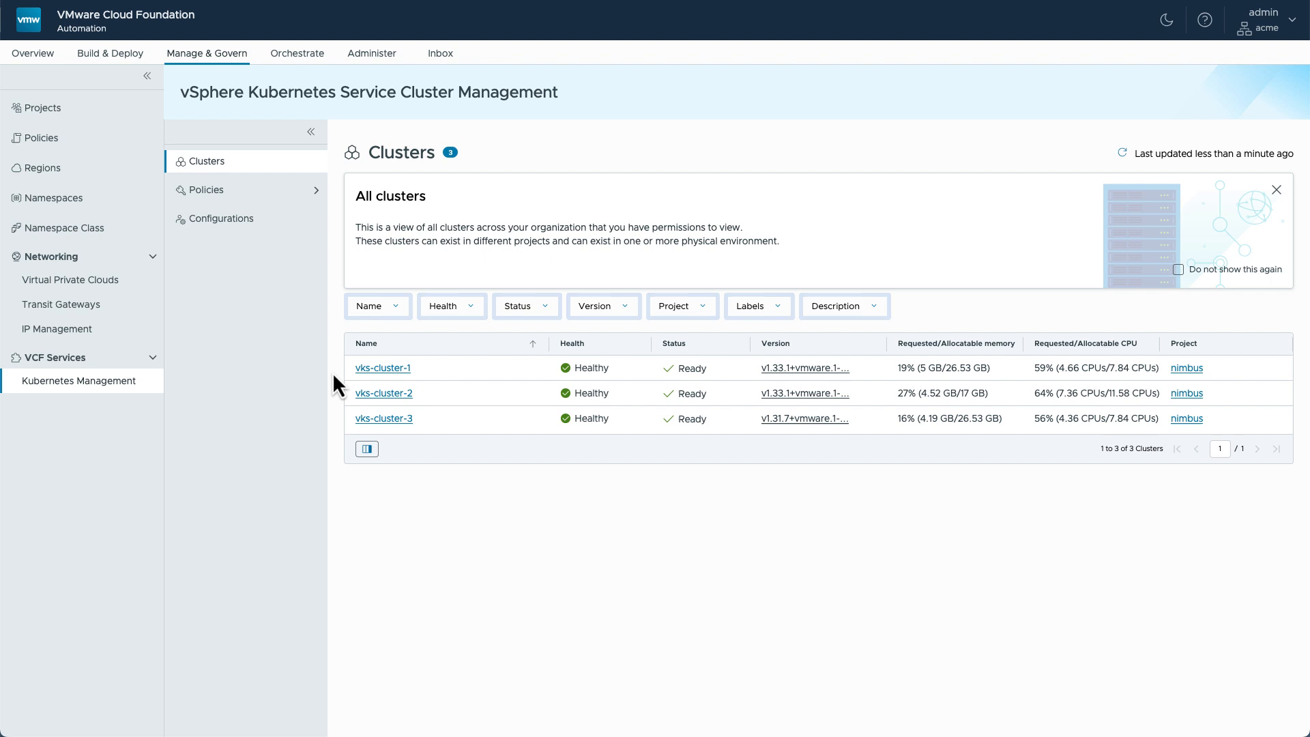
pyautogui.moveTo(376, 374)
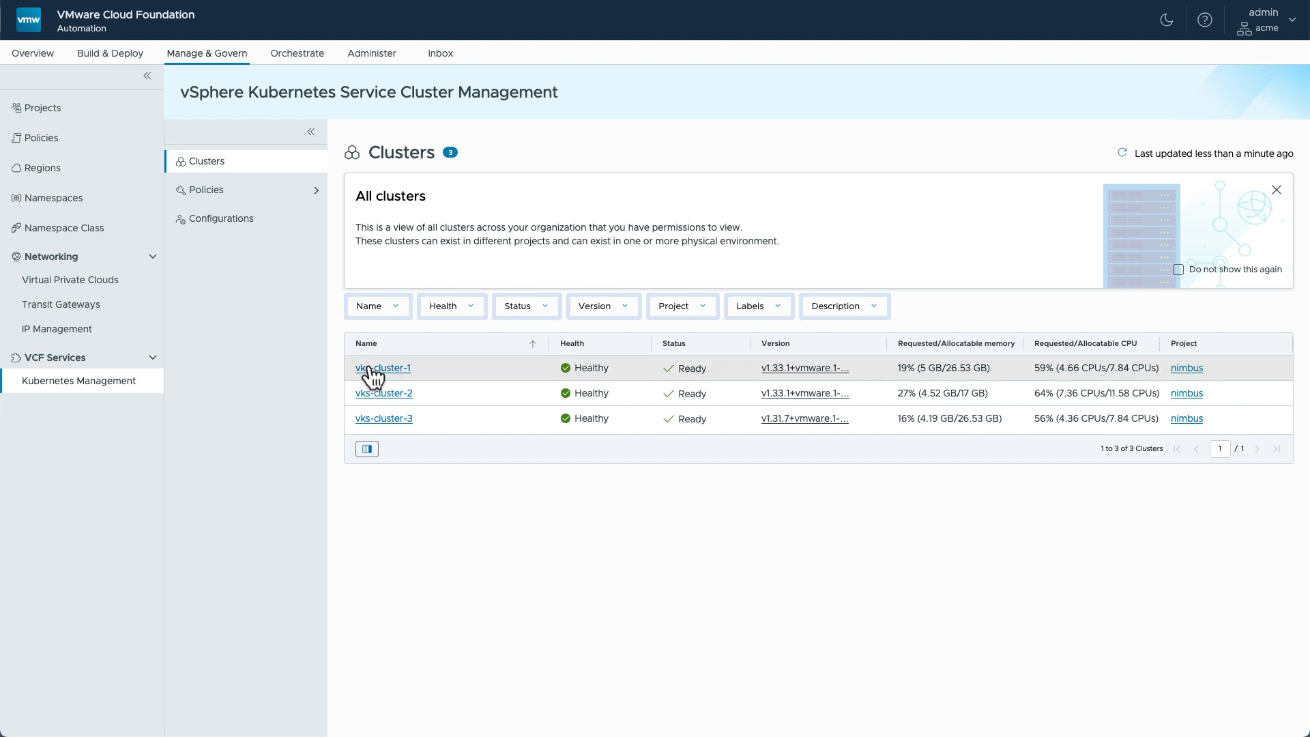
# Step: Open vks-cluster-1's Overview showing component health, 59% CPU and 19% memory usage
pyautogui.click(382, 368)
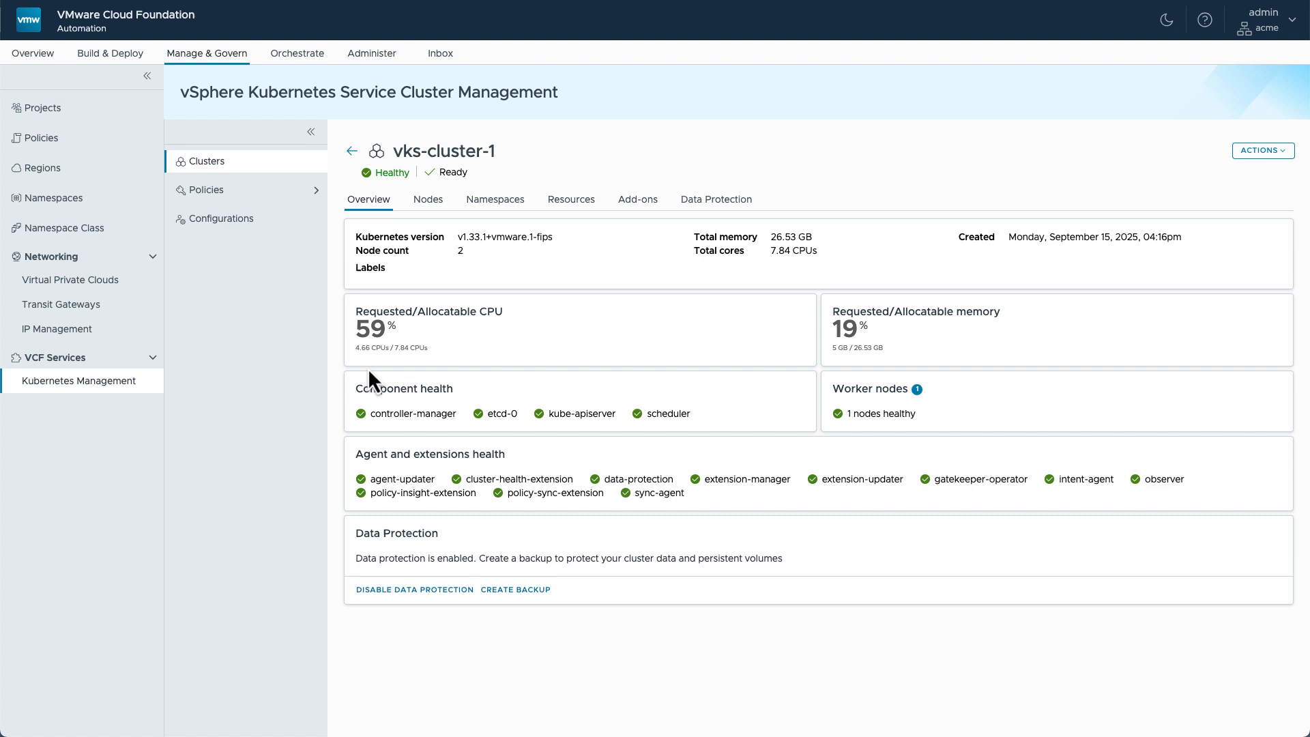
pyautogui.moveTo(458, 342)
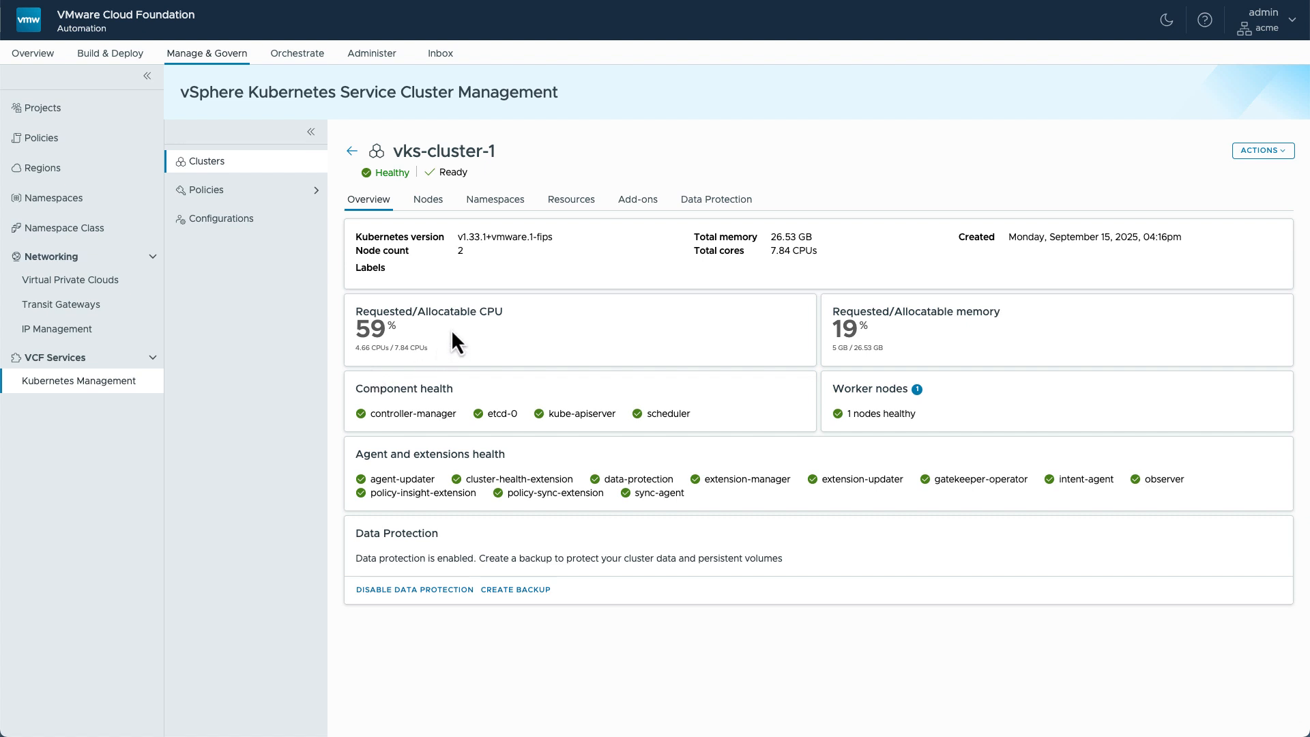
pyautogui.moveTo(556, 393)
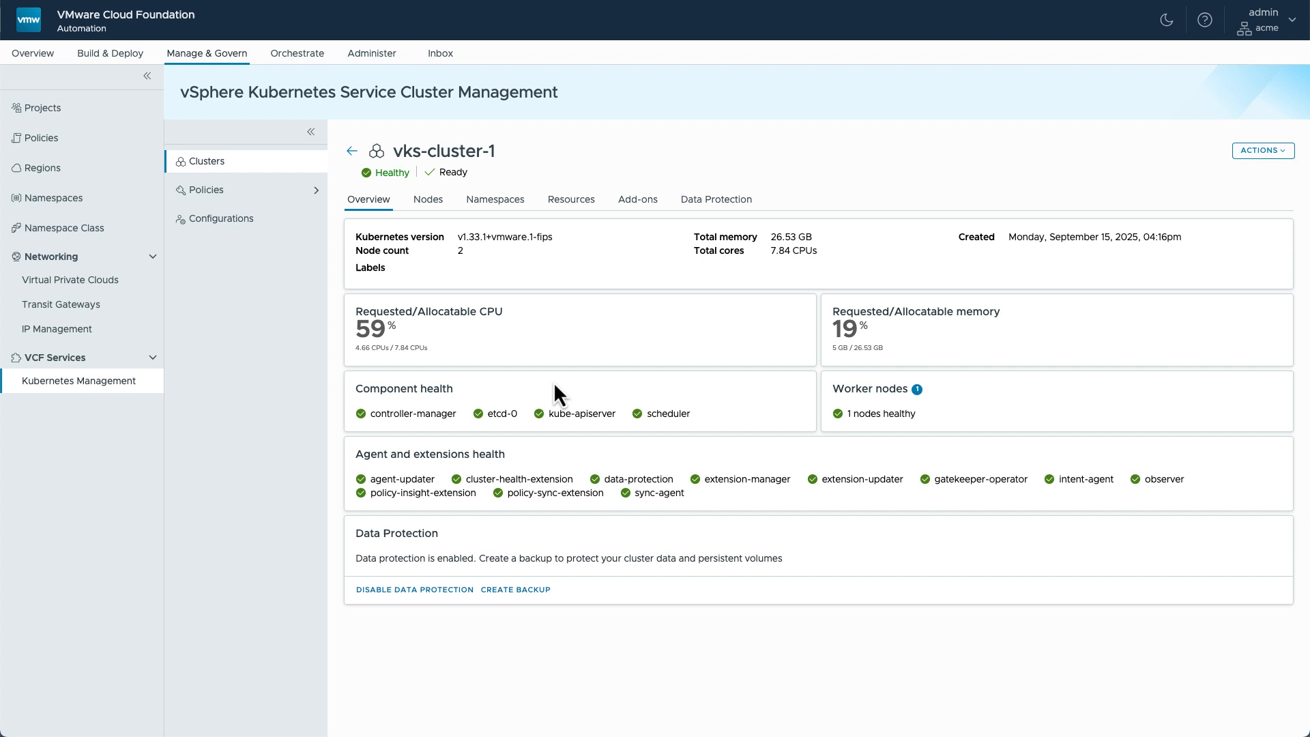
pyautogui.moveTo(652, 452)
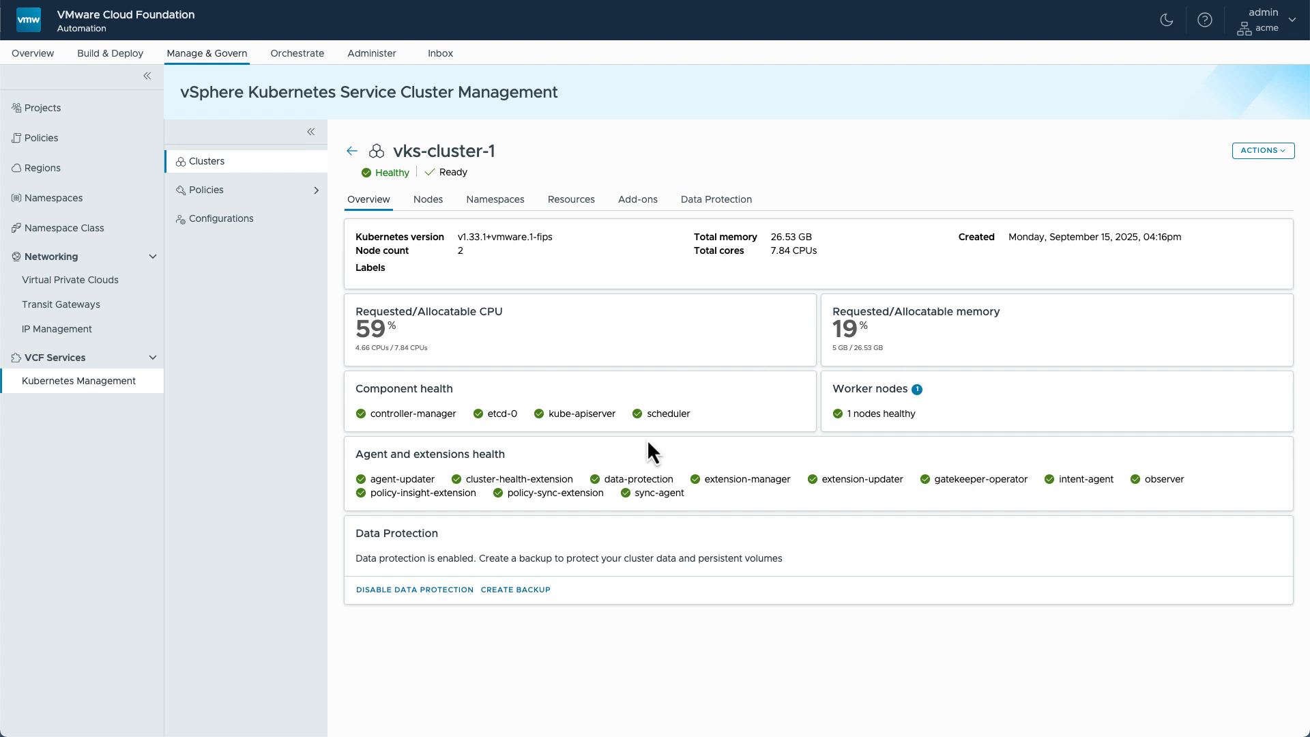
pyautogui.moveTo(528, 461)
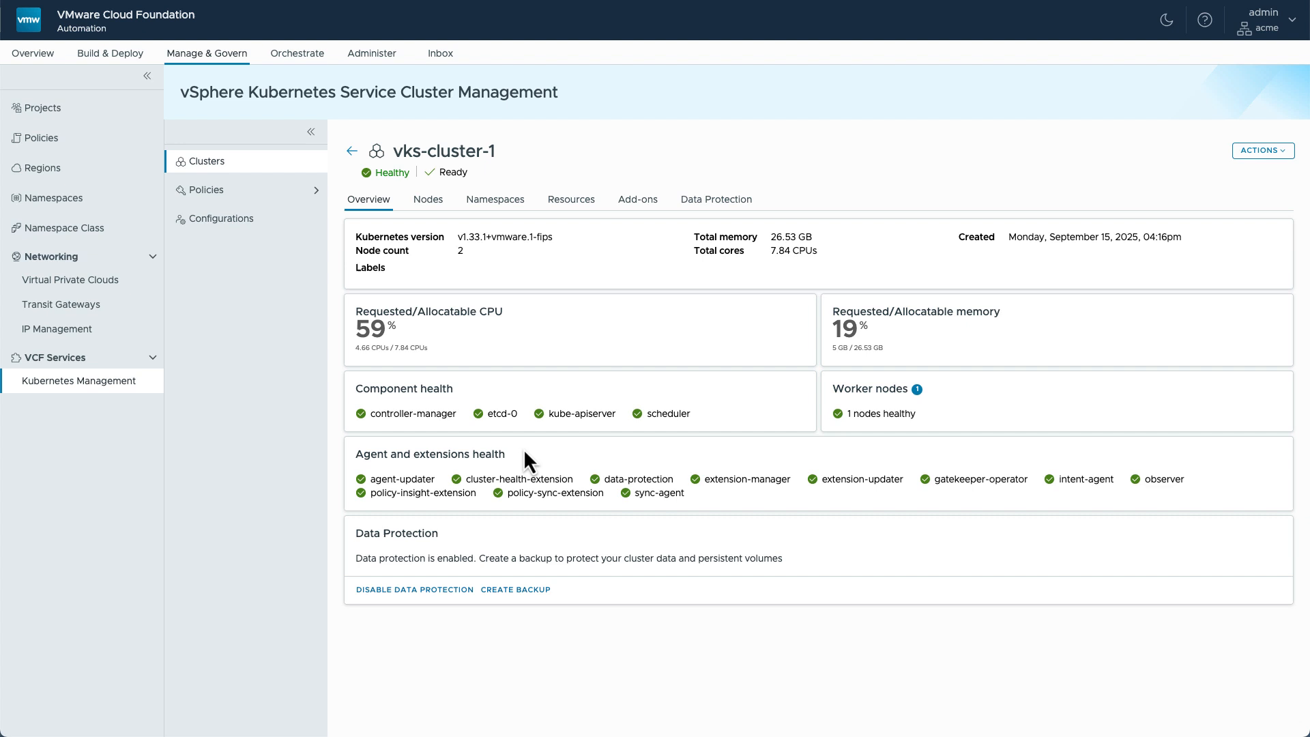
pyautogui.moveTo(431, 555)
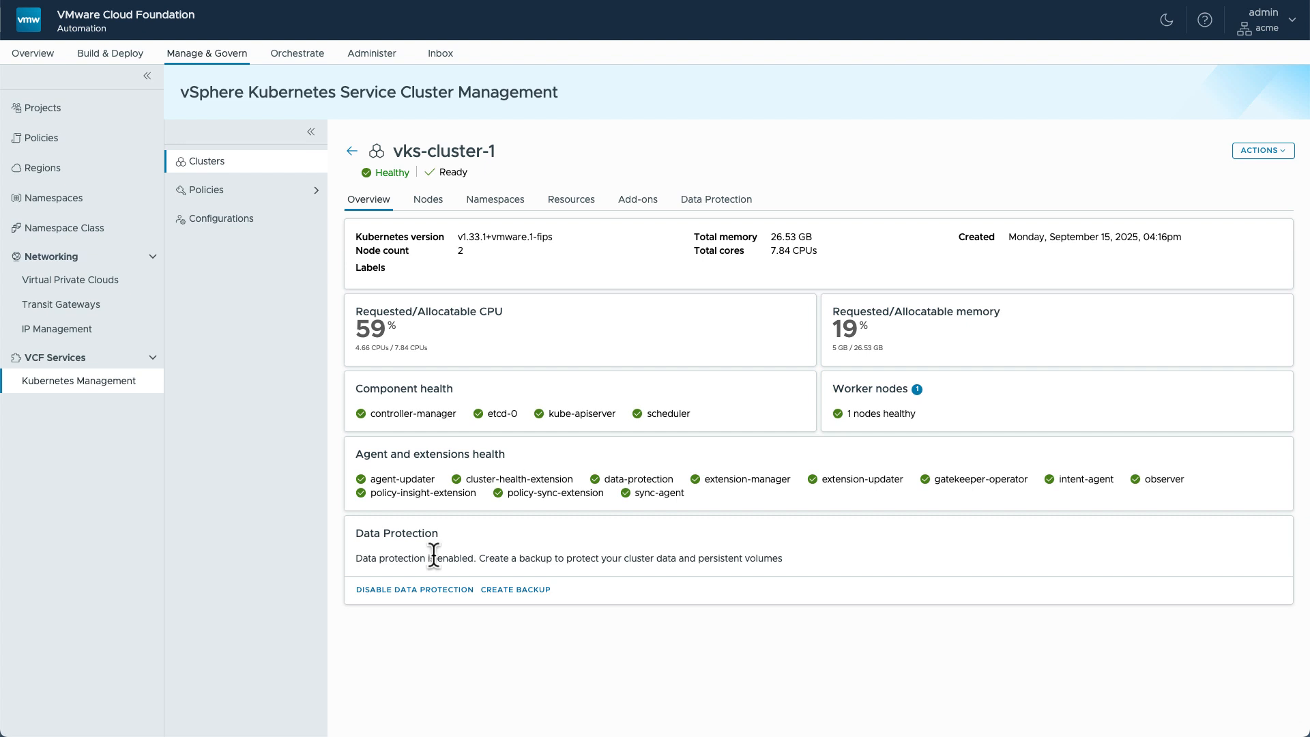
pyautogui.moveTo(427, 598)
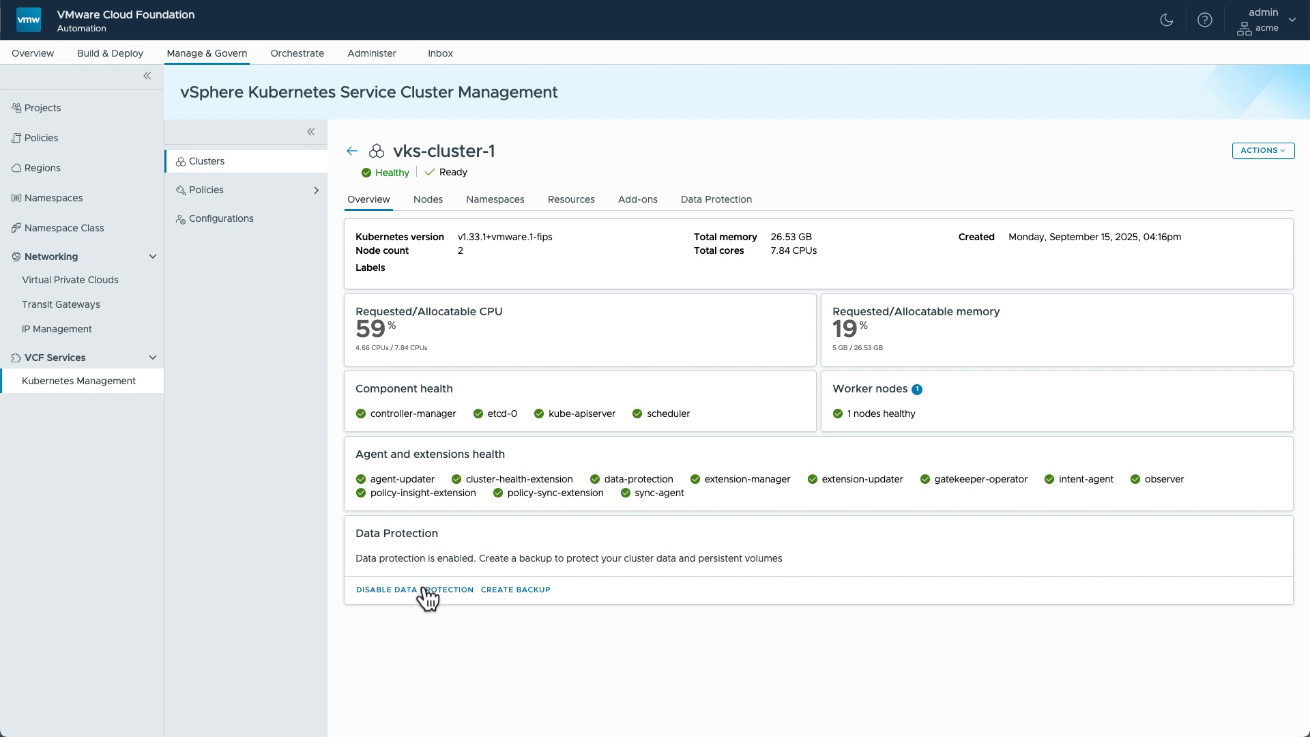
pyautogui.moveTo(467, 533)
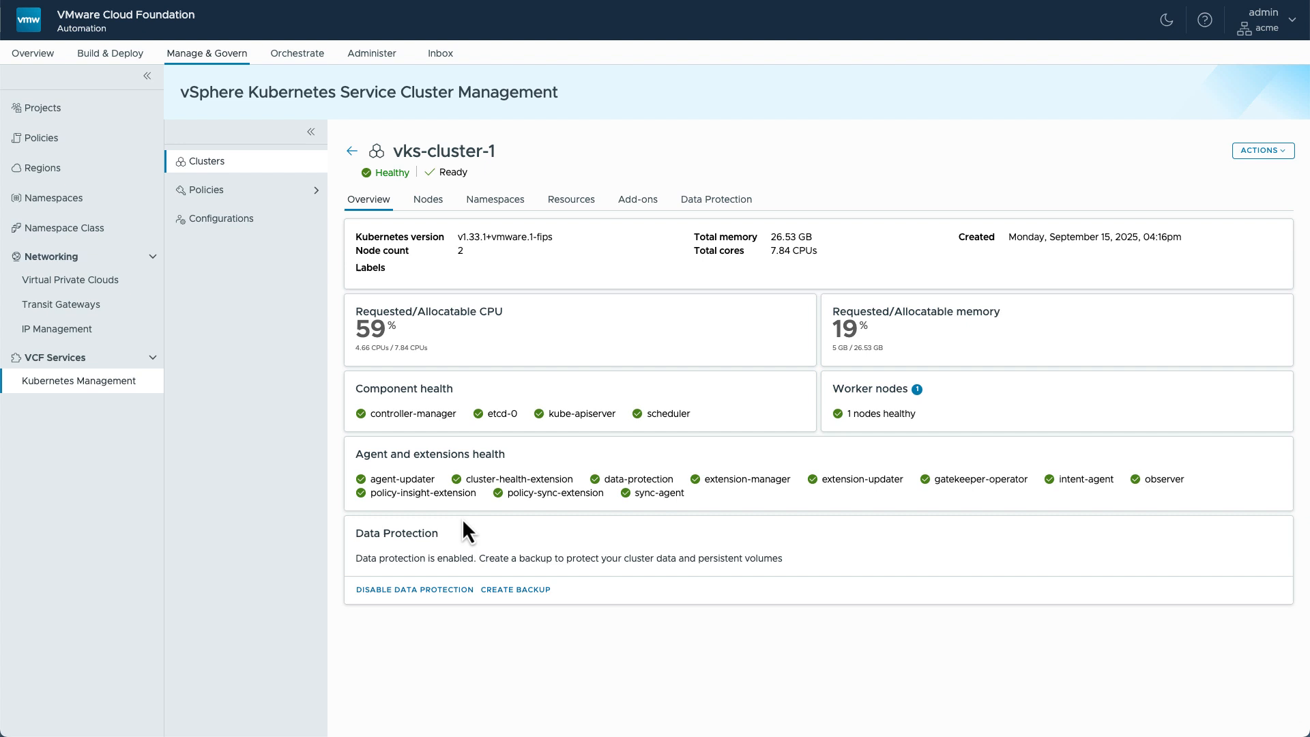
pyautogui.moveTo(419, 194)
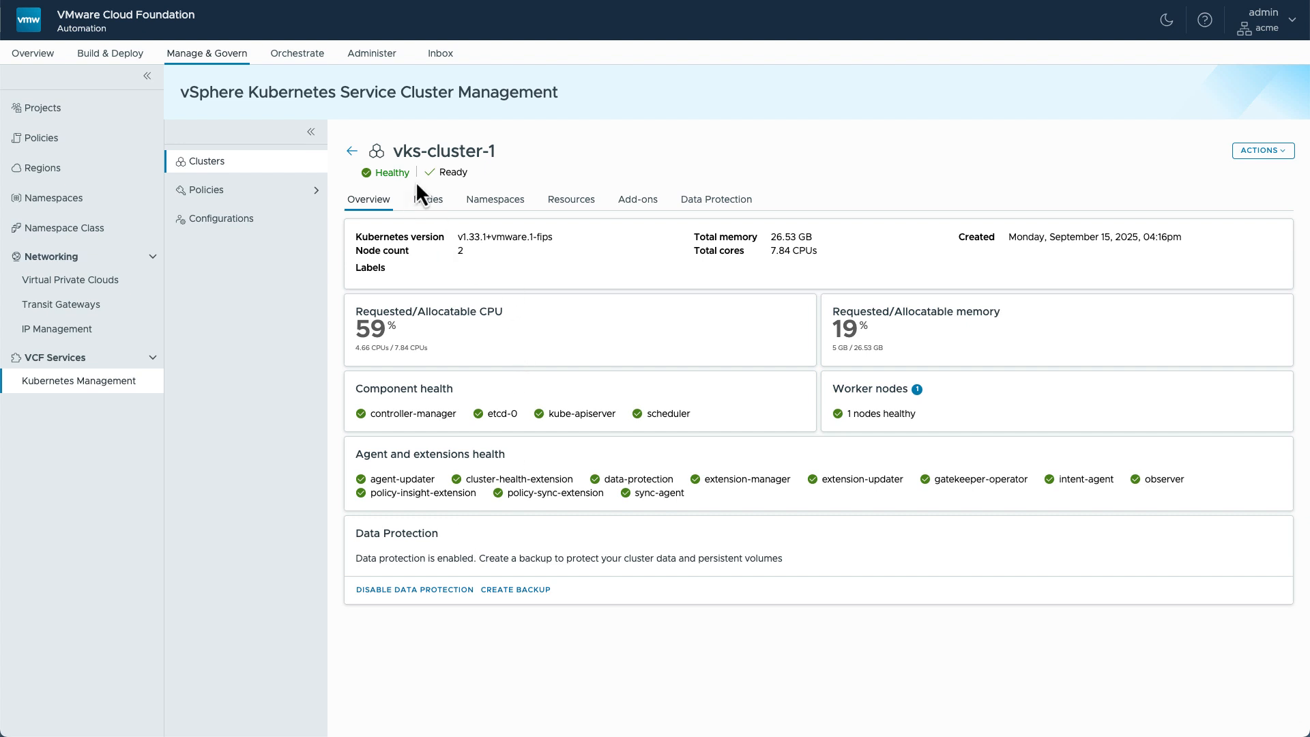
# Step: From vks-cluster-1's Nodes list, open the worker node and review its Pods table
pyautogui.click(427, 200)
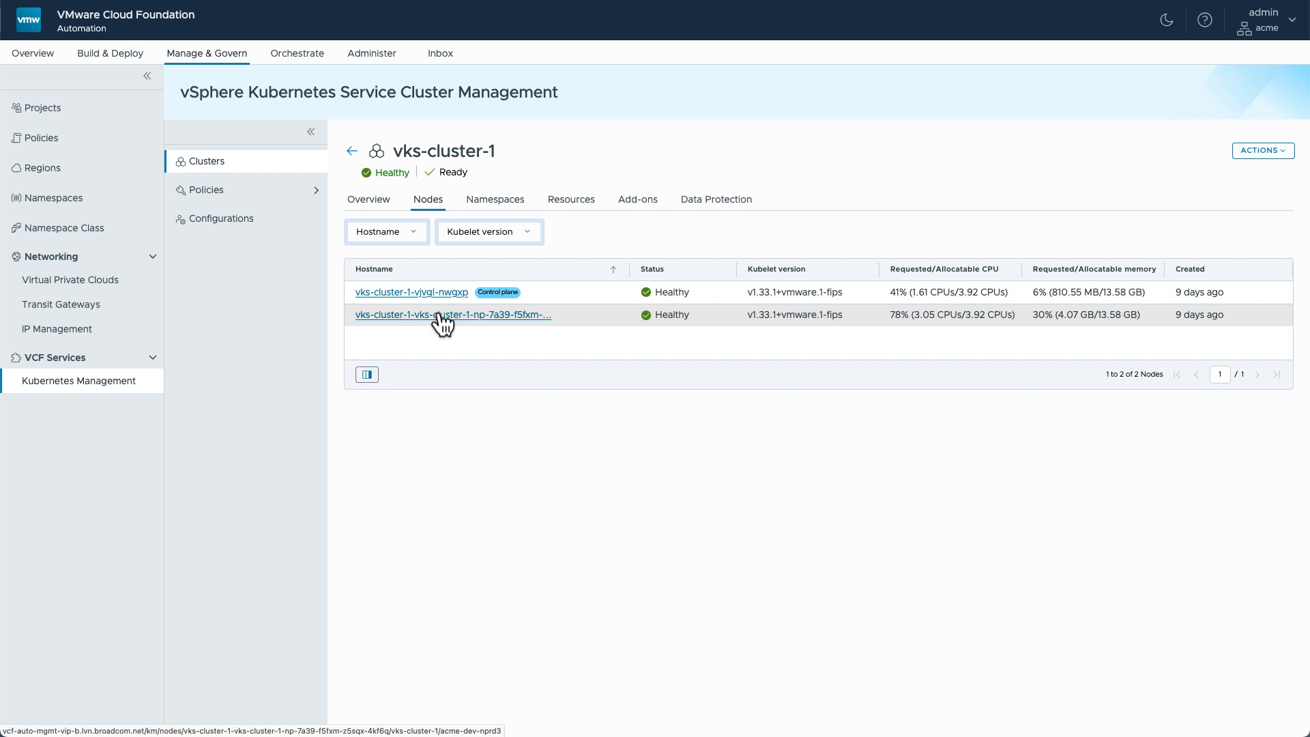
pyautogui.click(452, 315)
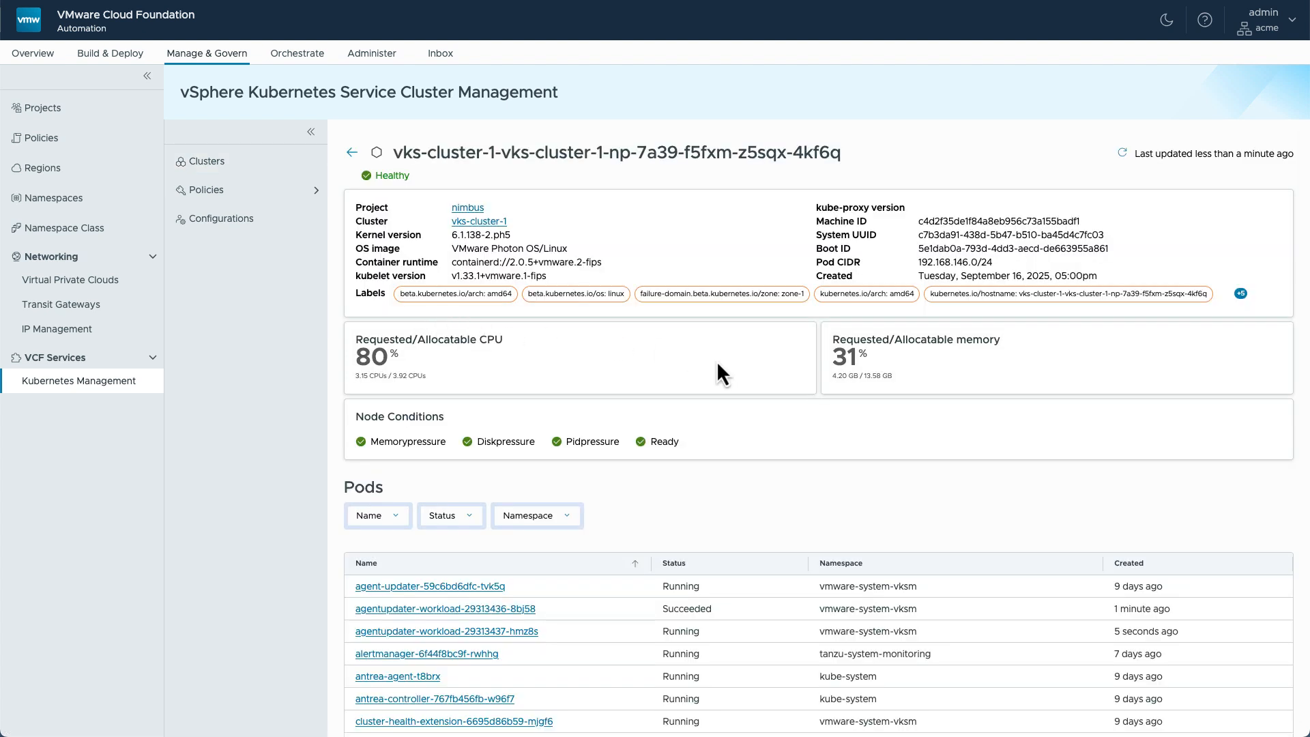
pyautogui.moveTo(674, 508)
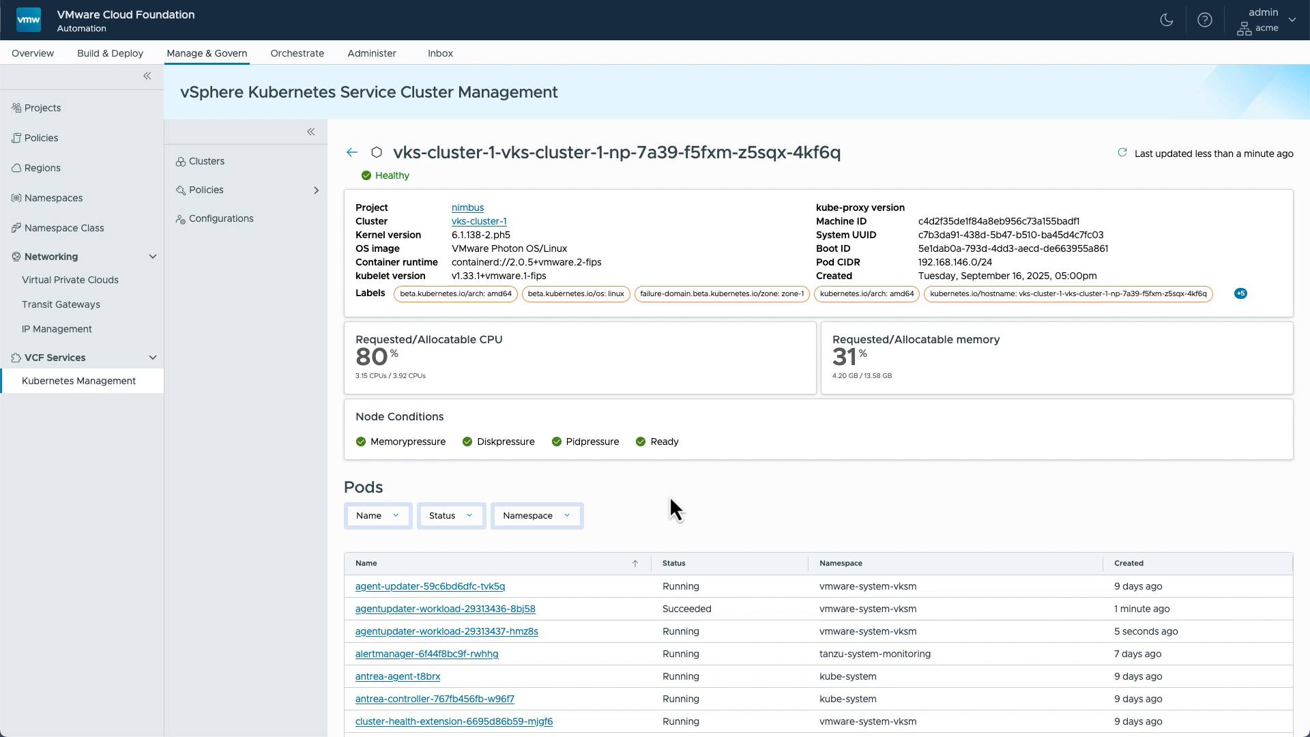
pyautogui.scroll(-3)
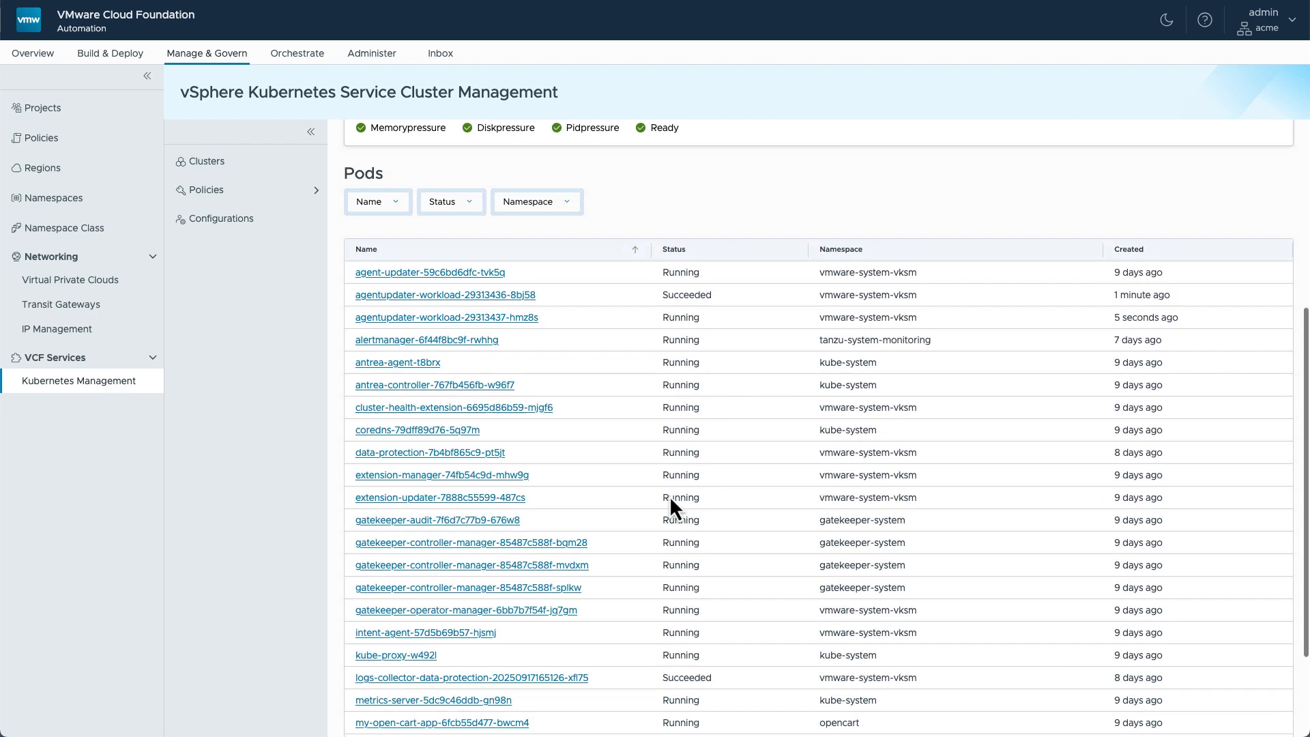
pyautogui.scroll(-3)
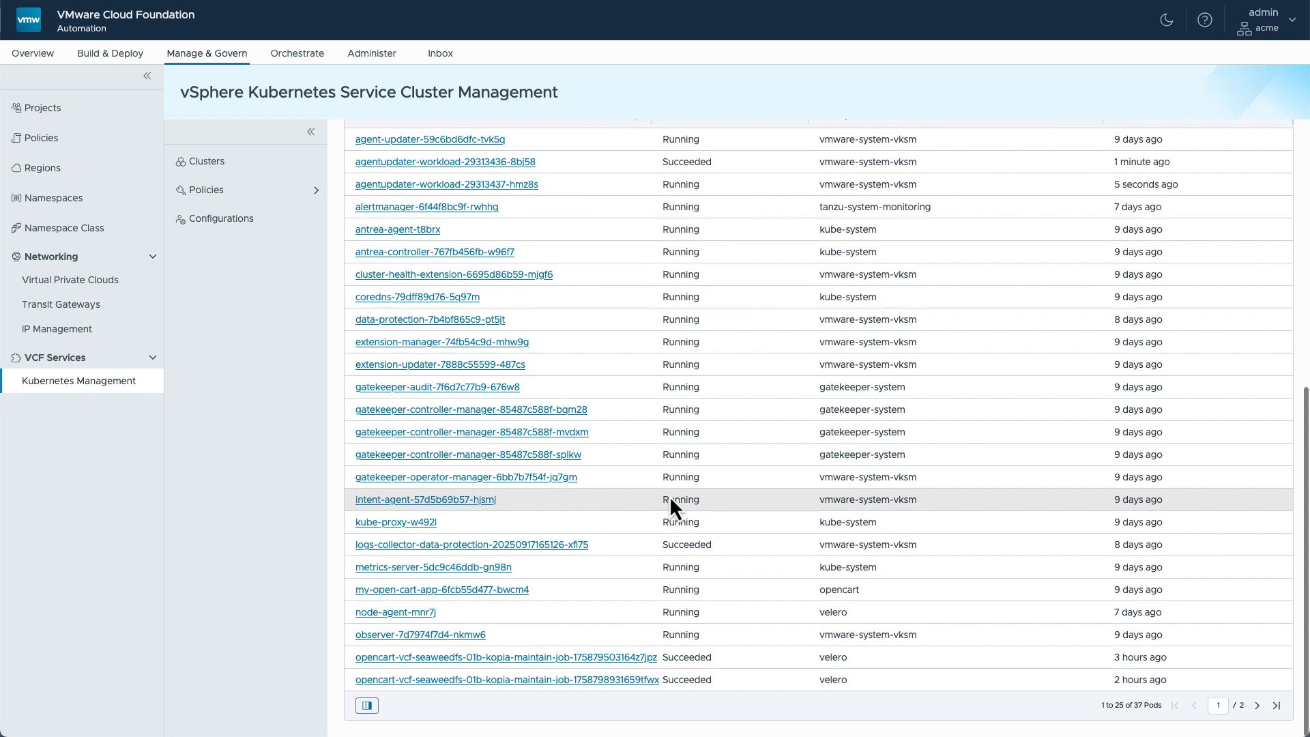
pyautogui.moveTo(462, 508)
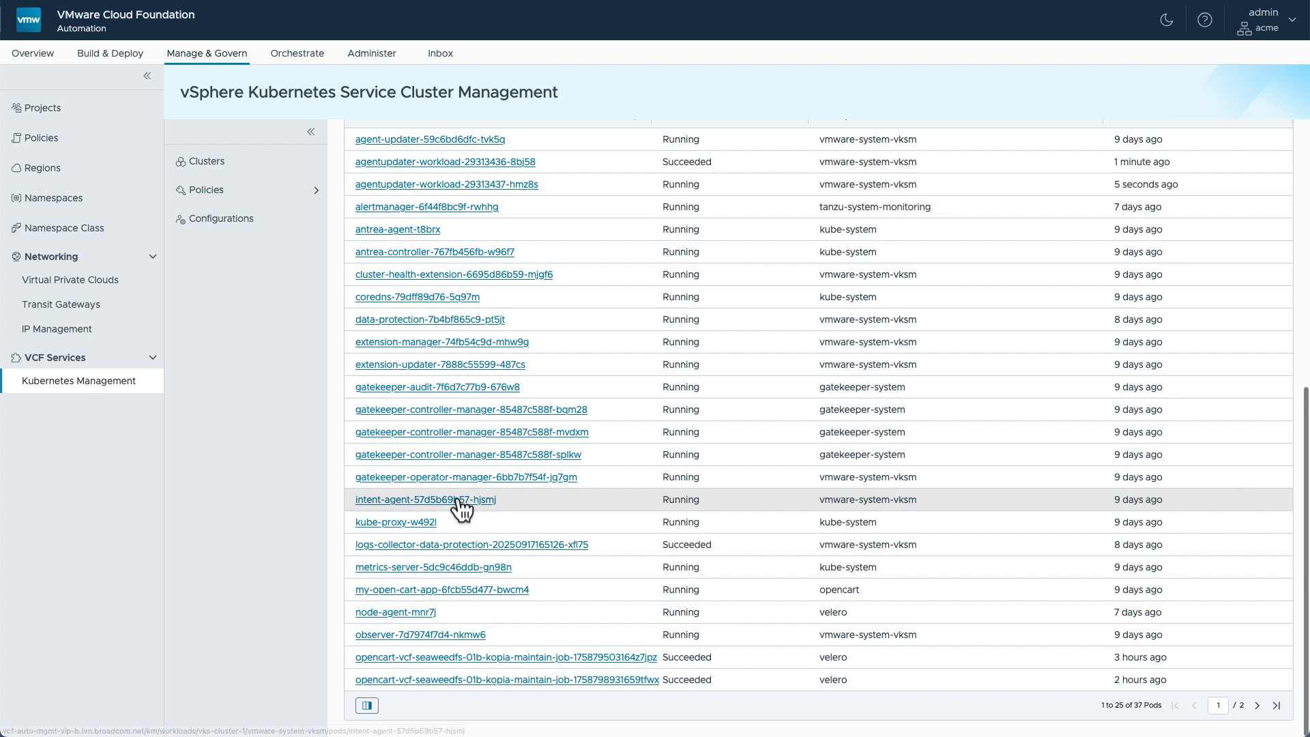
# Step: Open the intent-agent pod and review its Containers table and YAML source
pyautogui.click(425, 500)
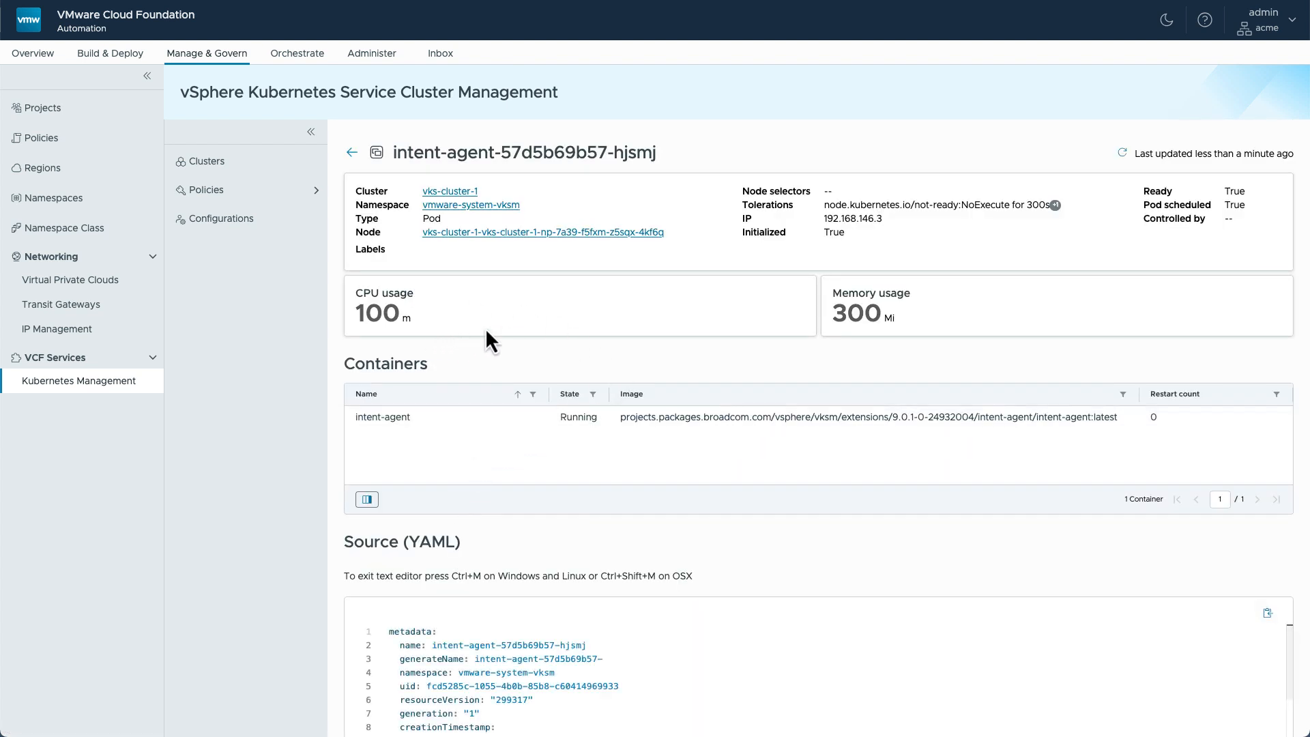
pyautogui.moveTo(534, 356)
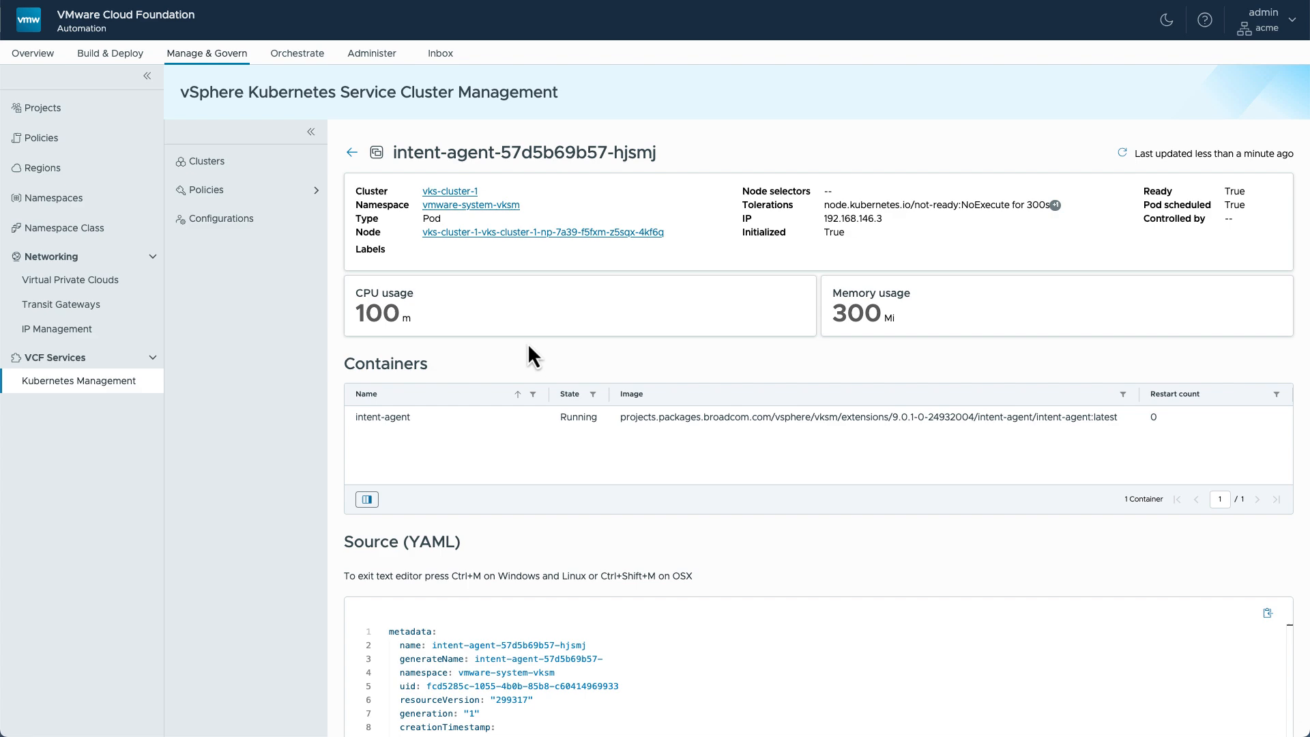
pyautogui.scroll(-3)
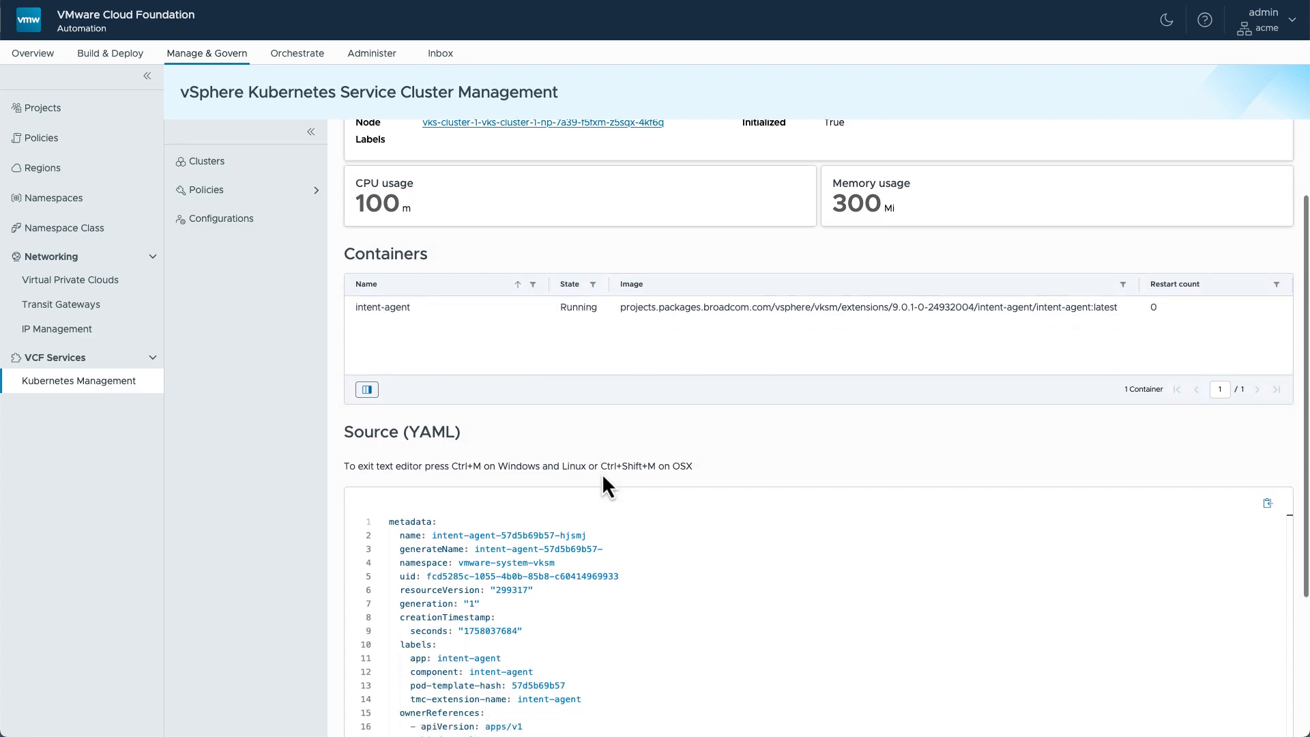
pyautogui.scroll(-3)
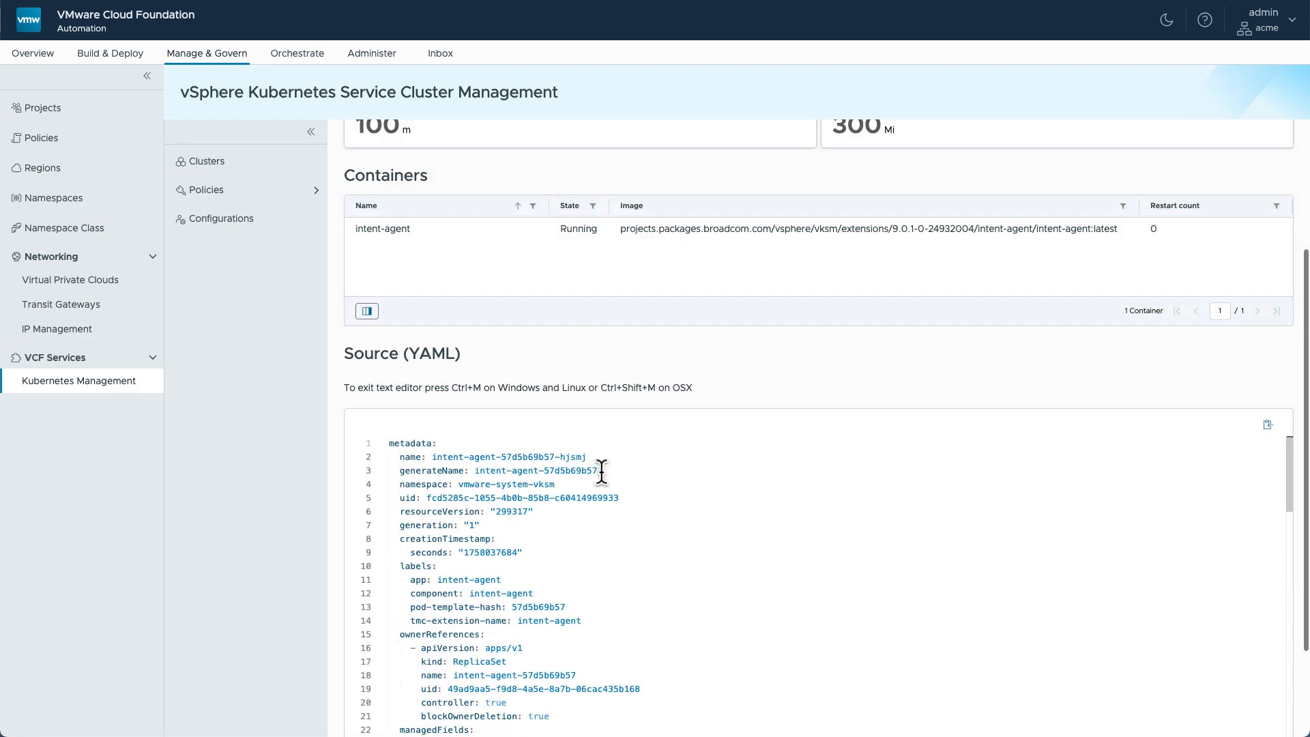
# Step: From vks-cluster-1's Namespaces list, open the opencart namespace details
pyautogui.click(494, 199)
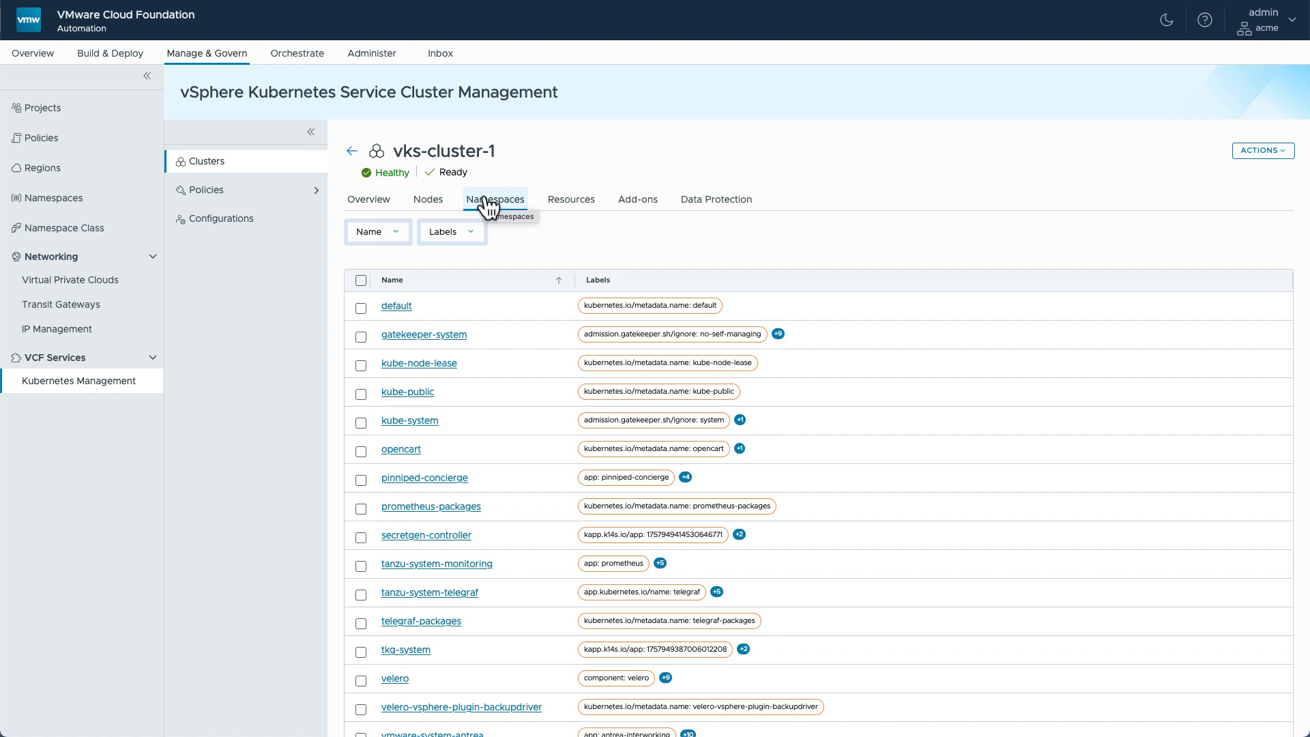
pyautogui.scroll(-3)
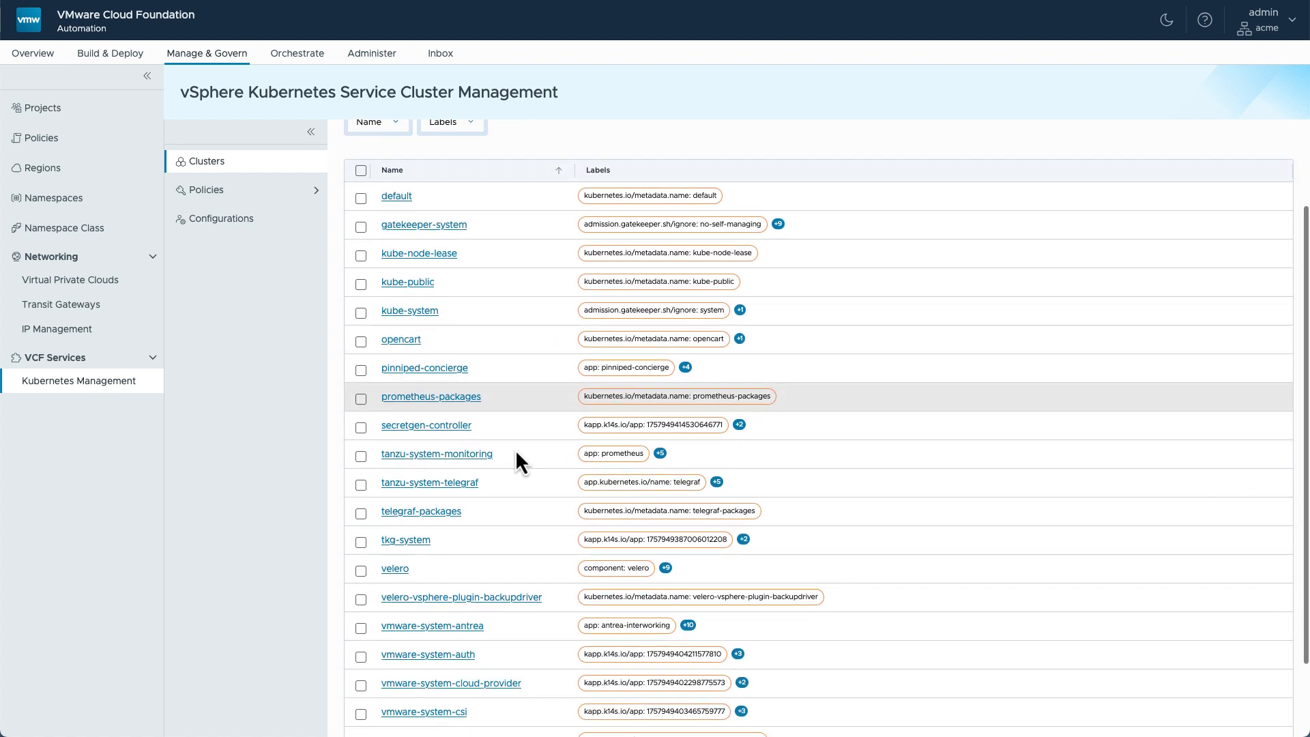
pyautogui.click(400, 338)
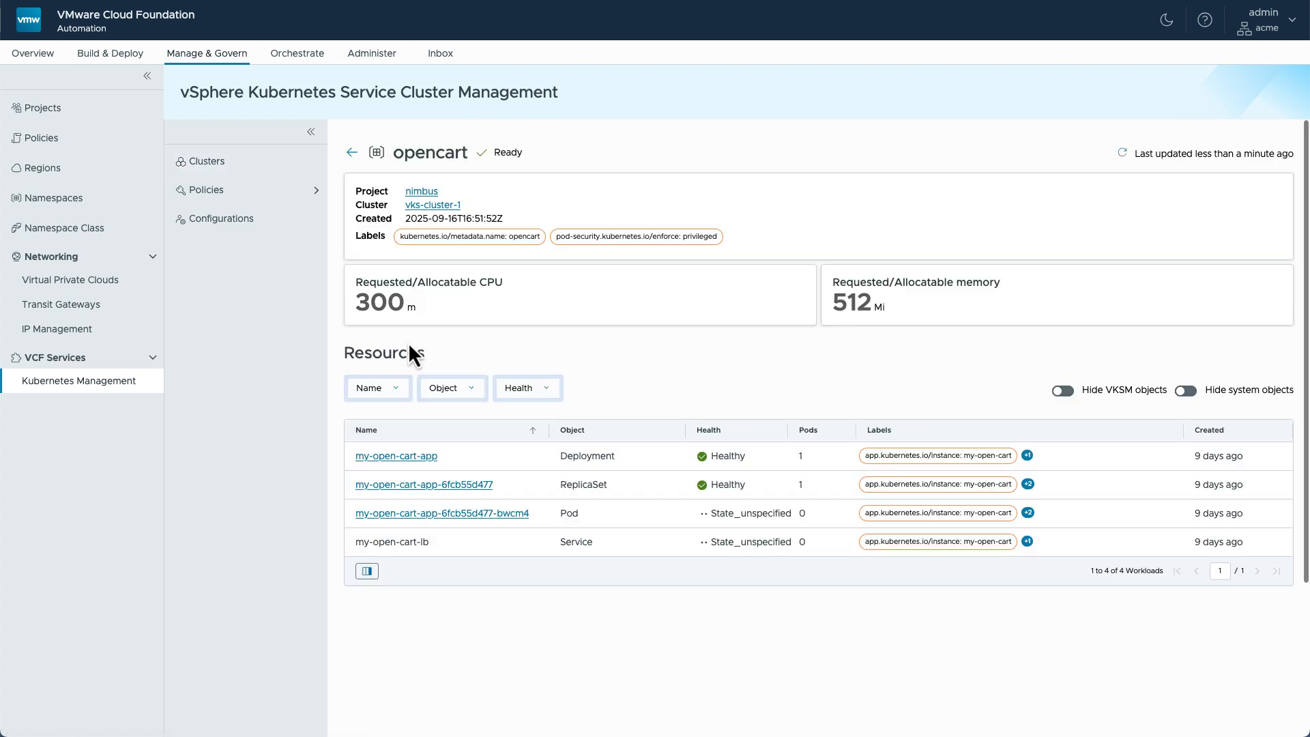
pyautogui.moveTo(626, 360)
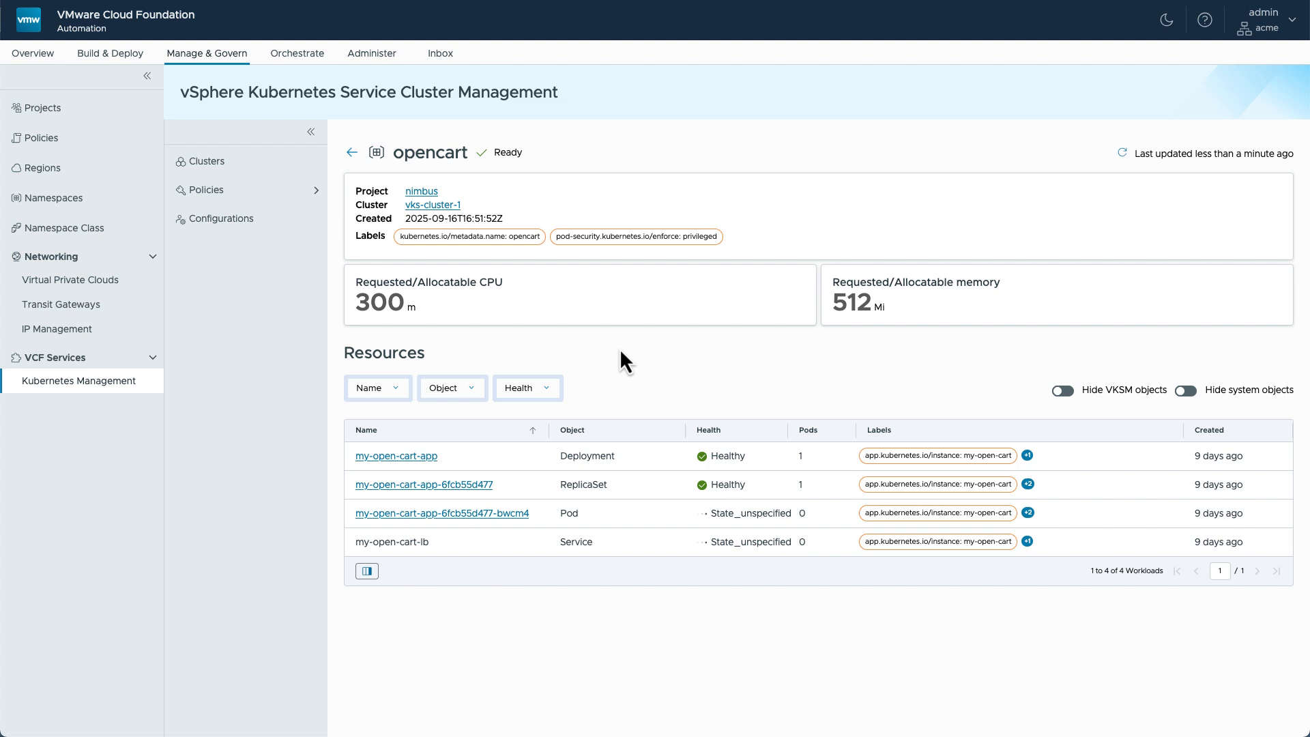
pyautogui.moveTo(532, 497)
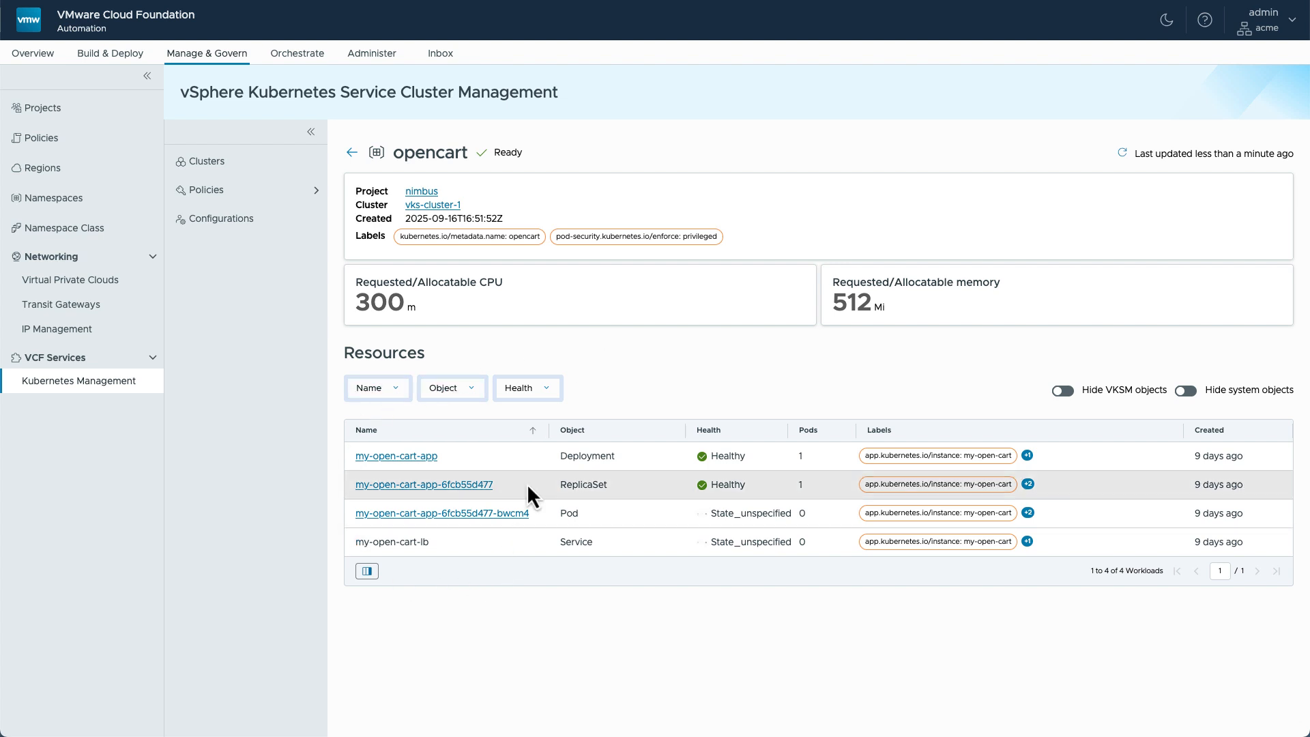
pyautogui.moveTo(329, 516)
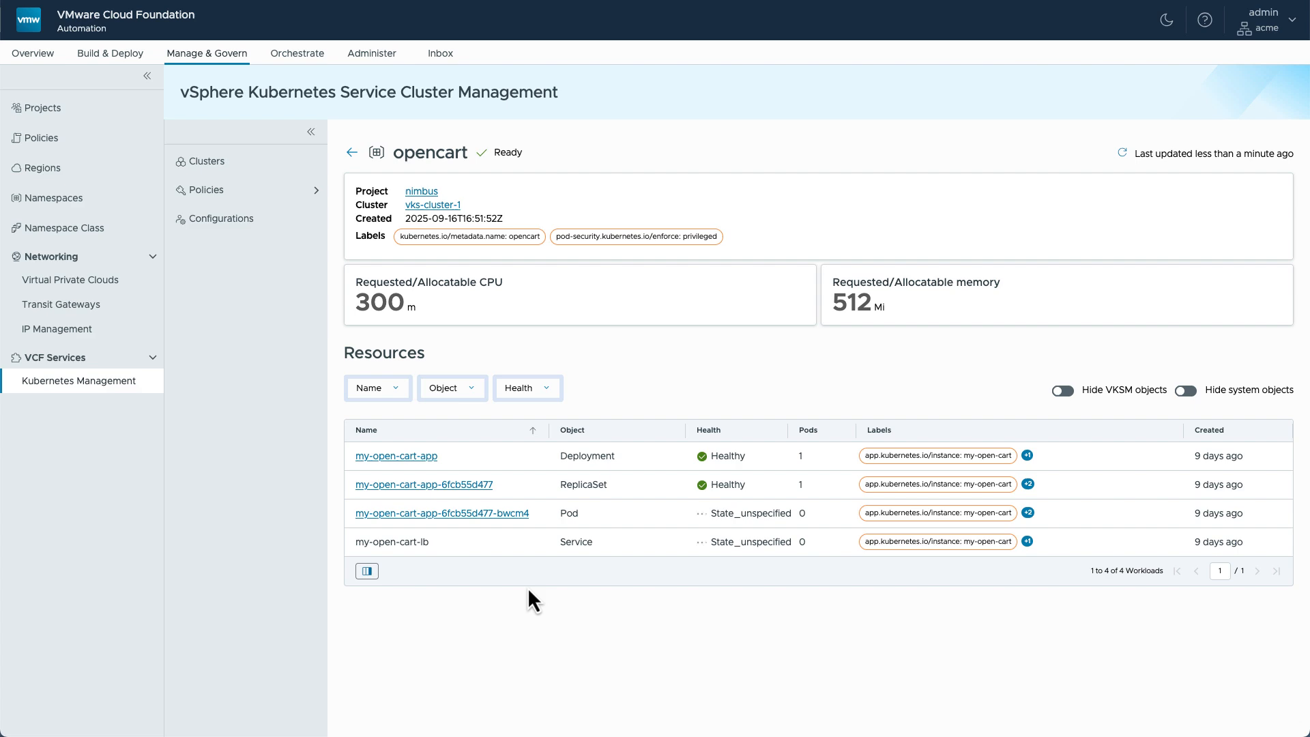
pyautogui.moveTo(586, 542)
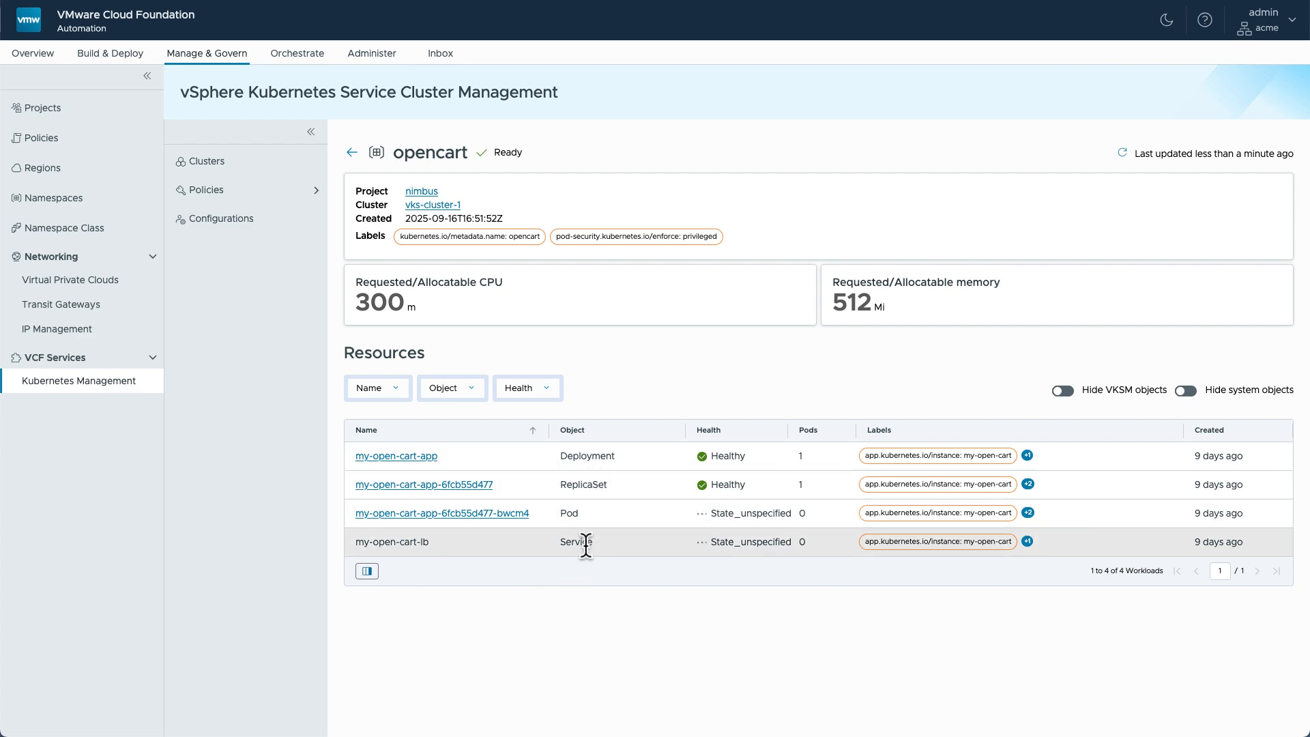
# Step: In Resources, hide VKSM and system workloads, then view the Add-ons incompatibility notice
pyautogui.click(432, 205)
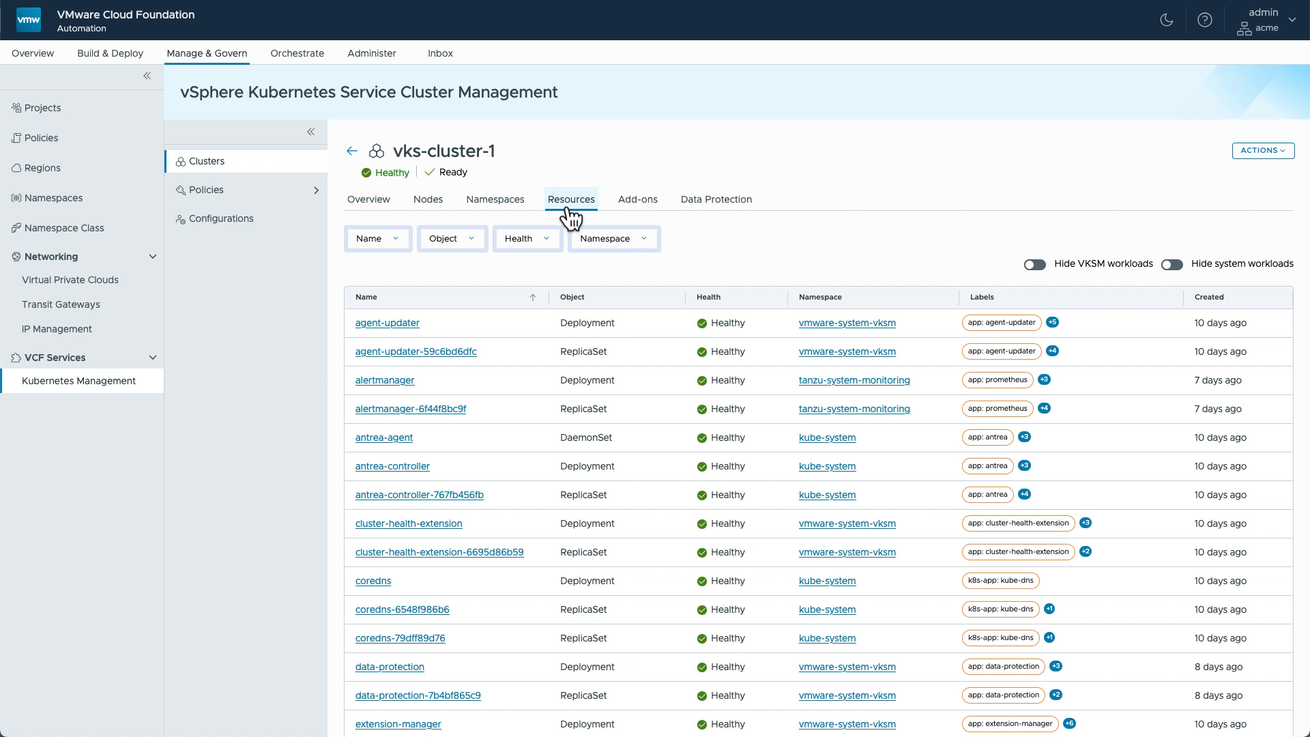
pyautogui.moveTo(601, 266)
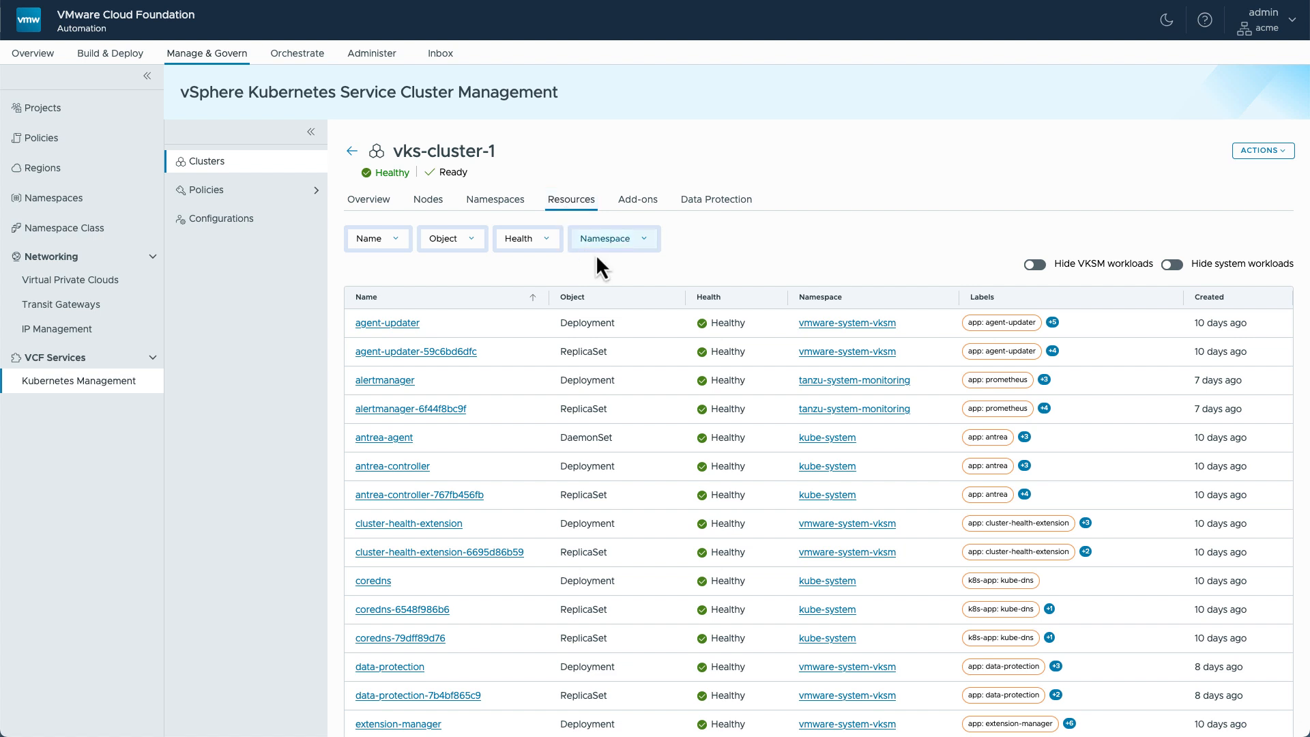
pyautogui.click(1033, 264)
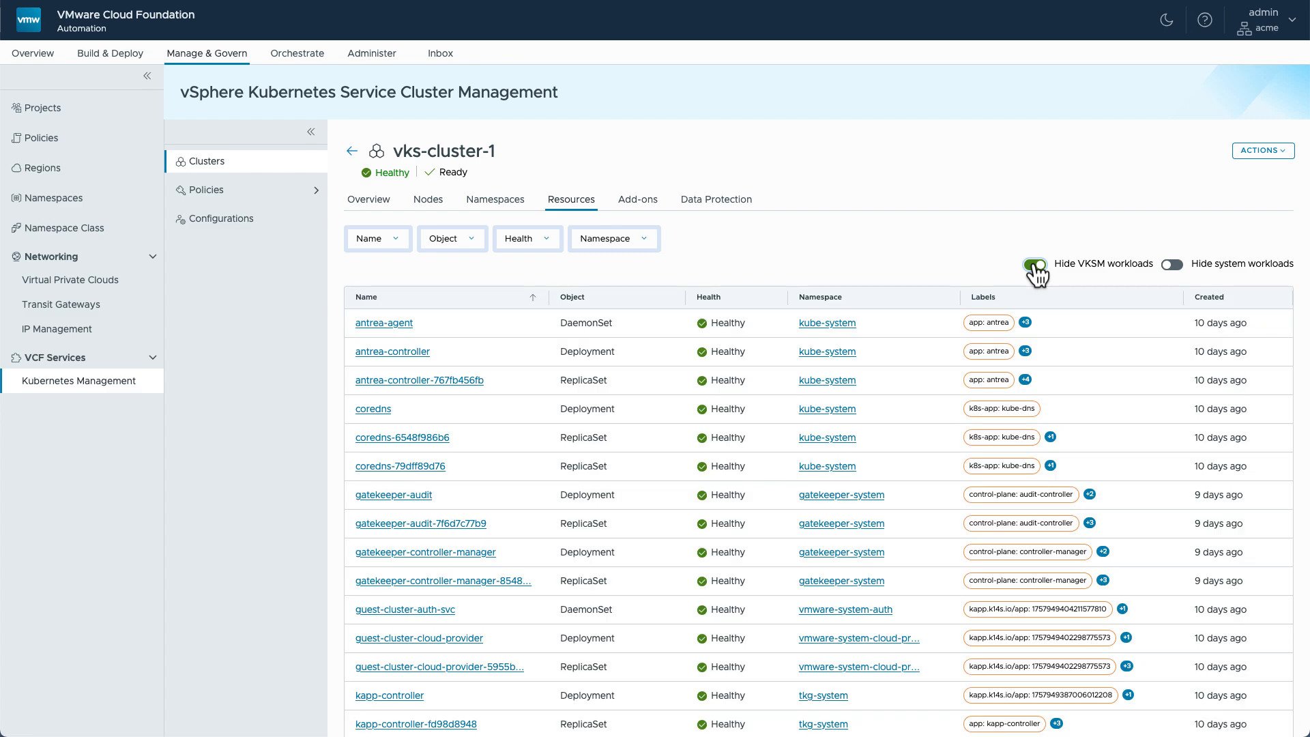
pyautogui.click(1035, 263)
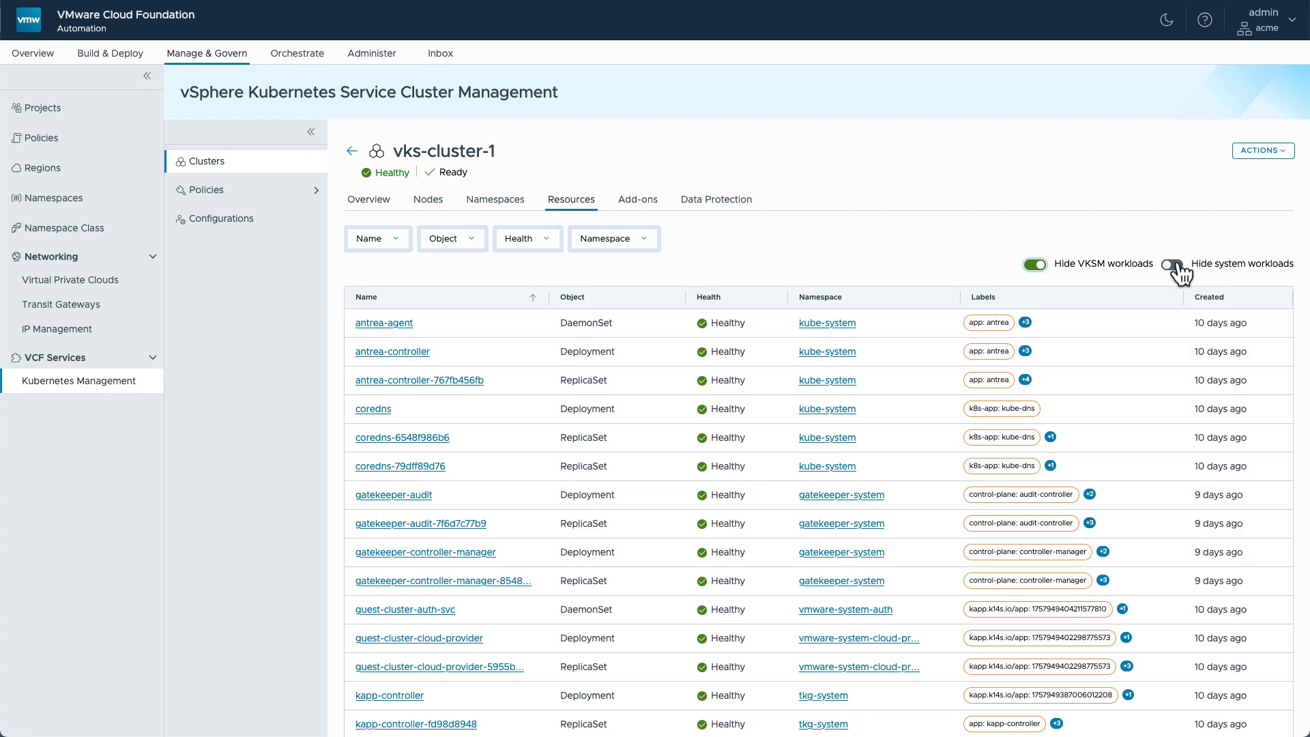
pyautogui.click(1171, 264)
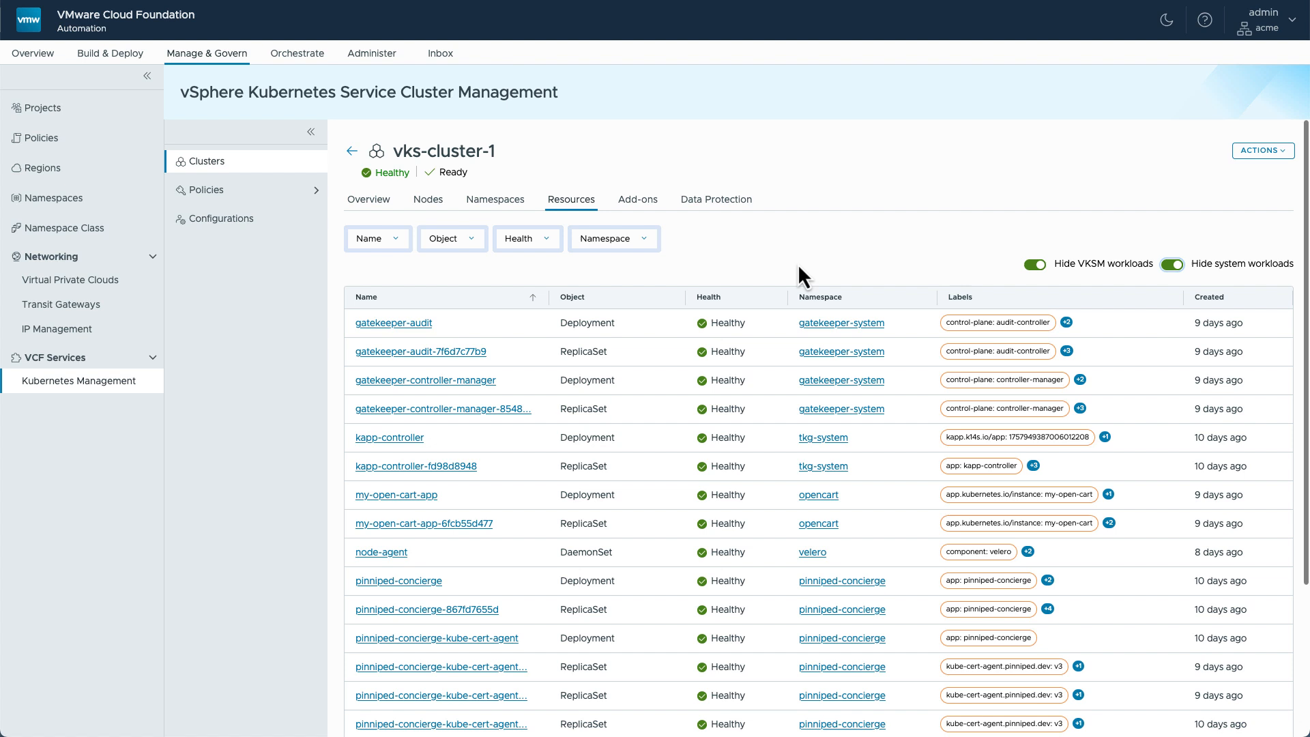
pyautogui.moveTo(617, 291)
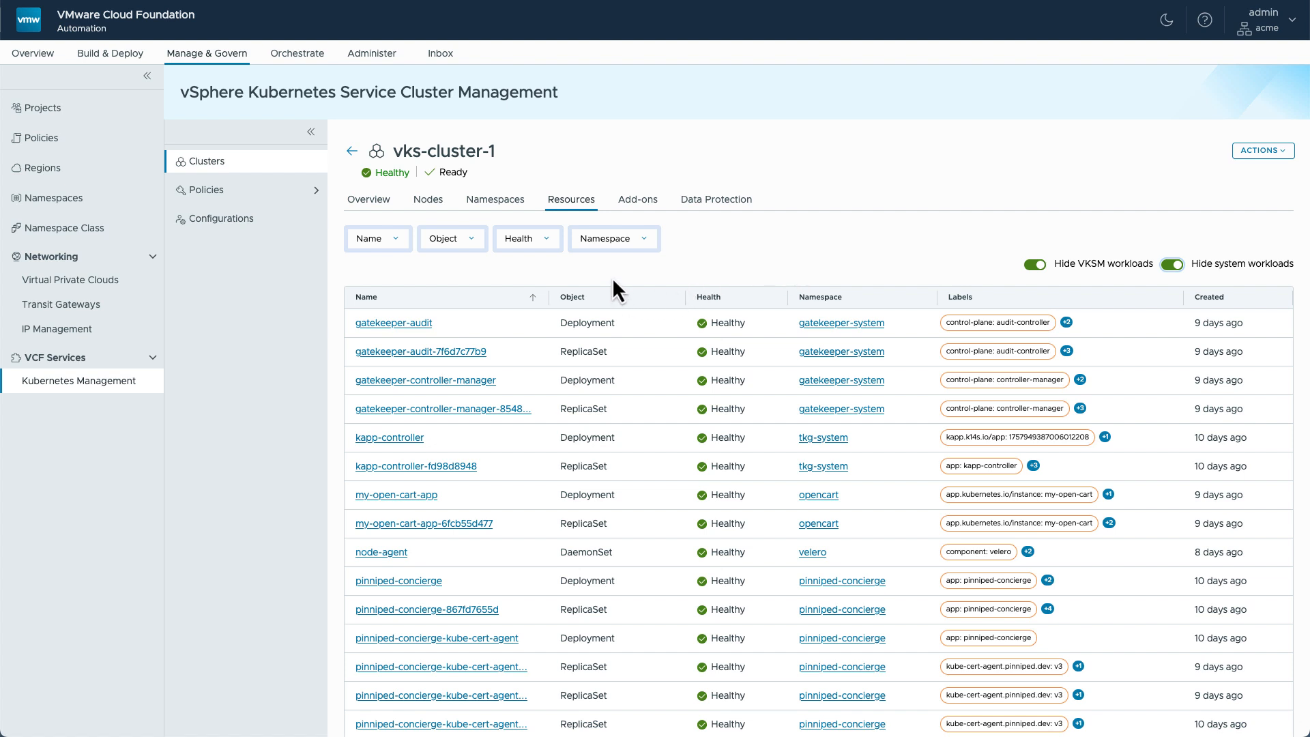
pyautogui.moveTo(709, 259)
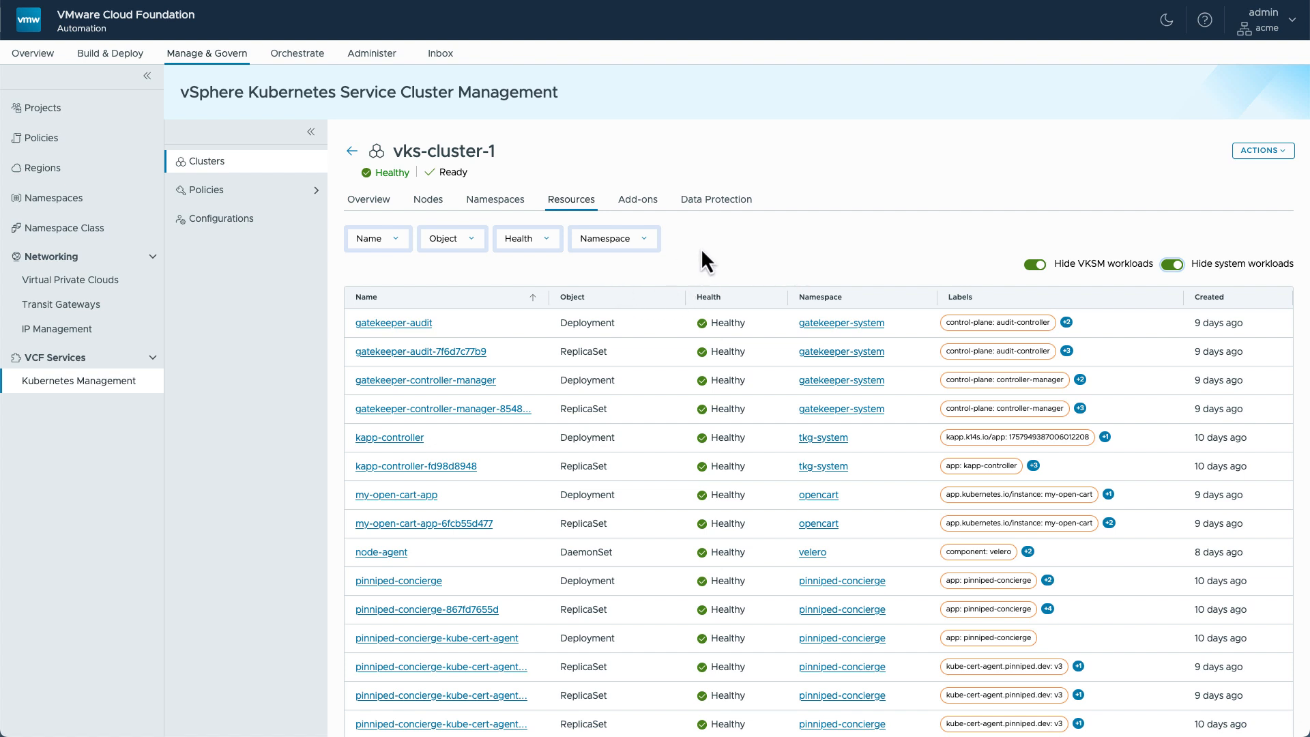
pyautogui.click(637, 199)
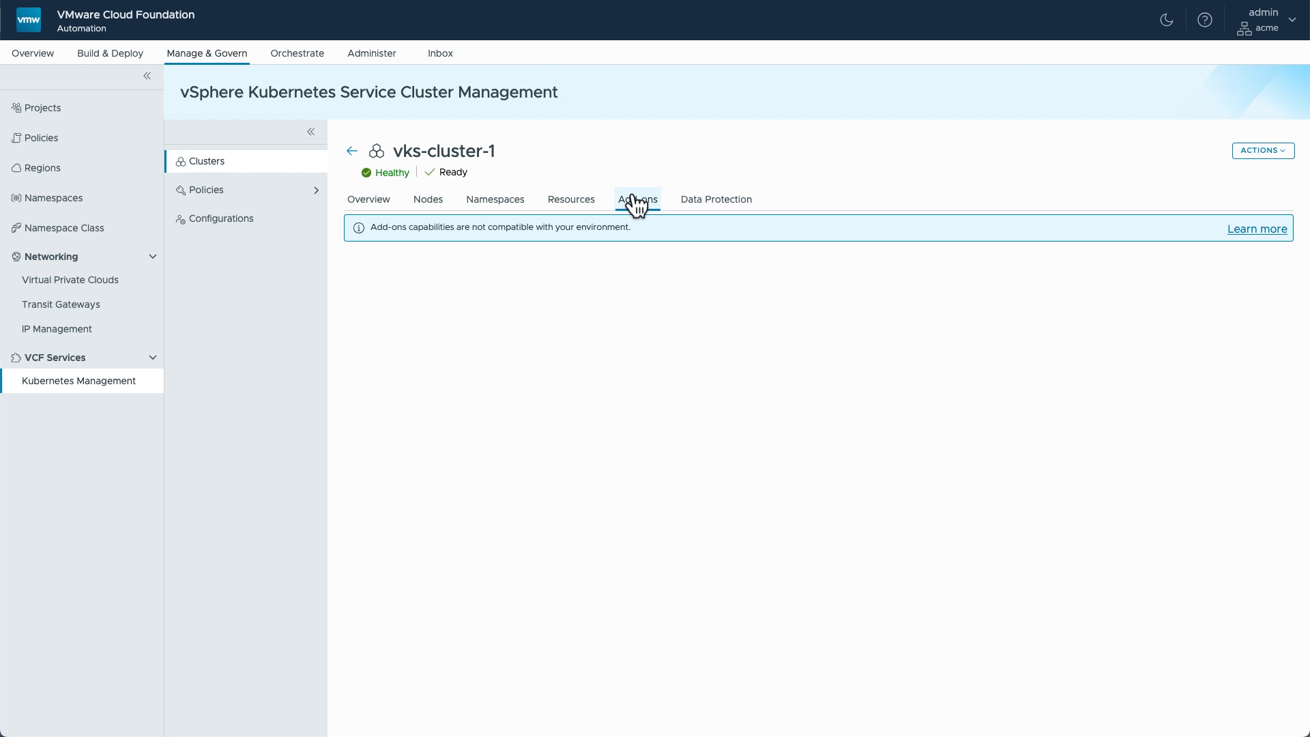
# Step: View vks-cluster-1's Data Protection with the completed opencart-namespace-backup and no schedules
pyautogui.click(715, 199)
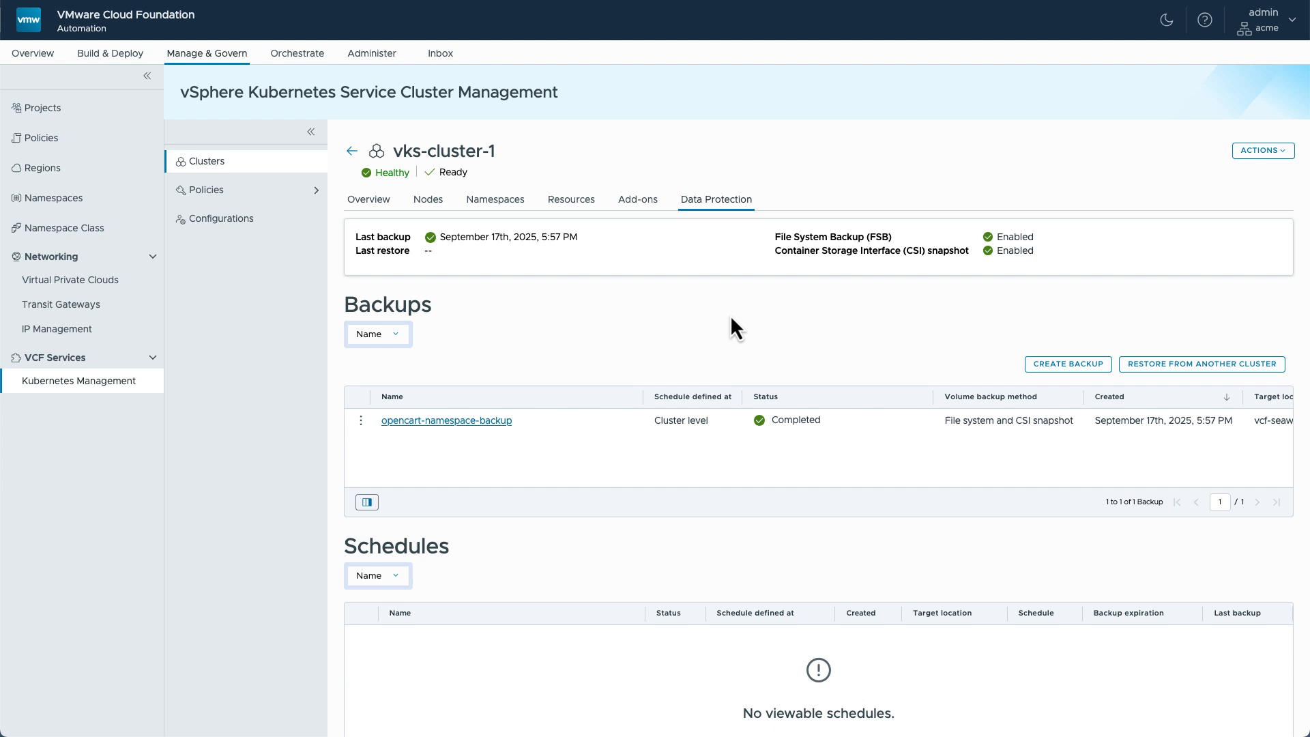
pyautogui.moveTo(446, 421)
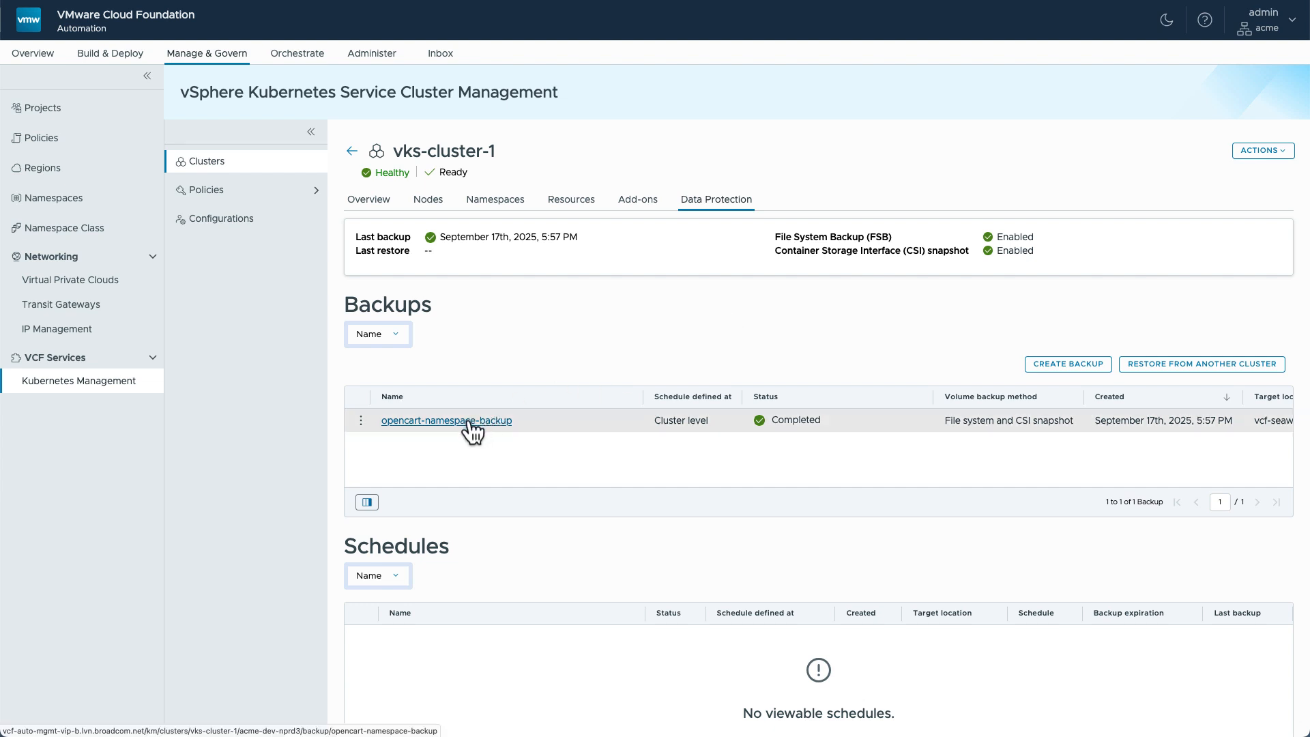
pyautogui.click(447, 420)
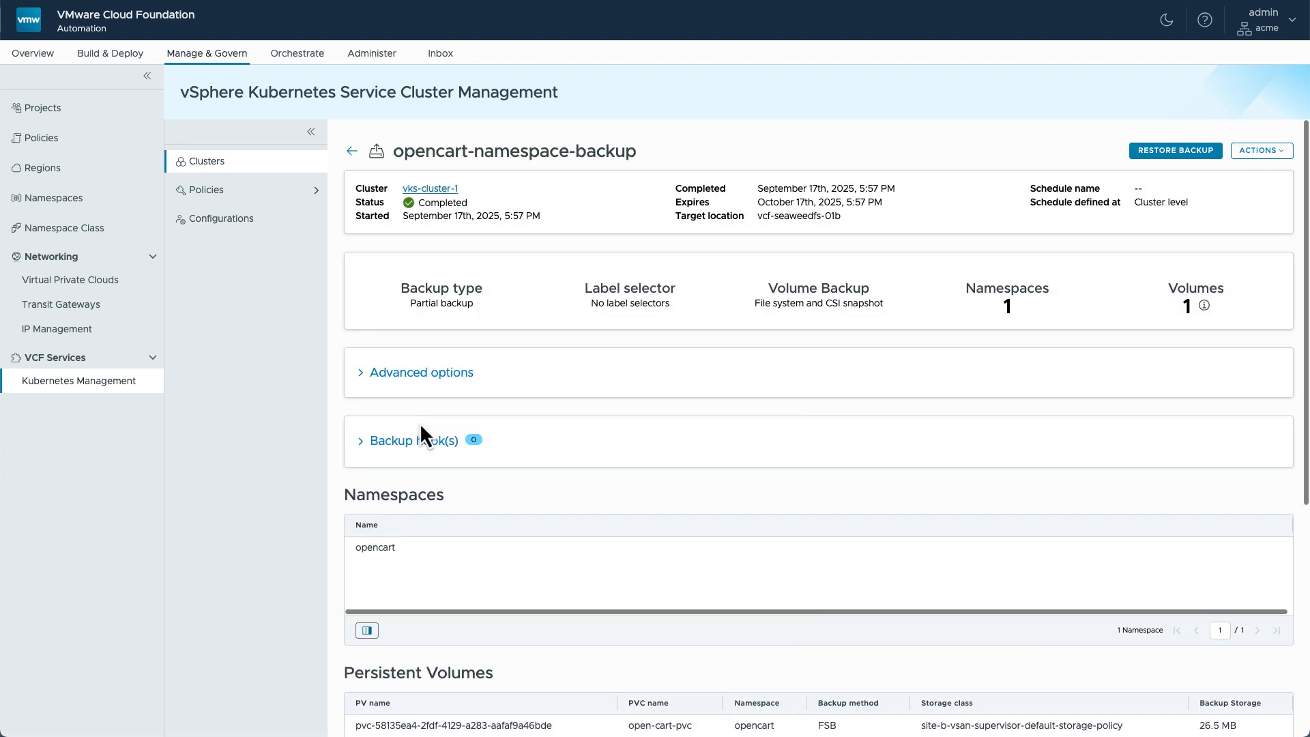
pyautogui.click(421, 371)
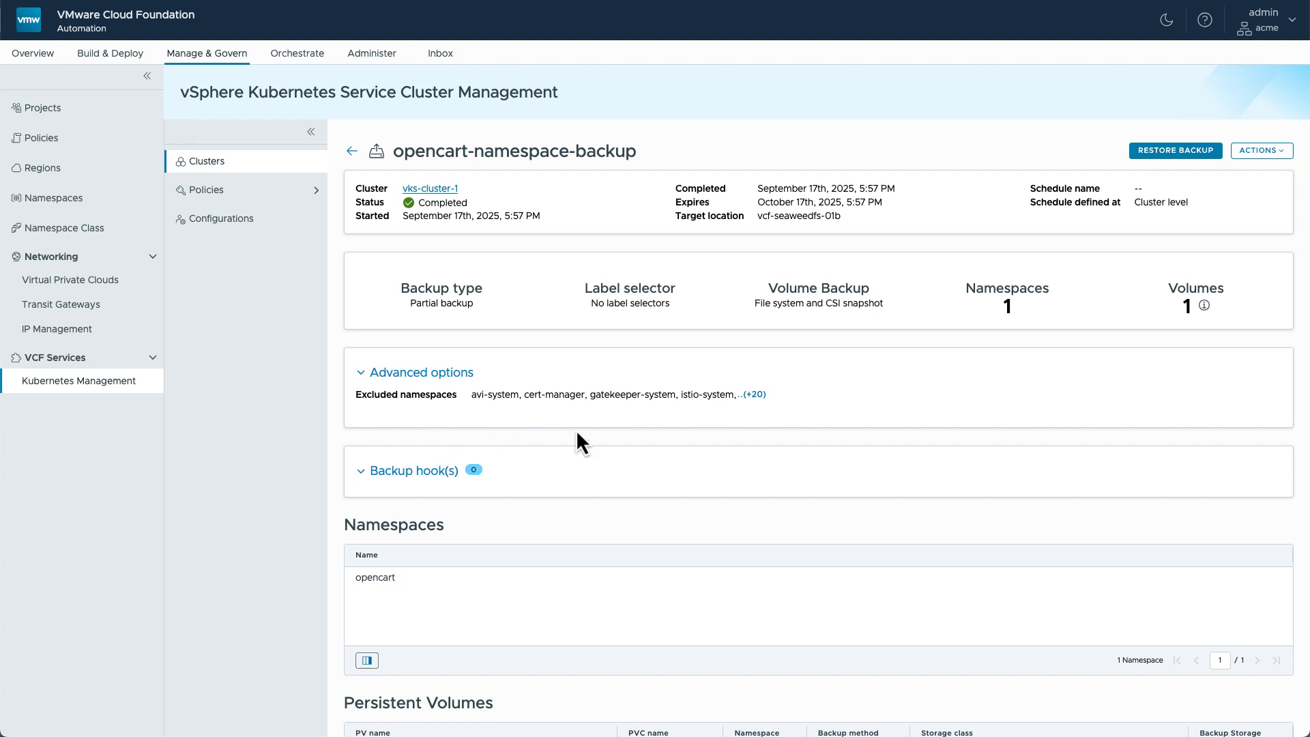
pyautogui.scroll(-3)
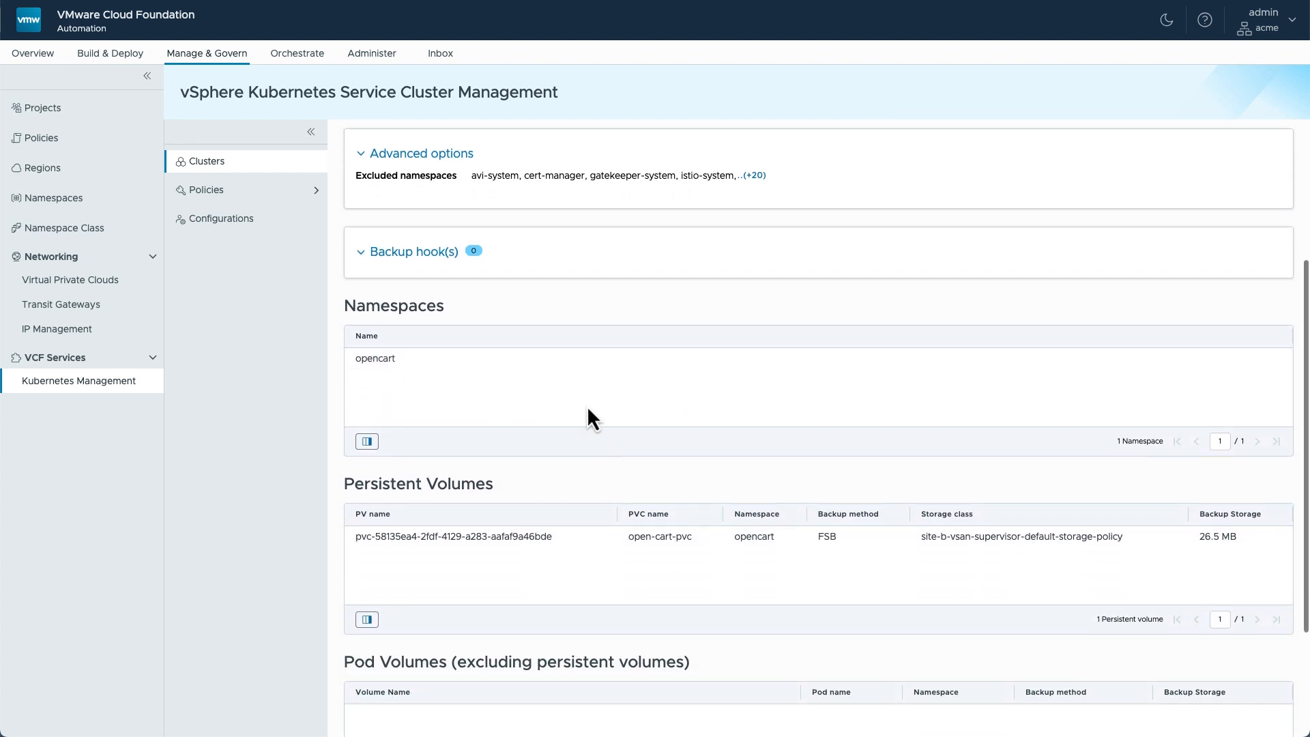
pyautogui.scroll(-3)
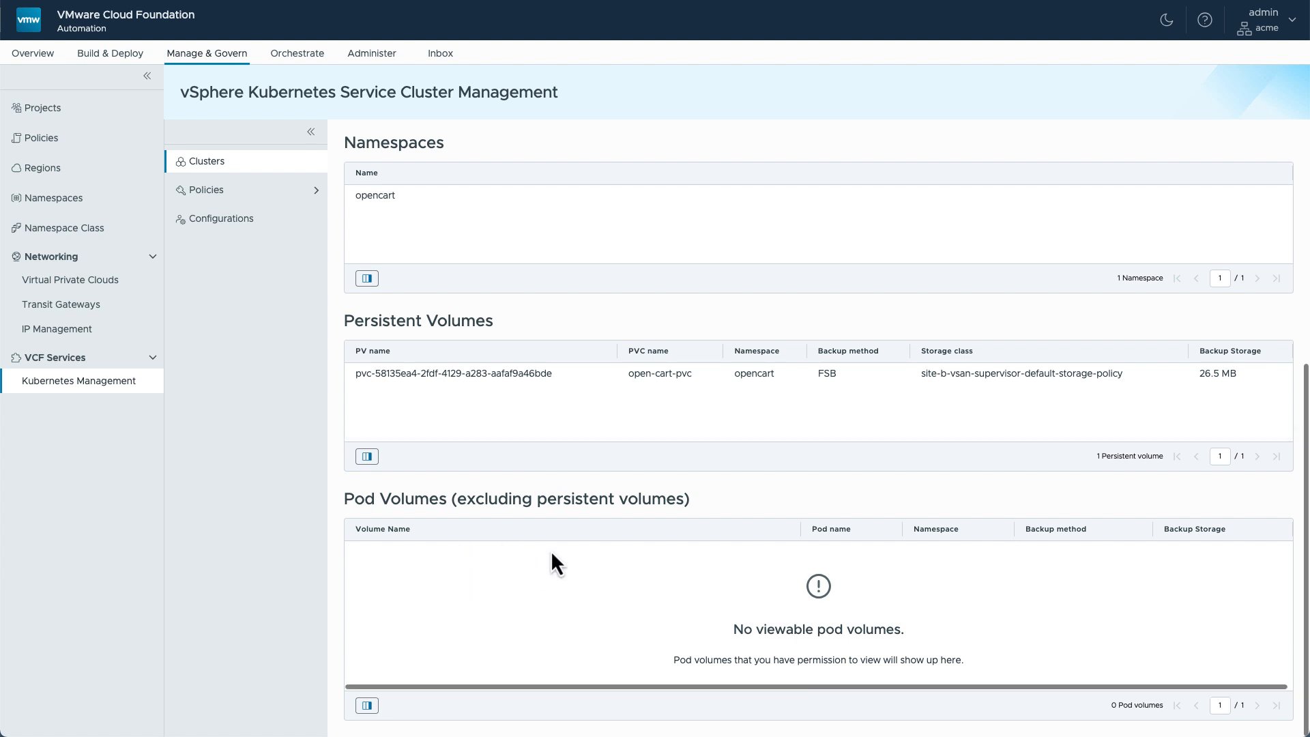
pyautogui.click(373, 195)
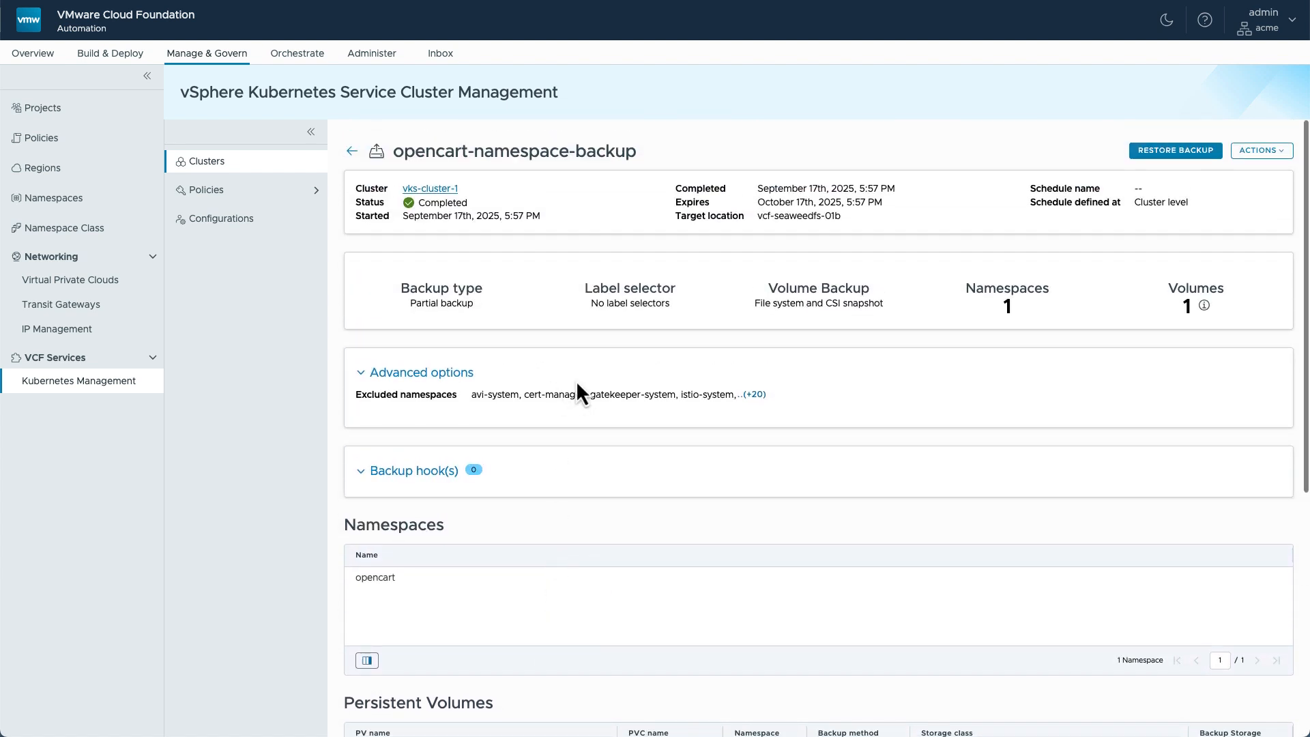
pyautogui.moveTo(1175, 156)
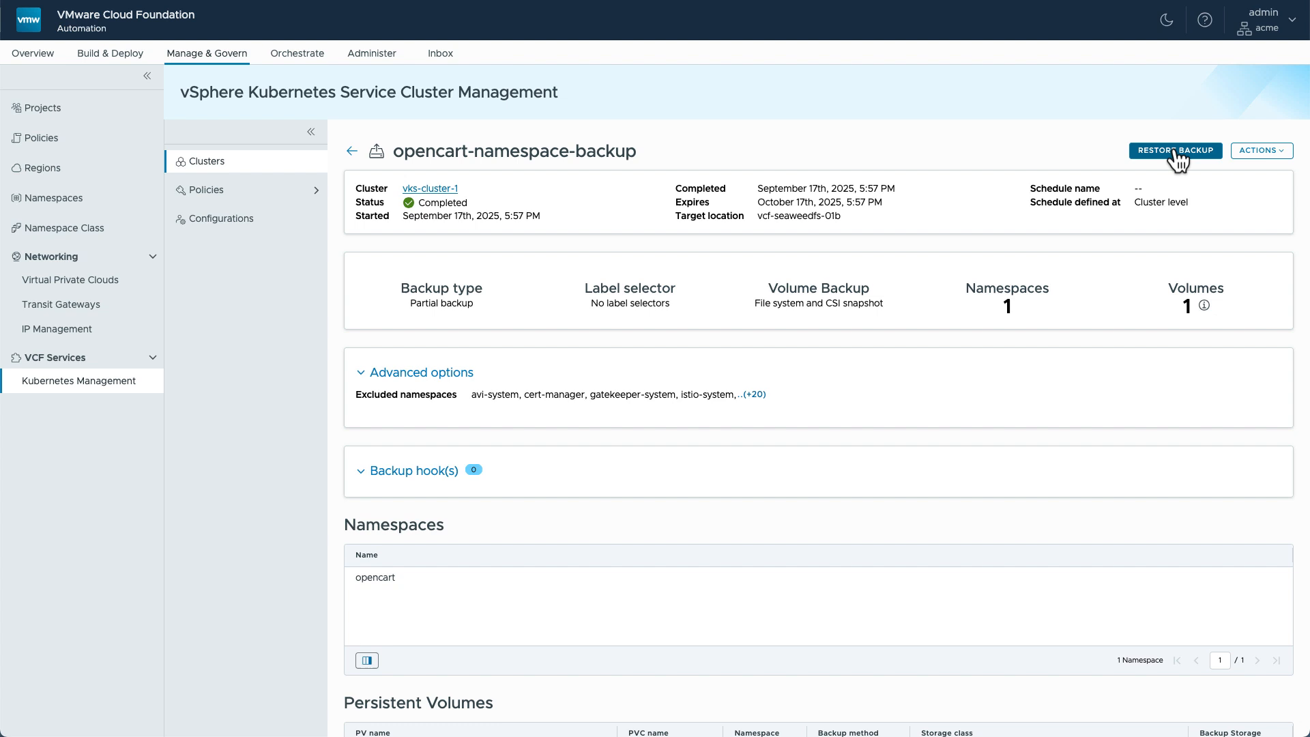
pyautogui.click(1261, 150)
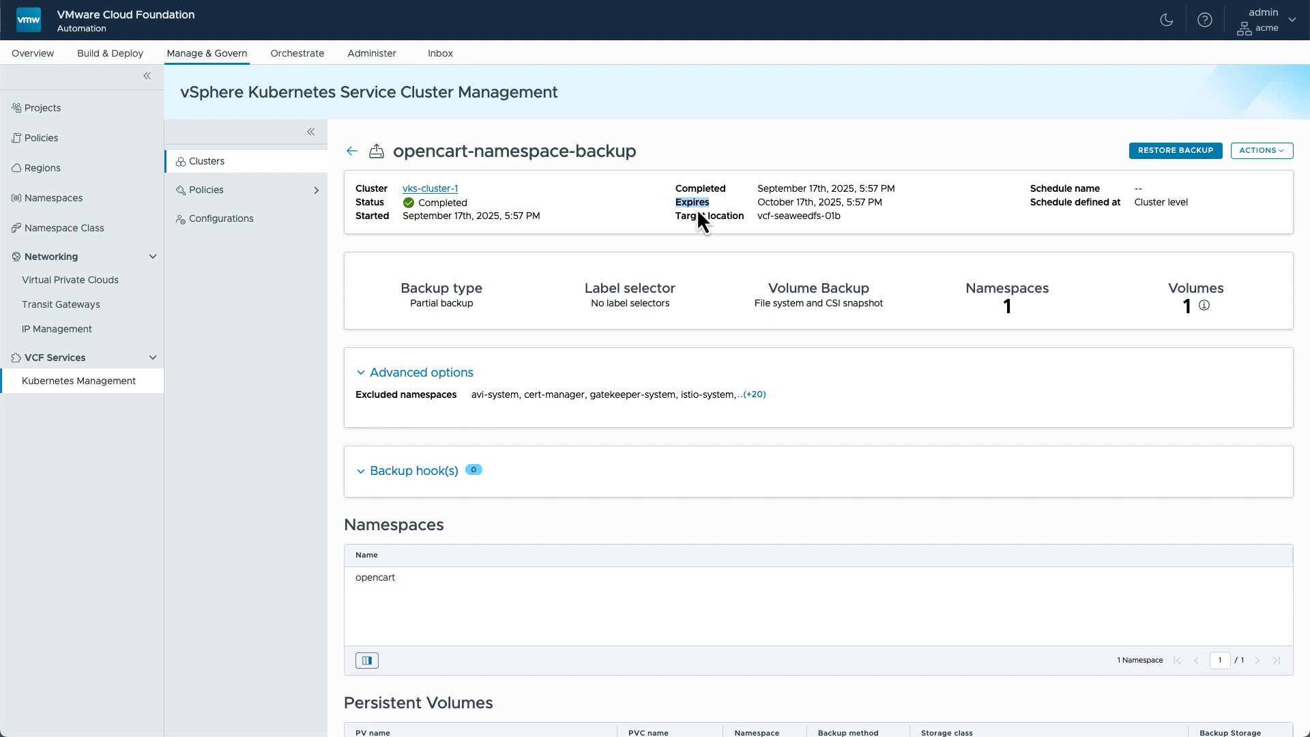
pyautogui.moveTo(714, 216)
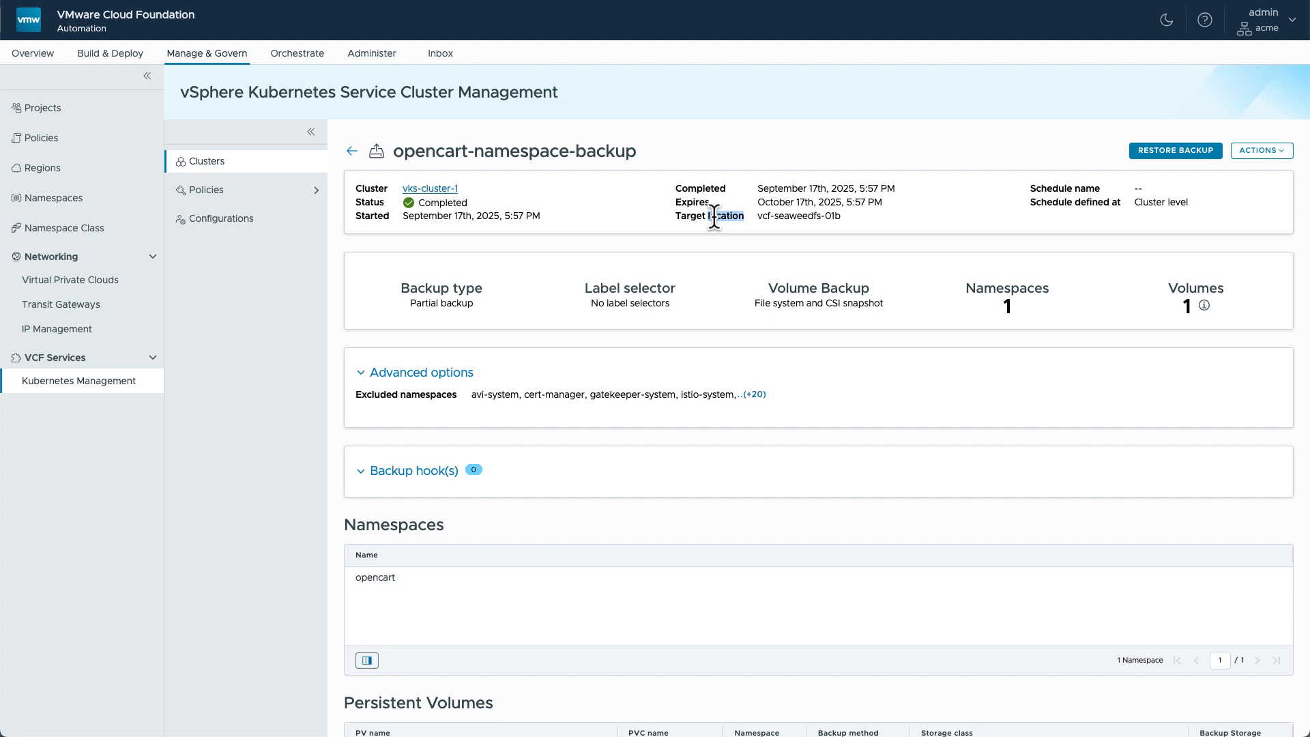
pyautogui.click(351, 151)
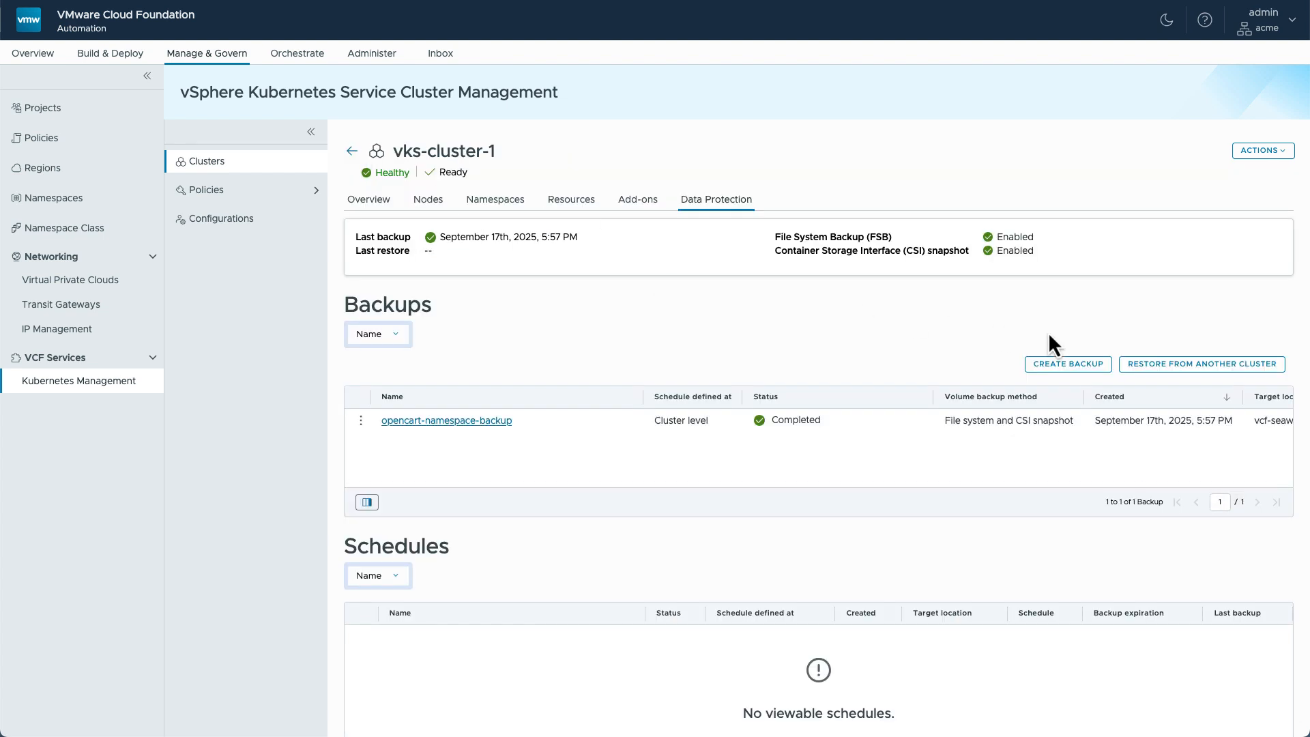
# Step: Start a new backup and choose 'Back up selected namespaces' after trying the label selector option
pyautogui.click(1067, 364)
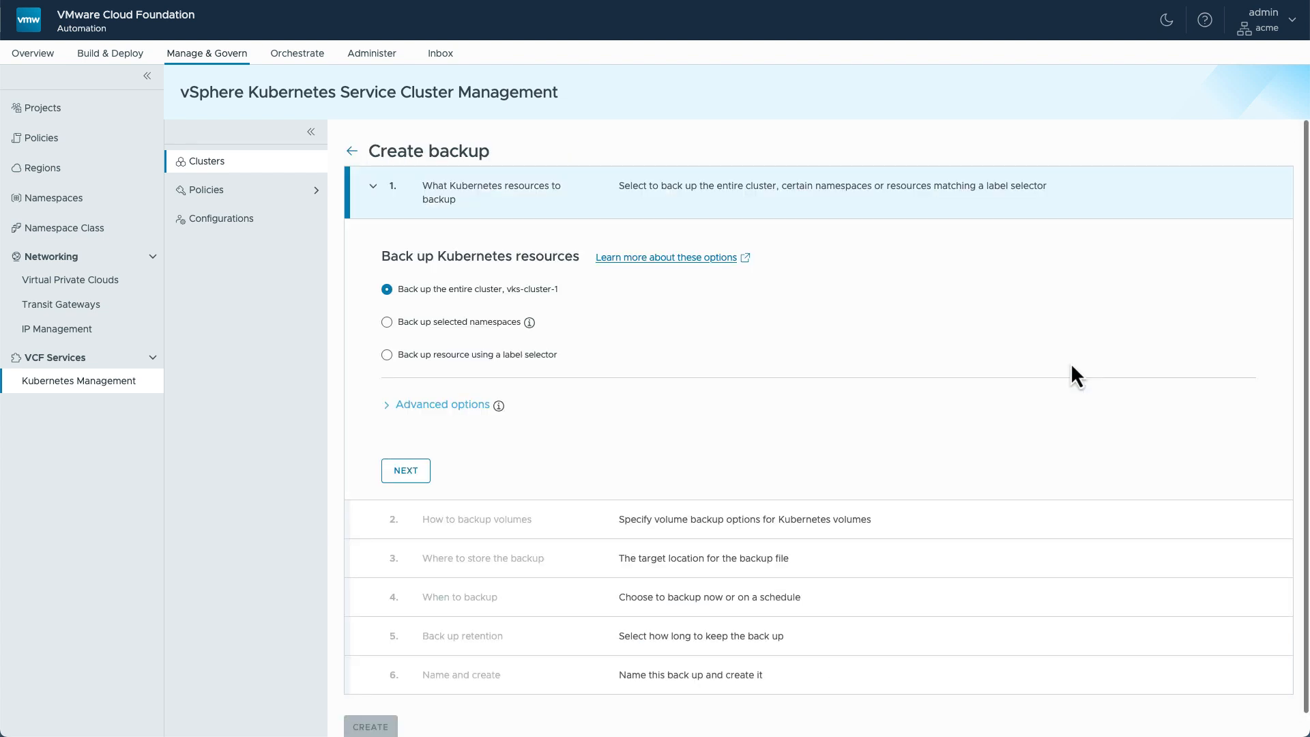
pyautogui.moveTo(426, 295)
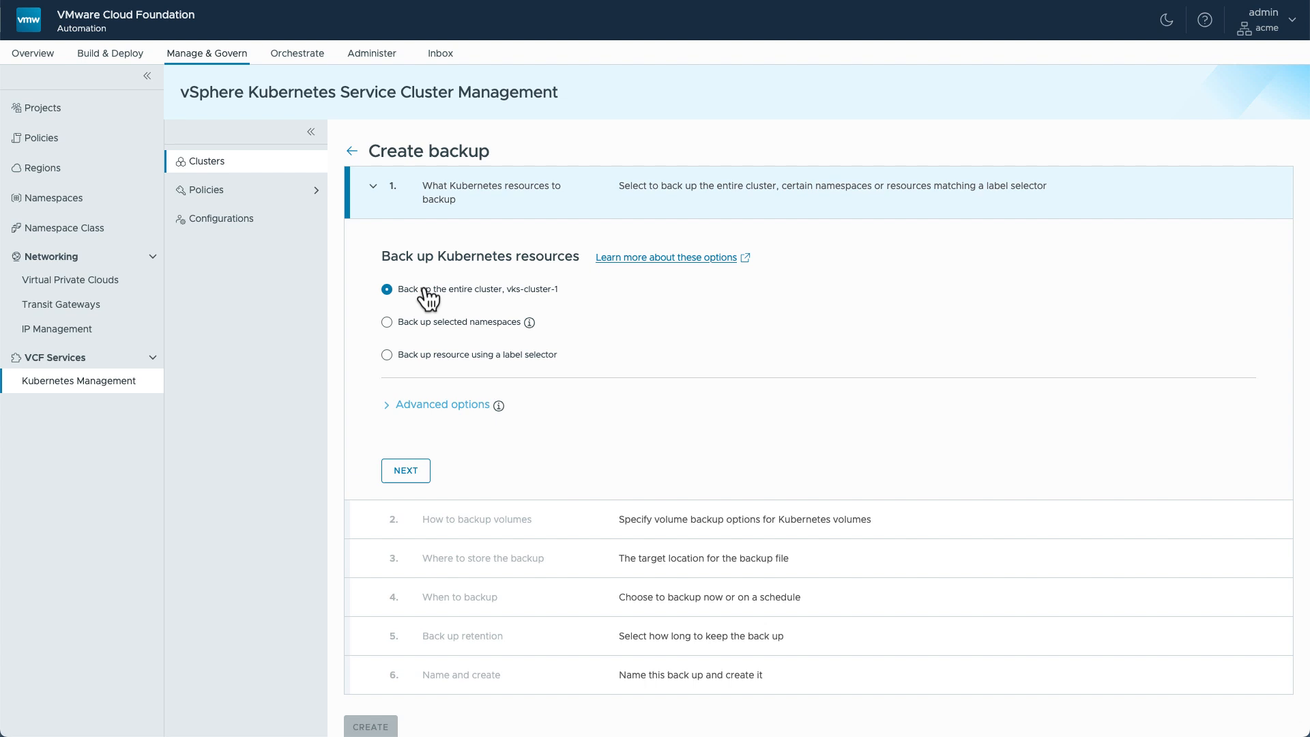
pyautogui.click(386, 323)
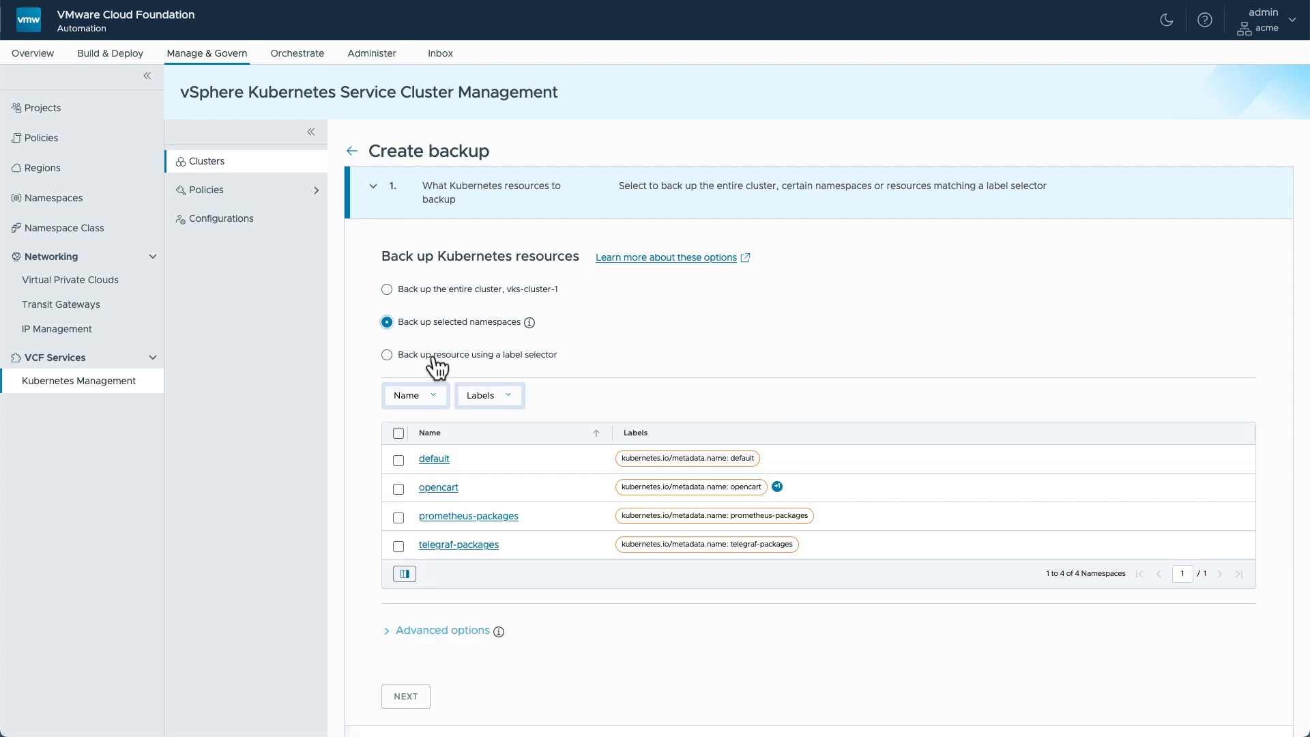
pyautogui.click(386, 354)
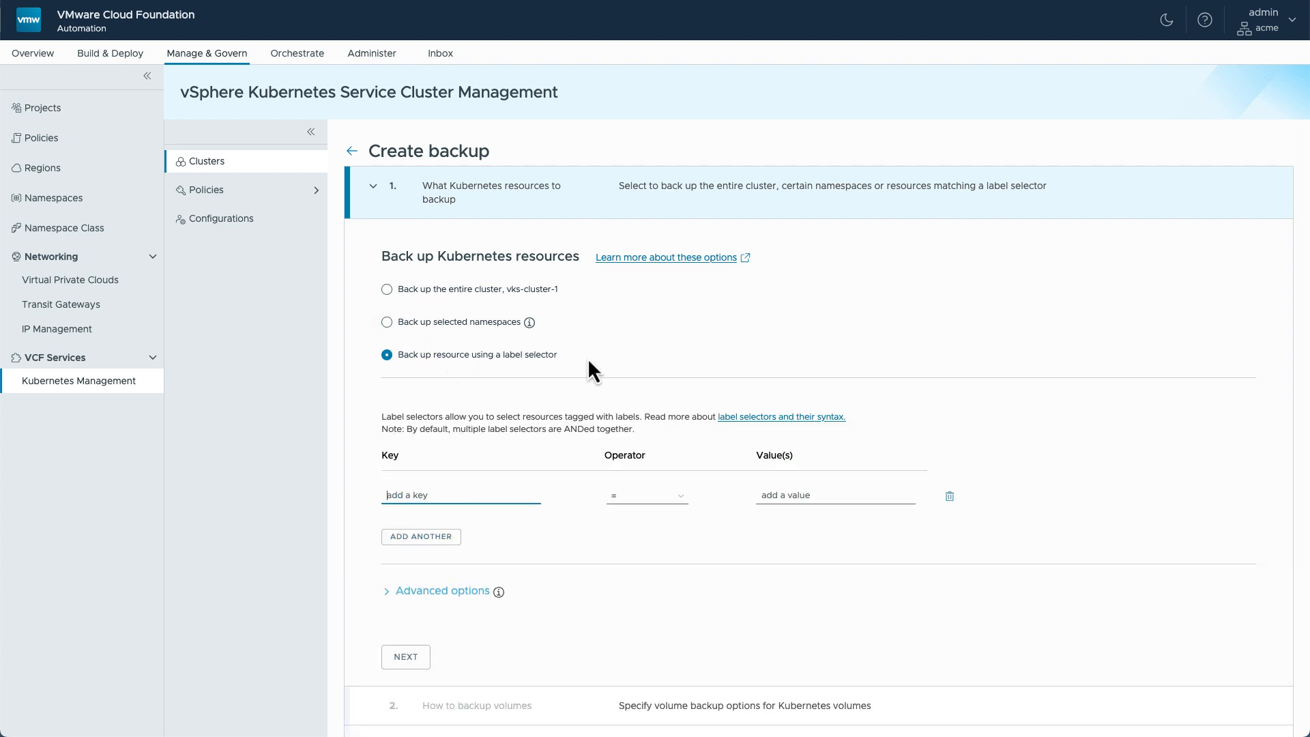
pyautogui.moveTo(591, 370)
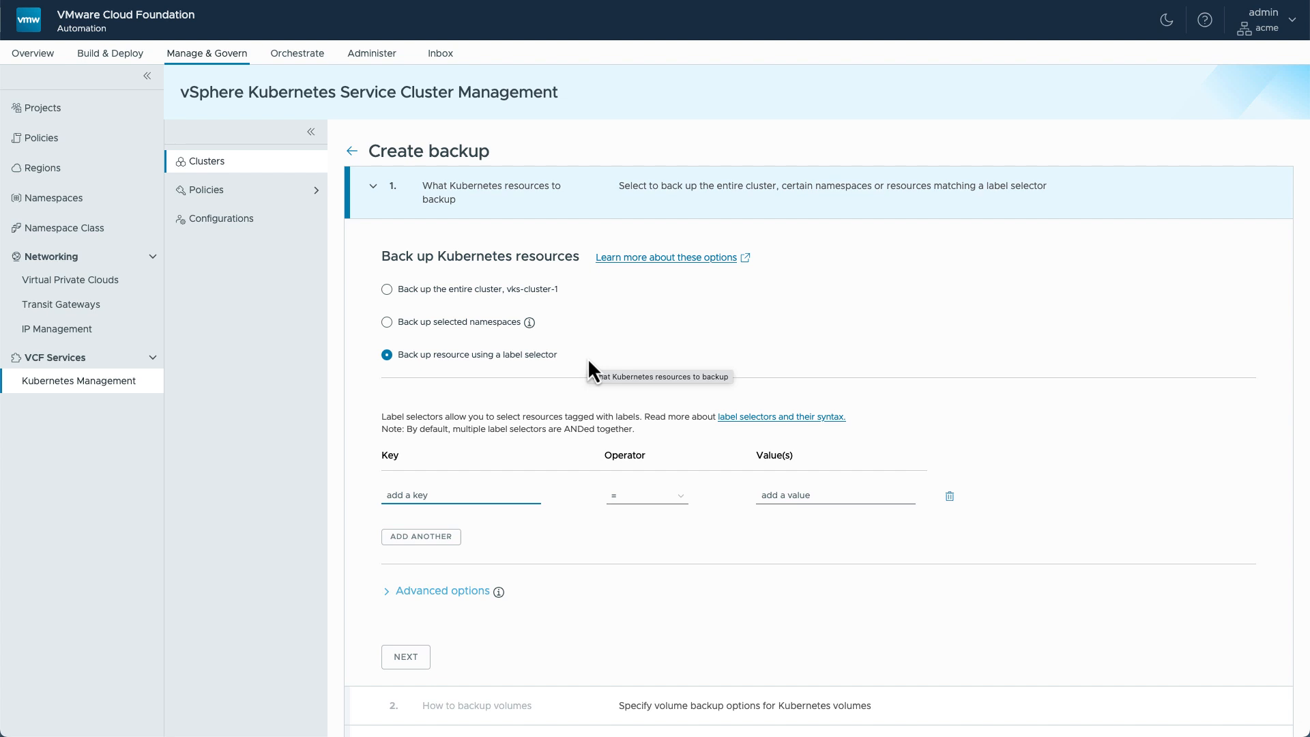
pyautogui.click(386, 322)
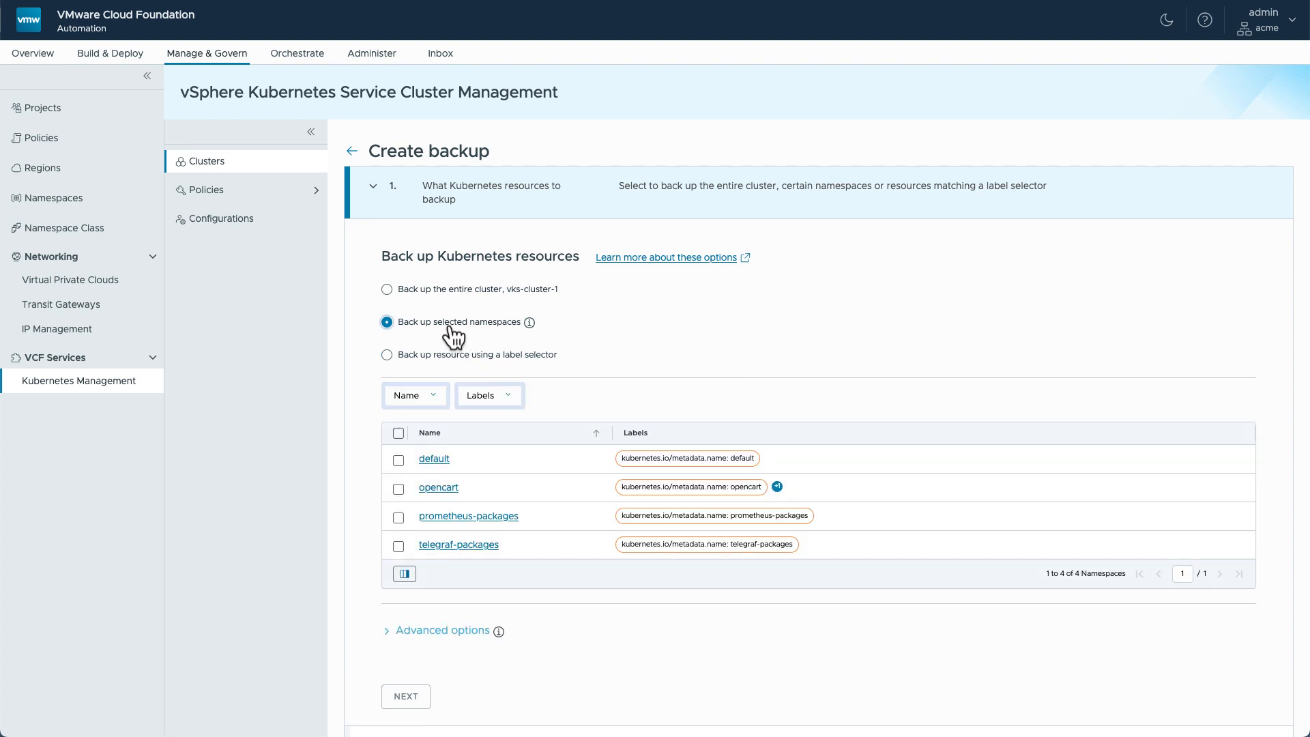
# Step: Include the opencart namespace, reveal Advanced options and continue to volume backup options
pyautogui.click(397, 487)
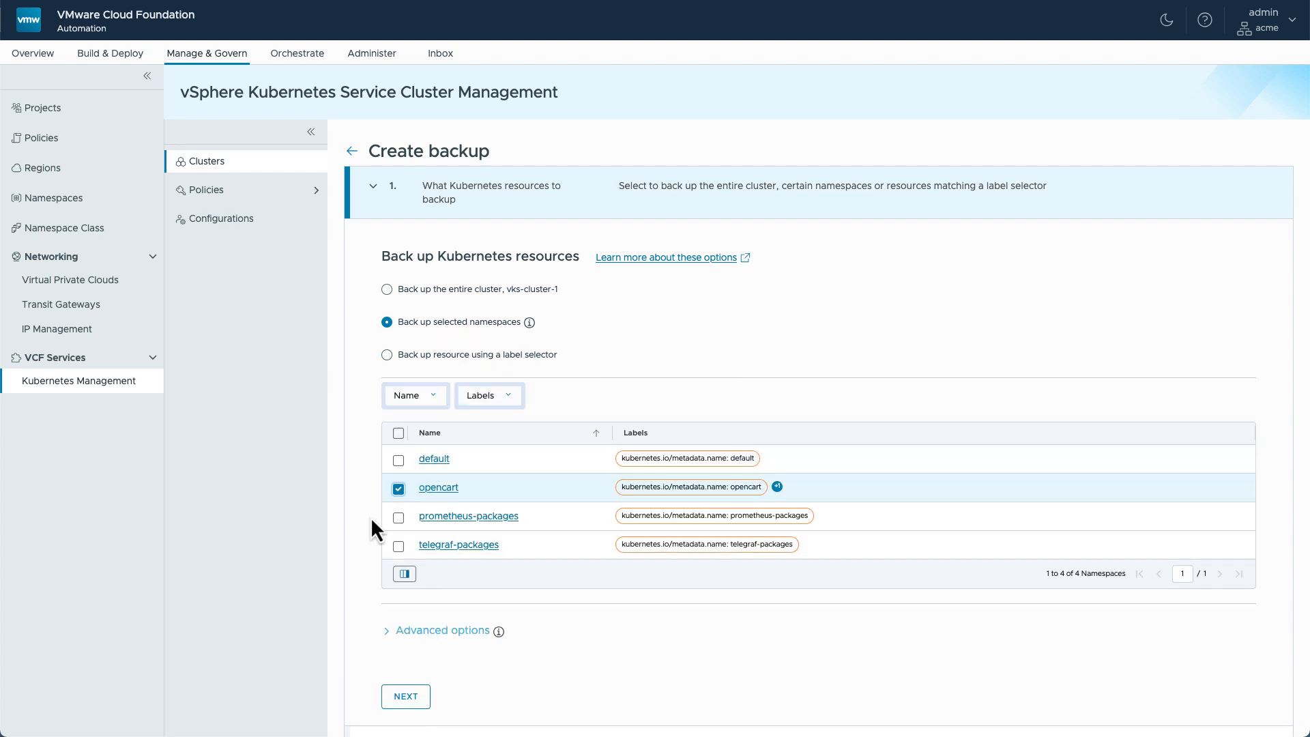
pyautogui.click(441, 630)
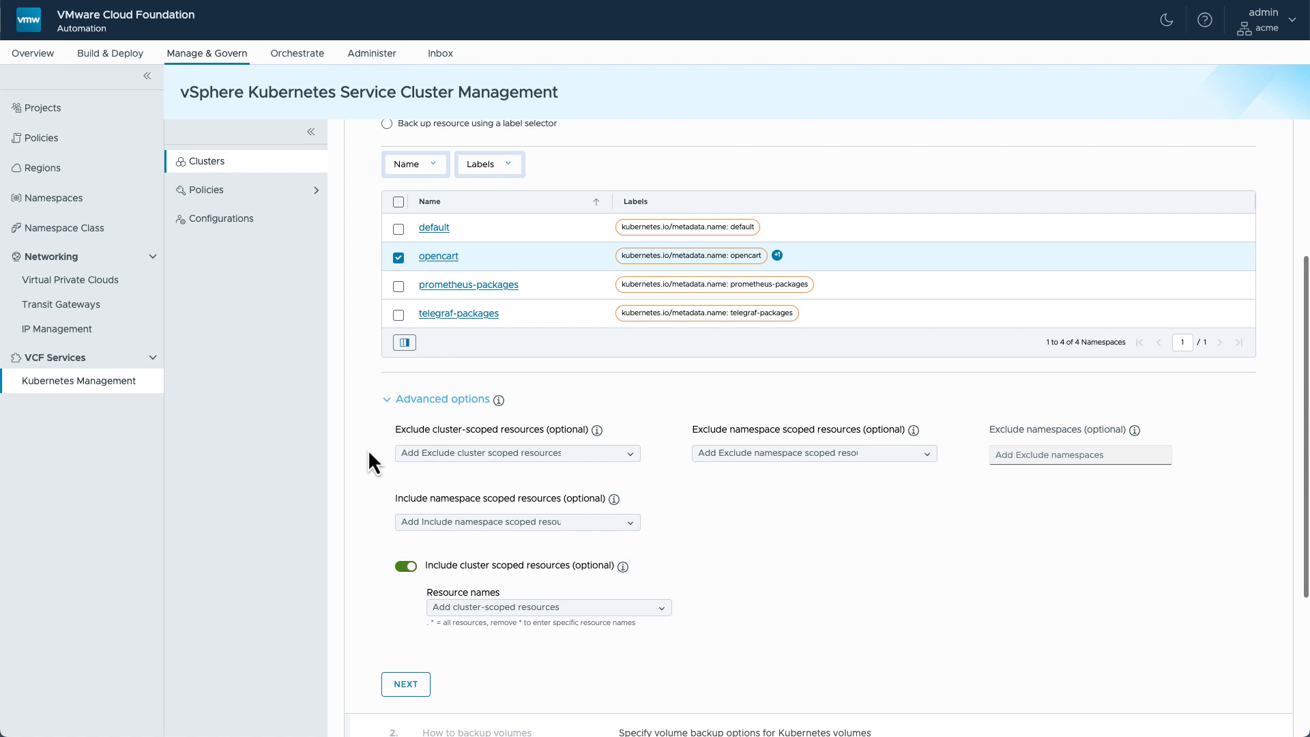
pyautogui.scroll(-3)
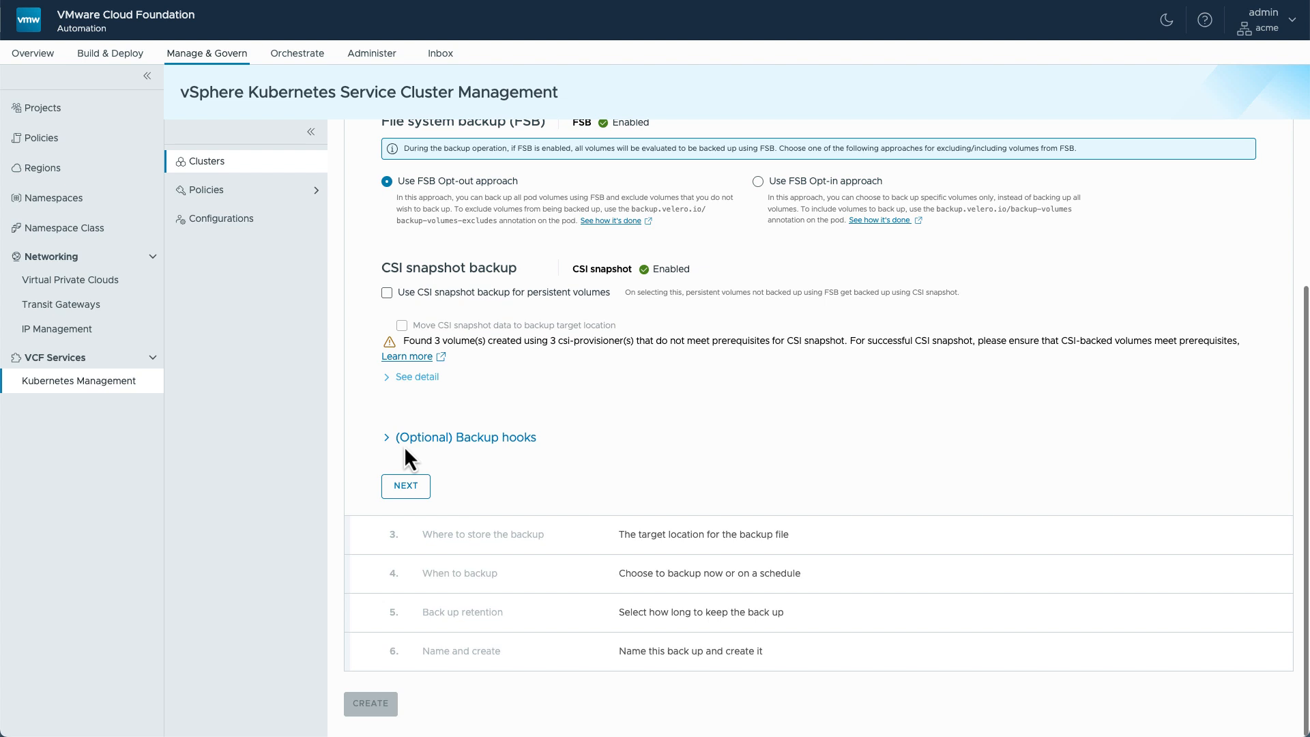
# Step: Enable CSI snapshot backup for persistent volumes, keeping snapshot data moved to the target location
pyautogui.scroll(3)
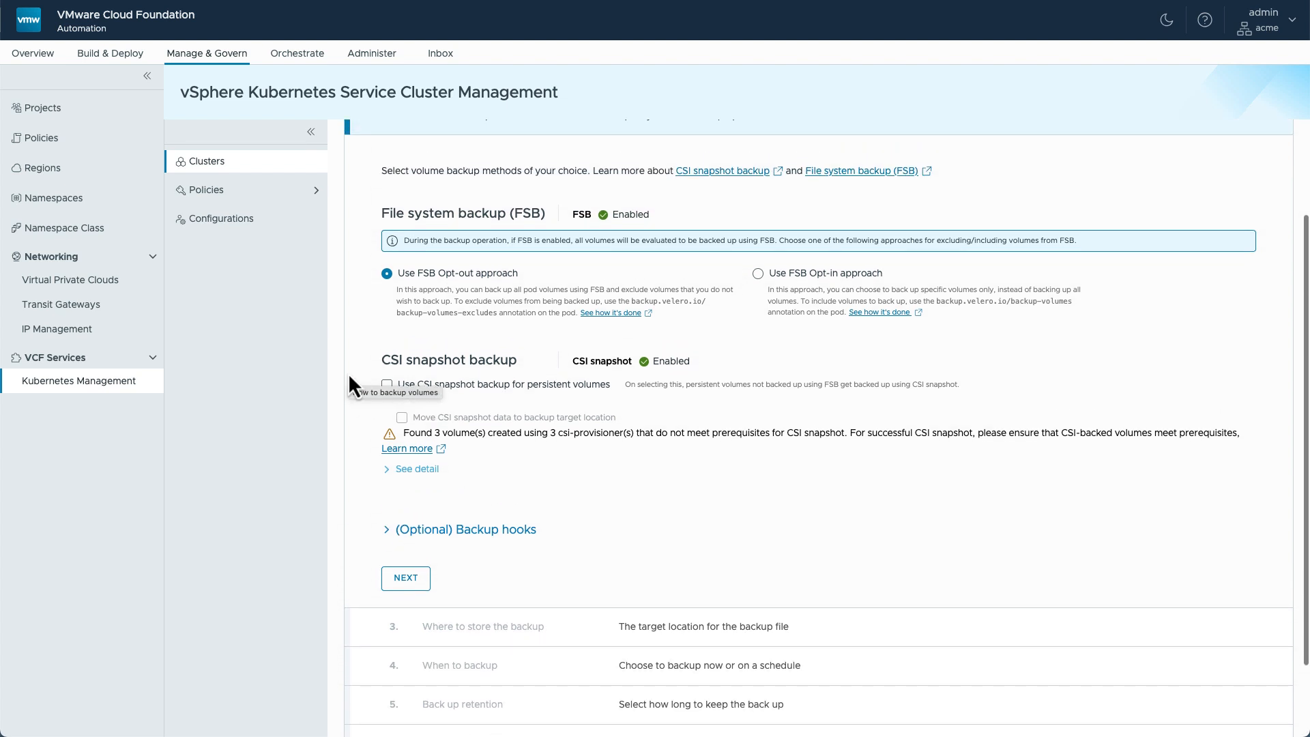
pyautogui.moveTo(467, 299)
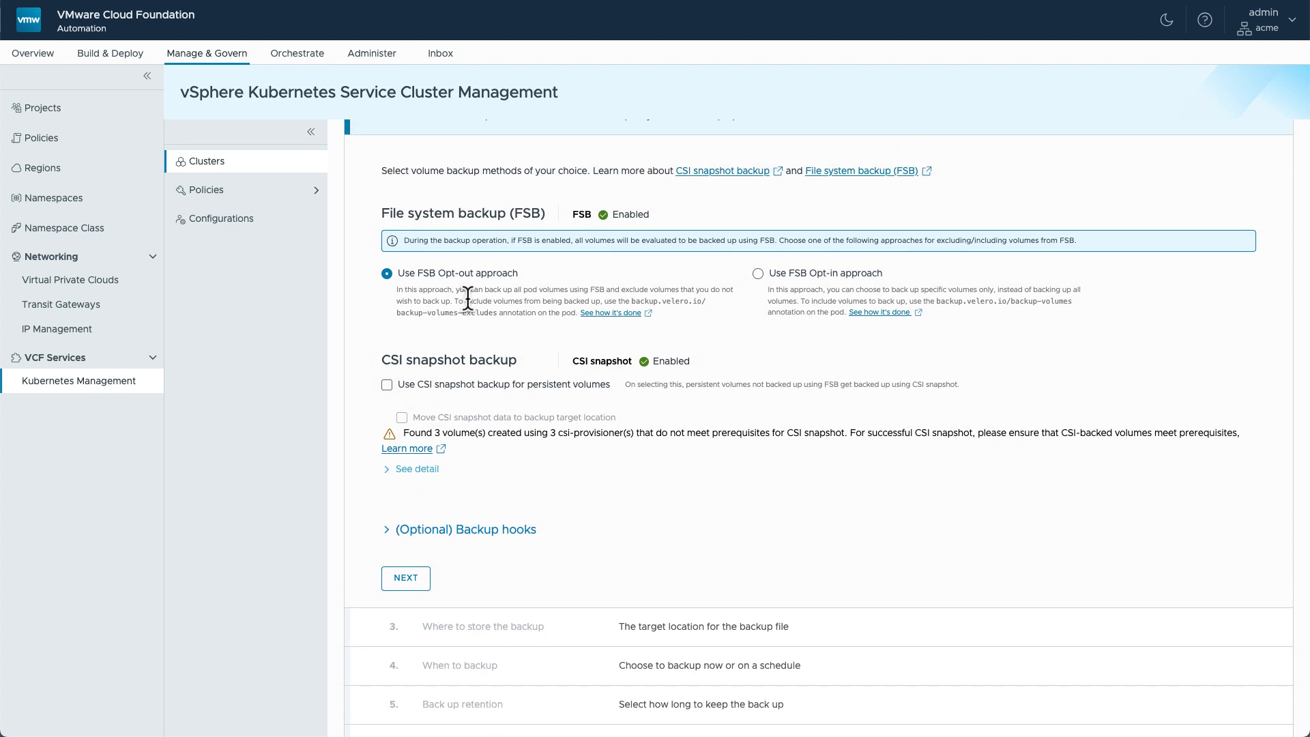
pyautogui.moveTo(448, 282)
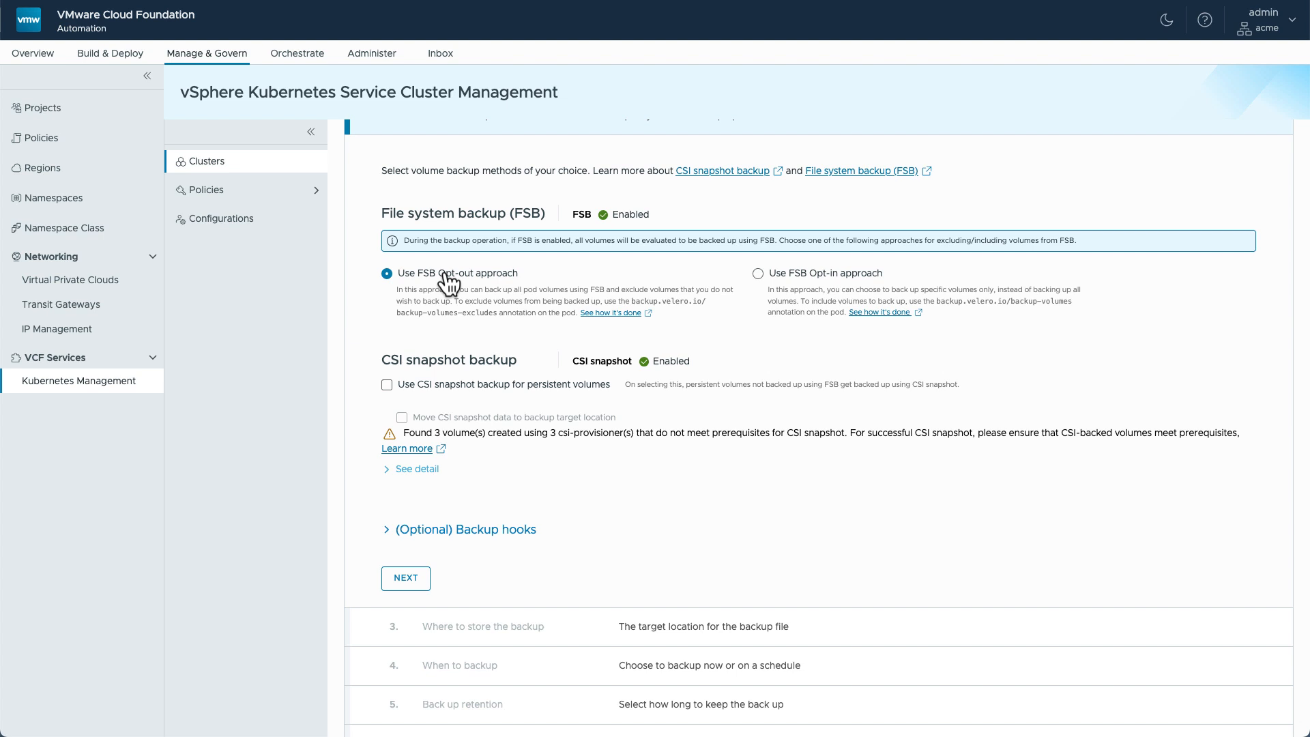
pyautogui.moveTo(547, 288)
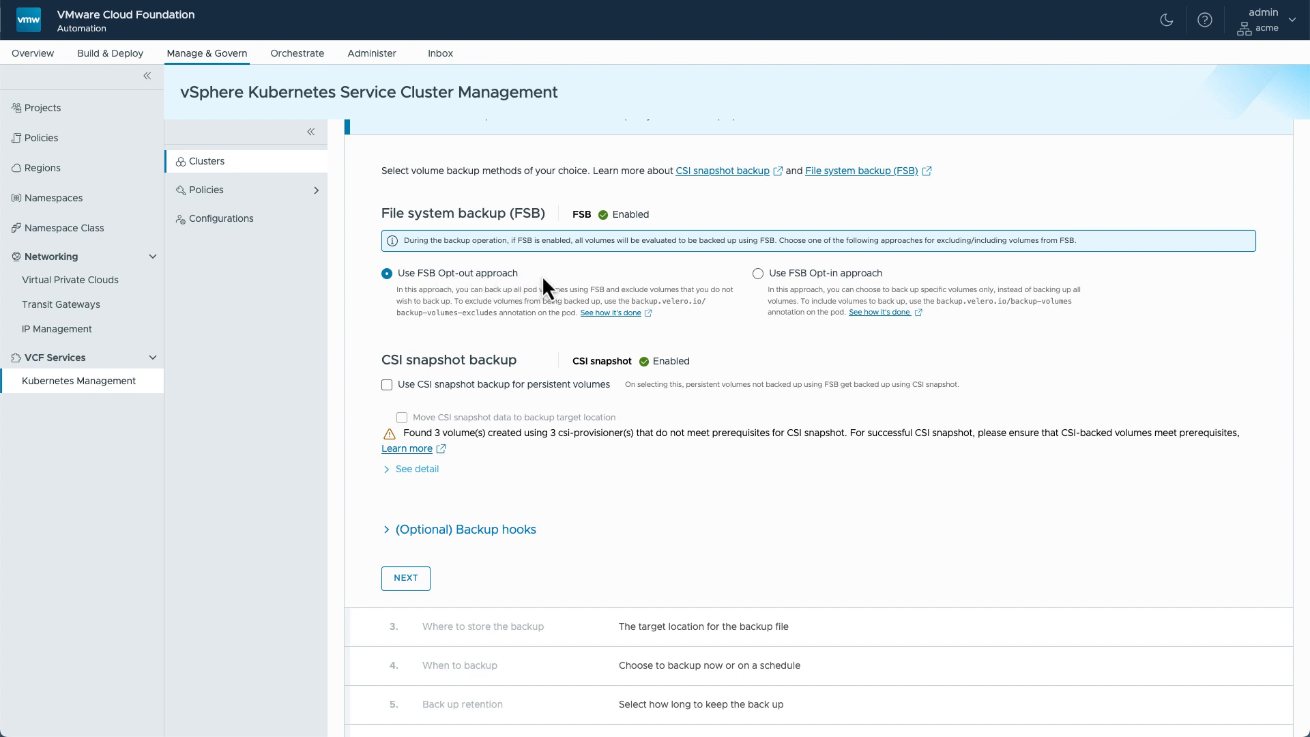
pyautogui.moveTo(544, 288)
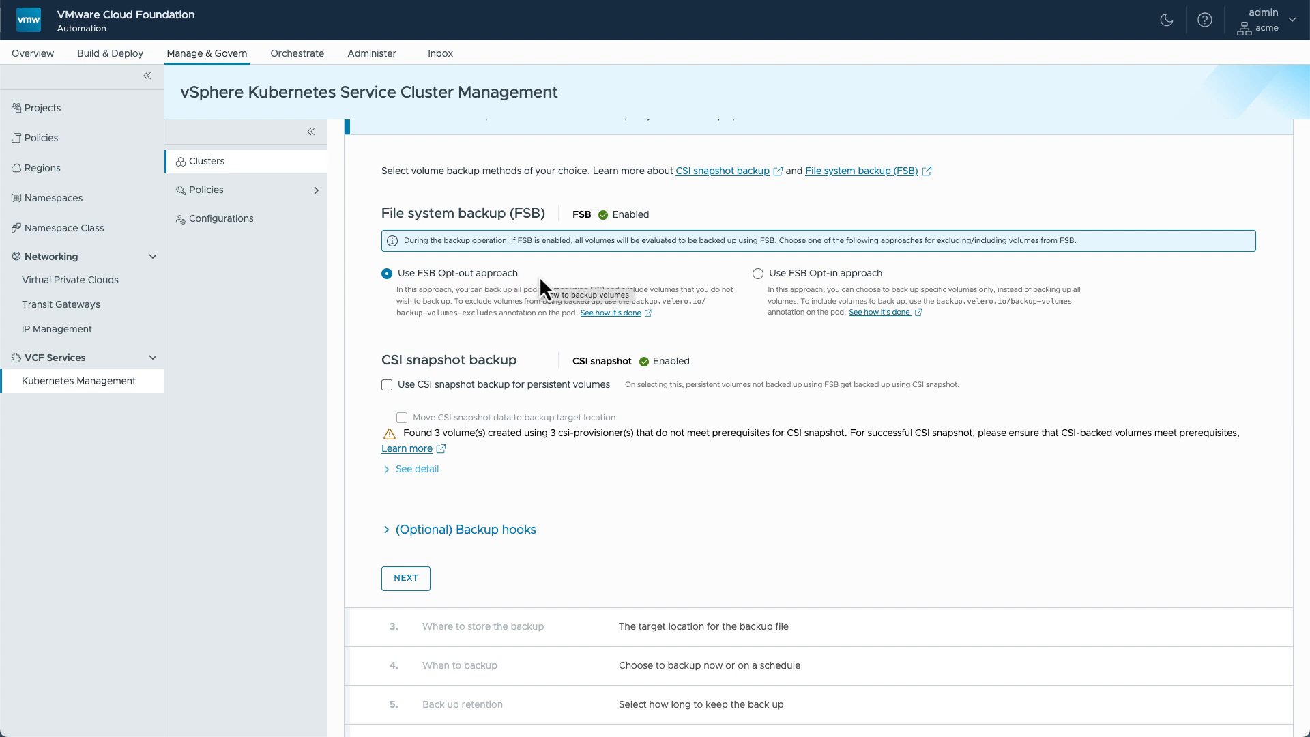
pyautogui.moveTo(977, 296)
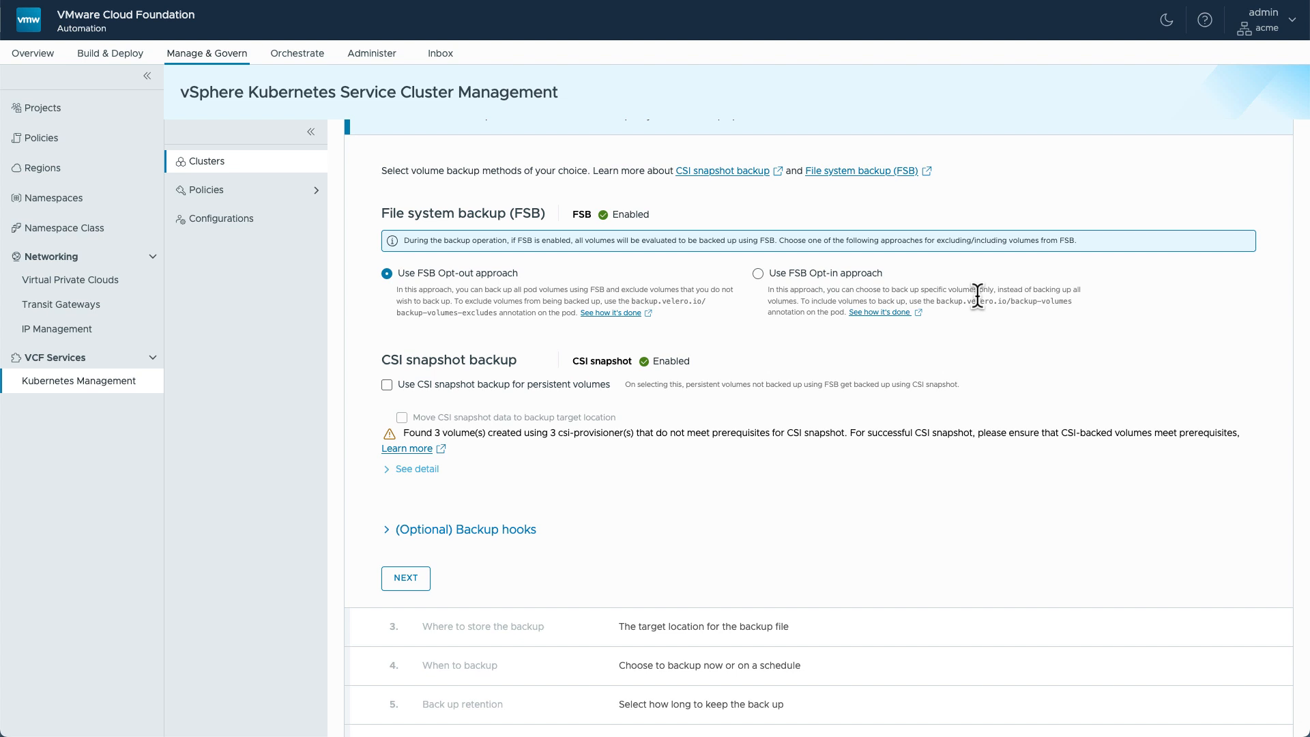
pyautogui.moveTo(833, 357)
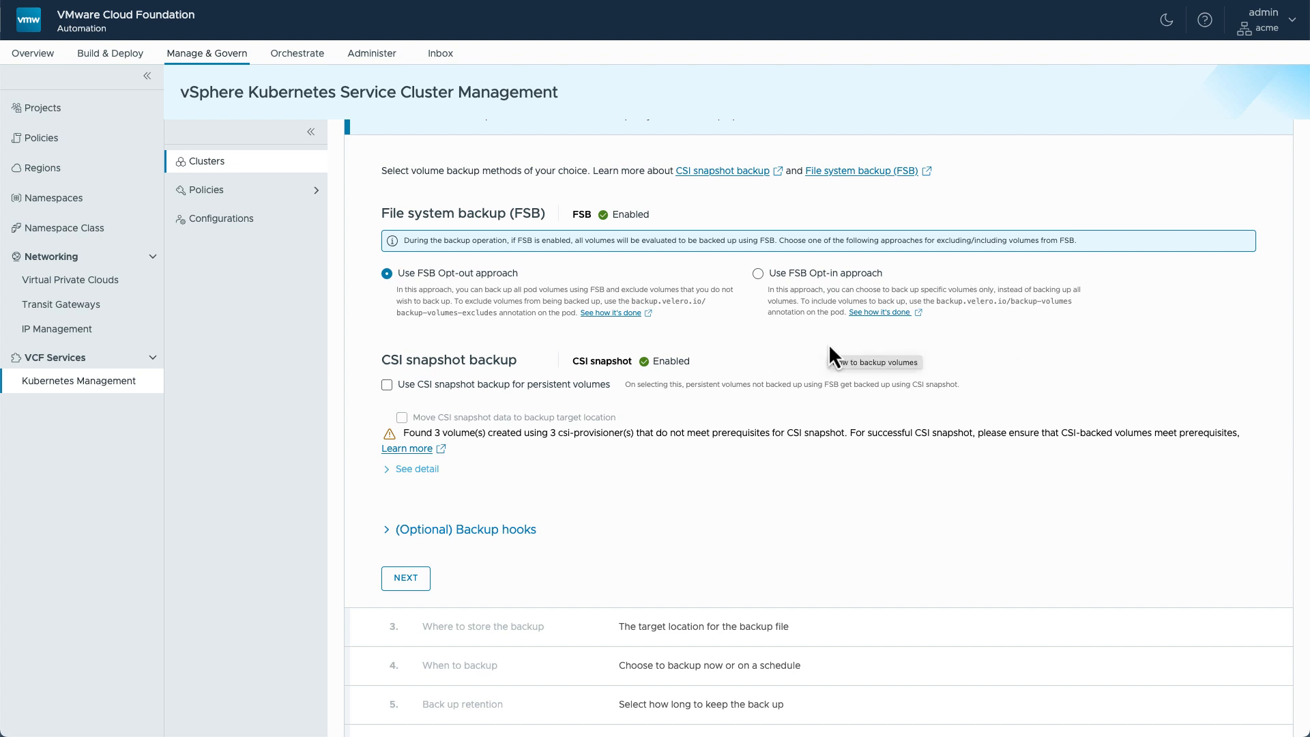
pyautogui.moveTo(359, 371)
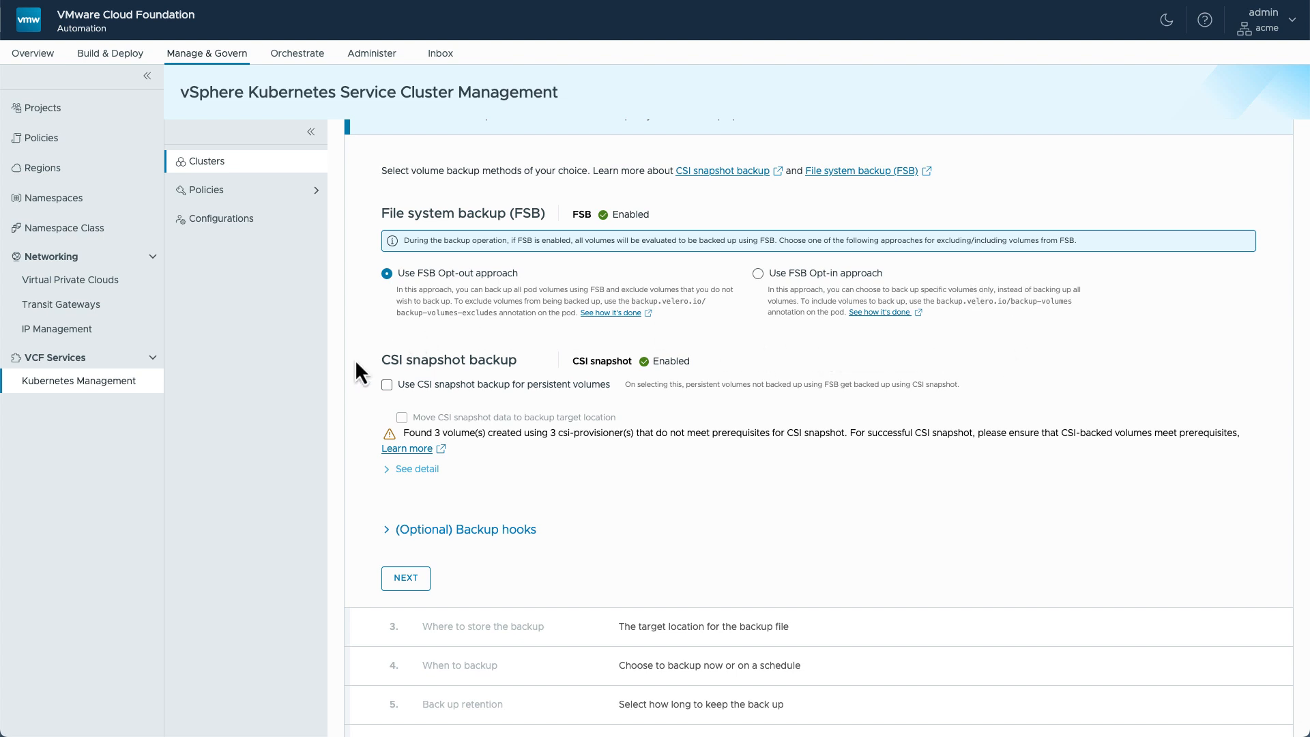
pyautogui.moveTo(386, 384)
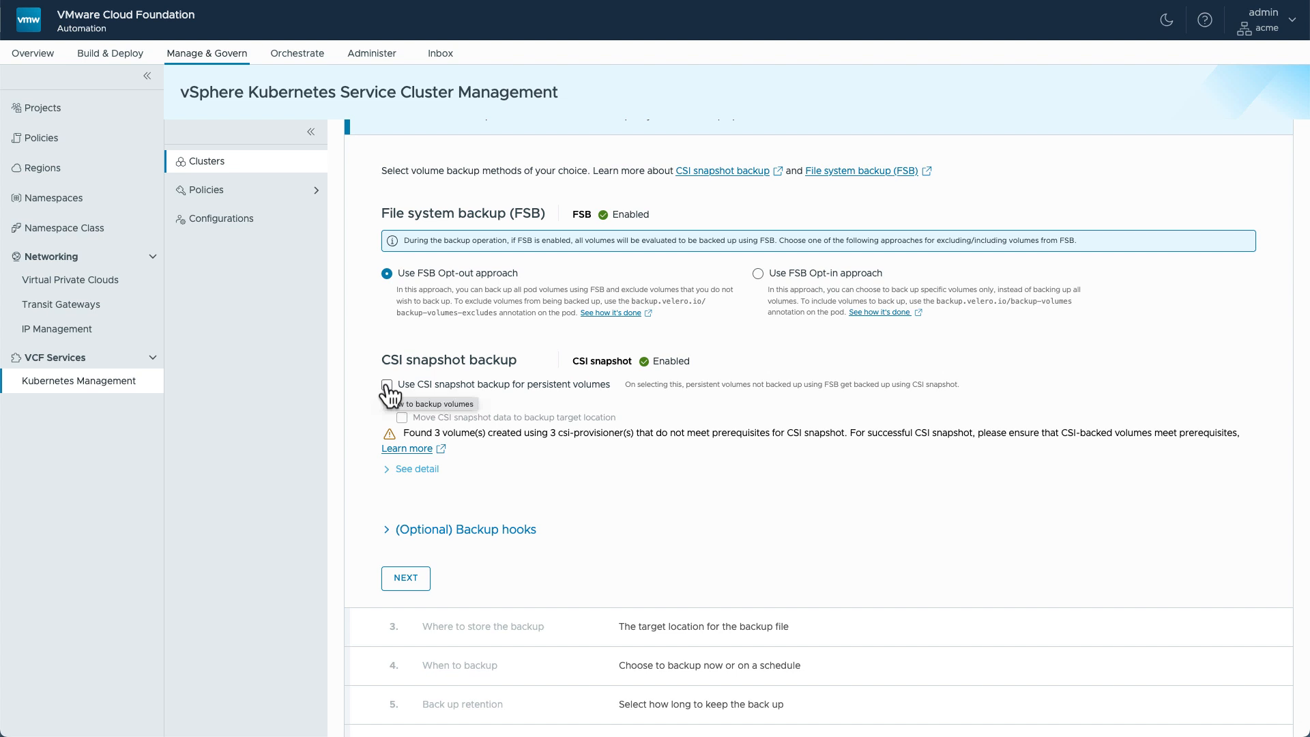
pyautogui.click(386, 388)
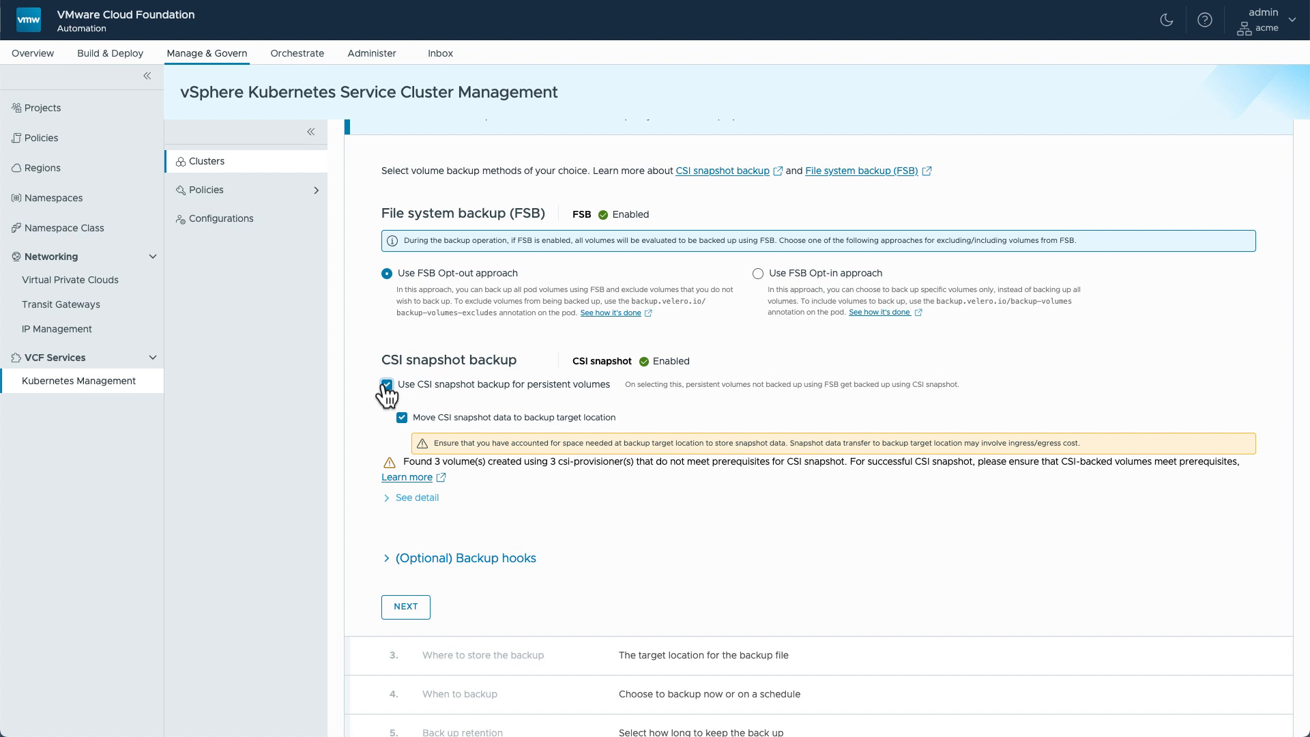
pyautogui.moveTo(411, 451)
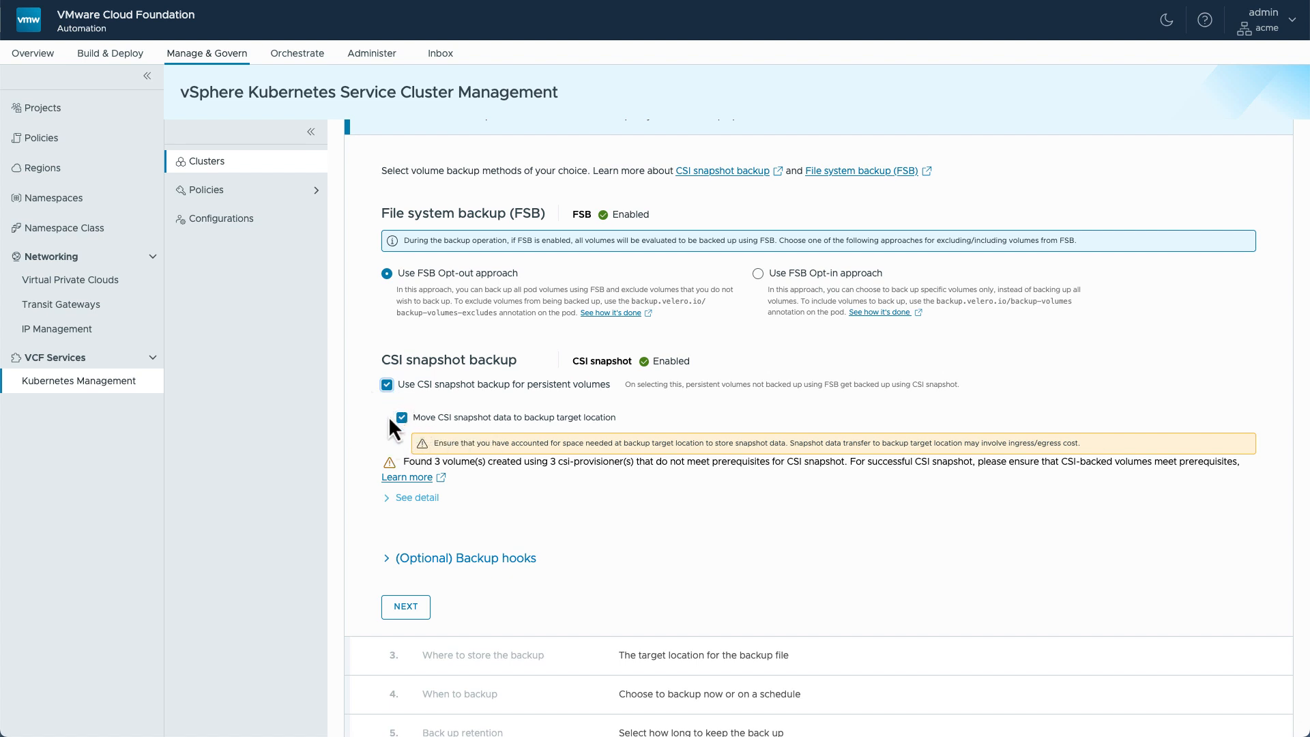
pyautogui.scroll(-3)
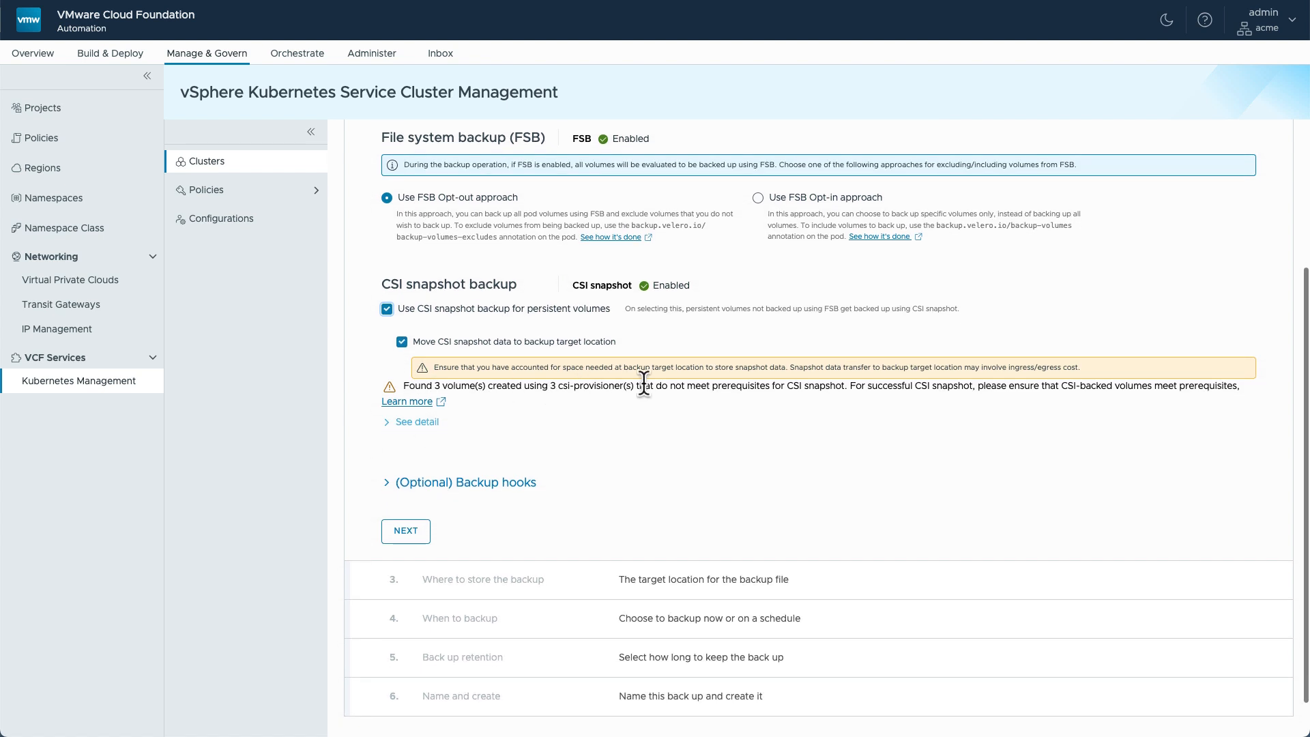
pyautogui.moveTo(768, 410)
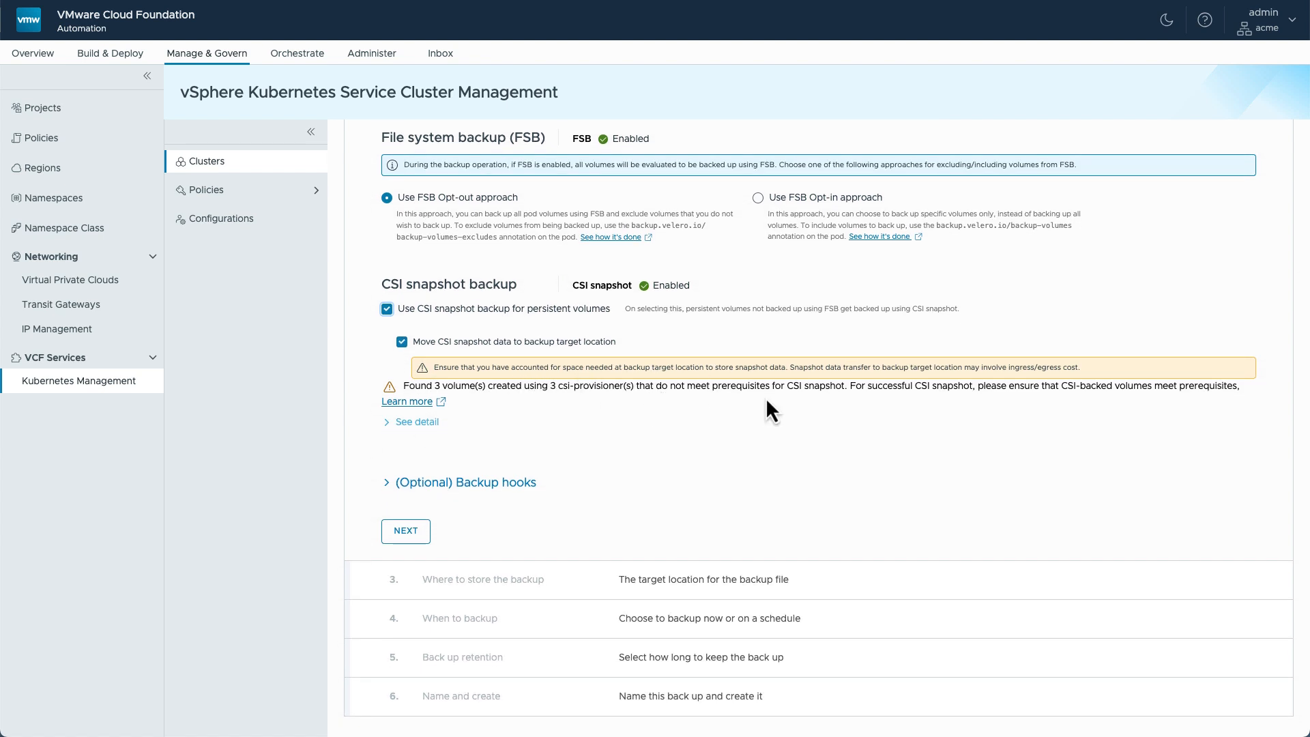
pyautogui.moveTo(811, 390)
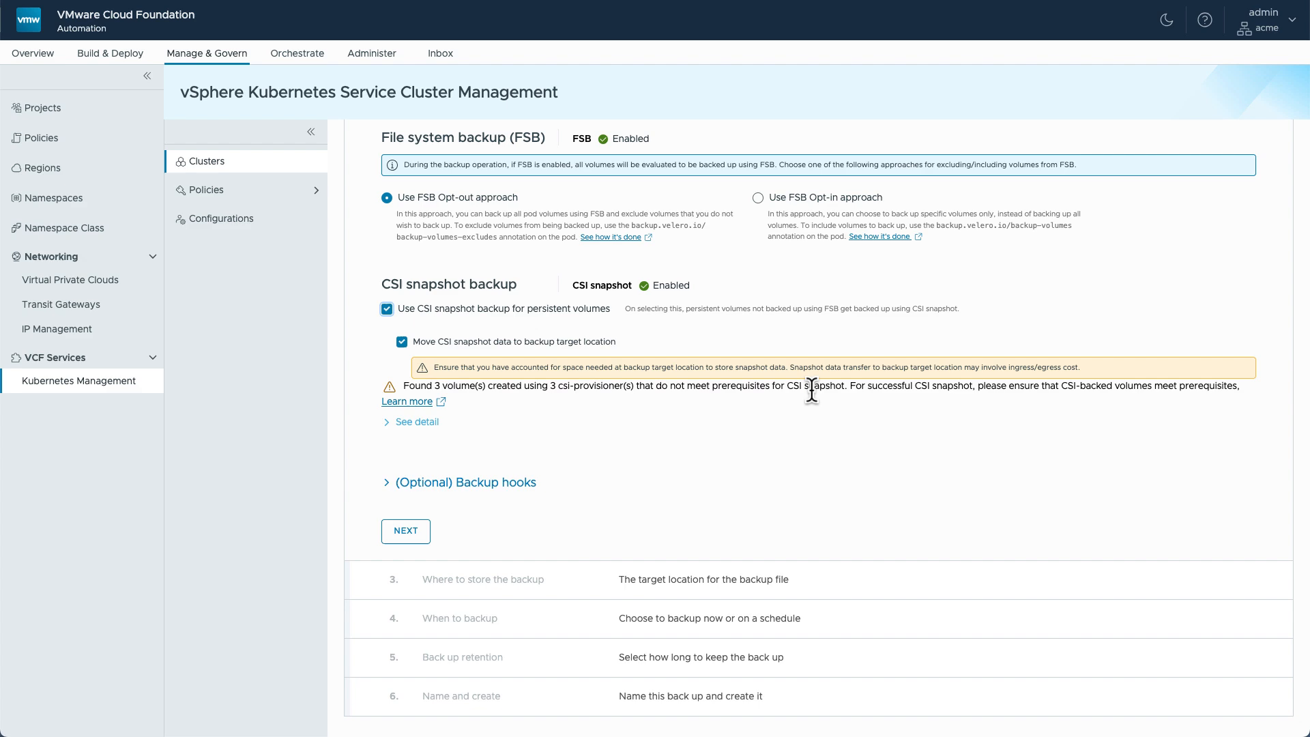
pyautogui.moveTo(424, 413)
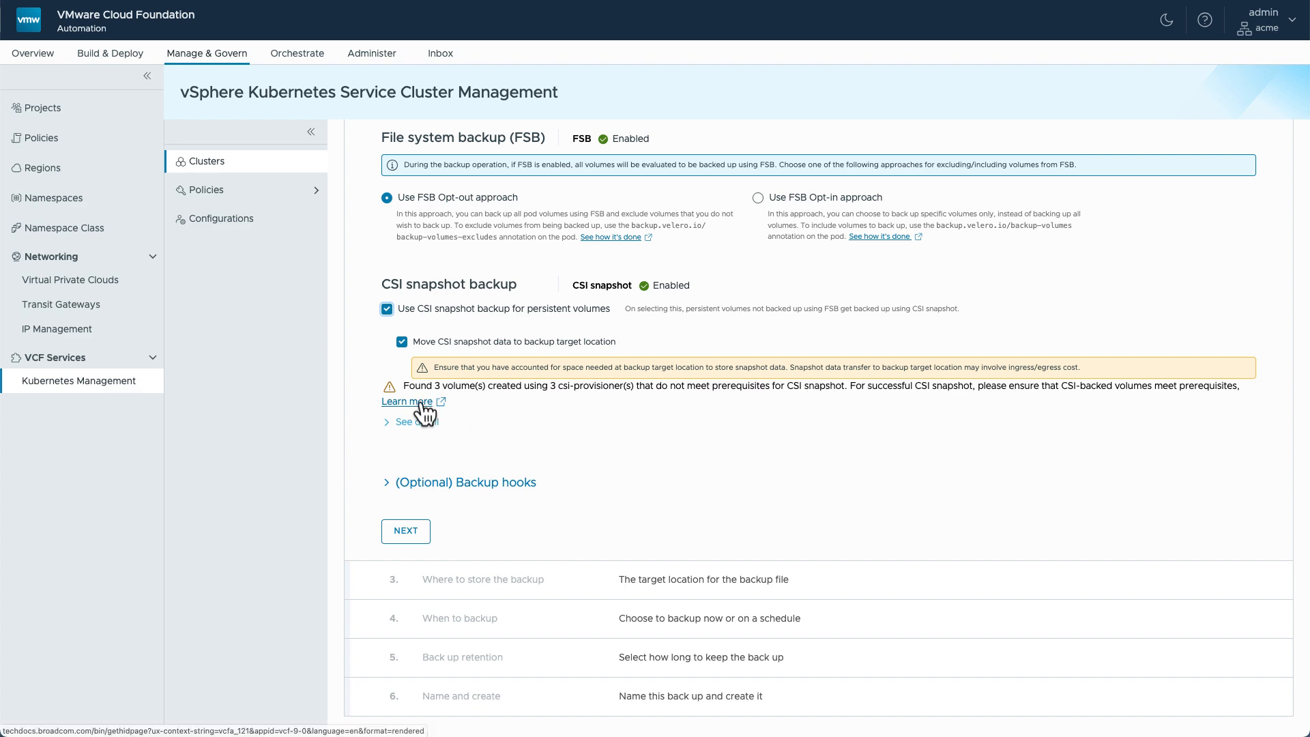
pyautogui.moveTo(376, 426)
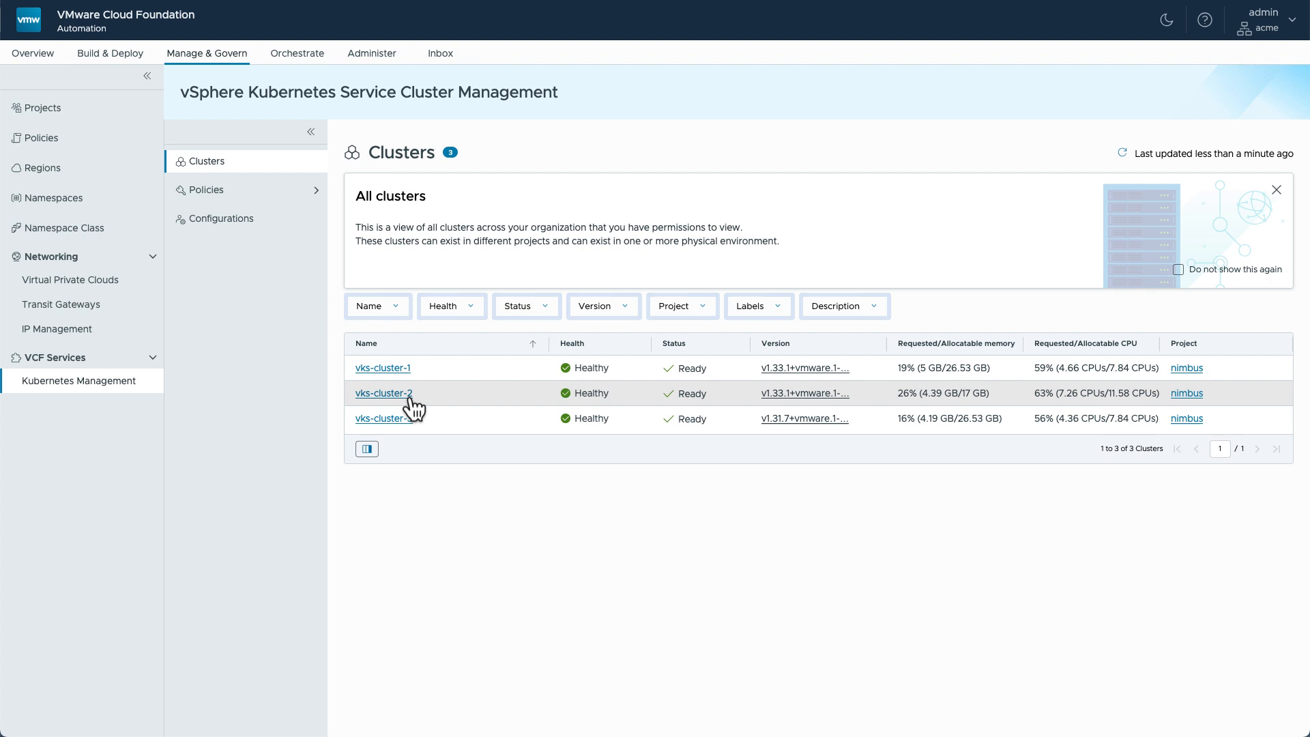
# Step: From vks-cluster-2's data protection page, choose vks-cluster-1's opencart-namespace-backup as the restore source
pyautogui.click(382, 393)
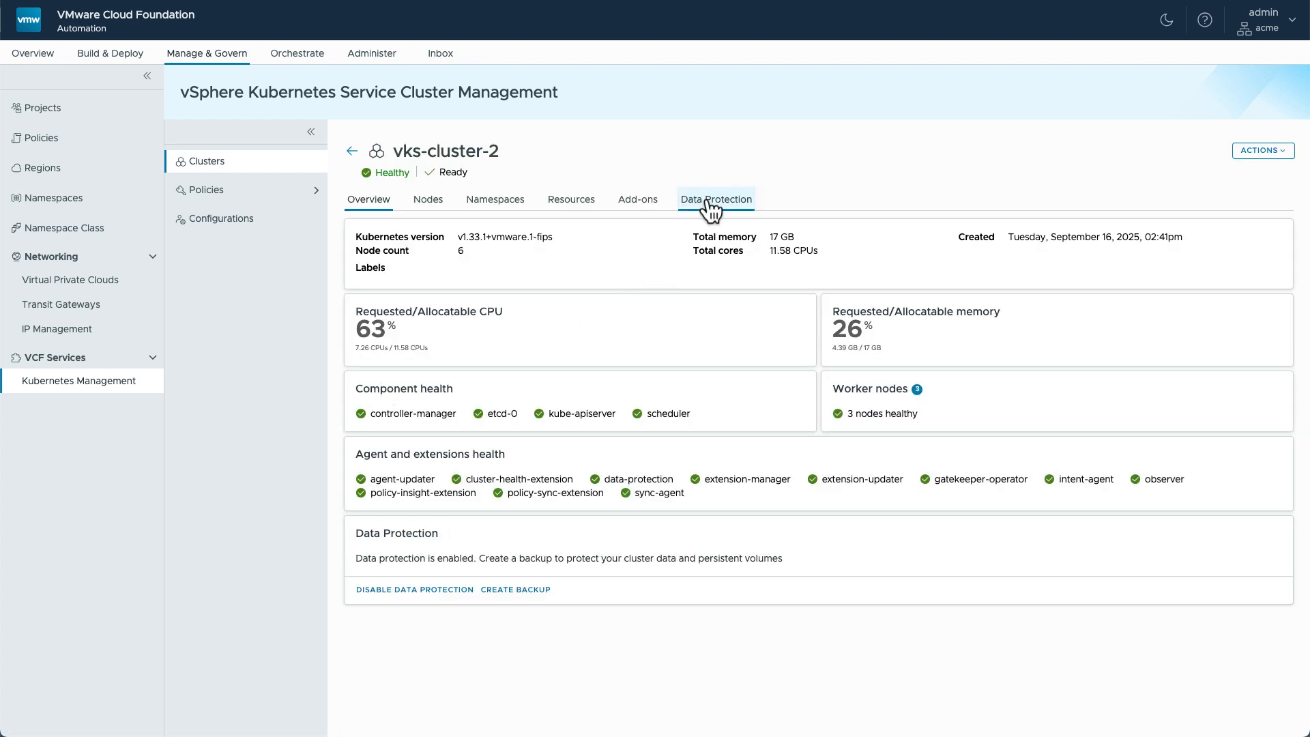
pyautogui.click(715, 199)
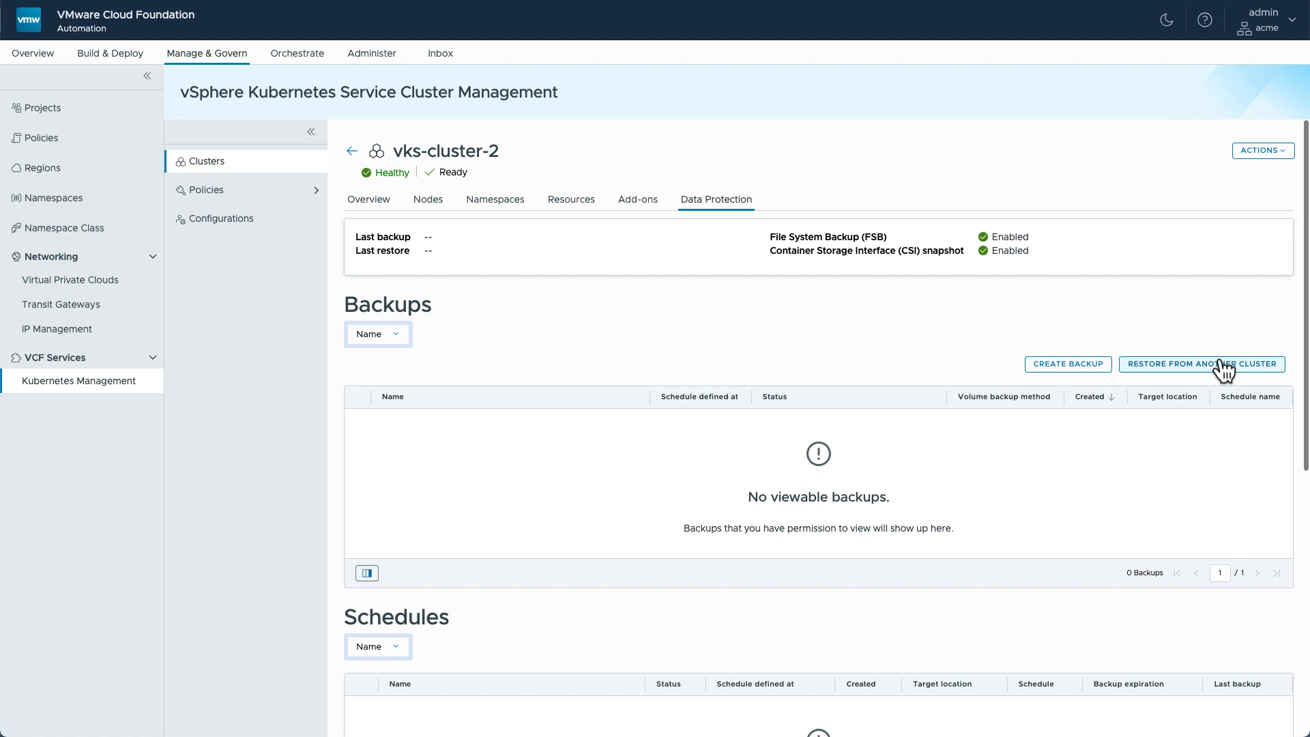
pyautogui.click(1201, 363)
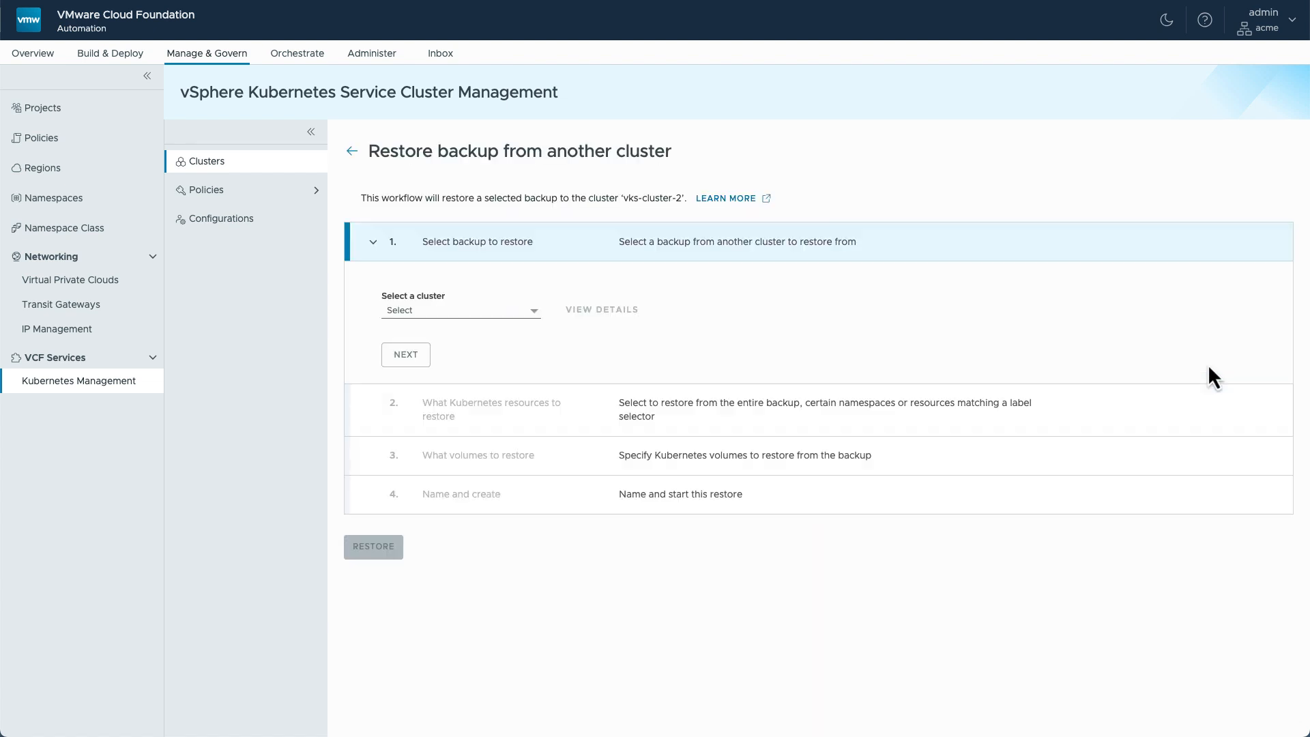
pyautogui.click(460, 310)
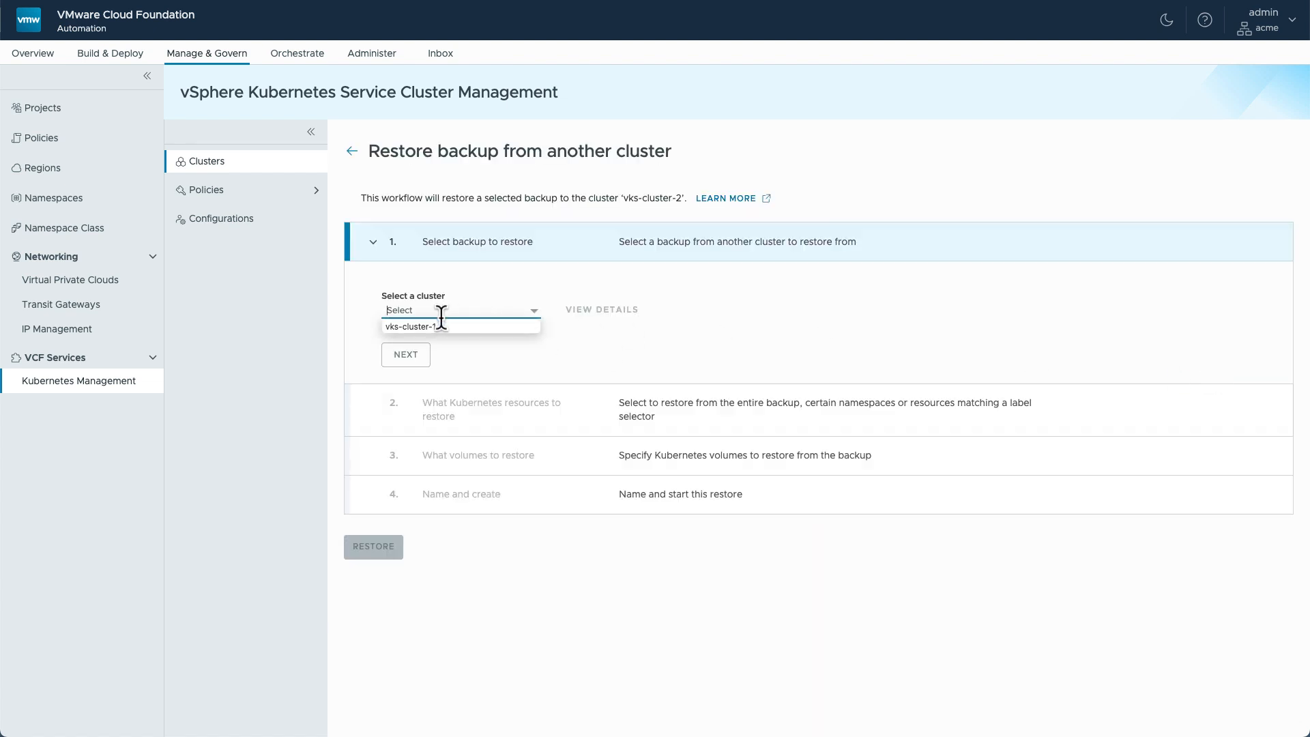
pyautogui.click(415, 326)
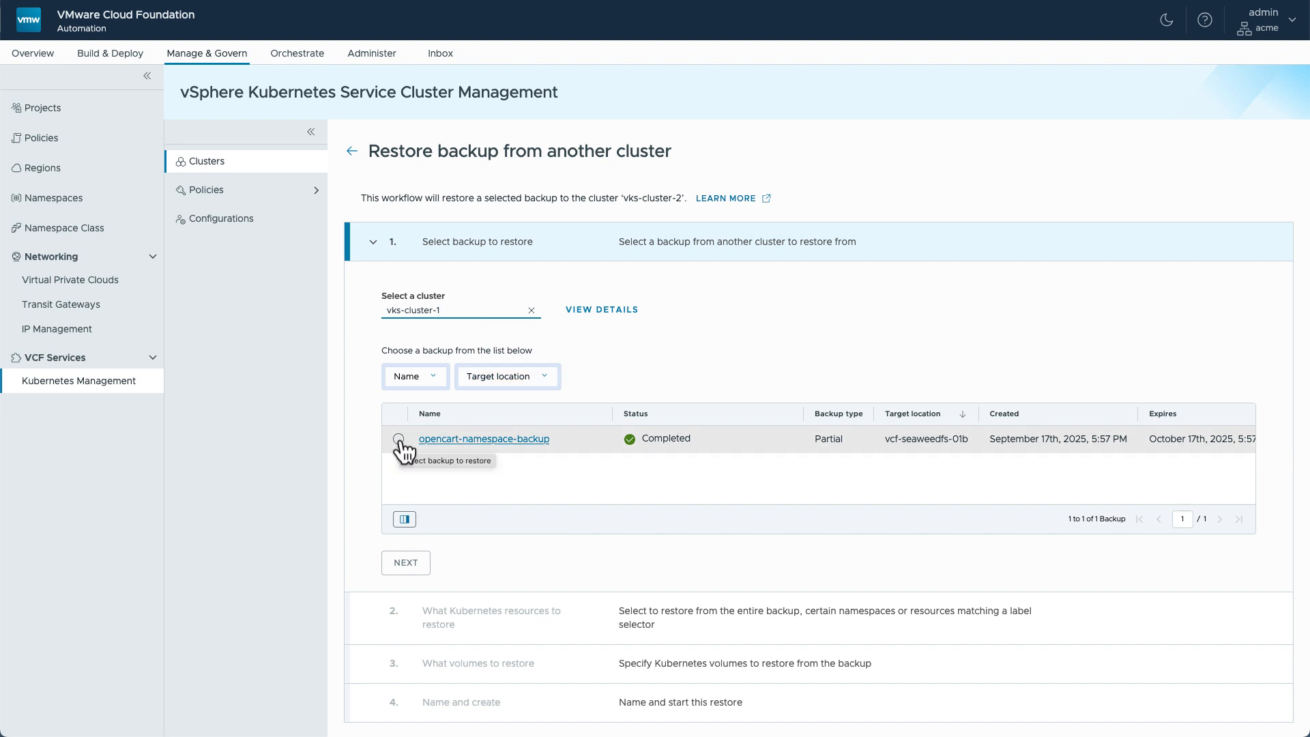
pyautogui.click(405, 562)
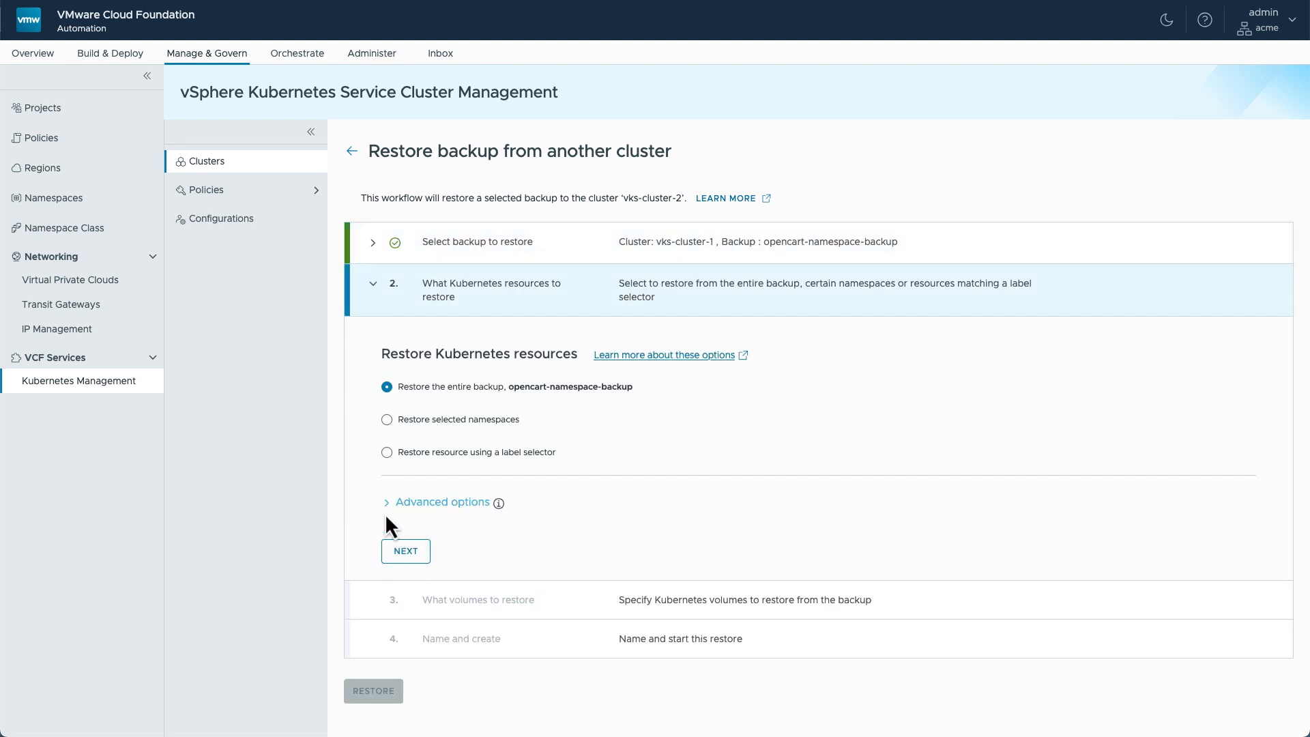
pyautogui.moveTo(553, 402)
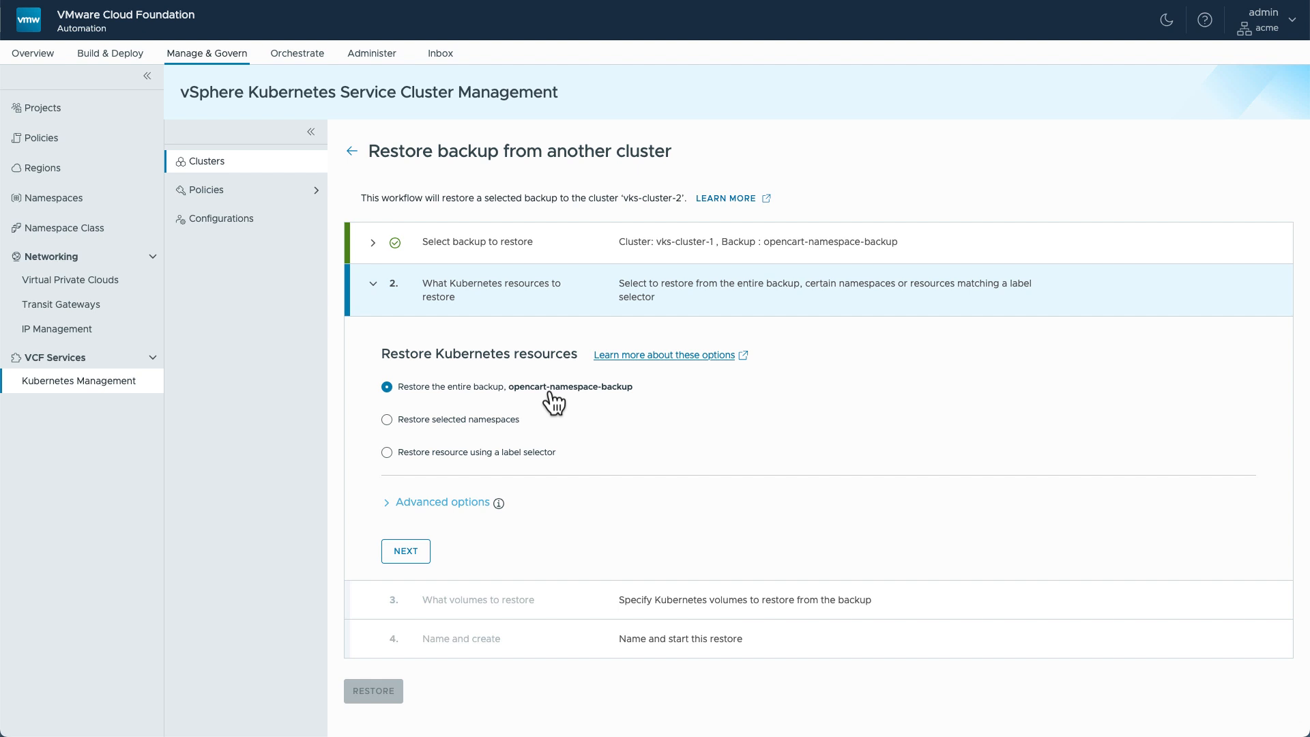
# Step: Restore the entire backup with default volumes, named test-restore, and submit it
pyautogui.click(406, 550)
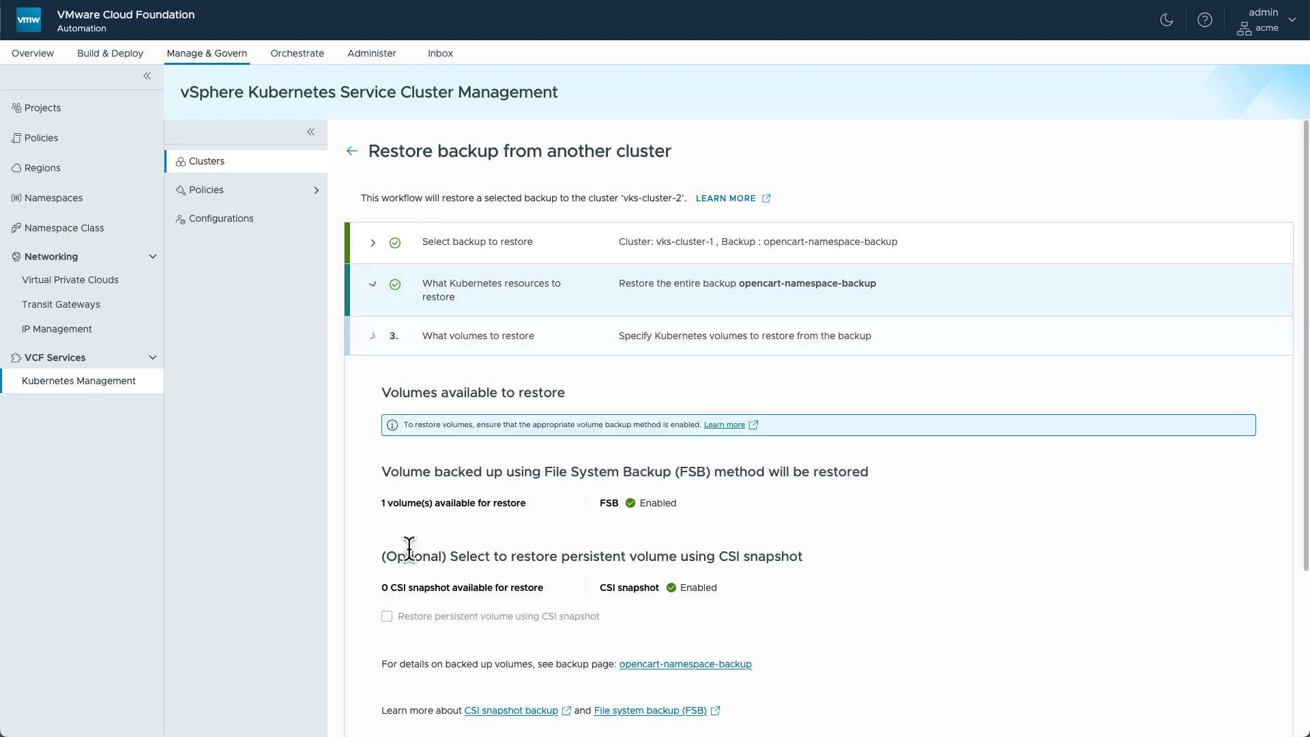
pyautogui.scroll(-3)
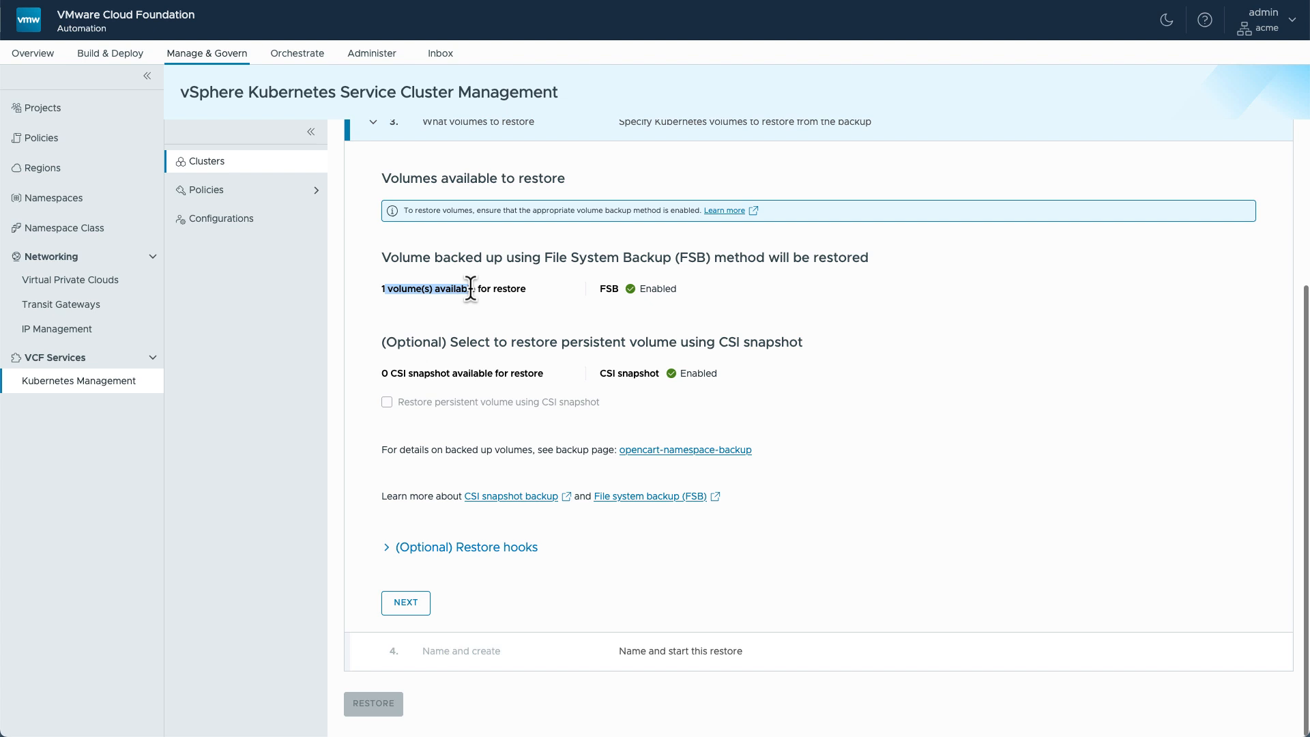
pyautogui.click(405, 601)
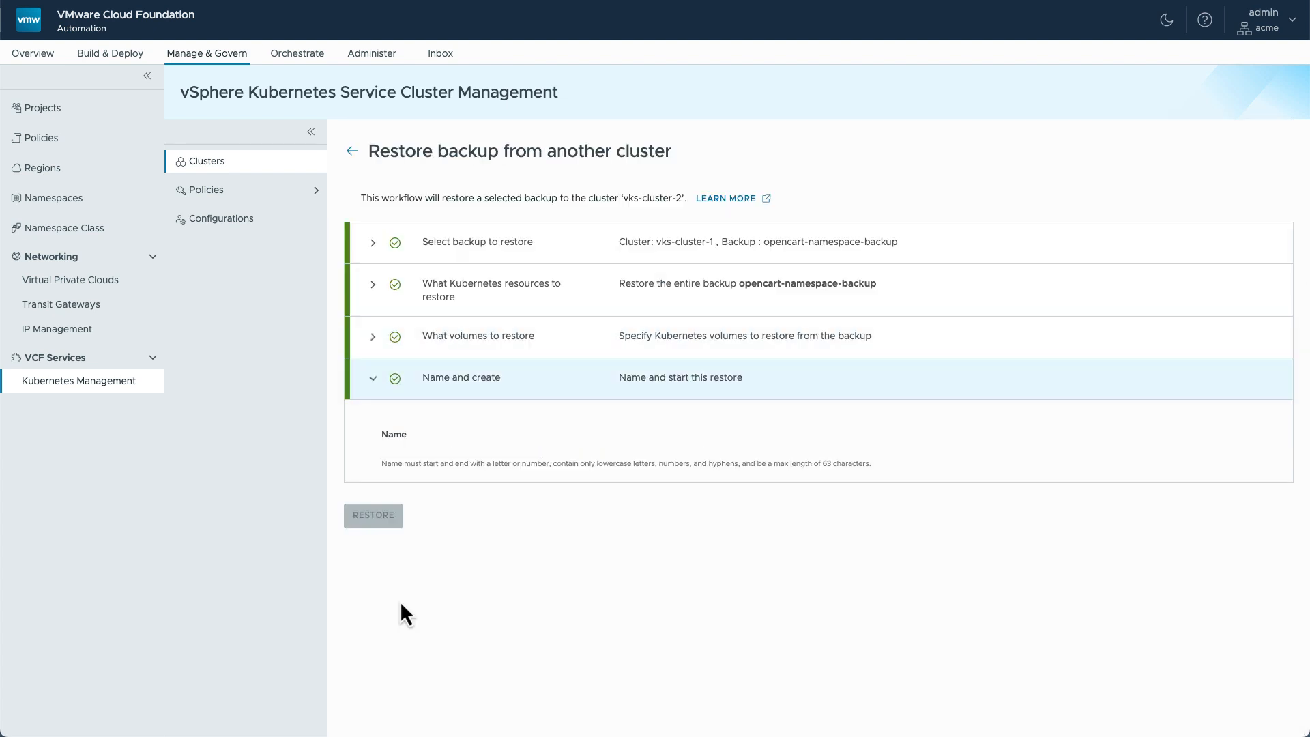
pyautogui.write('test-restore')
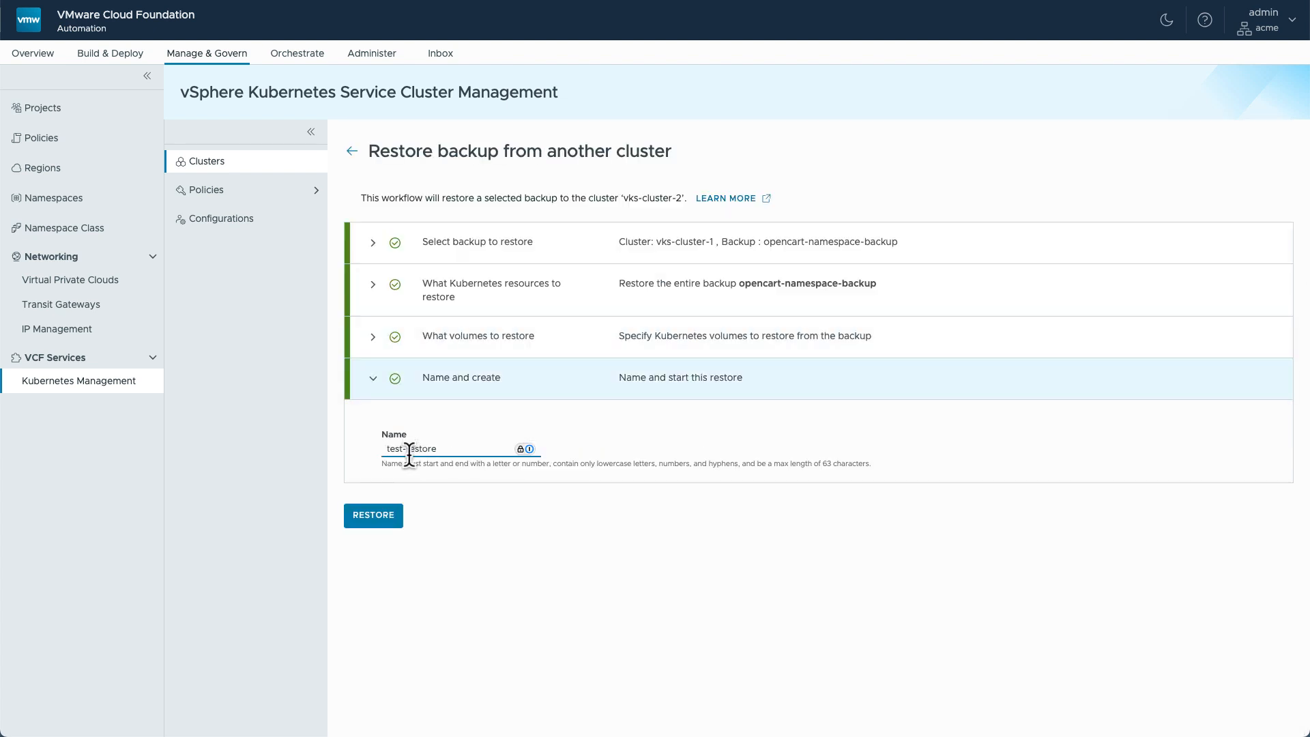
pyautogui.click(372, 516)
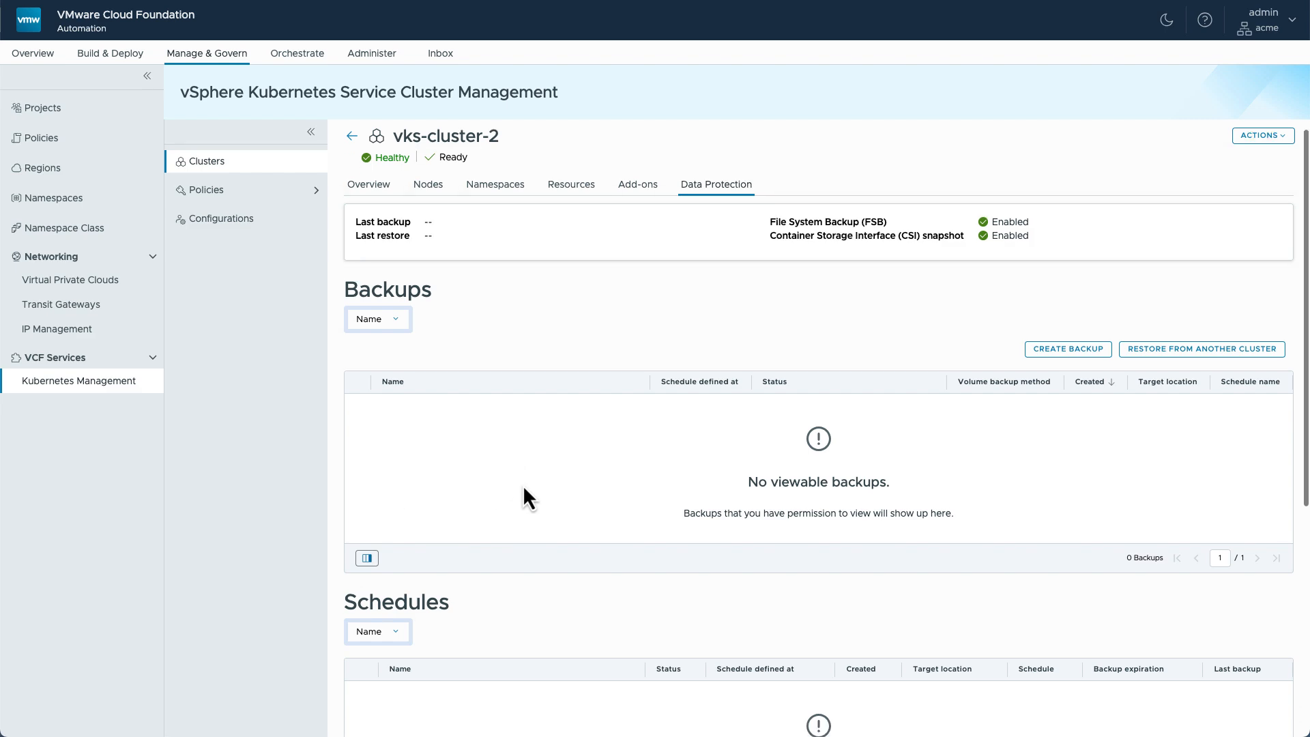
# Step: Go to the Custom policy templates page listing the five vksm templates
pyautogui.scroll(-3)
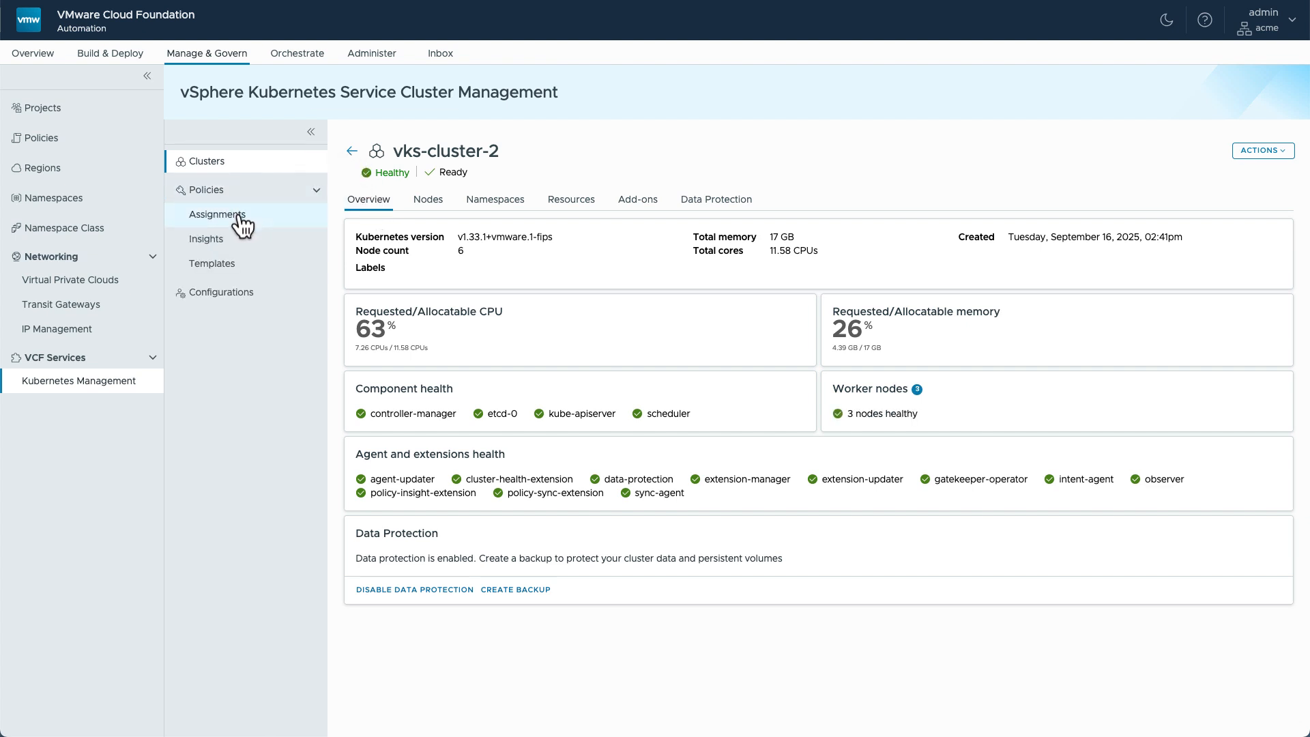
pyautogui.click(213, 264)
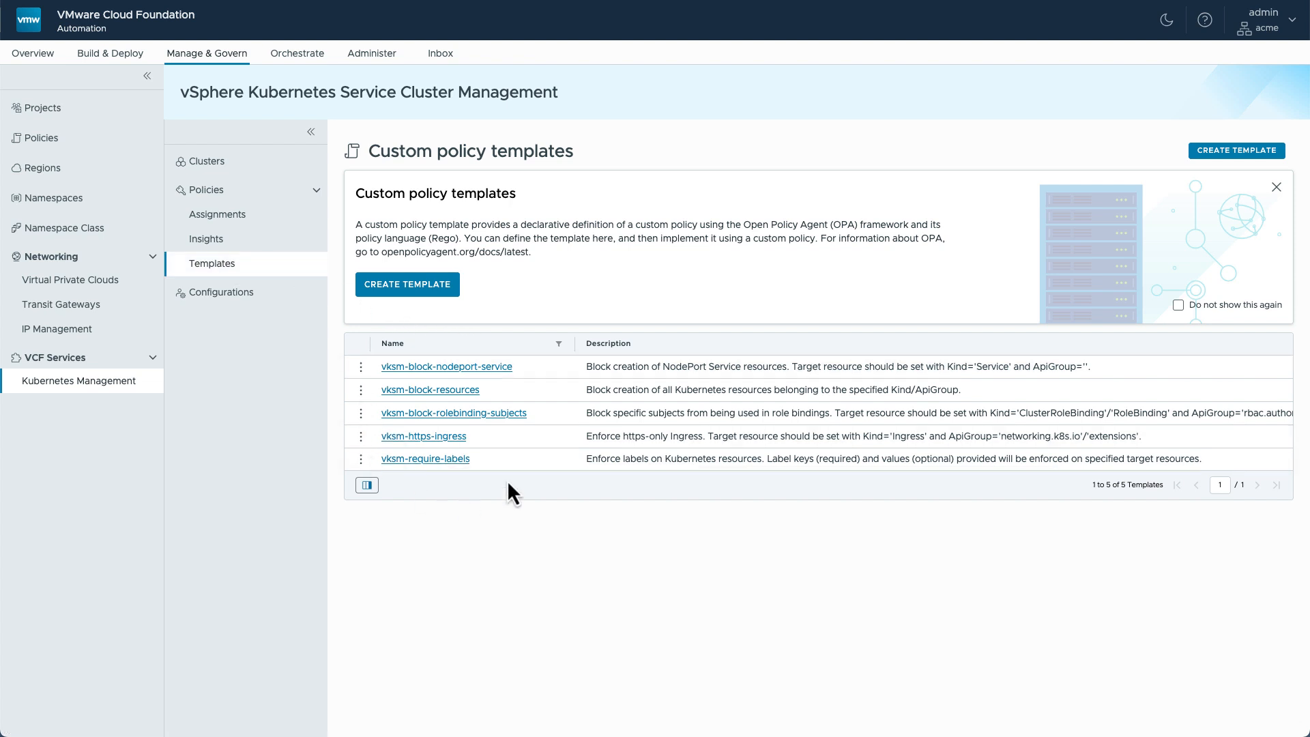
# Step: Preview the Create Template form, then move to the organization's policy assignments
pyautogui.click(407, 284)
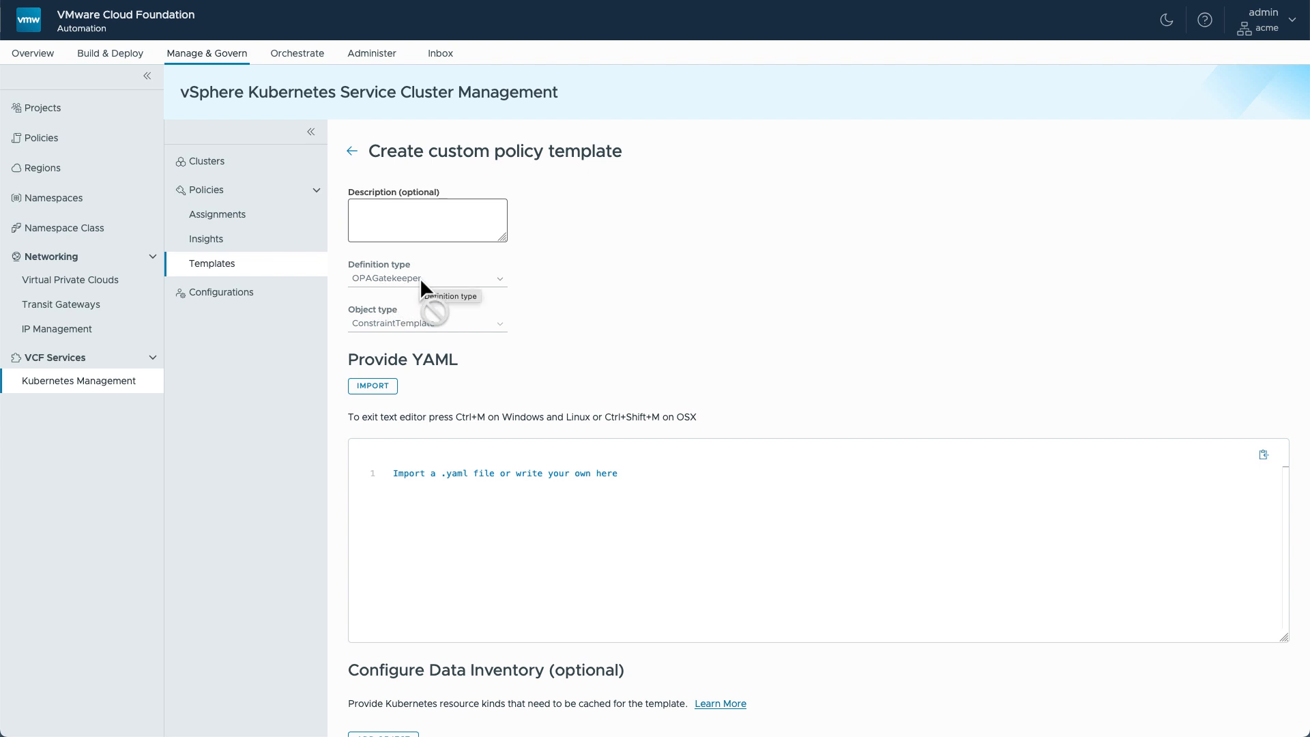
pyautogui.moveTo(535, 296)
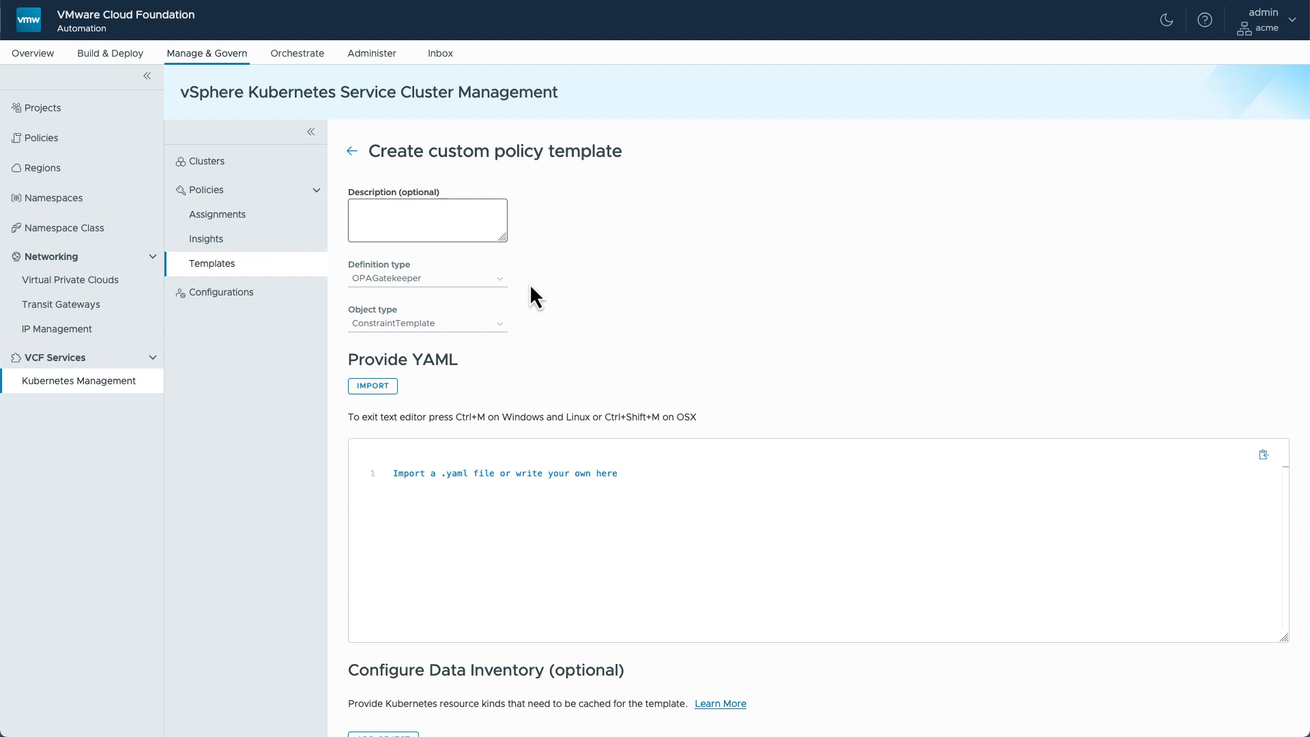
pyautogui.click(217, 214)
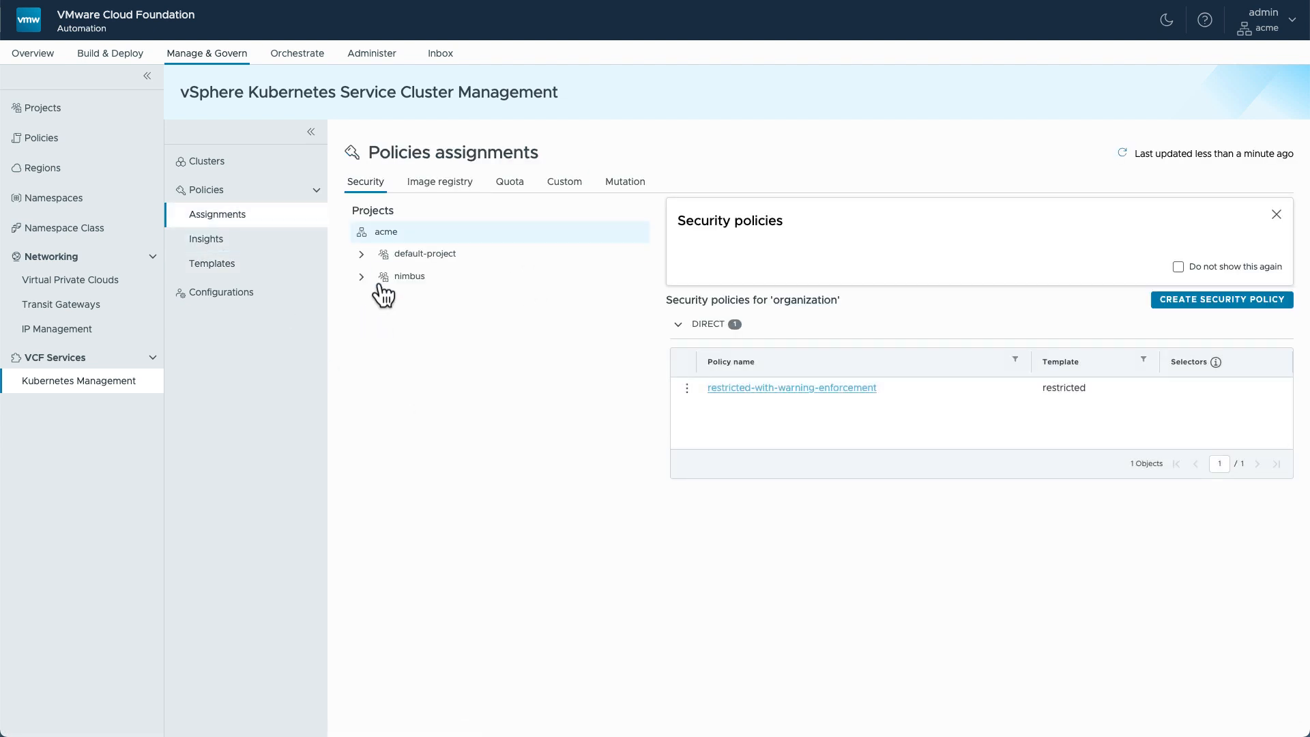
# Step: Review the restricted-with-warning-enforcement policy's warn enforcement under nimbus and return to assignments
pyautogui.click(361, 276)
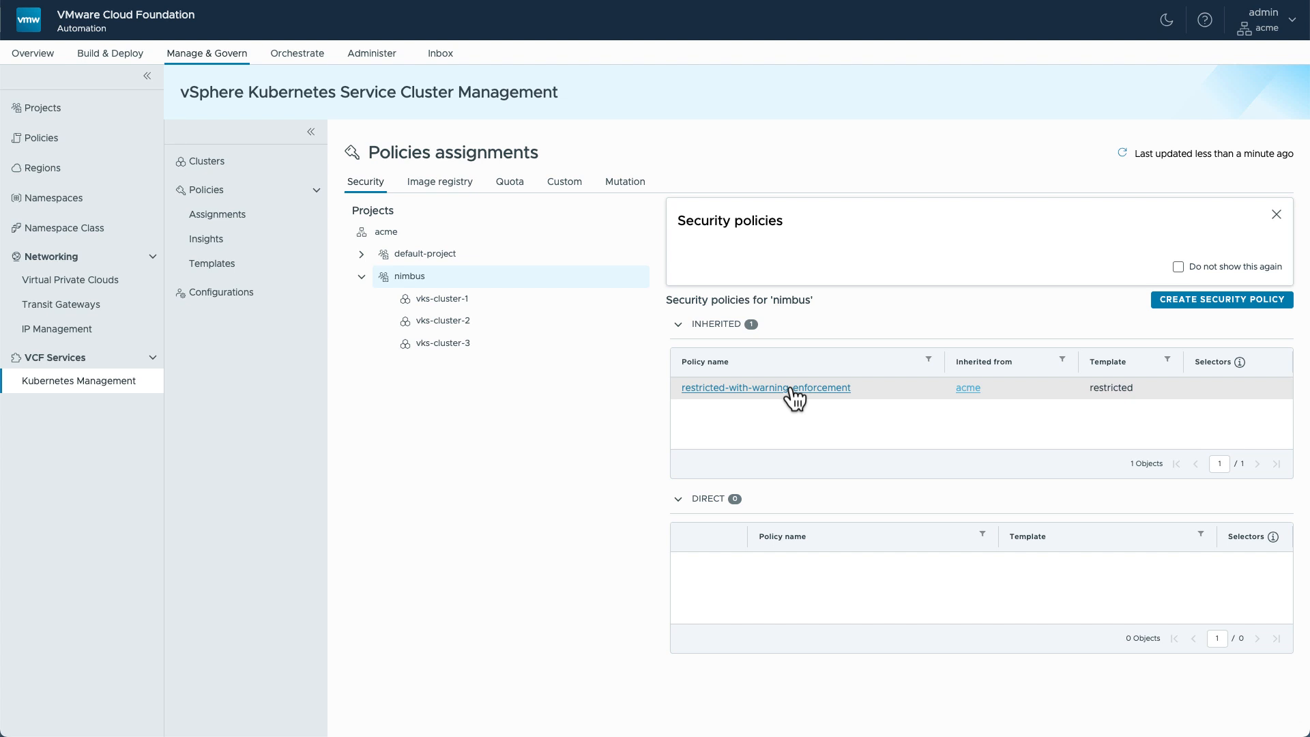
pyautogui.click(764, 387)
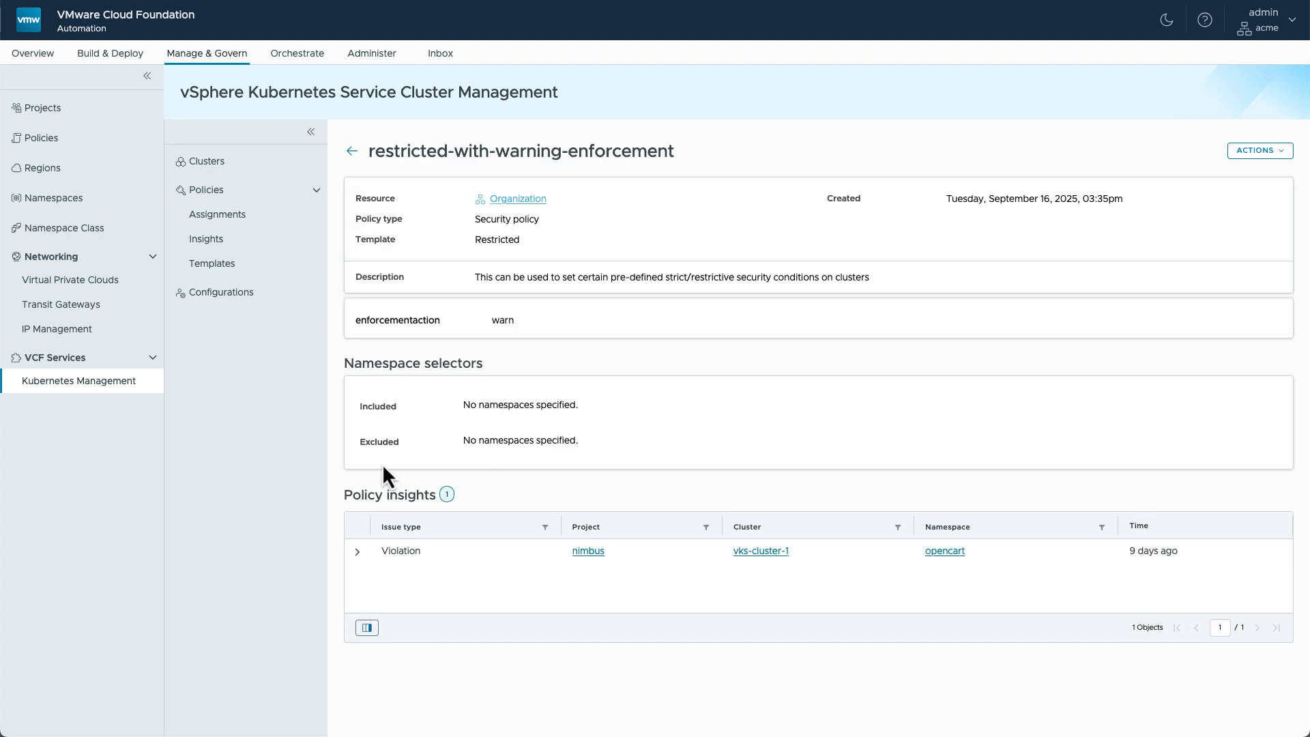
pyautogui.moveTo(502, 325)
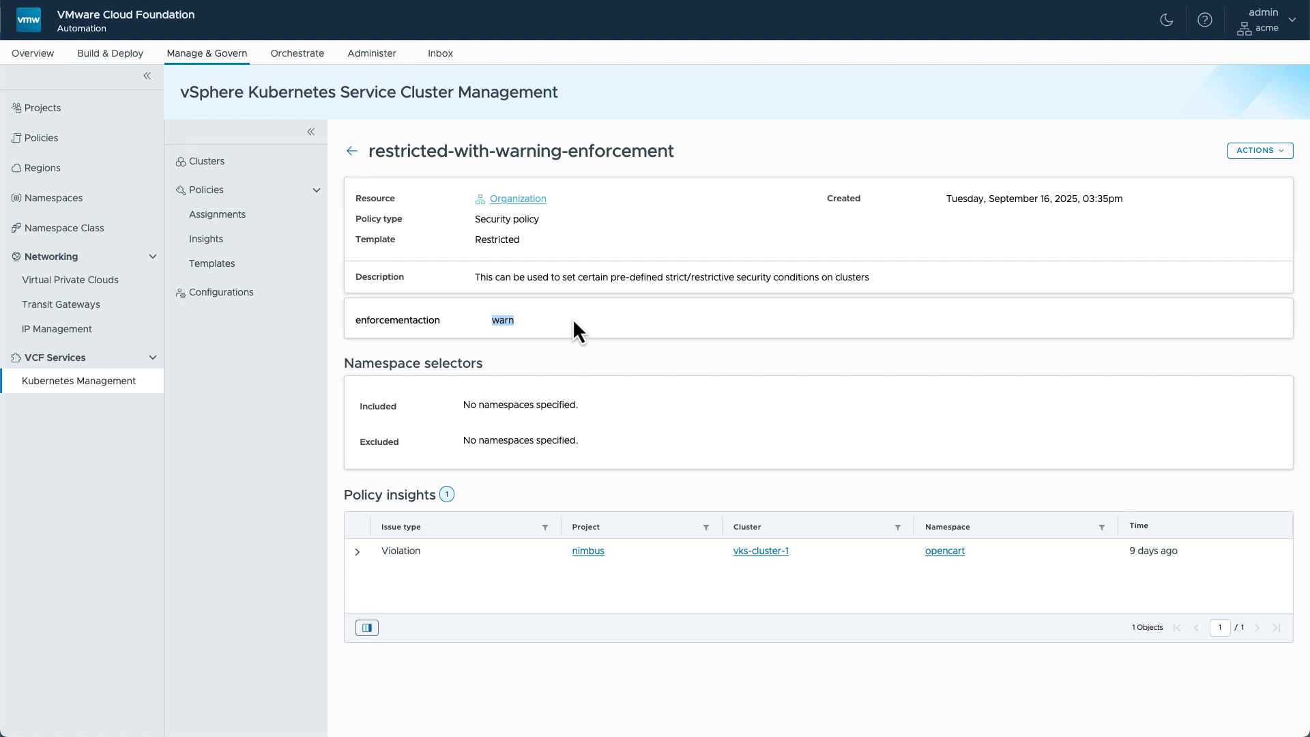
pyautogui.click(351, 152)
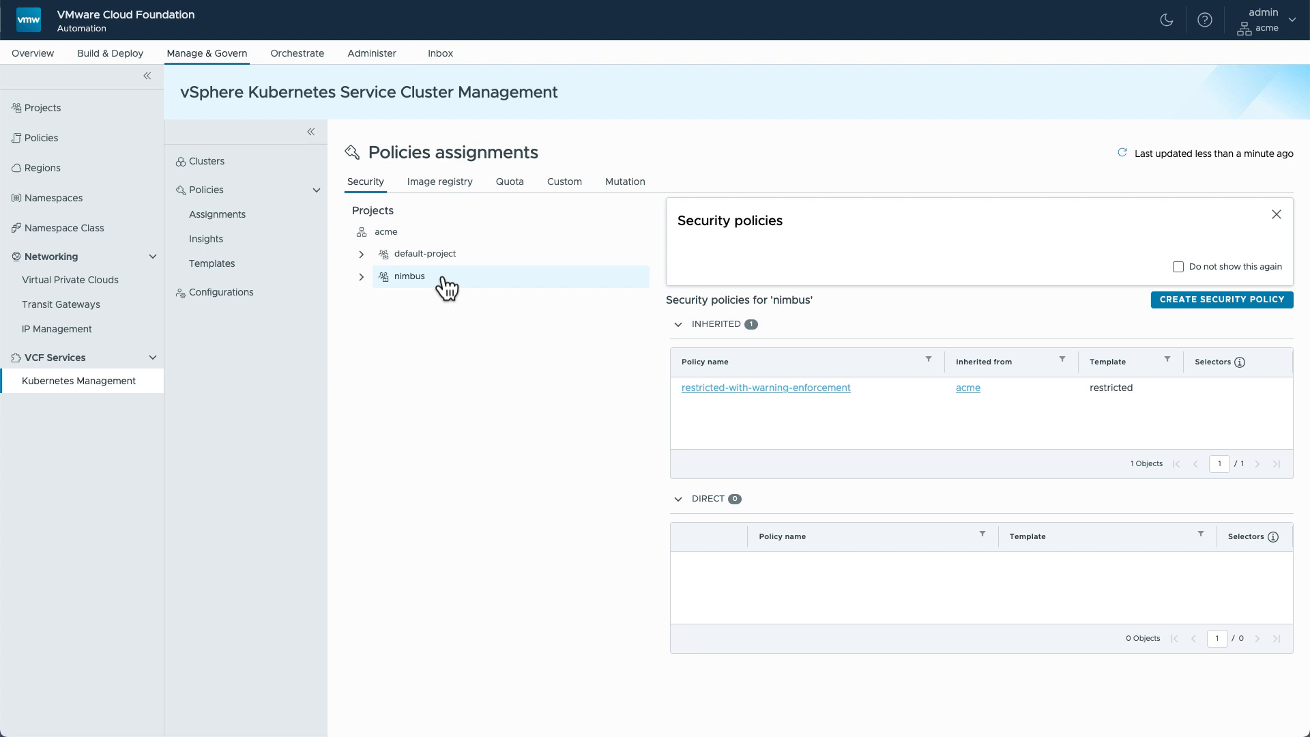
pyautogui.moveTo(380, 292)
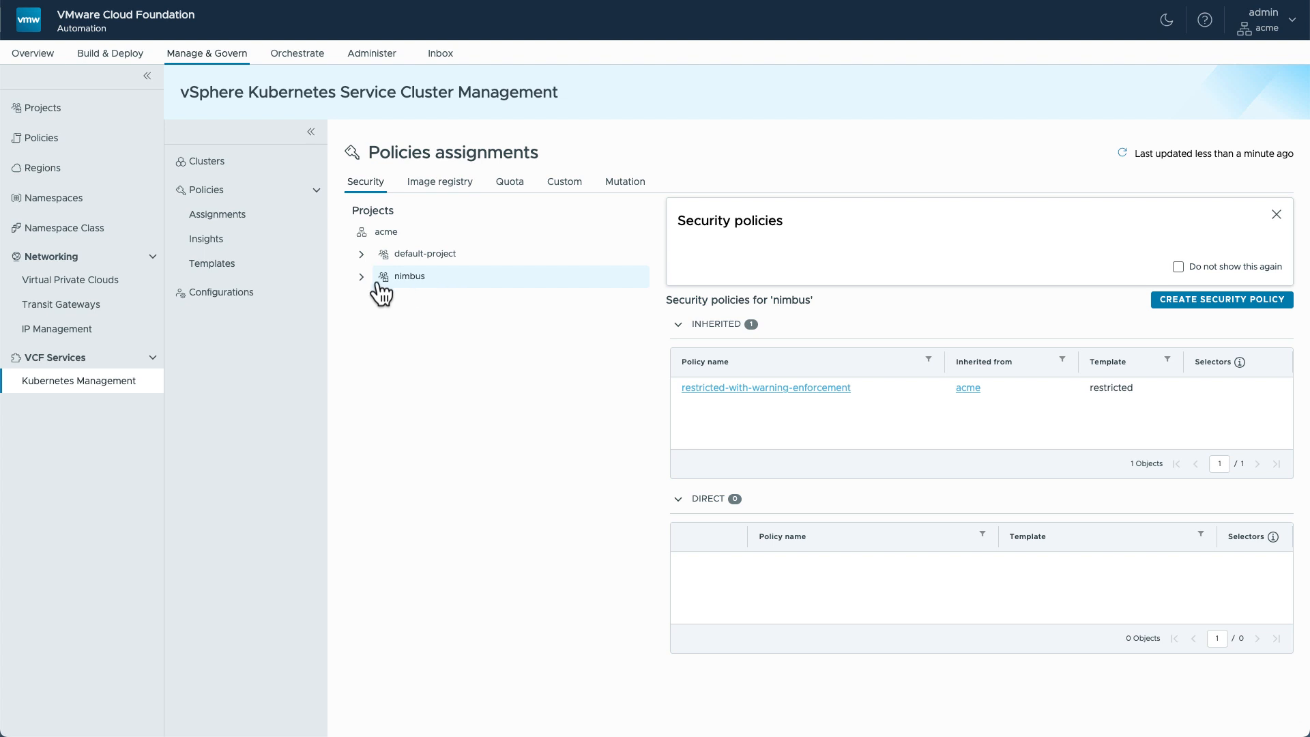
# Step: Check the policy's inheritance on vks-cluster-1, the nimbus project and the acme organization
pyautogui.click(361, 276)
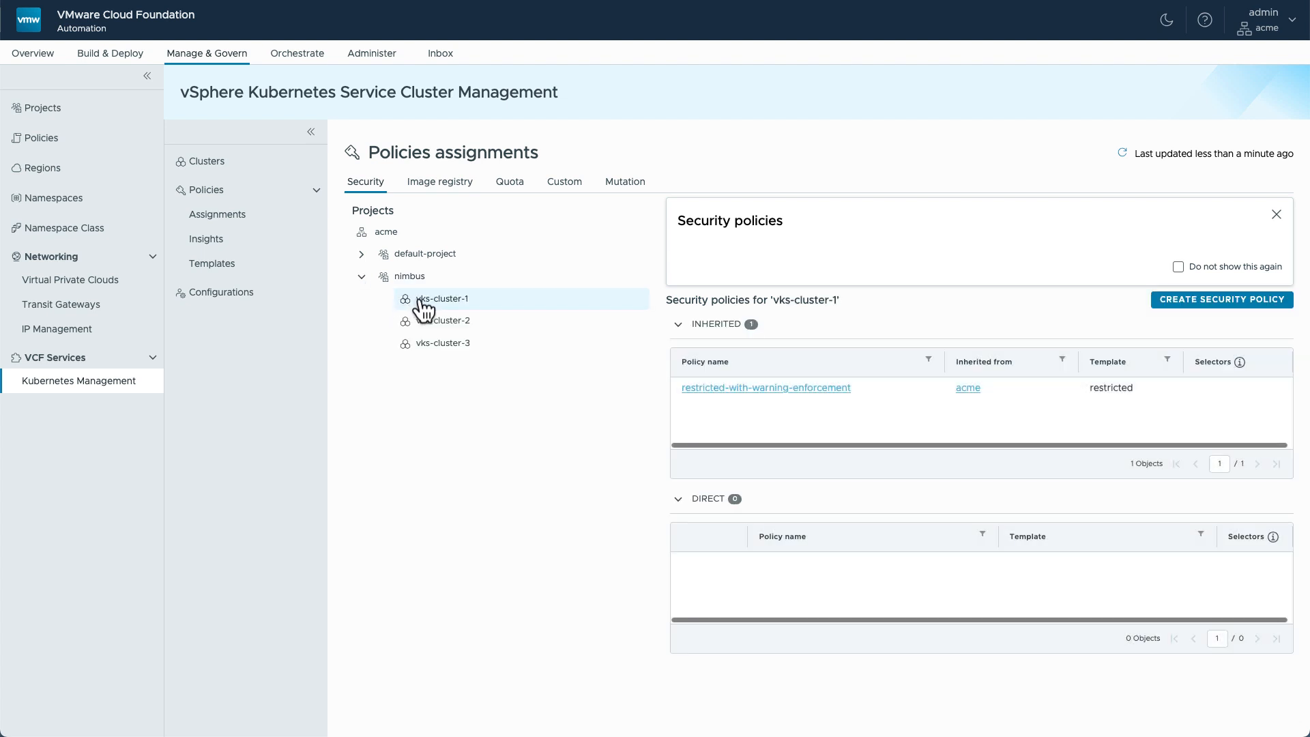
pyautogui.moveTo(751, 395)
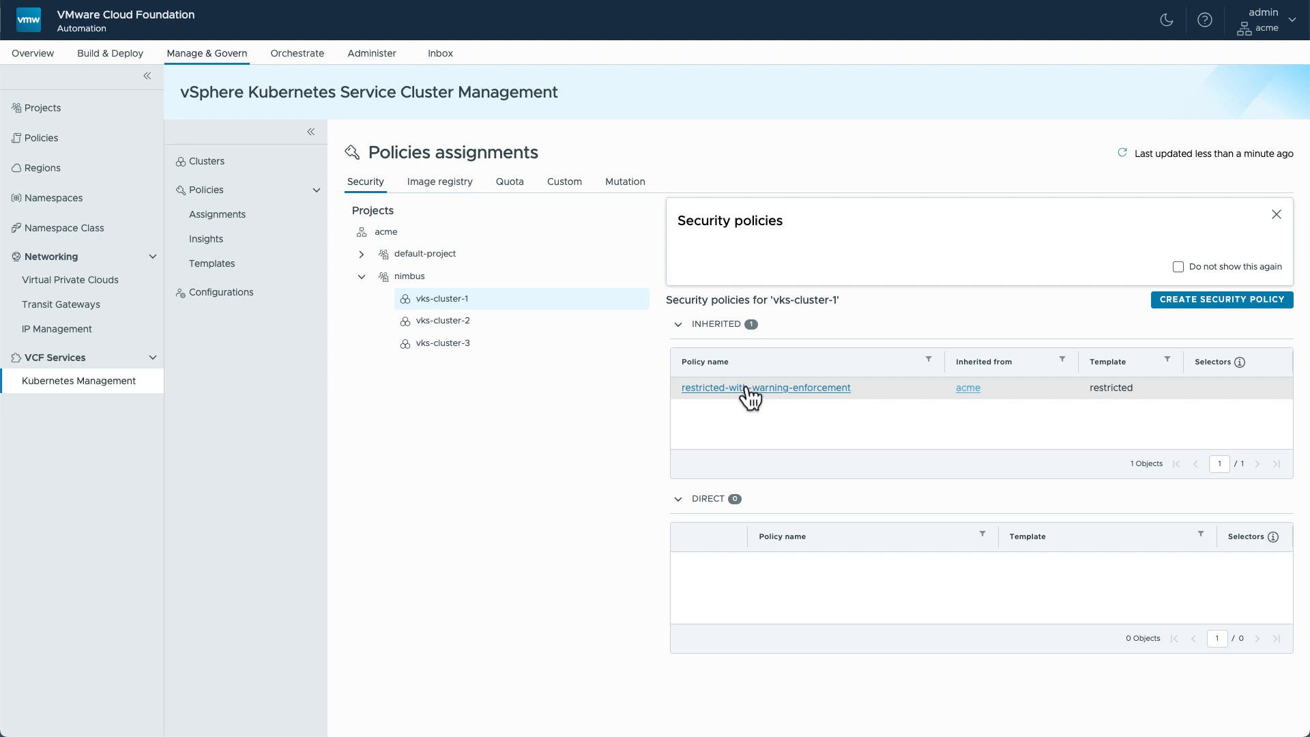
pyautogui.click(411, 276)
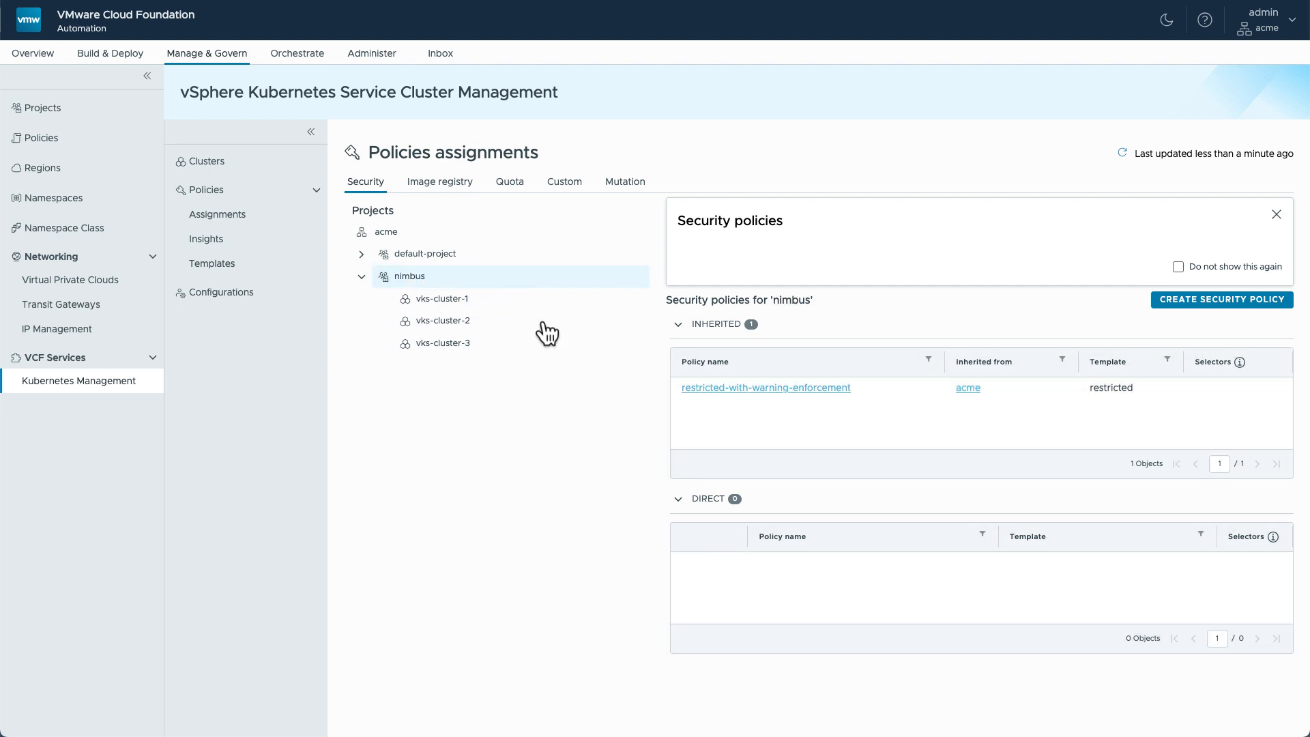
pyautogui.moveTo(430, 247)
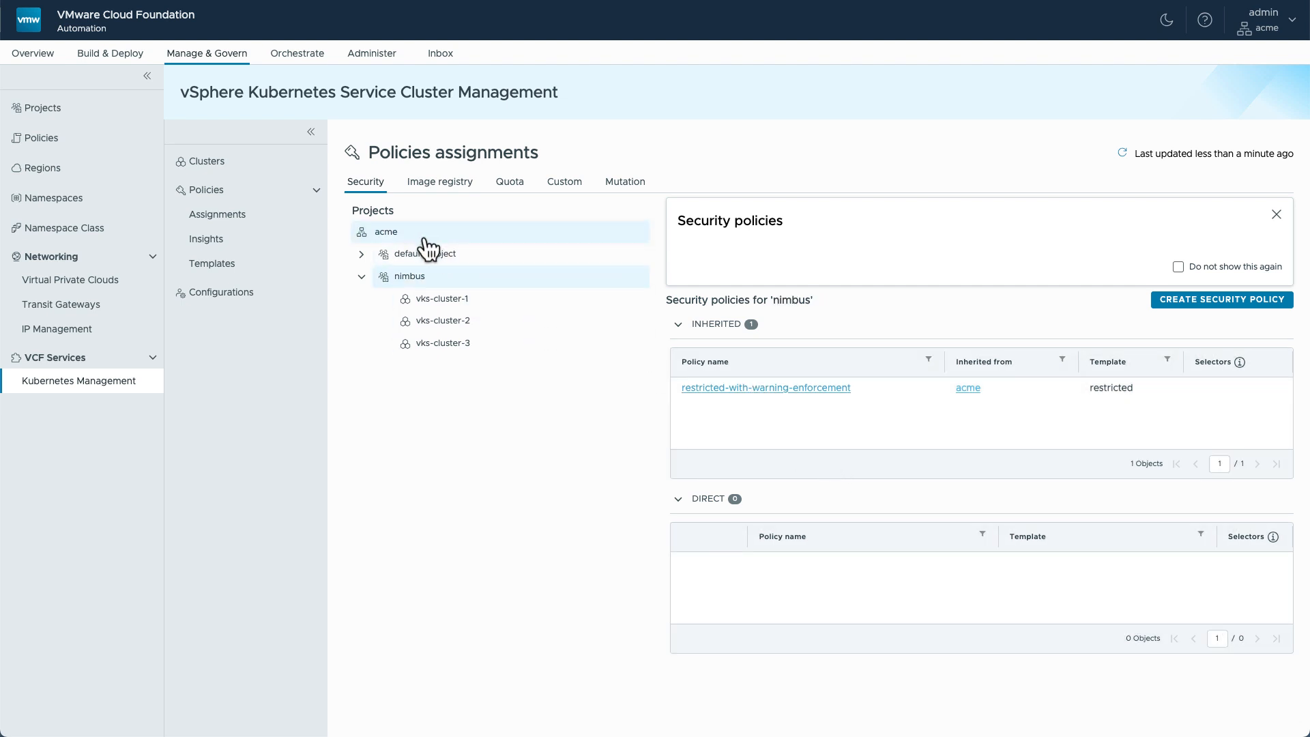
pyautogui.click(385, 232)
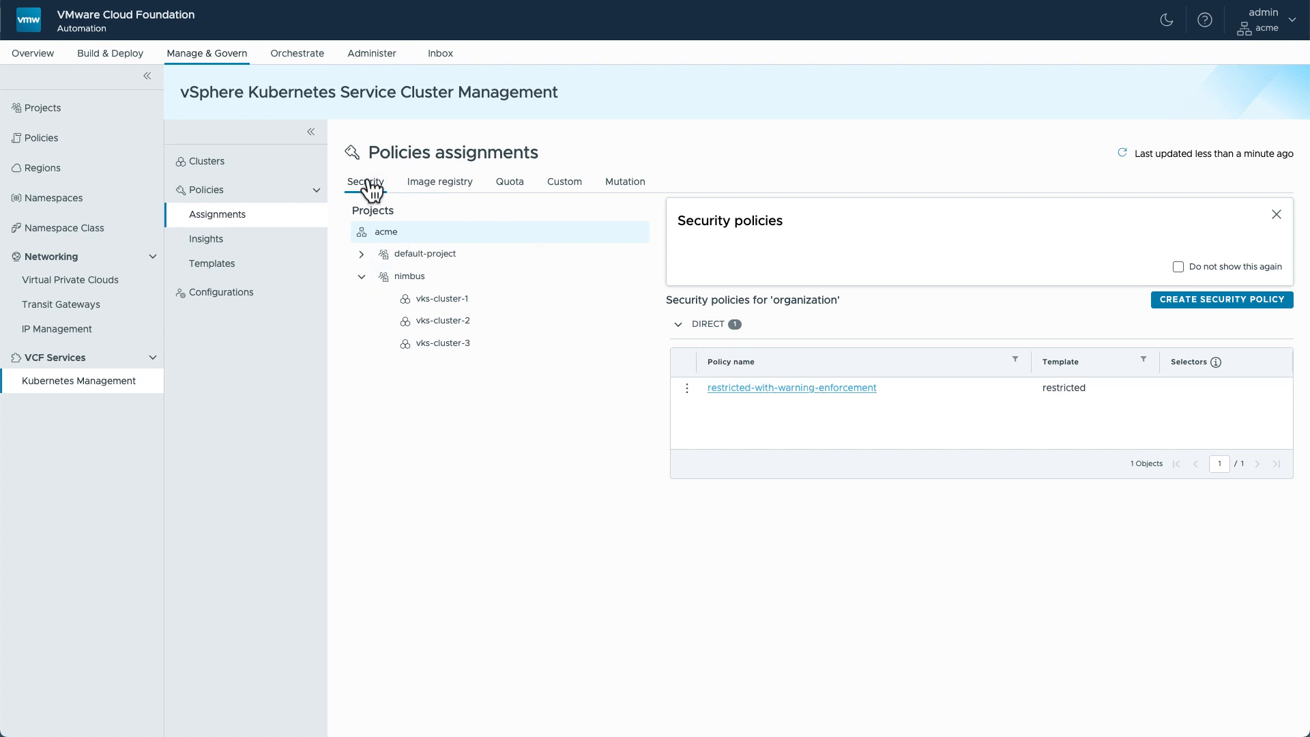
# Step: Start an image registry policy for vks-cluster-1 with the custom template and review the enforcement actions
pyautogui.click(440, 182)
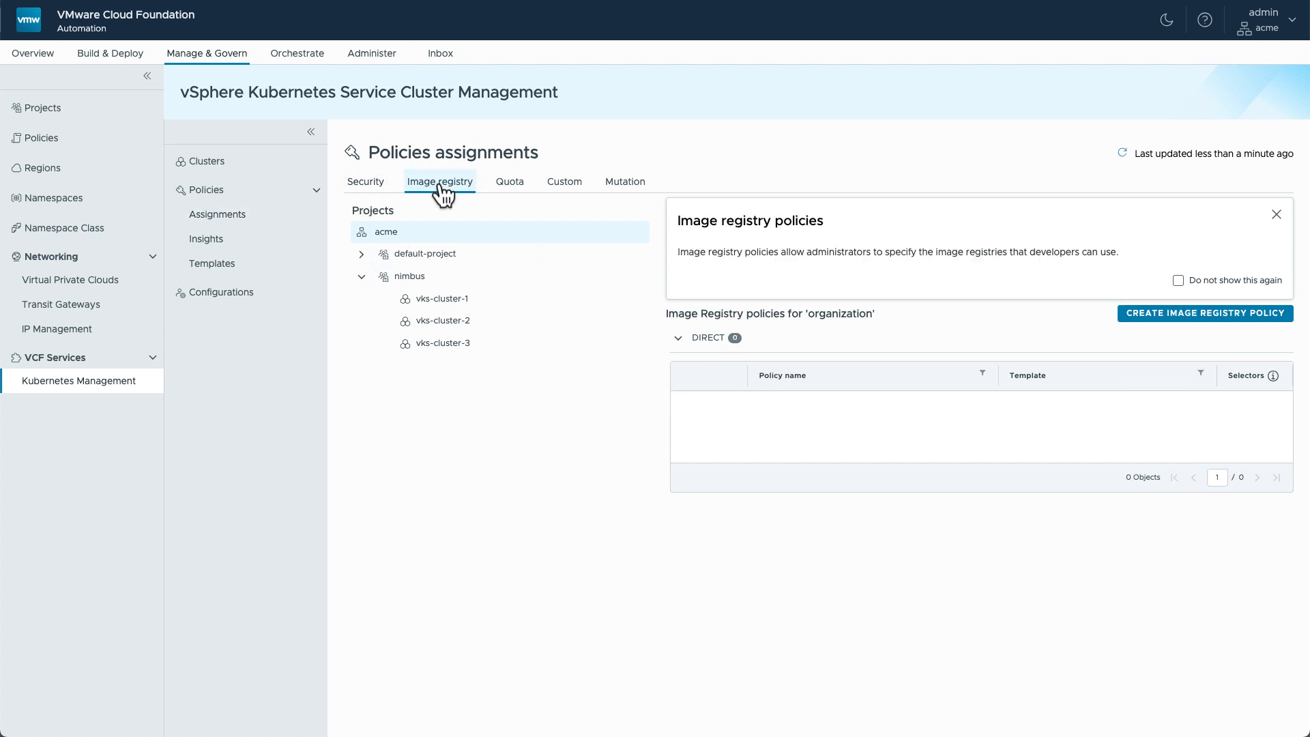
pyautogui.click(443, 299)
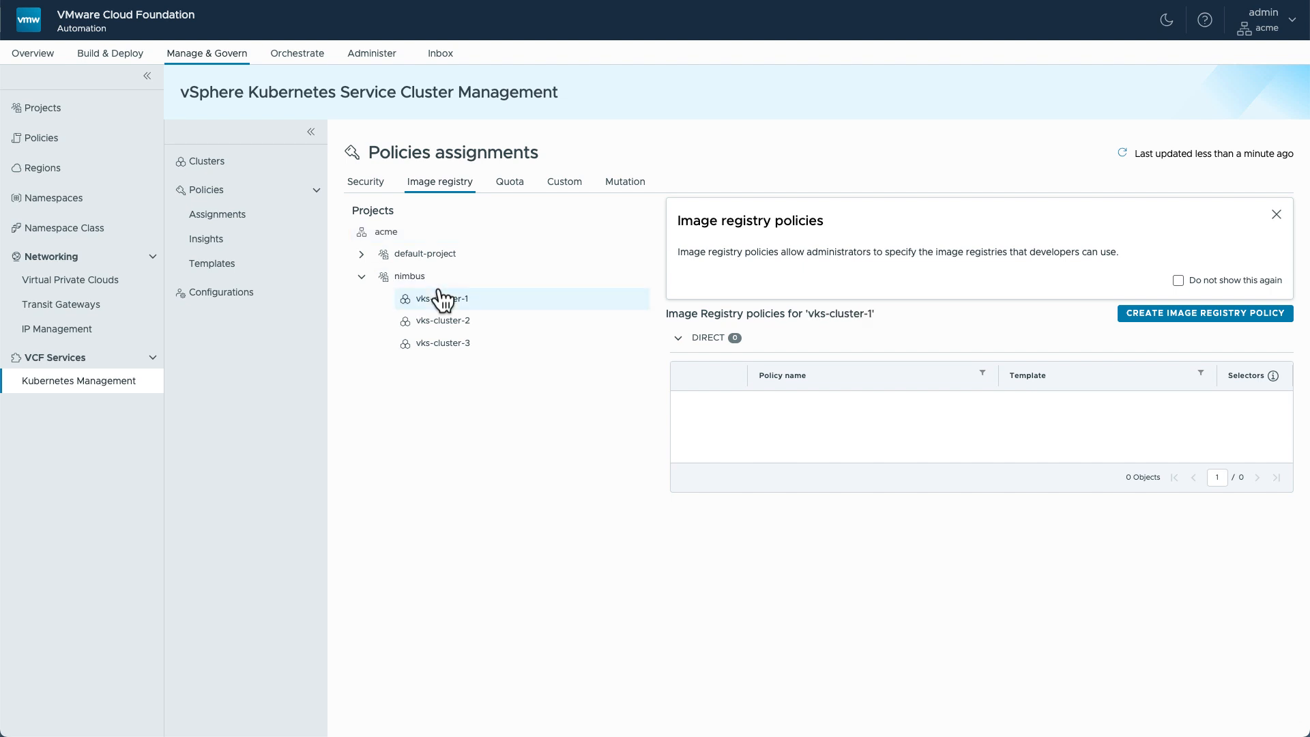
pyautogui.click(1205, 313)
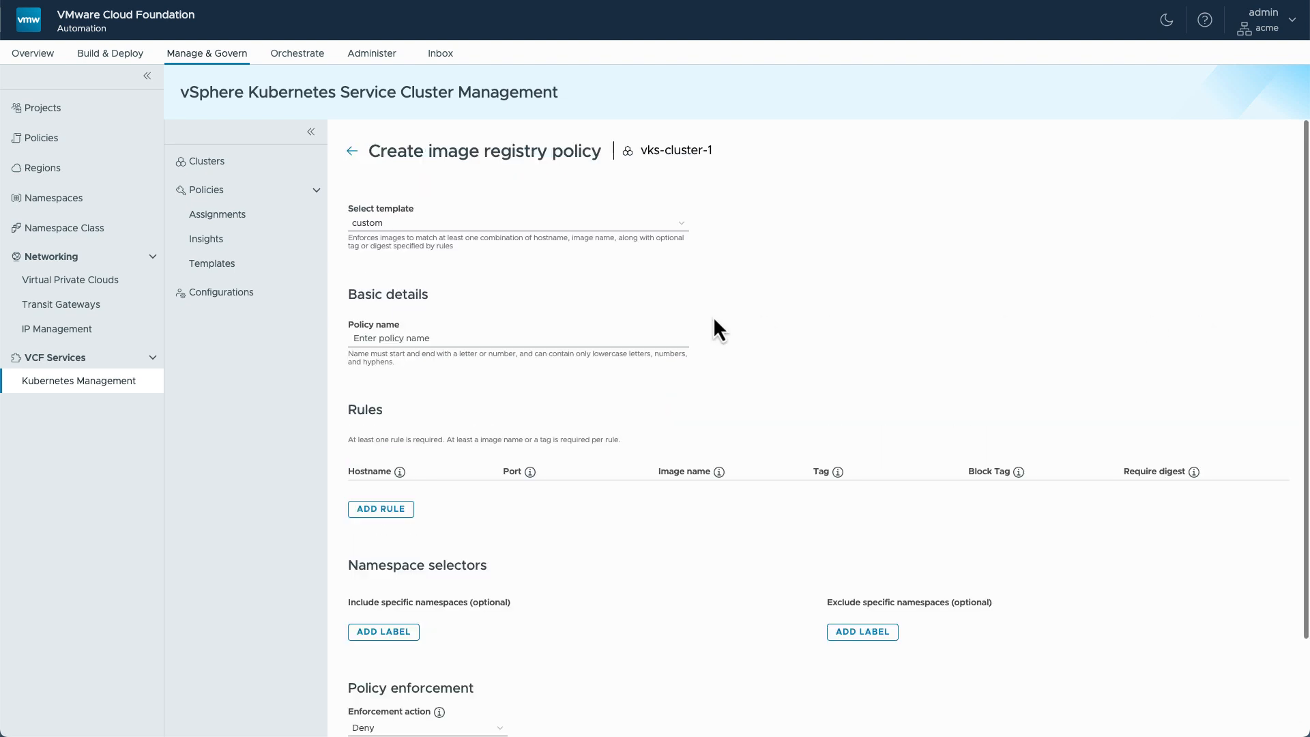
pyautogui.click(516, 223)
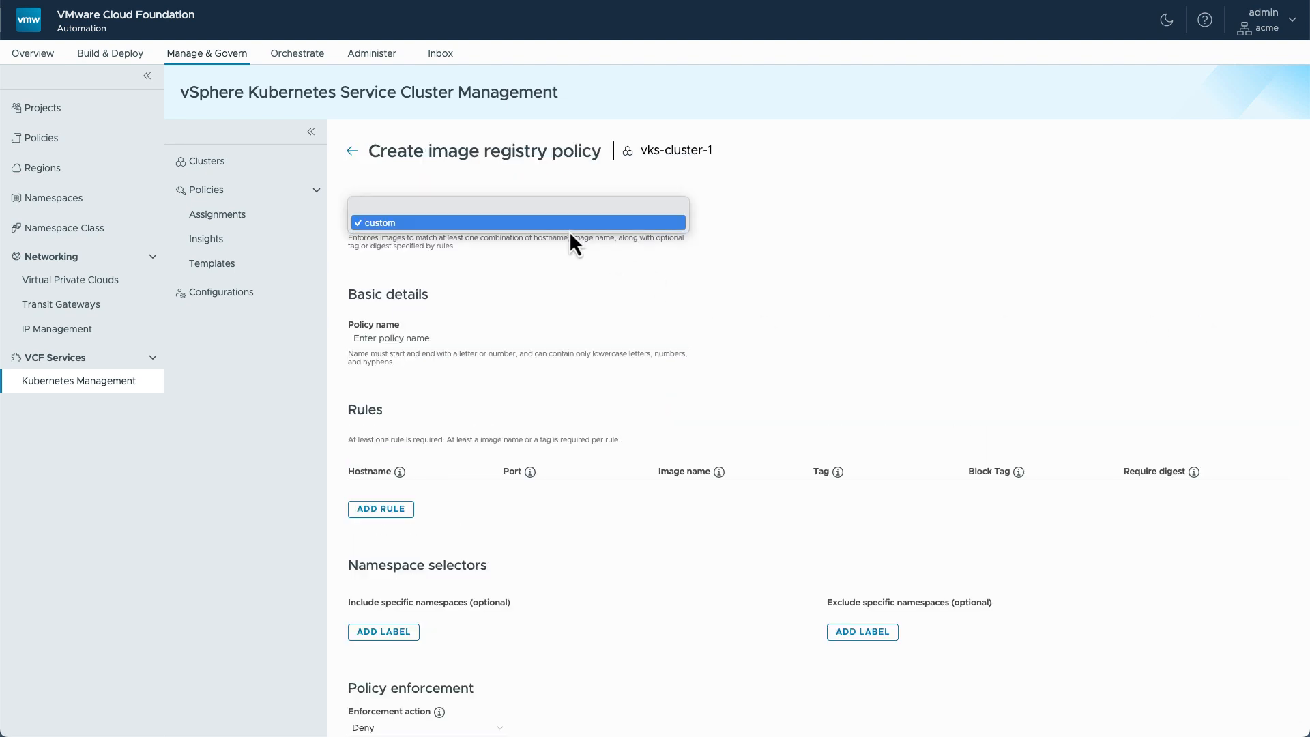
pyautogui.click(517, 223)
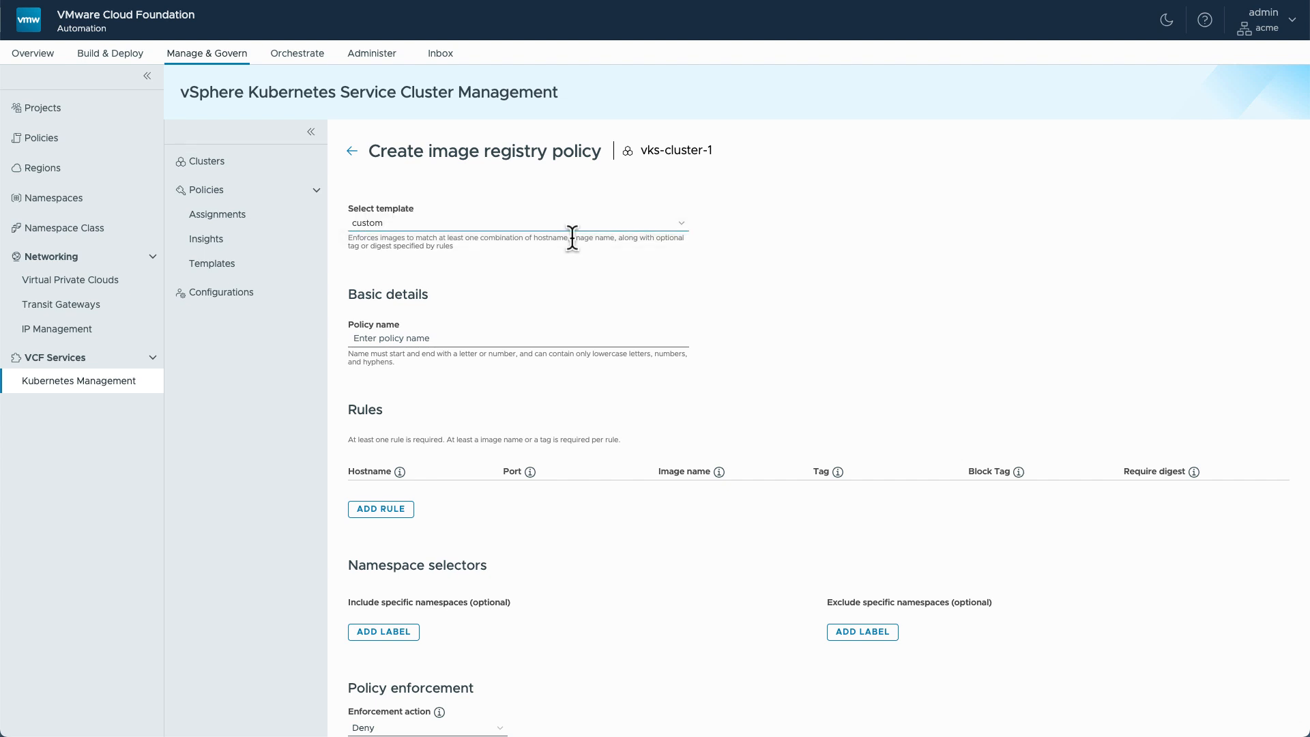
pyautogui.scroll(-3)
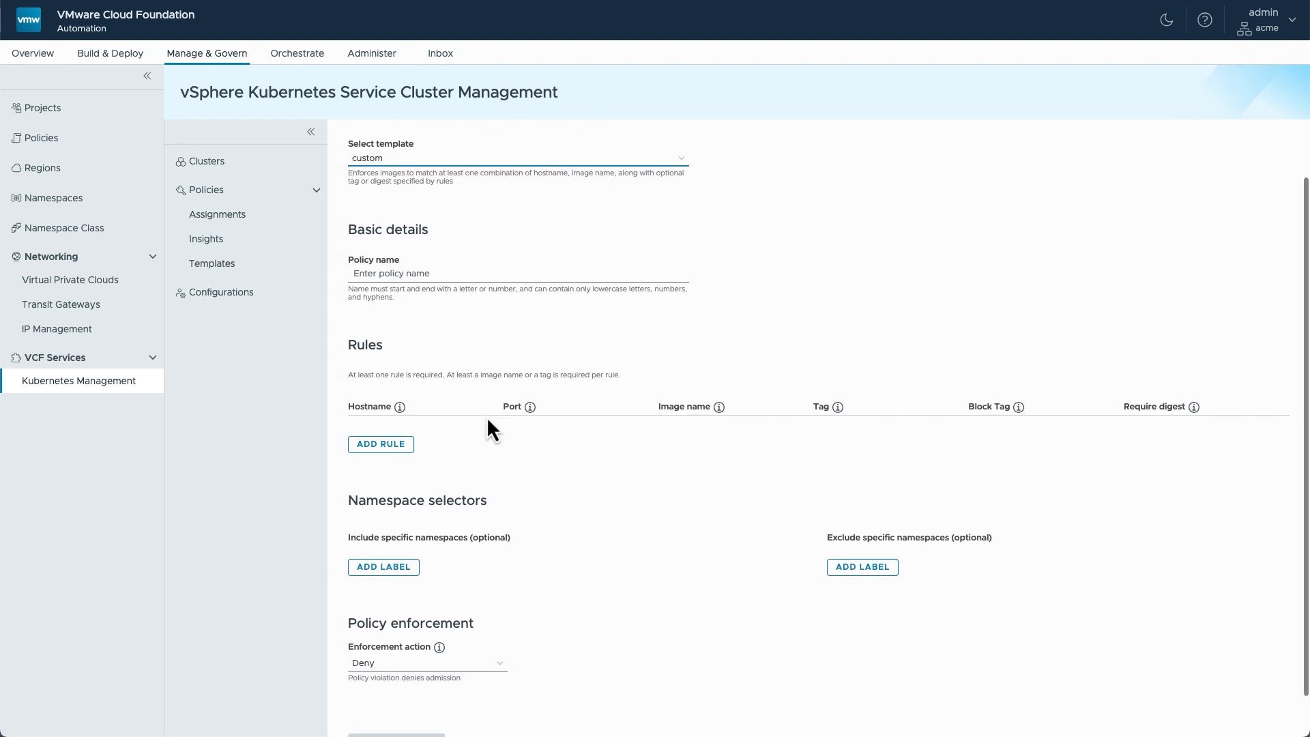
pyautogui.moveTo(561, 418)
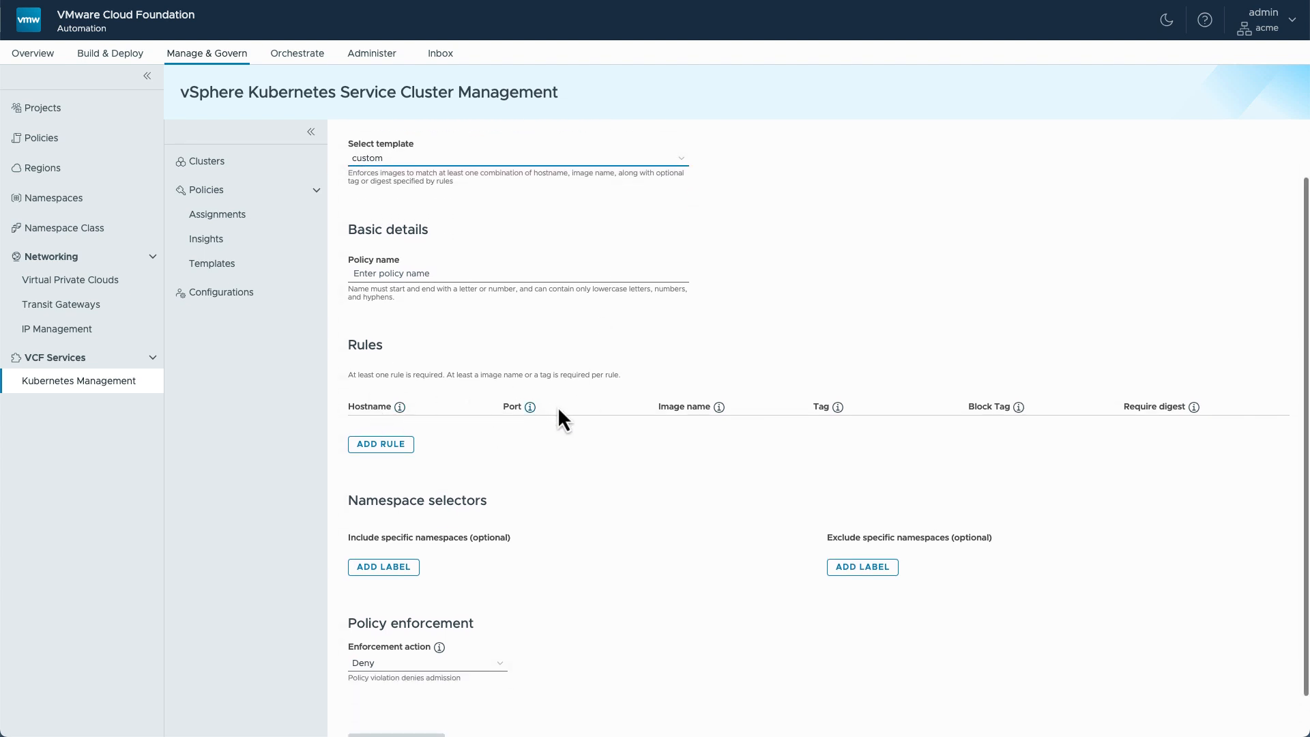
pyautogui.moveTo(980, 407)
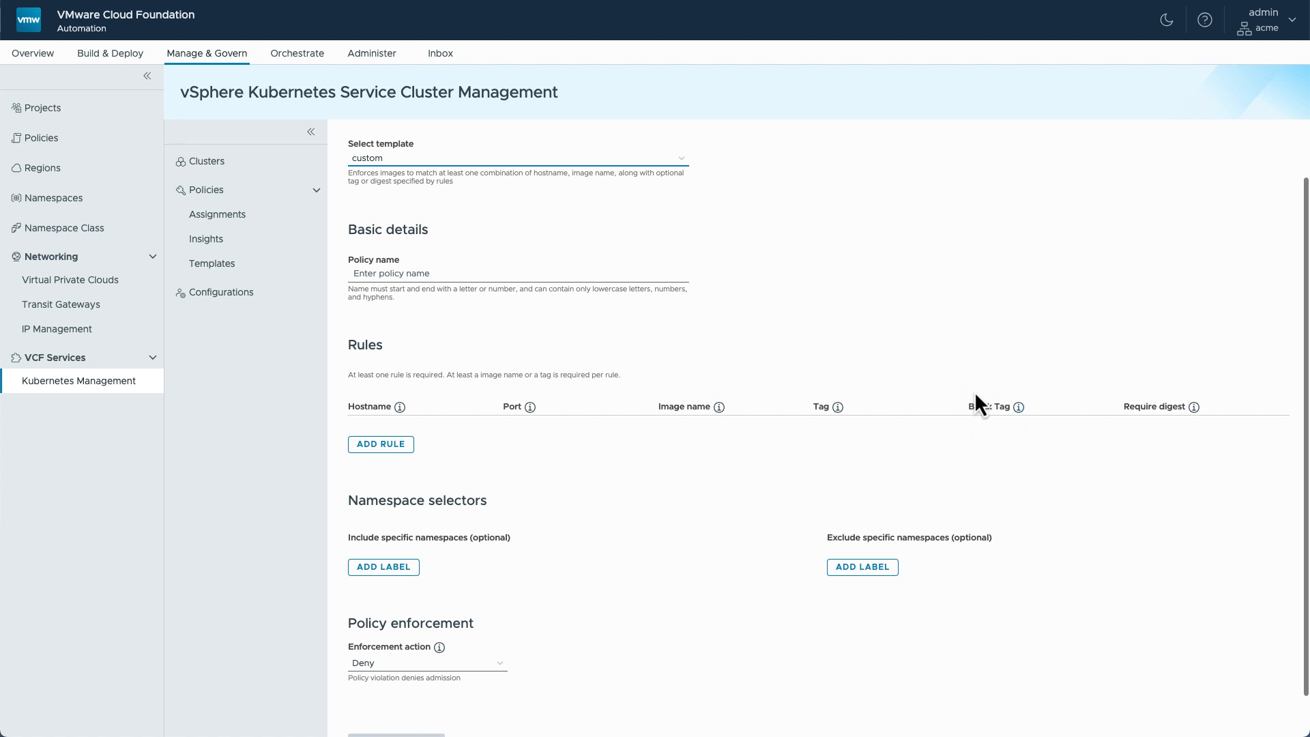
pyautogui.moveTo(986, 458)
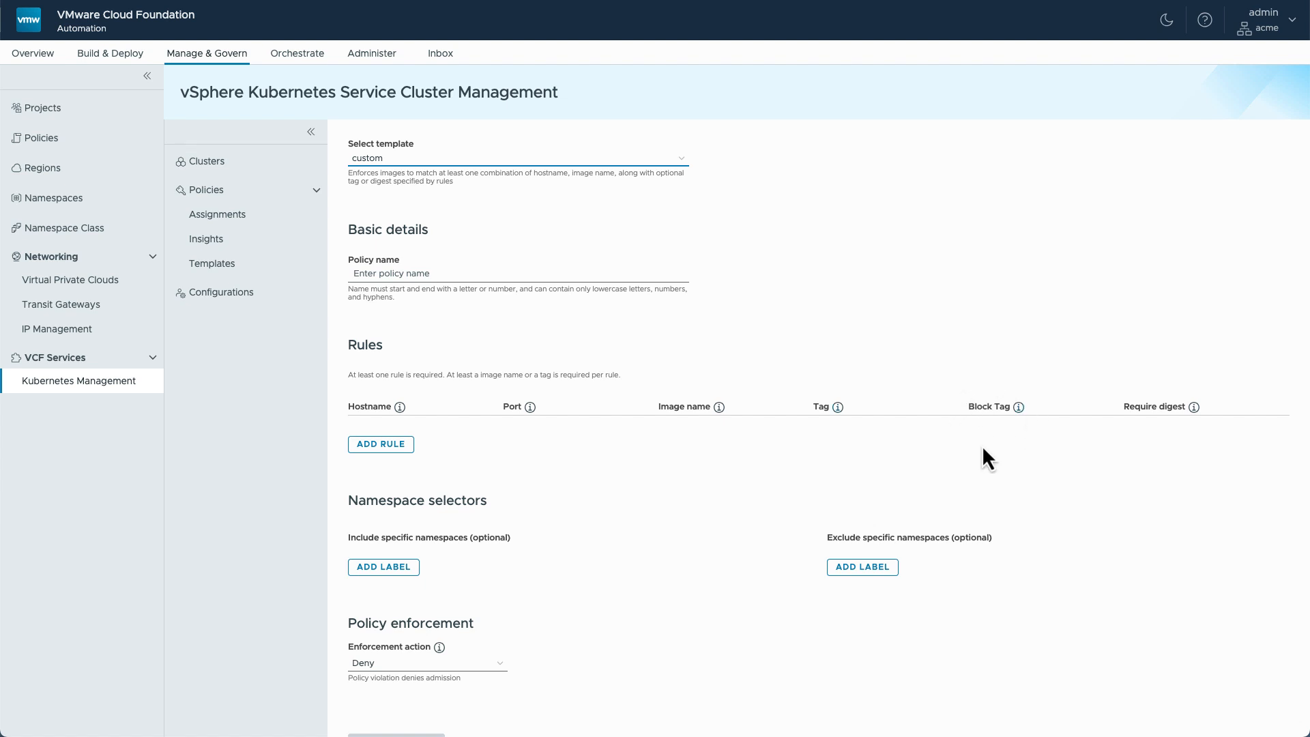
pyautogui.click(425, 663)
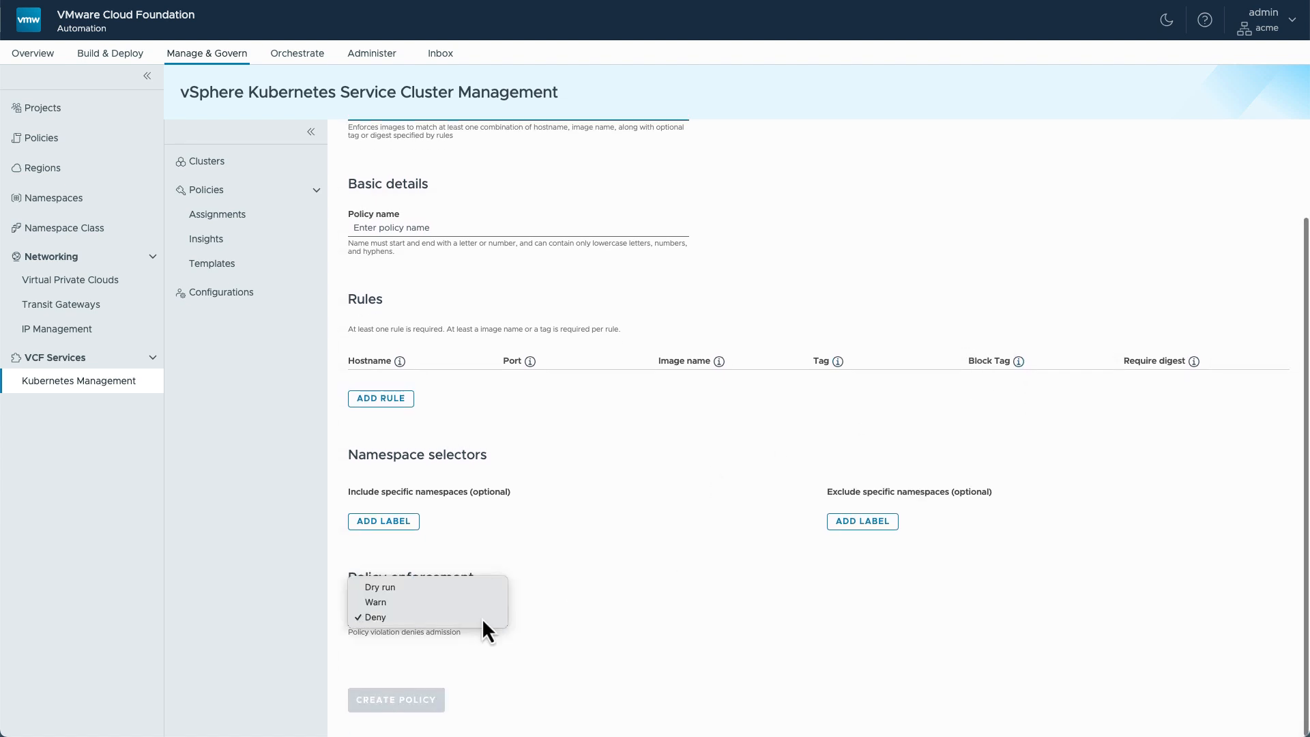
pyautogui.moveTo(442, 602)
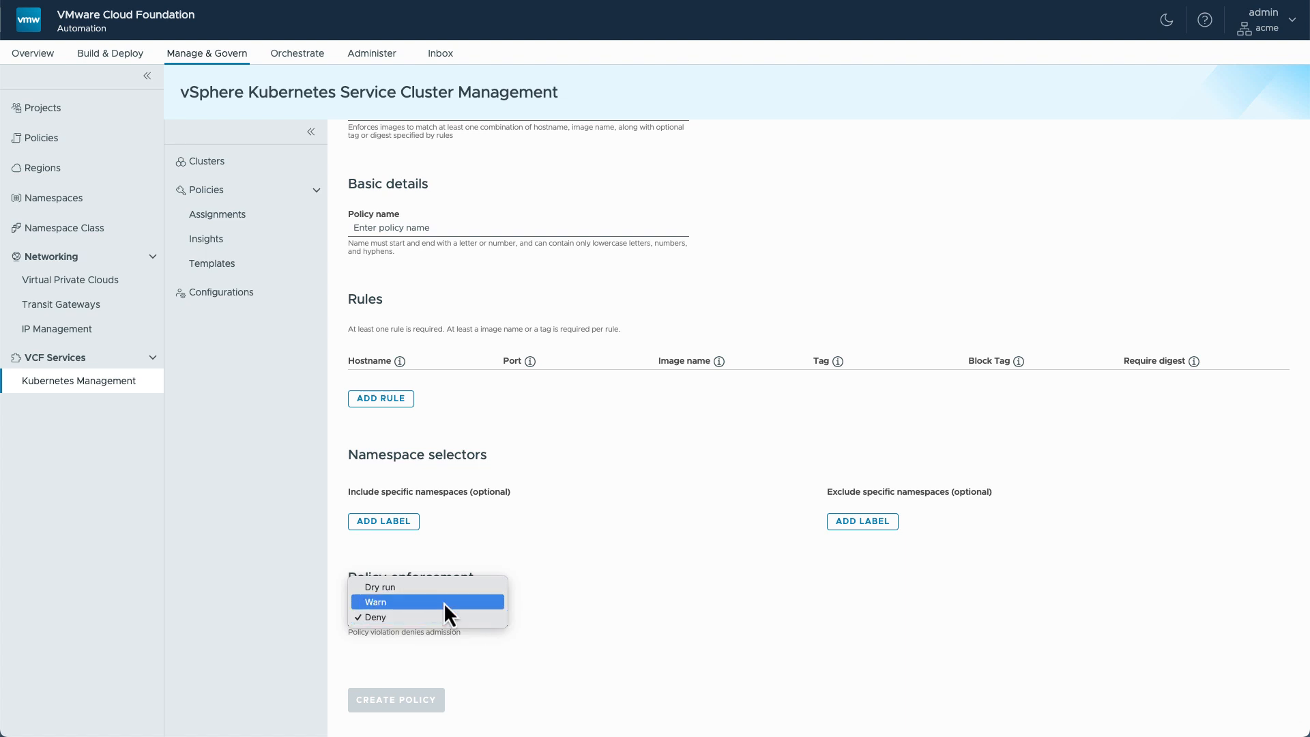
pyautogui.moveTo(429, 587)
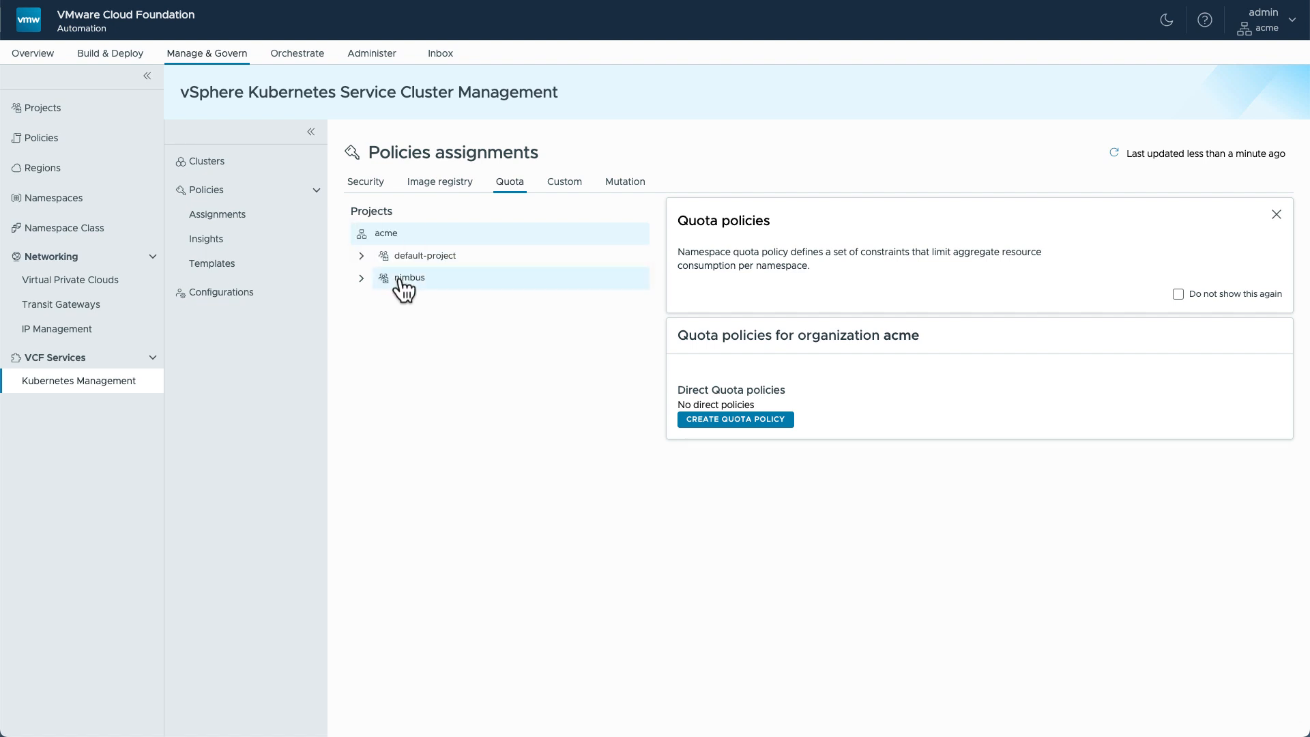
# Step: Choose a Custom quota instead of Small for the nimbus project, then move to custom assignments
pyautogui.click(410, 277)
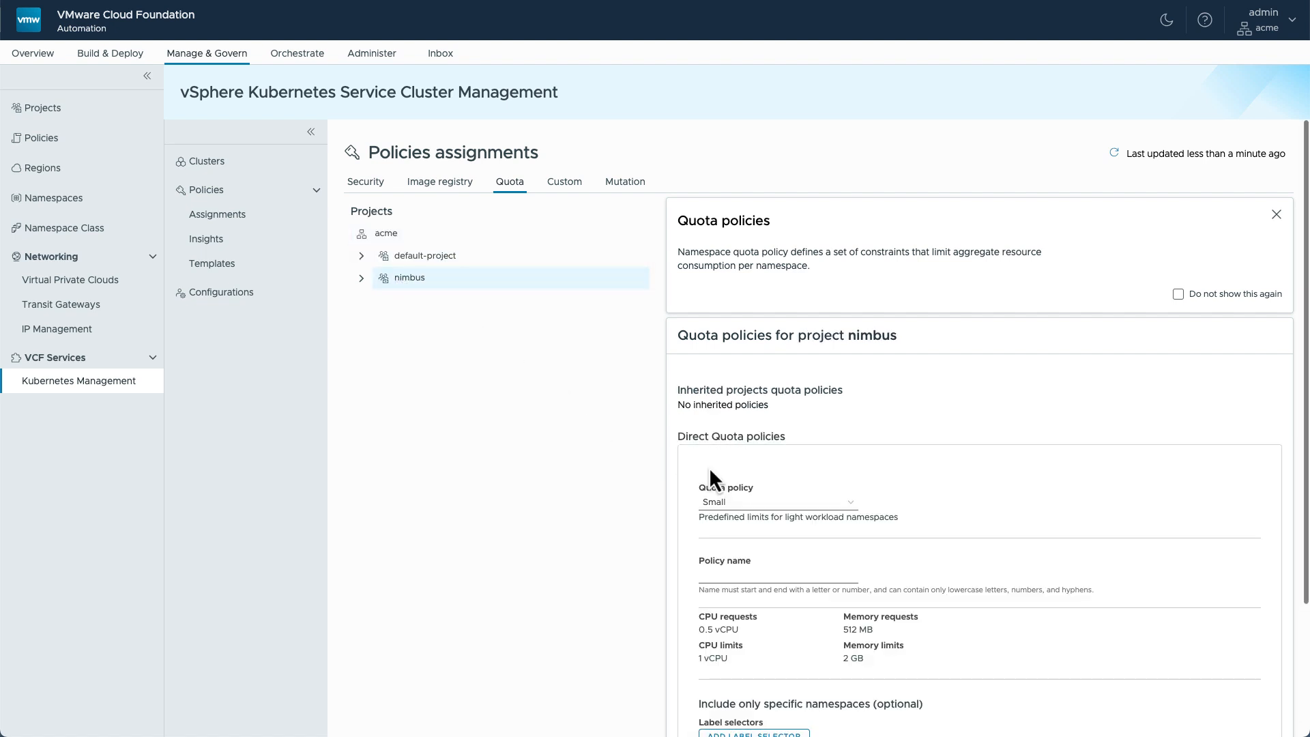
pyautogui.scroll(-3)
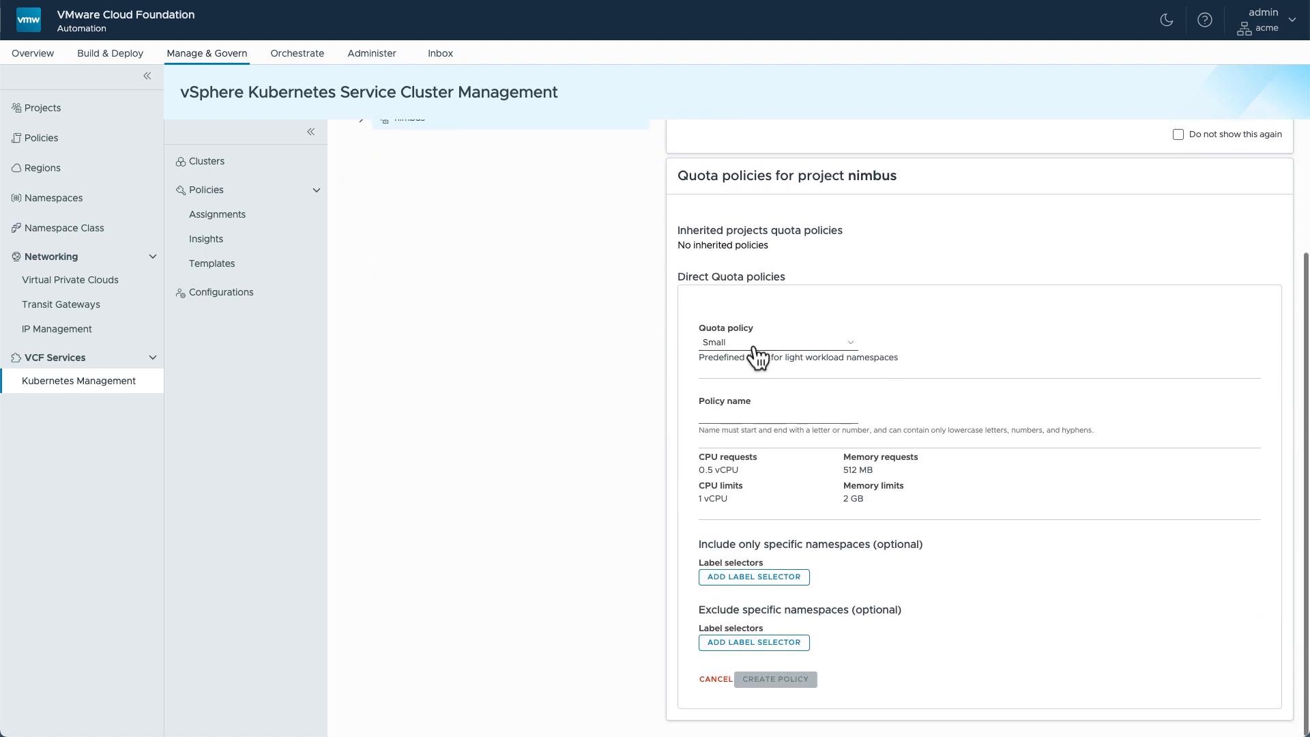
pyautogui.click(774, 341)
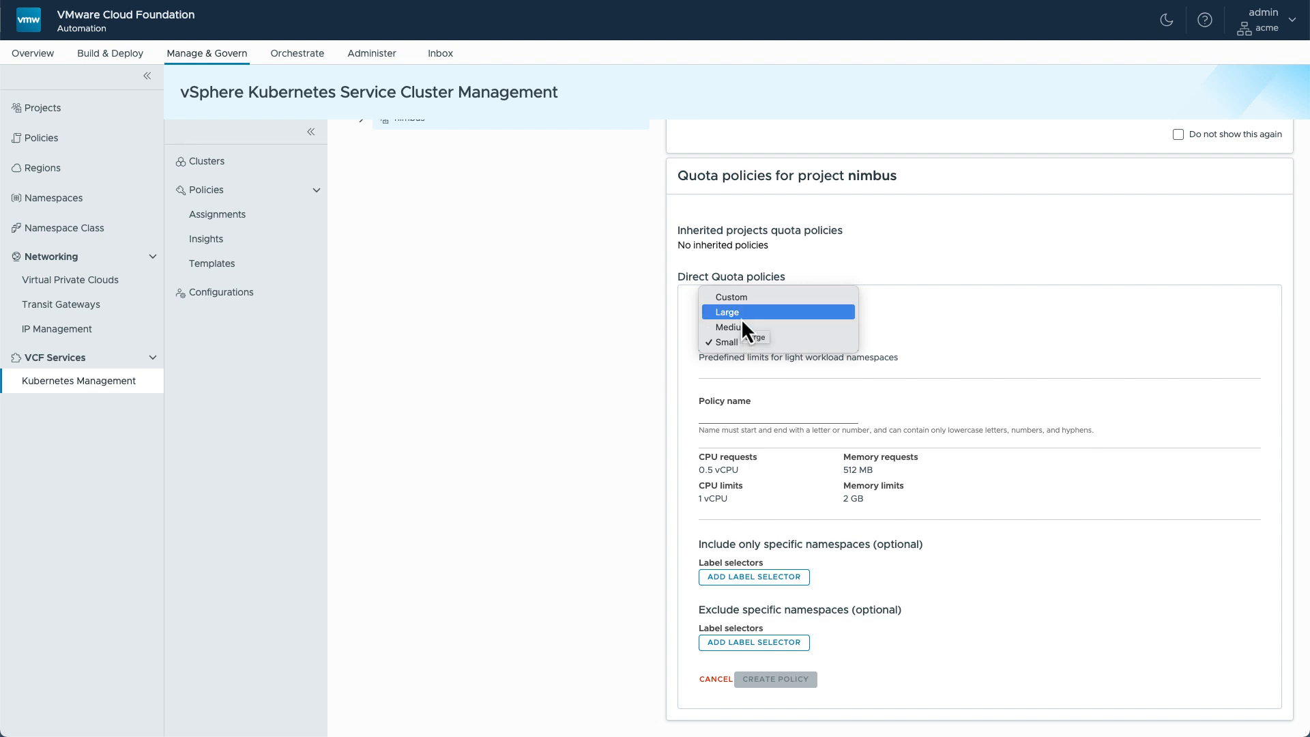
pyautogui.moveTo(732, 296)
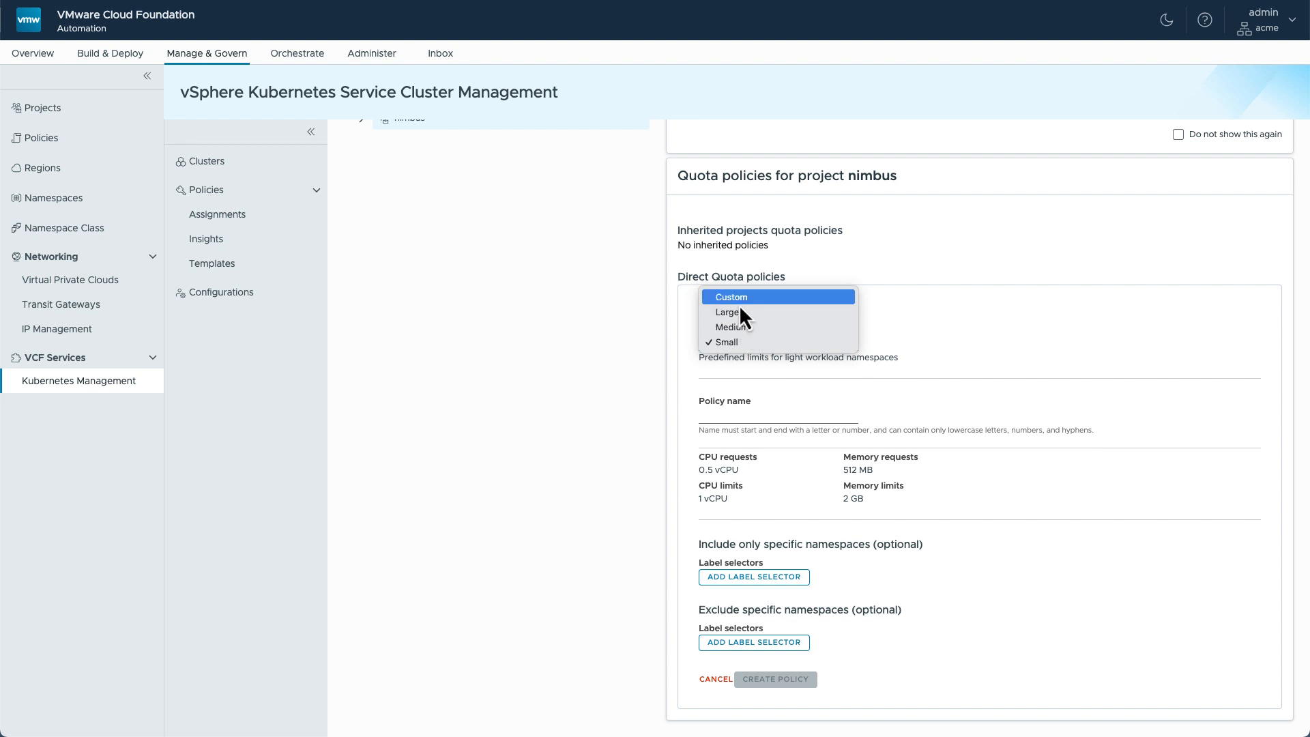
pyautogui.click(730, 296)
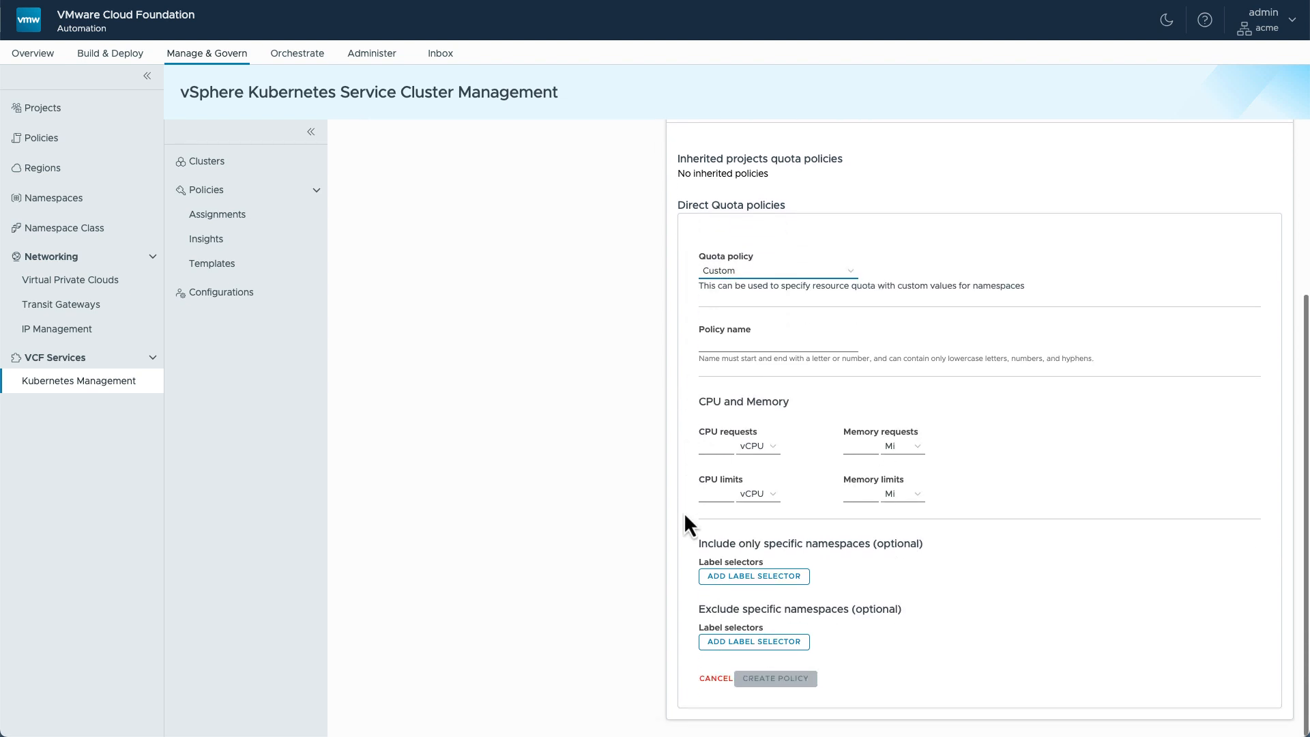
pyautogui.moveTo(723, 489)
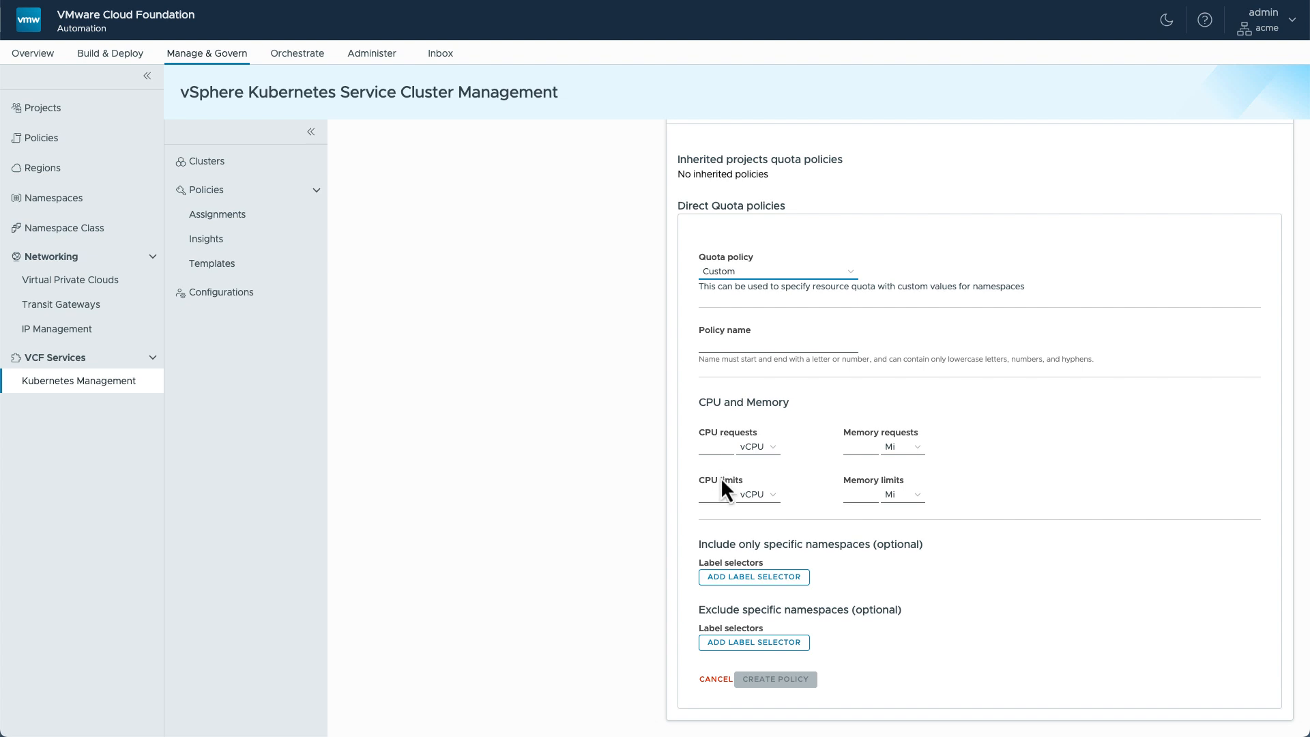
pyautogui.moveTo(716, 536)
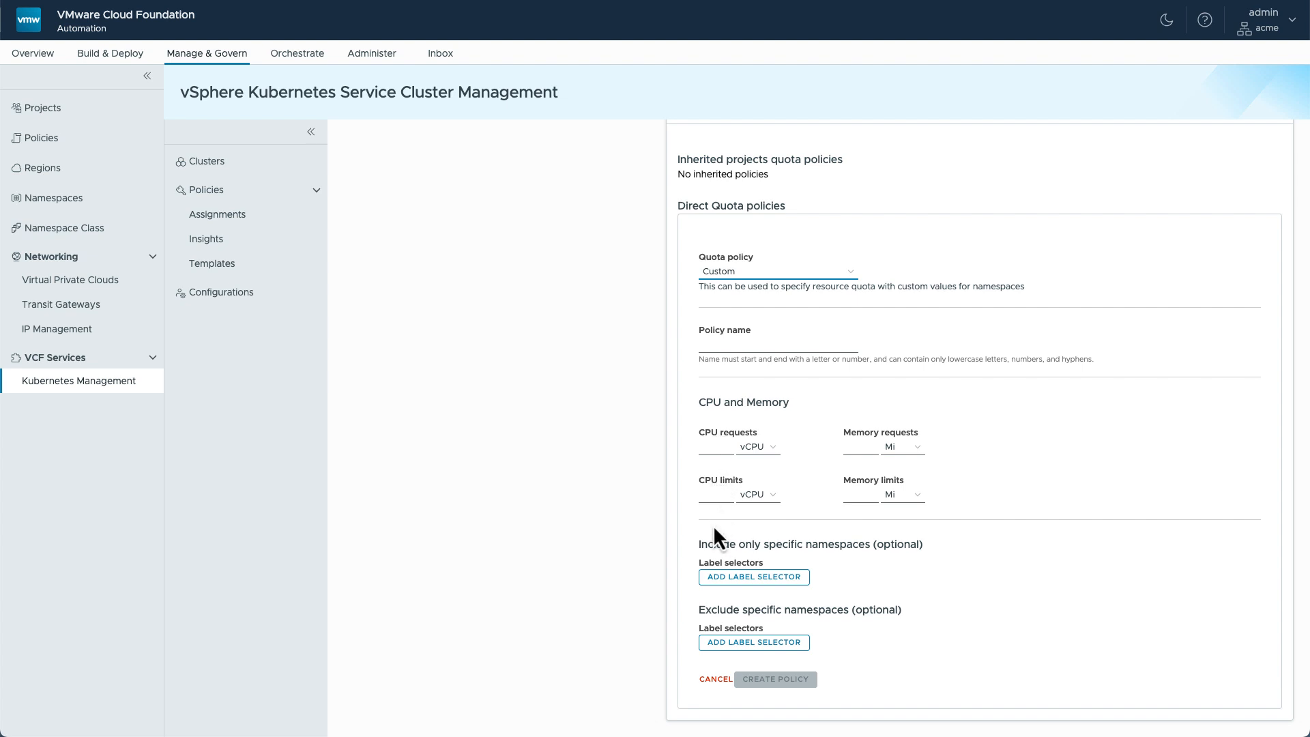
pyautogui.moveTo(807, 546)
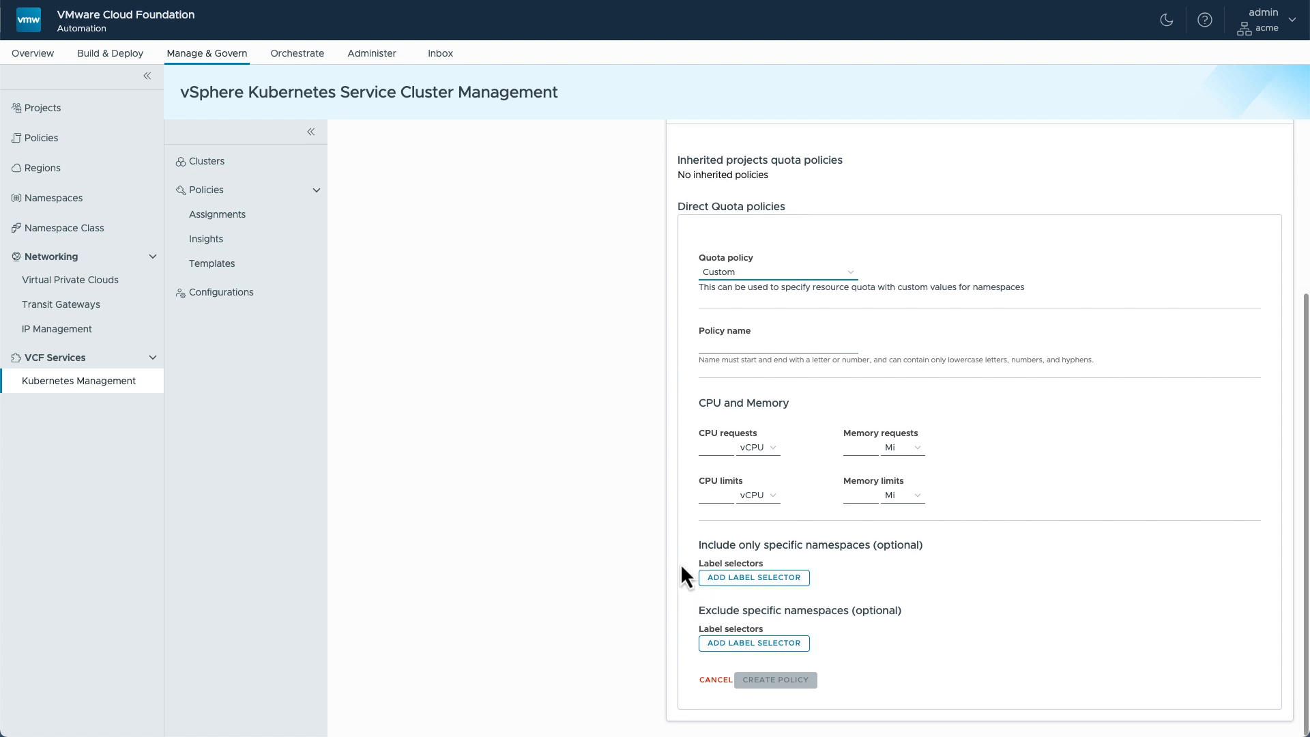
pyautogui.click(564, 182)
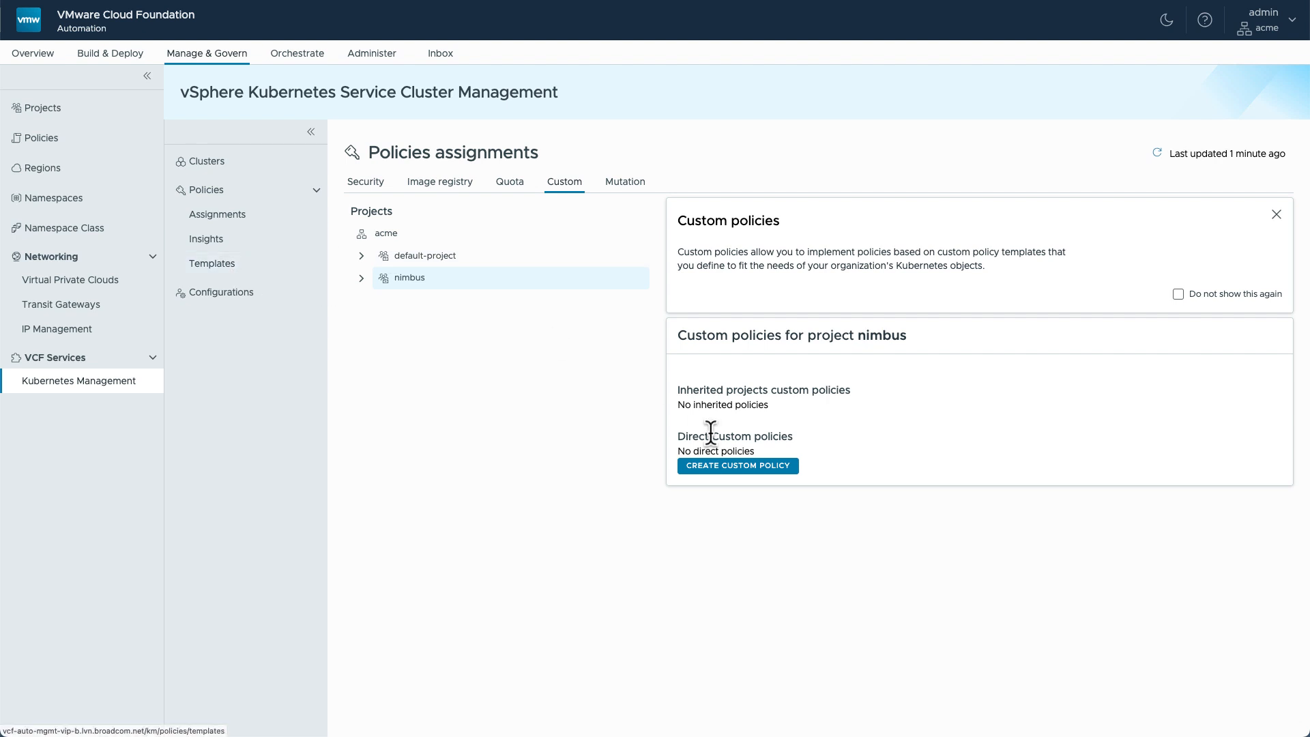
# Step: Base a new nimbus custom policy on vksm-https-ingress and add a target Kubernetes resource
pyautogui.click(737, 466)
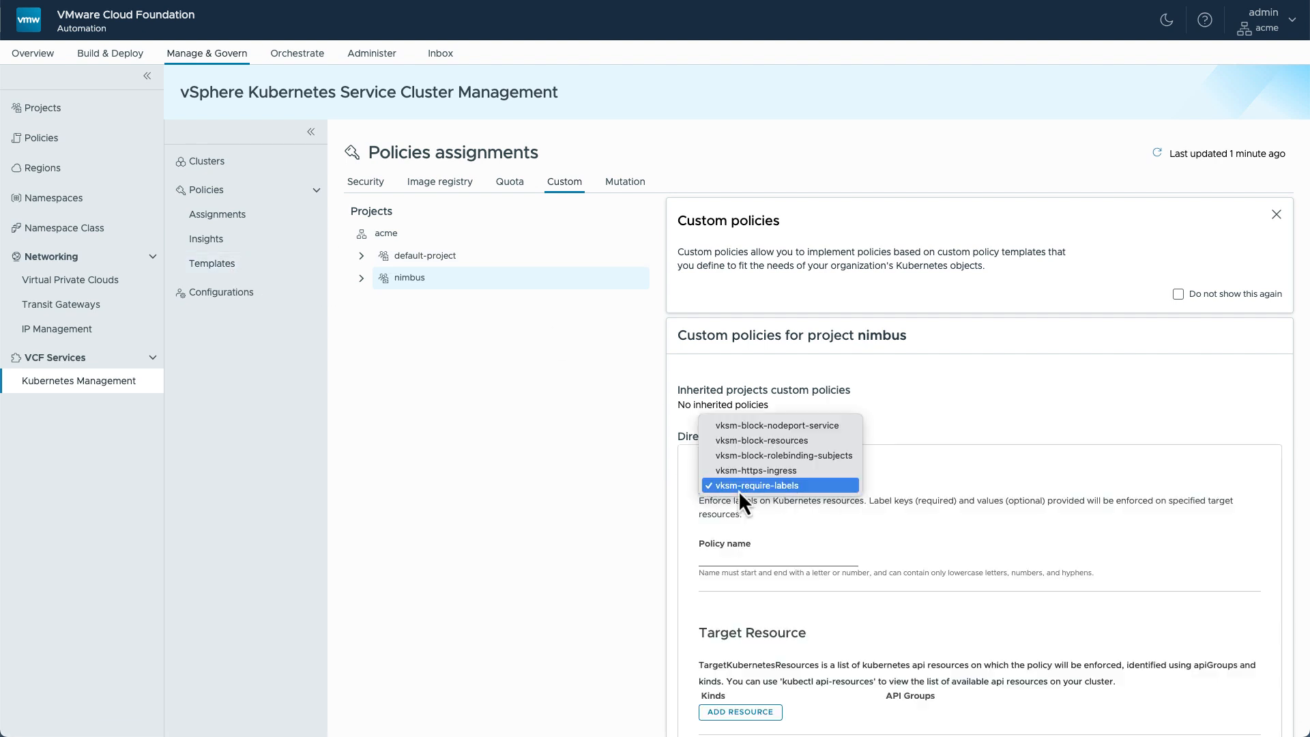
pyautogui.moveTo(776, 471)
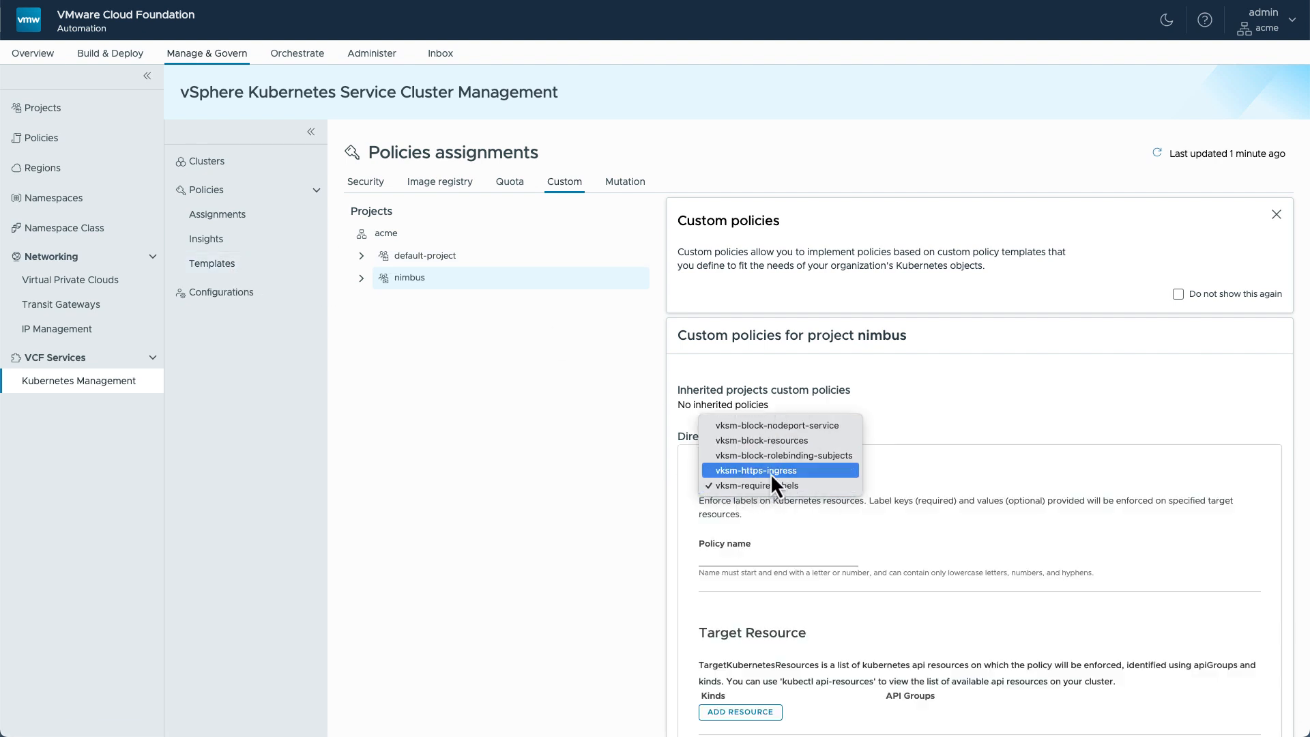
pyautogui.click(778, 470)
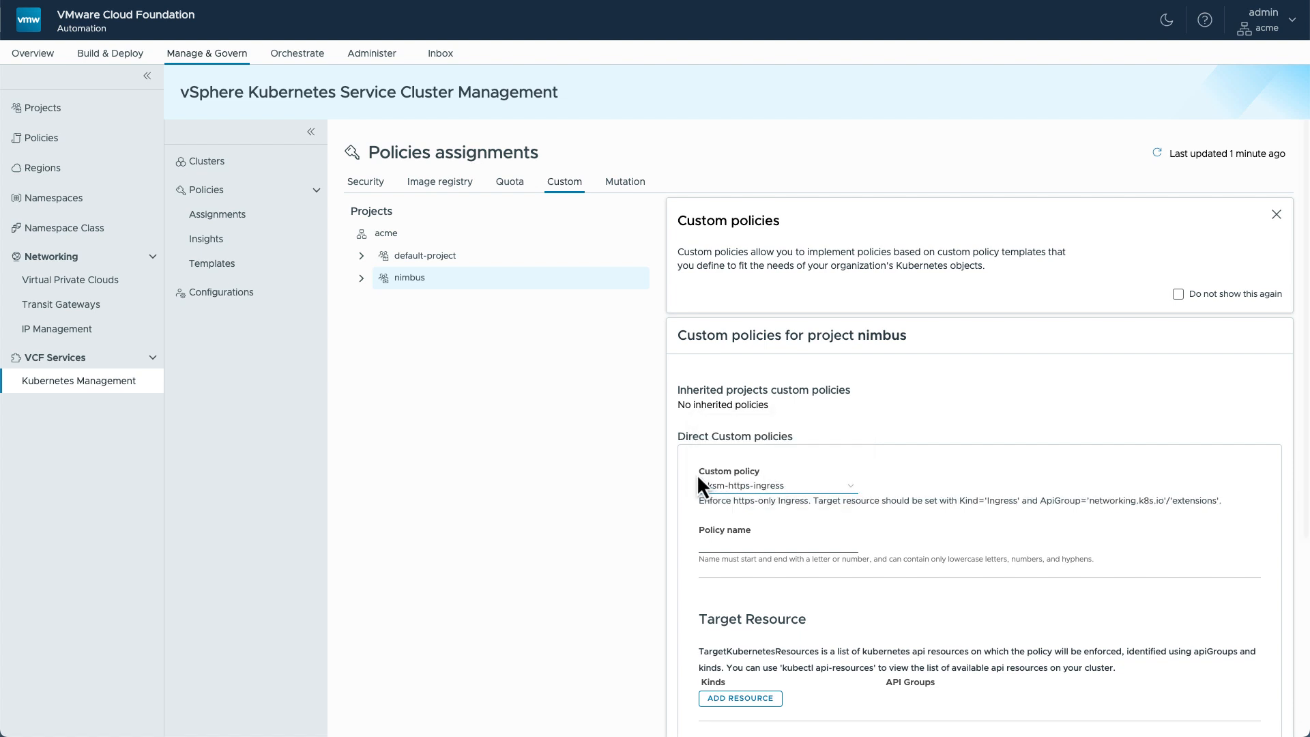
pyautogui.scroll(-3)
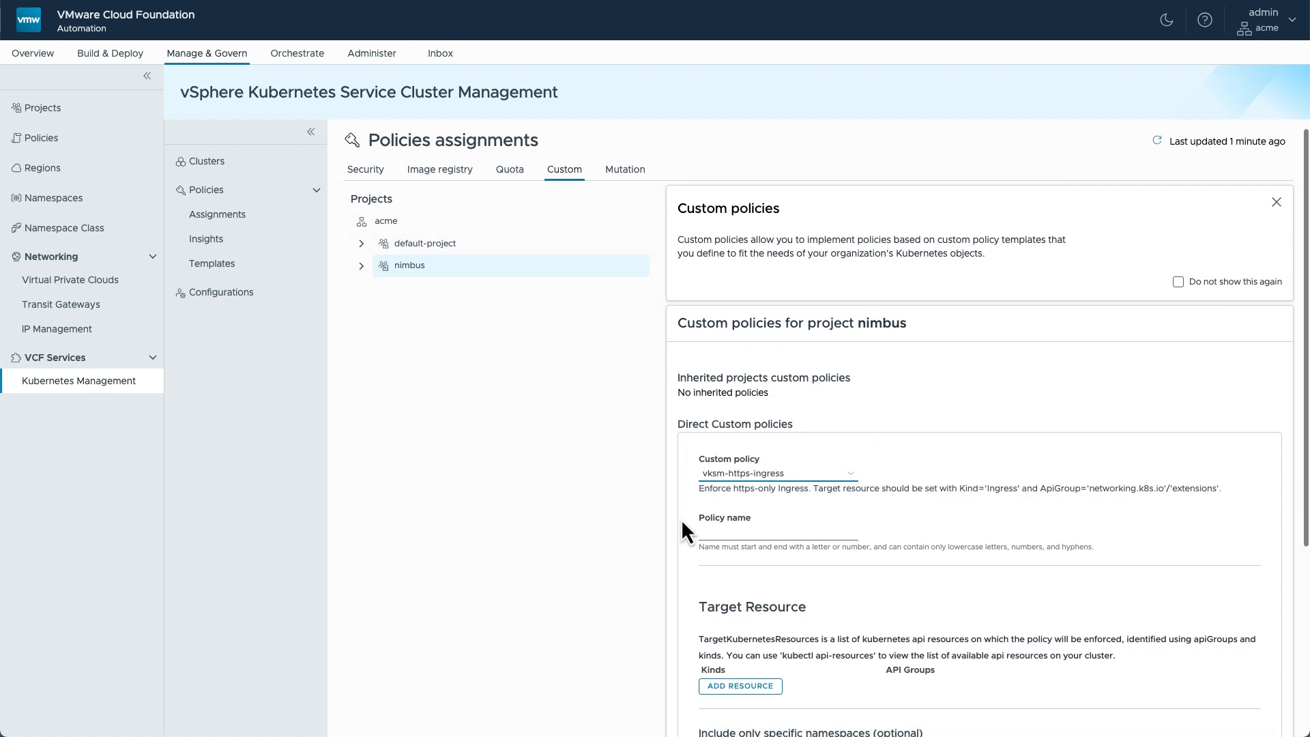
pyautogui.scroll(-3)
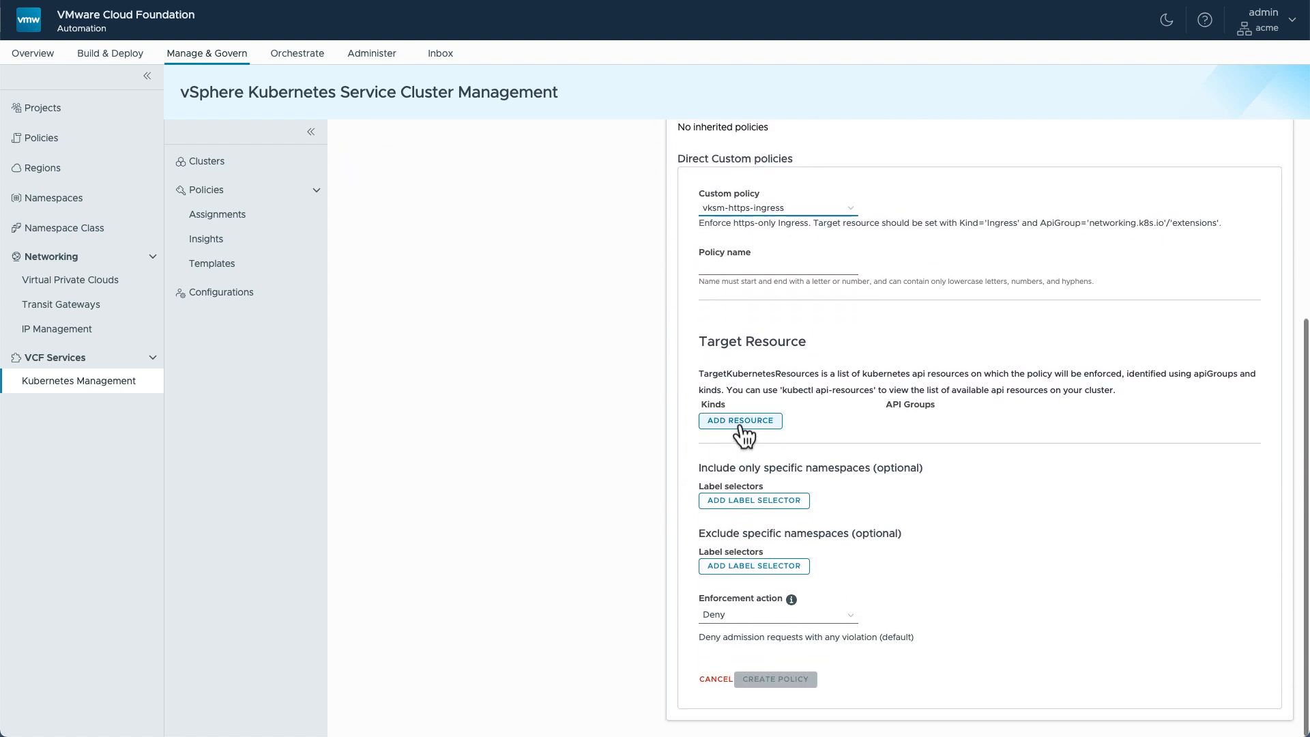
pyautogui.click(739, 421)
pyautogui.write('enforce-https')
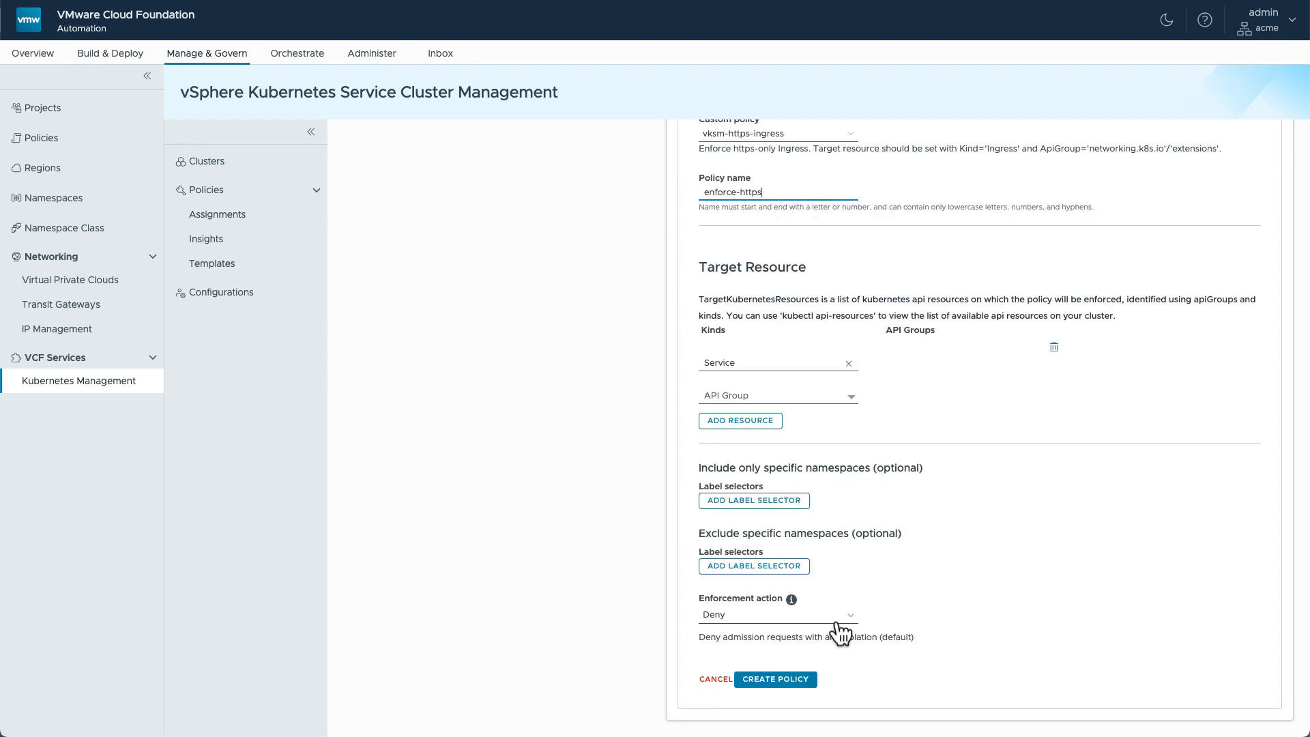
pyautogui.moveTo(676, 527)
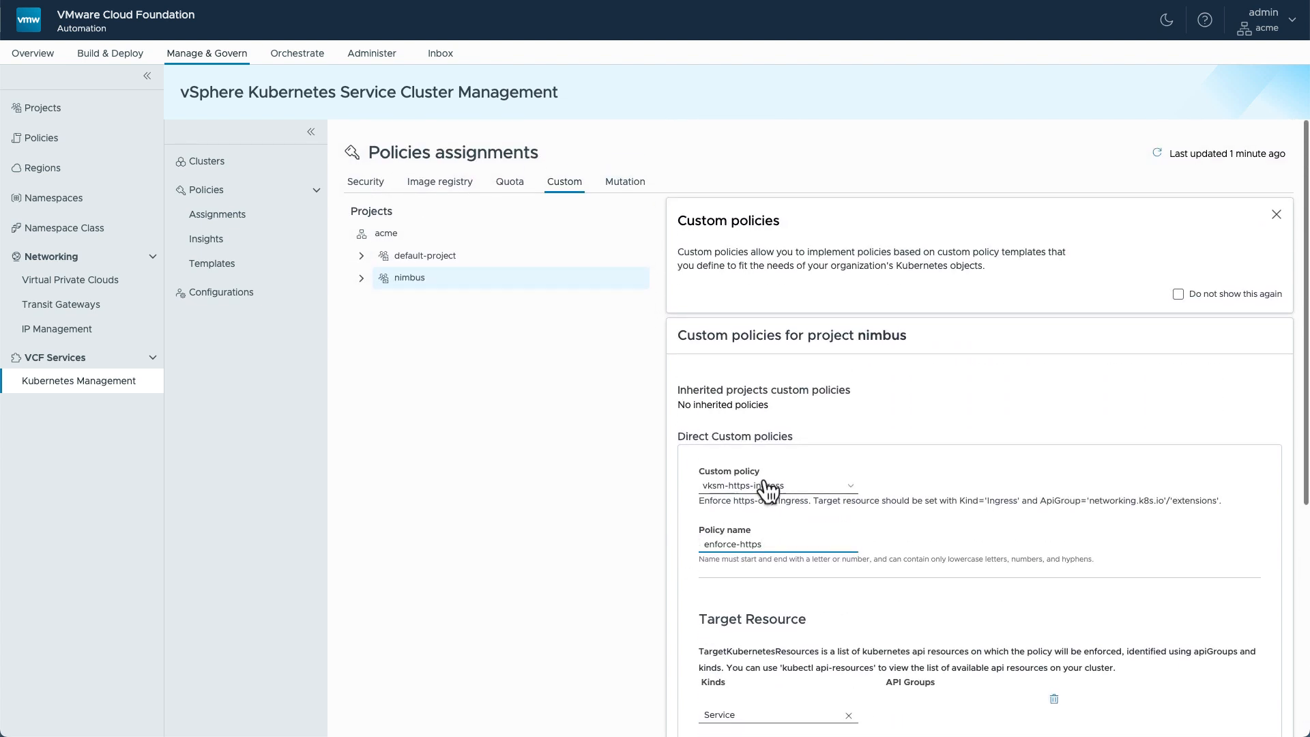
pyautogui.moveTo(768, 489)
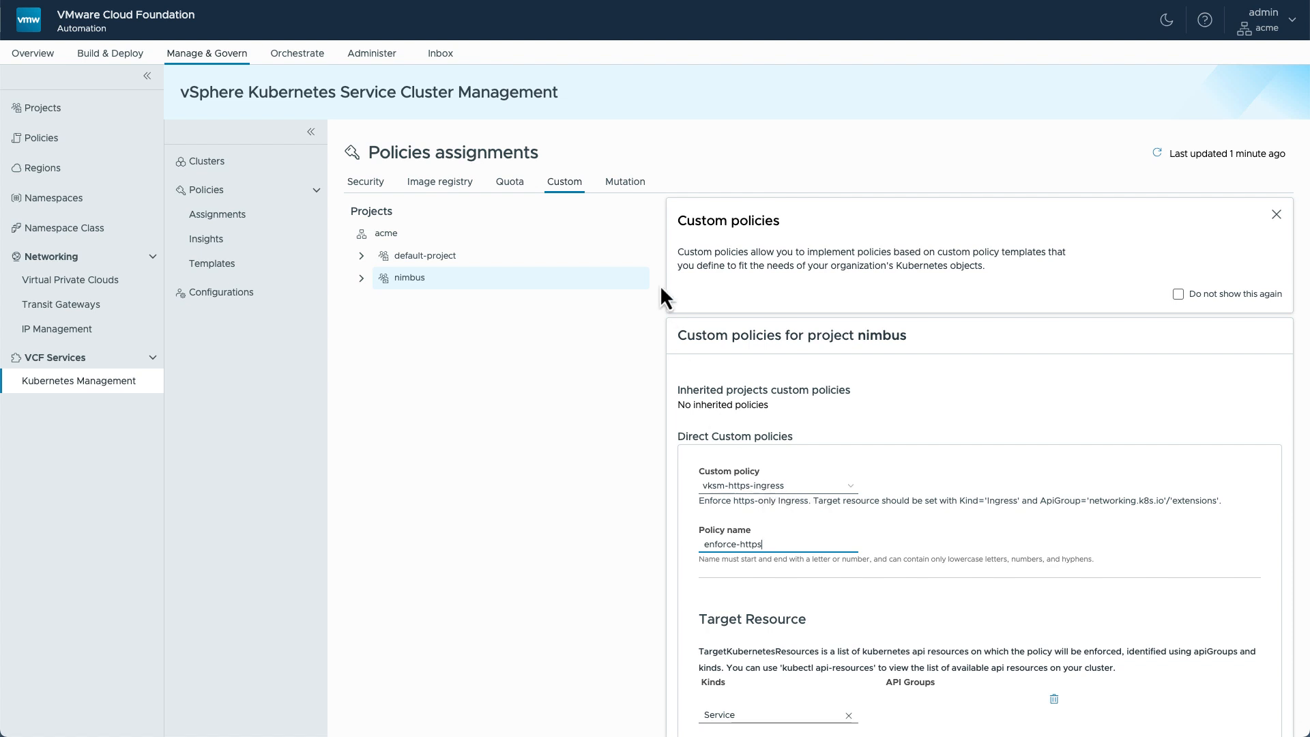
# Step: Preview a new organization mutation policy keeping the annotation template, then leave without saving
pyautogui.click(623, 181)
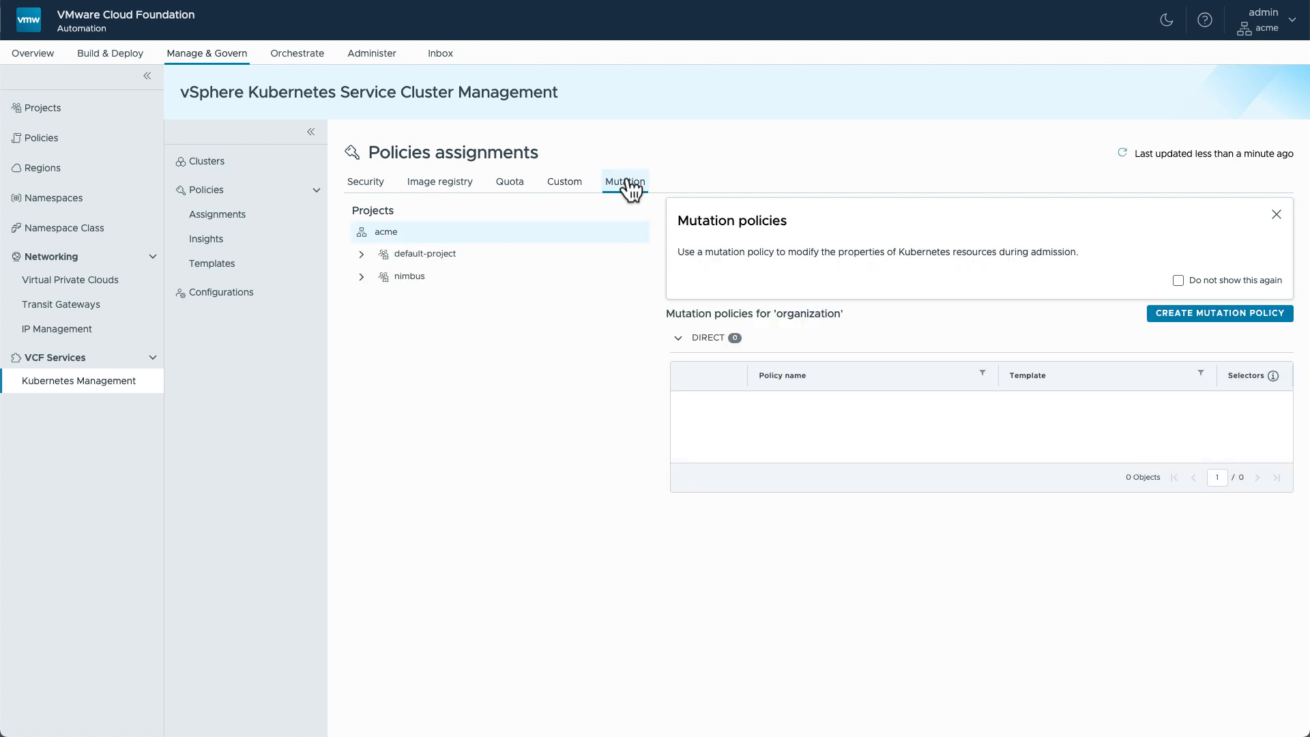
pyautogui.moveTo(1211, 309)
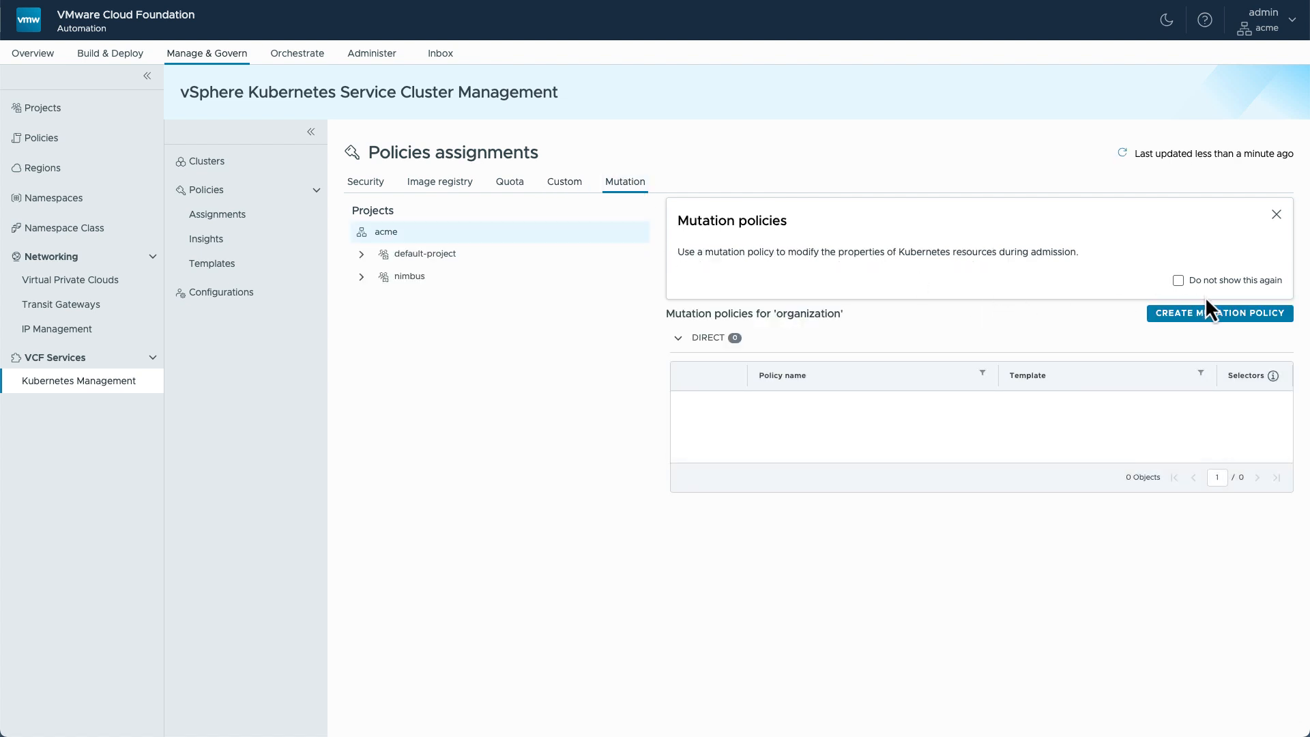
pyautogui.click(1218, 313)
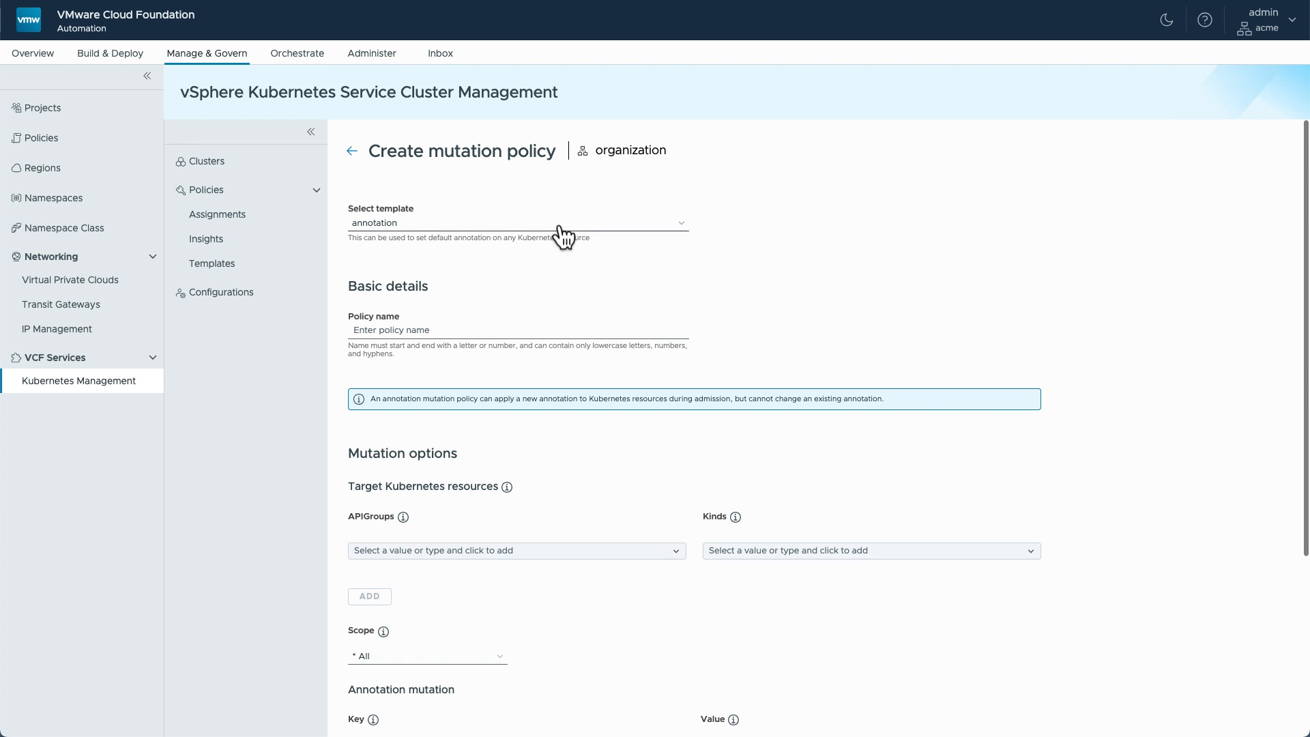
pyautogui.click(516, 222)
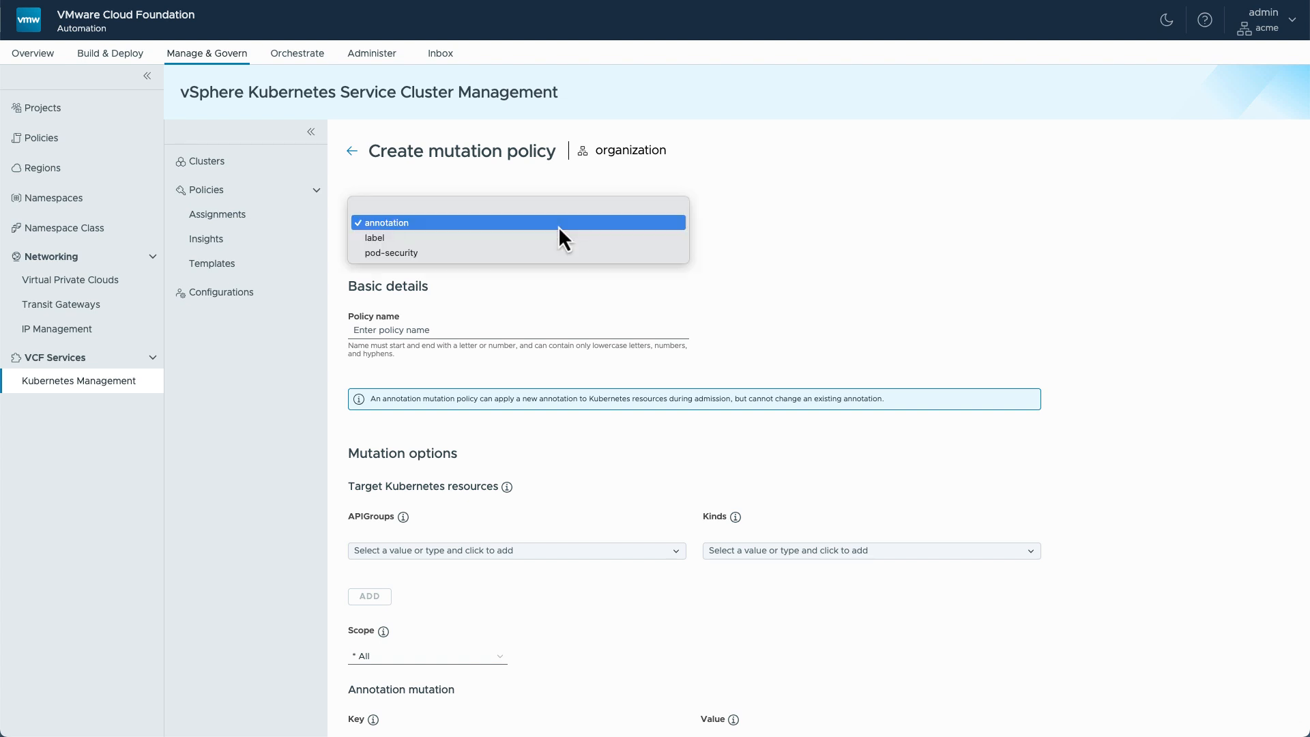
pyautogui.moveTo(460, 253)
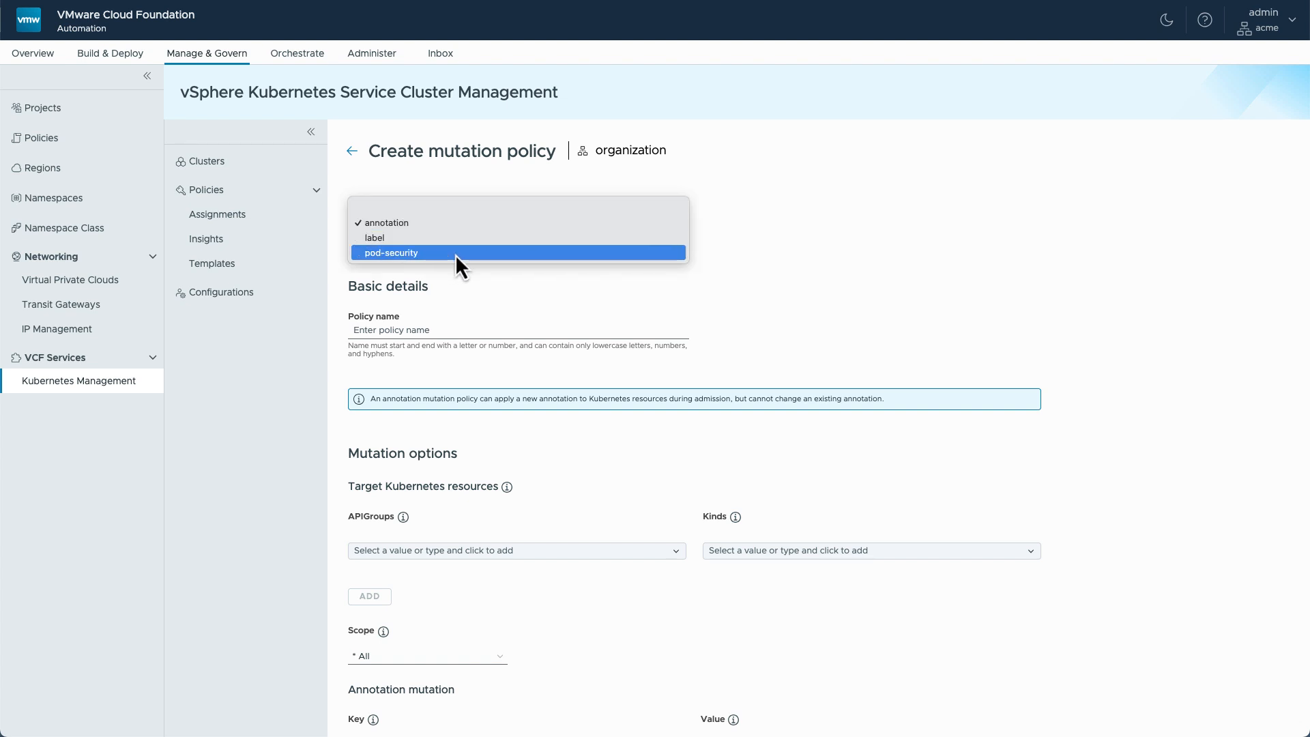
pyautogui.click(383, 222)
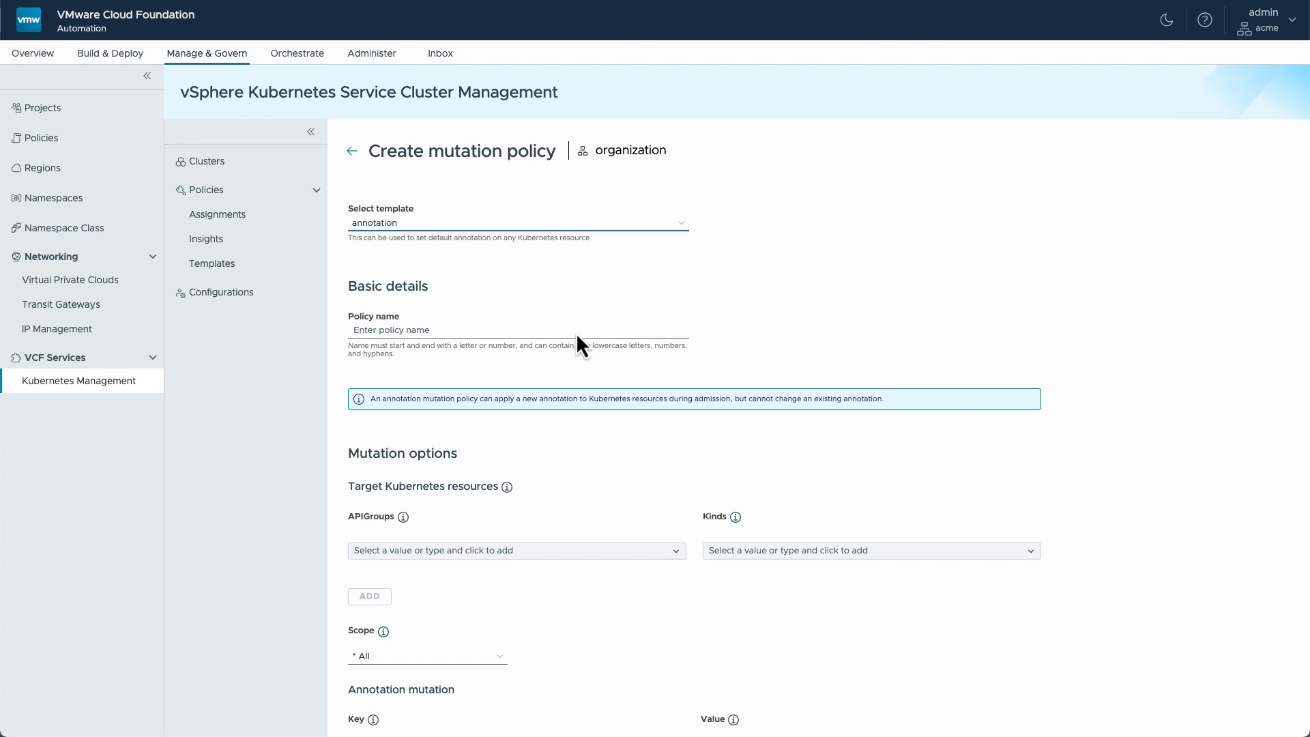
pyautogui.moveTo(694, 531)
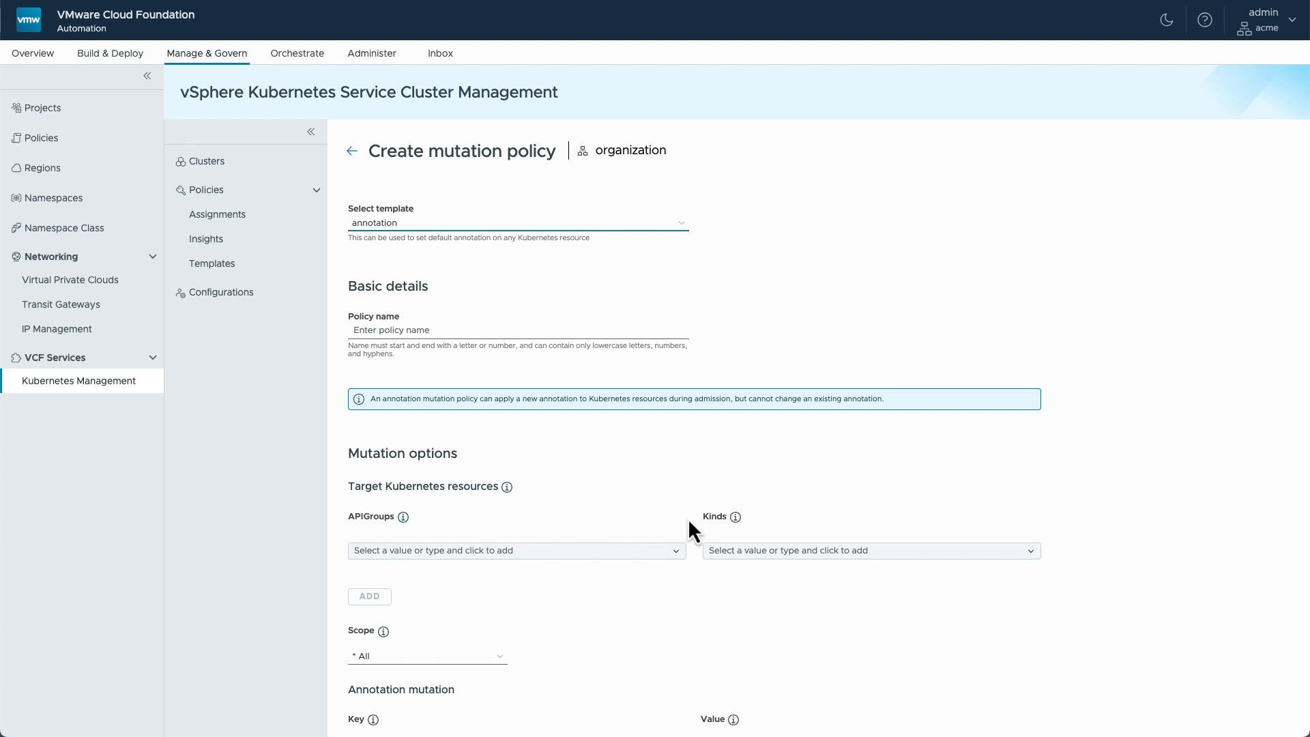
pyautogui.click(217, 214)
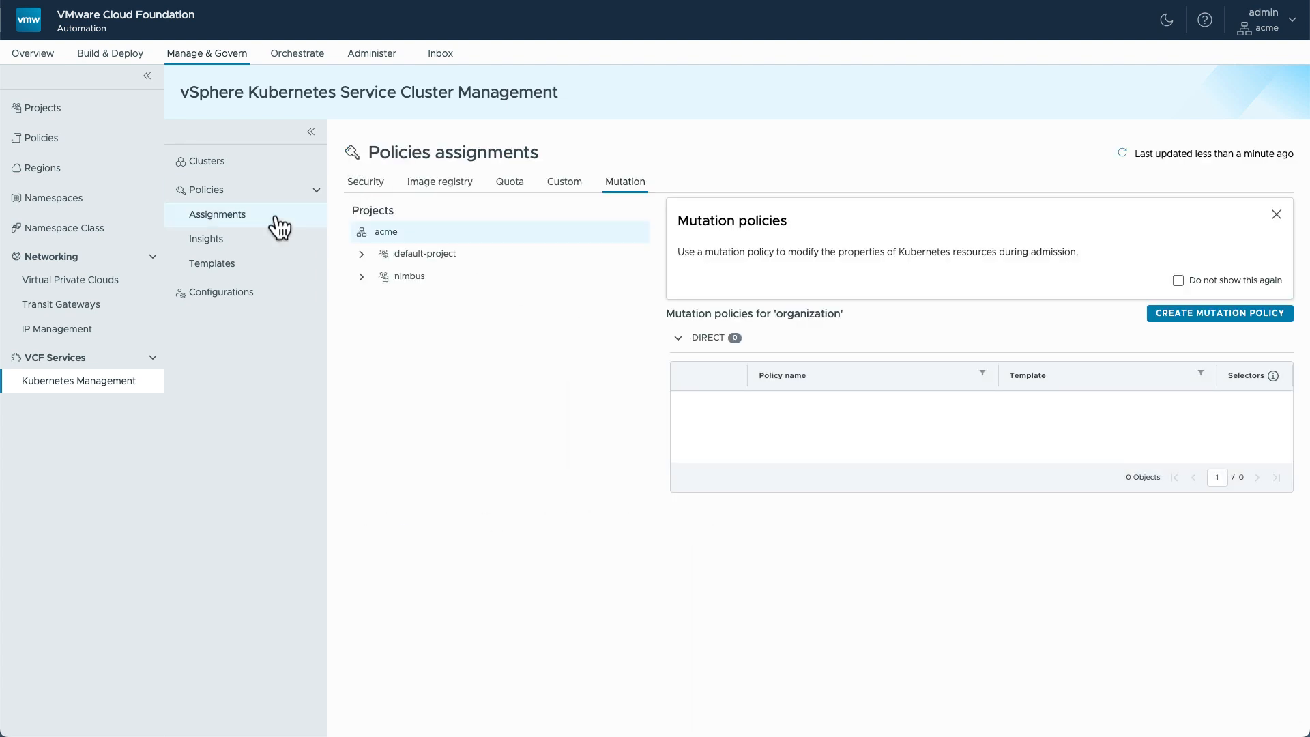
# Step: Expand the security violation for pod my-open-cart-app, highlighting its warn enforcement action
pyautogui.click(206, 237)
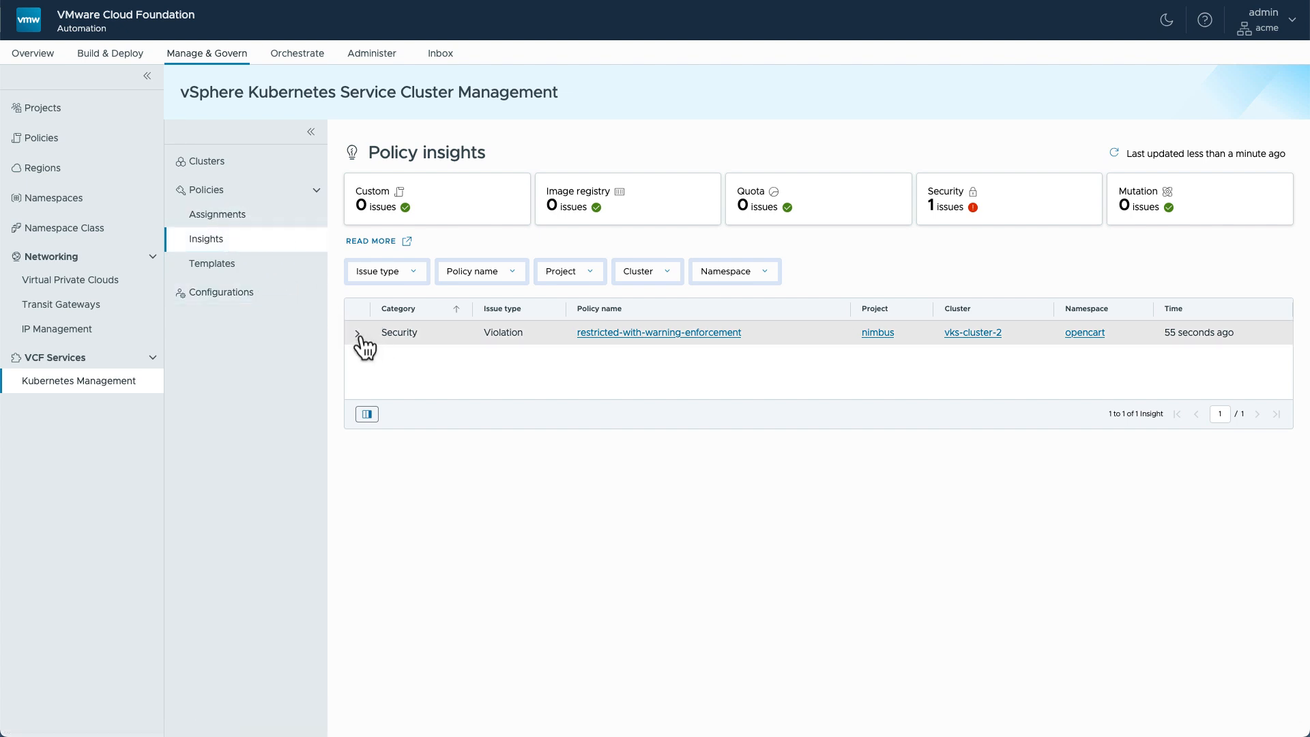
pyautogui.moveTo(971, 343)
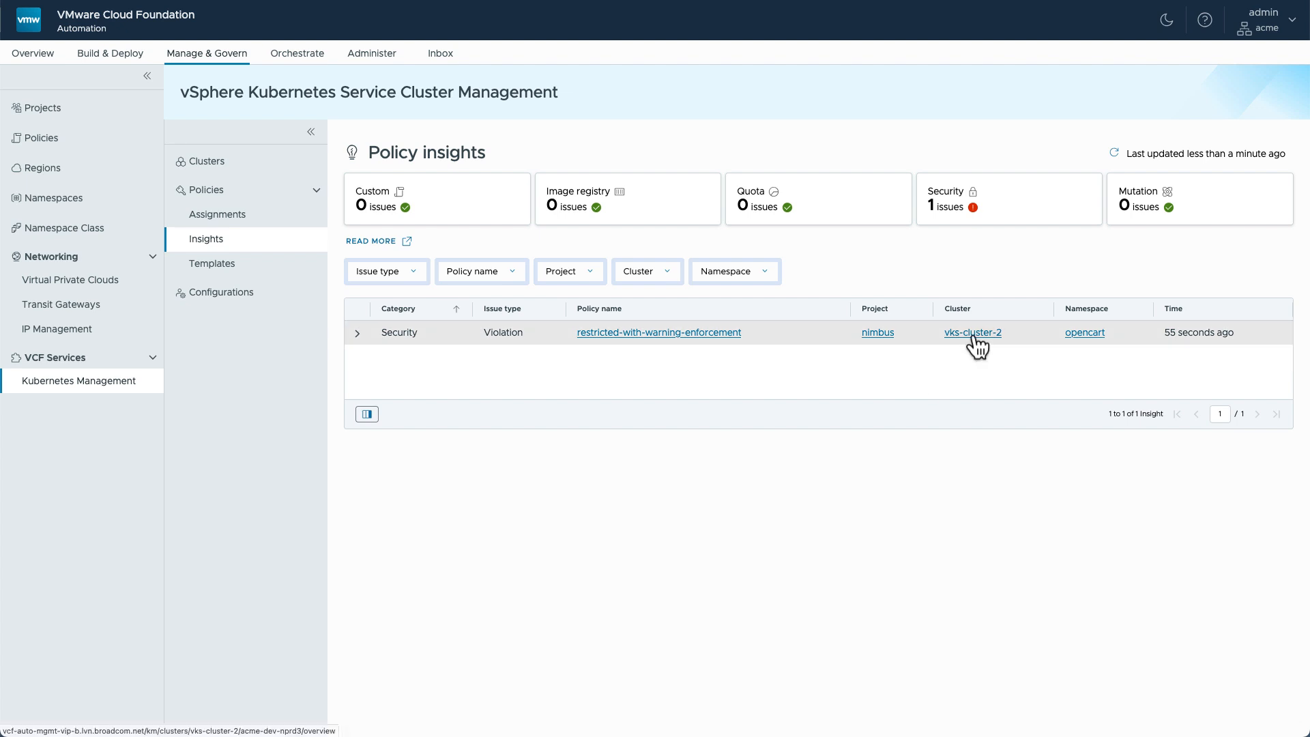
pyautogui.moveTo(1084, 332)
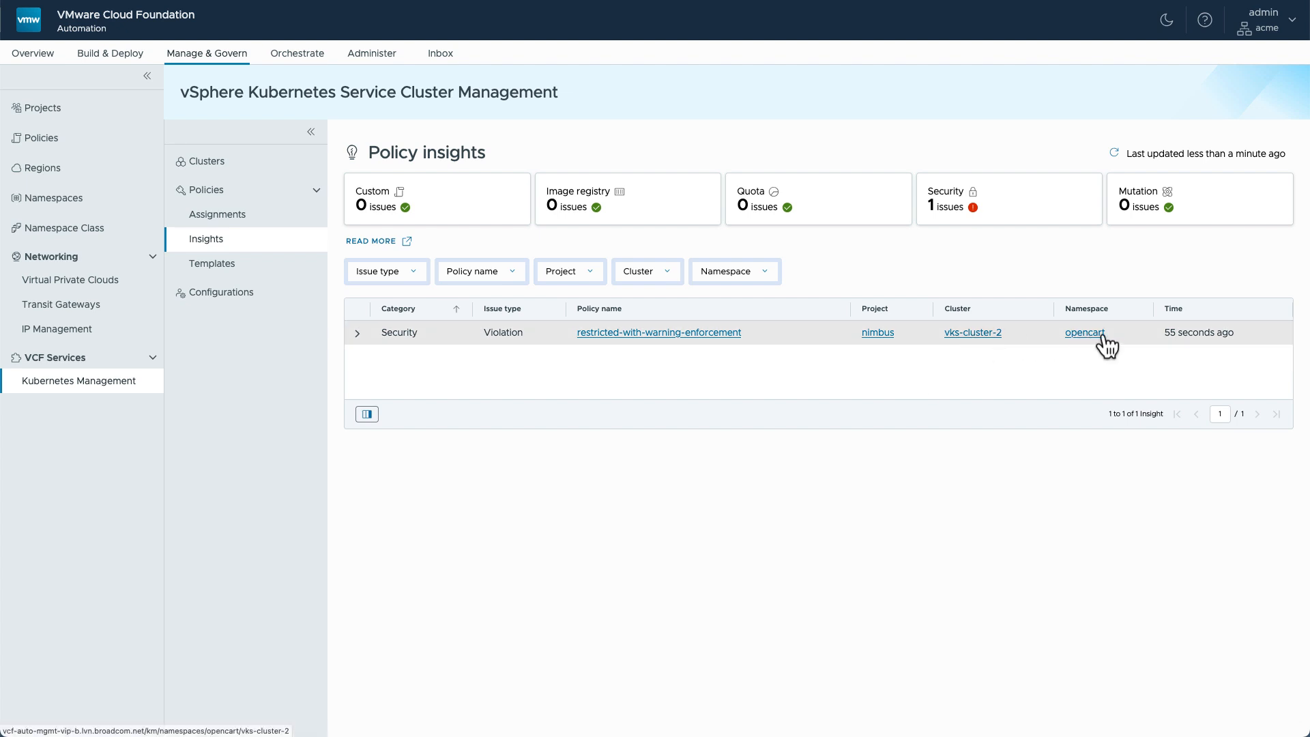
pyautogui.moveTo(359, 333)
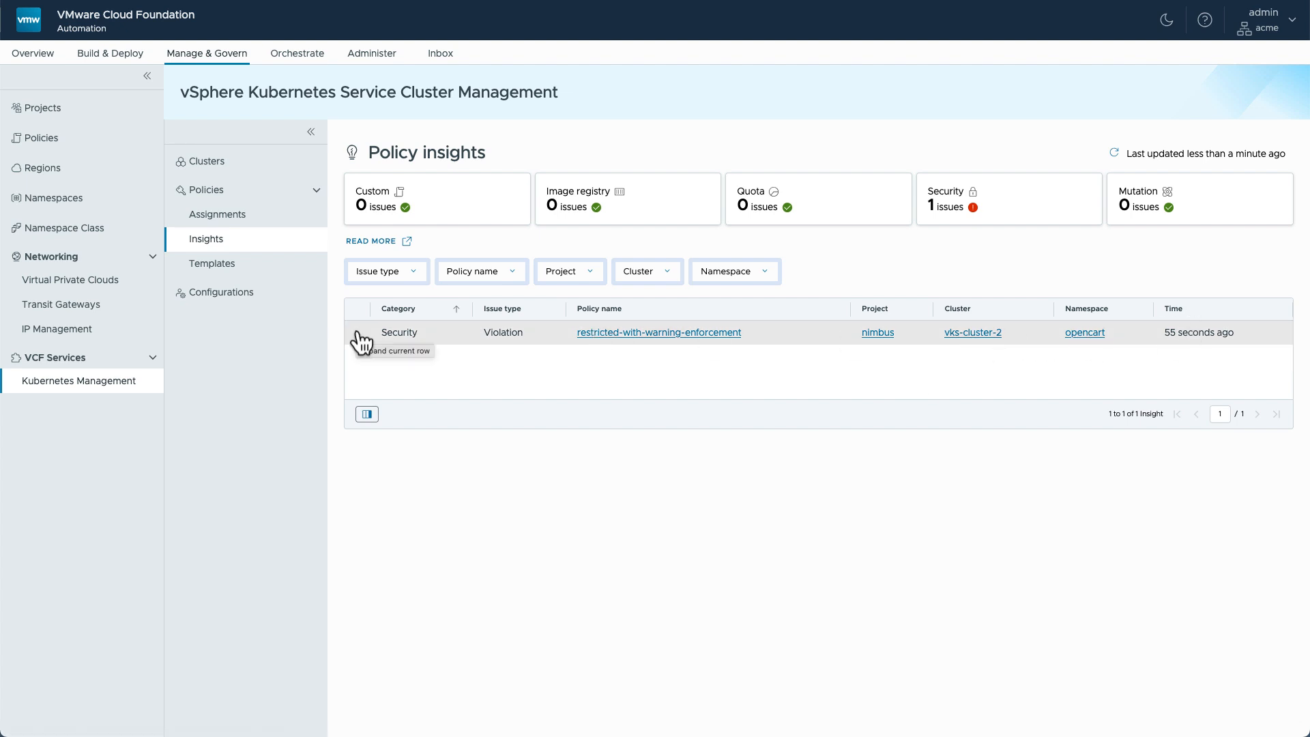
pyautogui.click(361, 341)
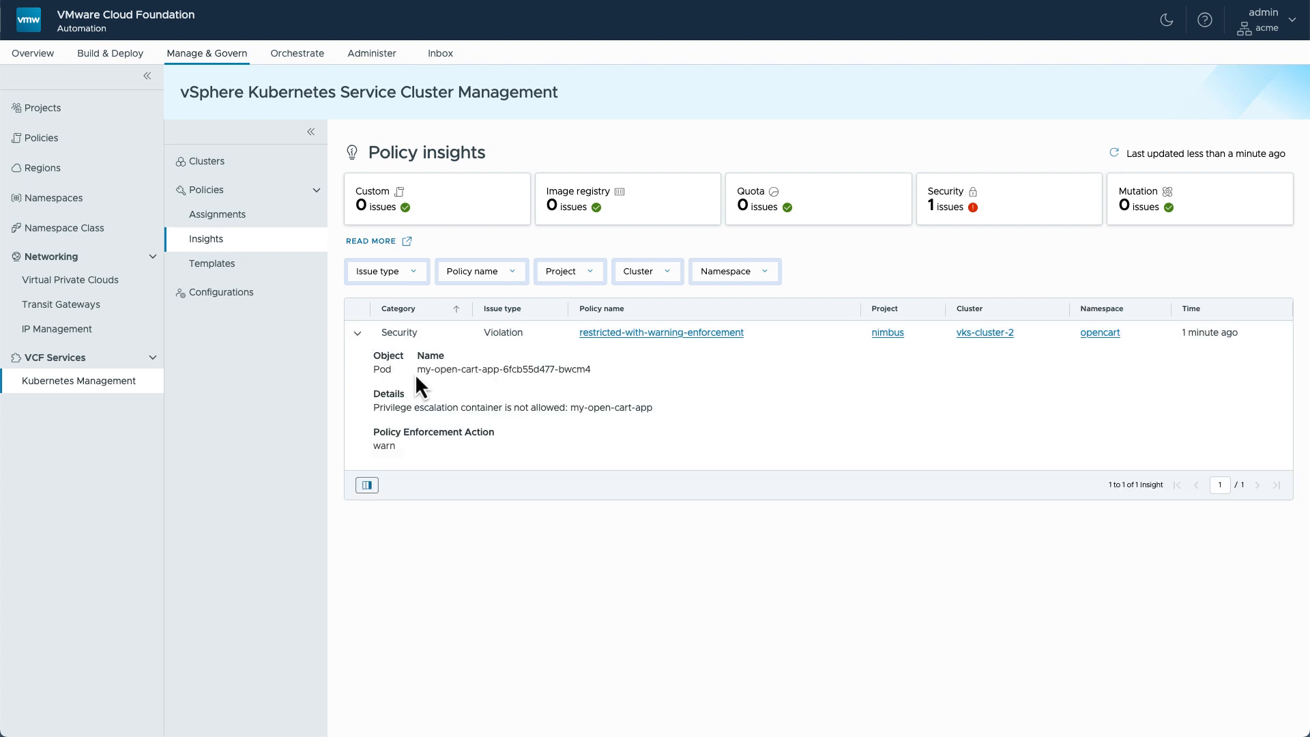
pyautogui.doubleClick(502, 369)
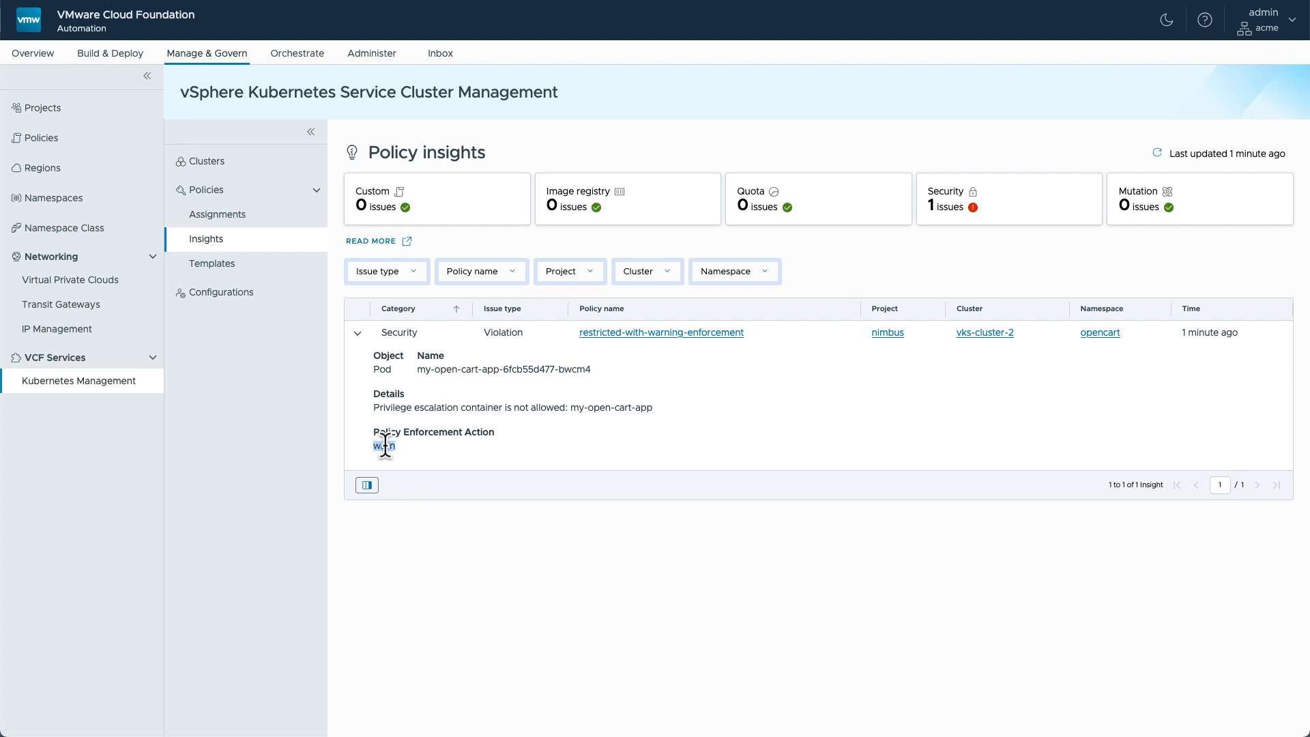
# Step: Review backup credentials and the creatable credential types, then list target locations
pyautogui.click(221, 292)
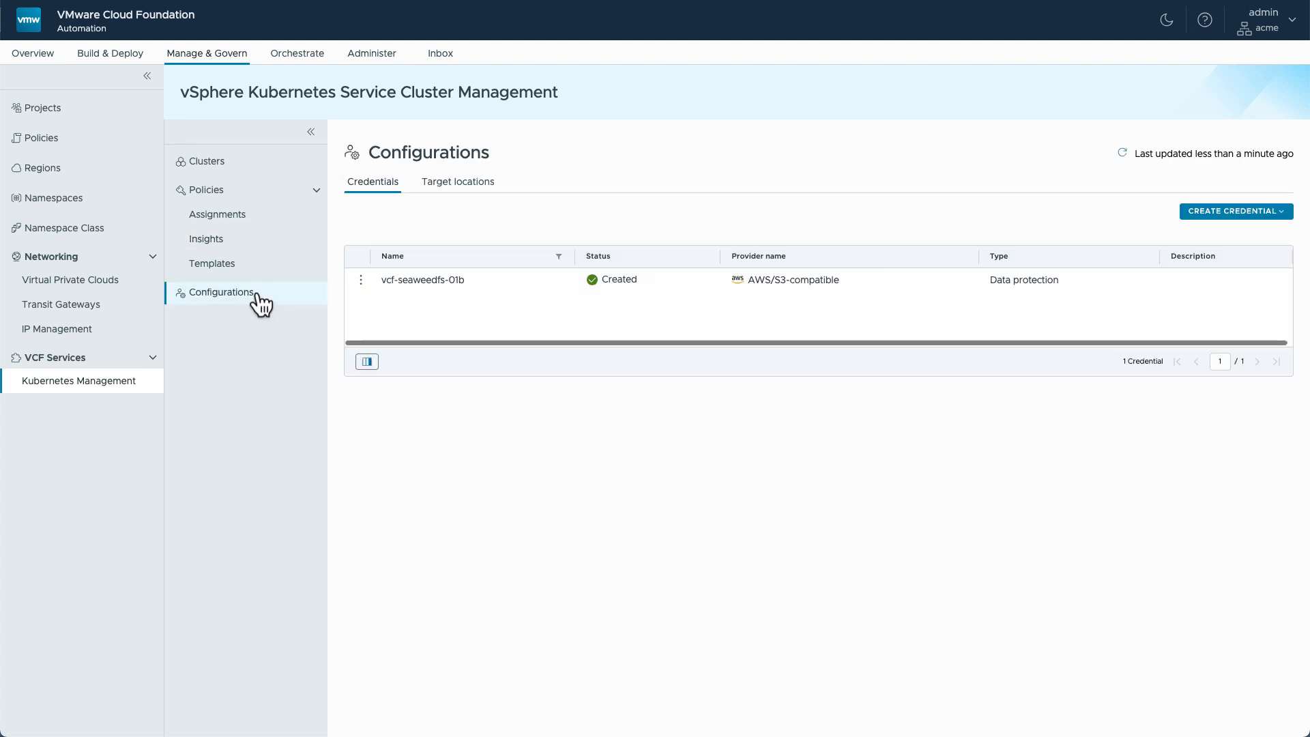
pyautogui.moveTo(347, 271)
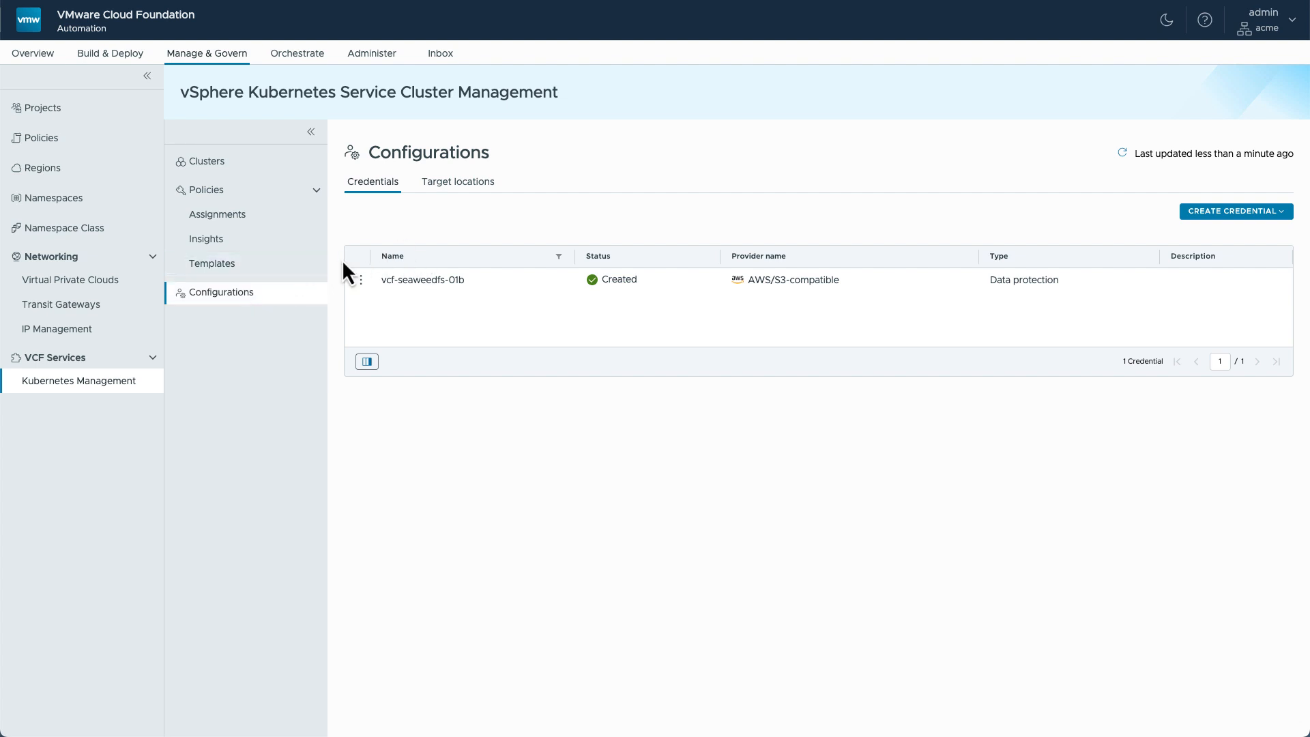
pyautogui.moveTo(1252, 236)
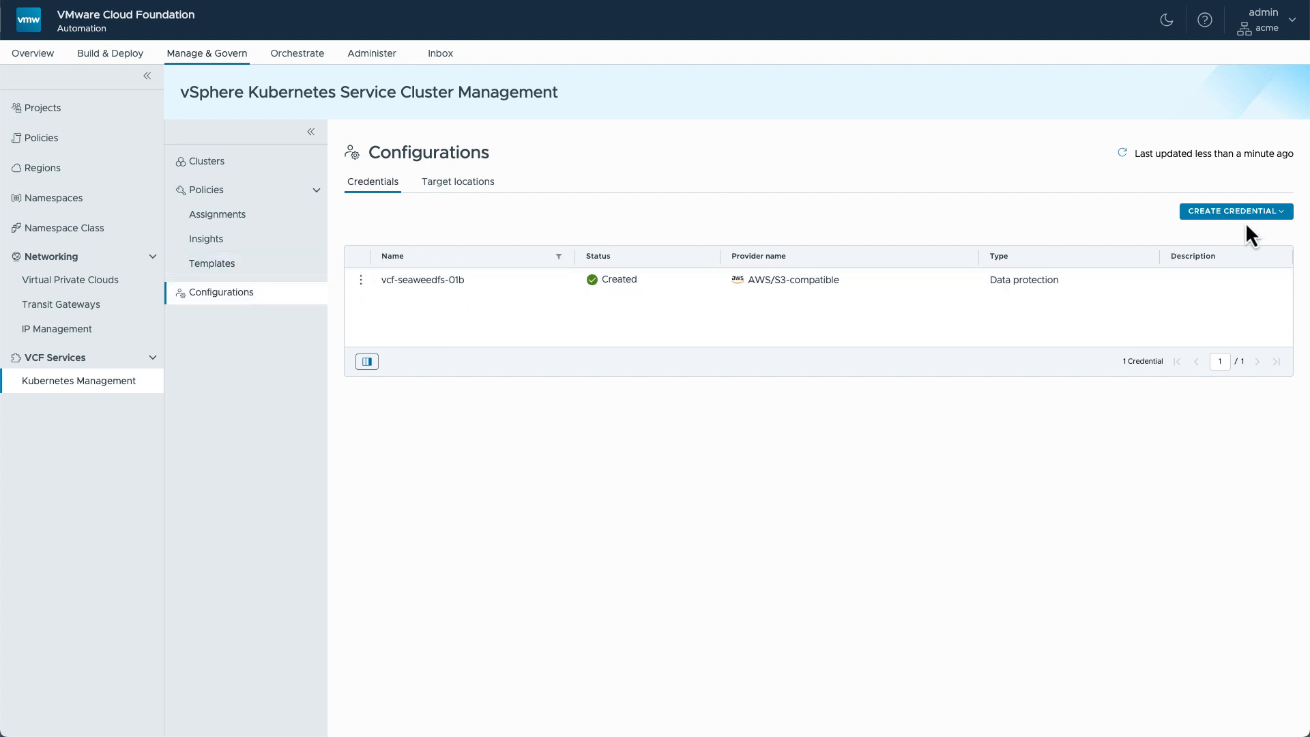
pyautogui.click(1235, 210)
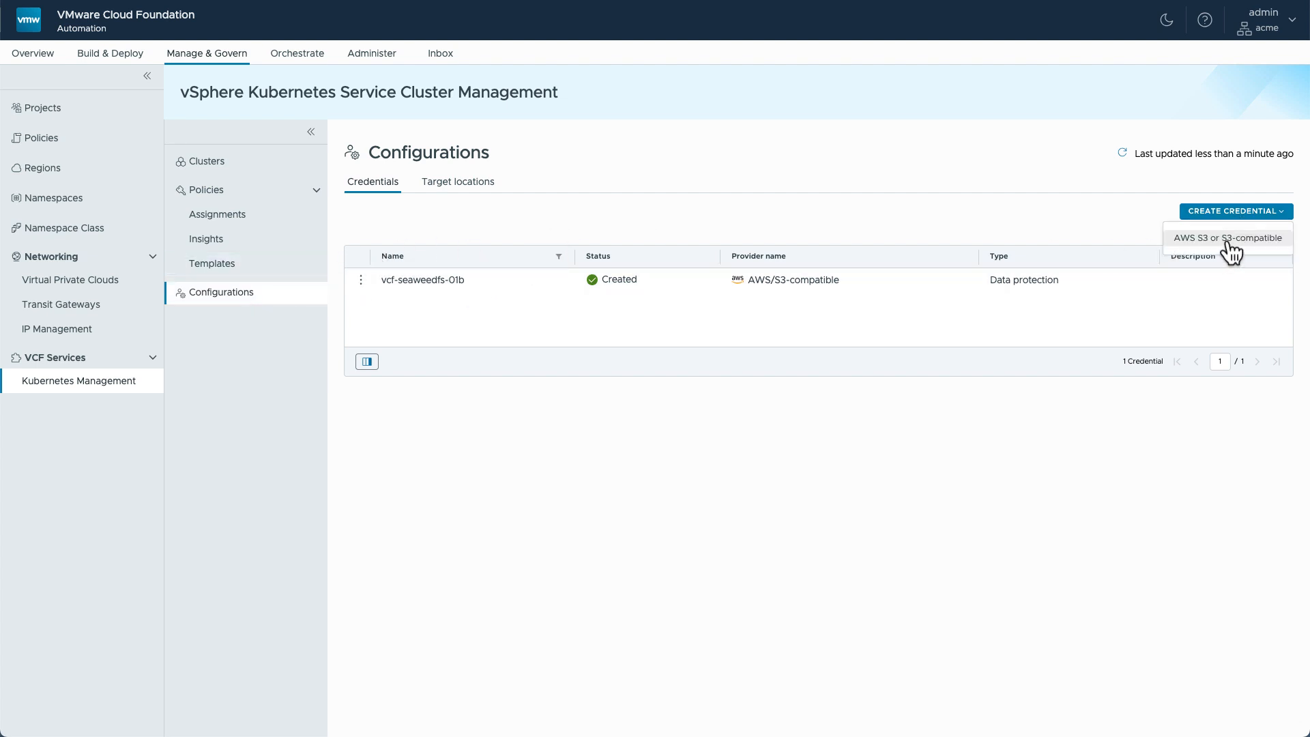
pyautogui.click(458, 181)
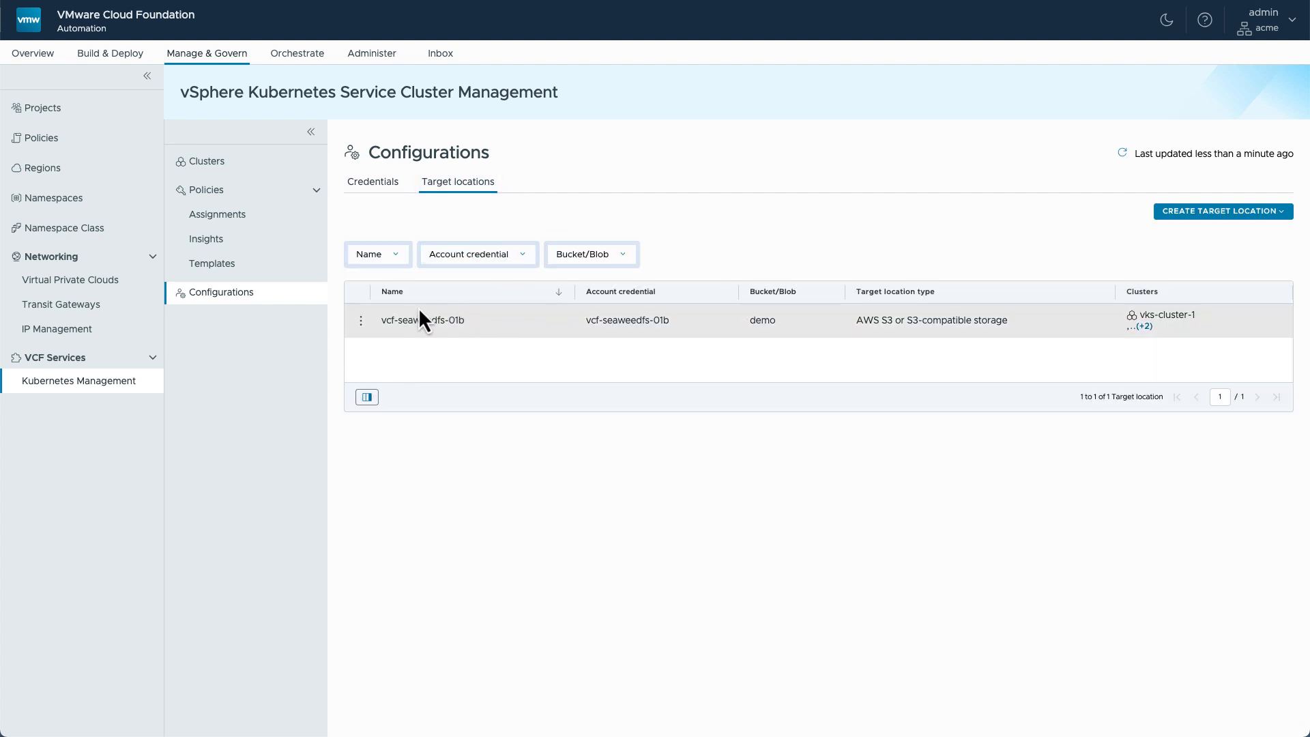
pyautogui.moveTo(488, 333)
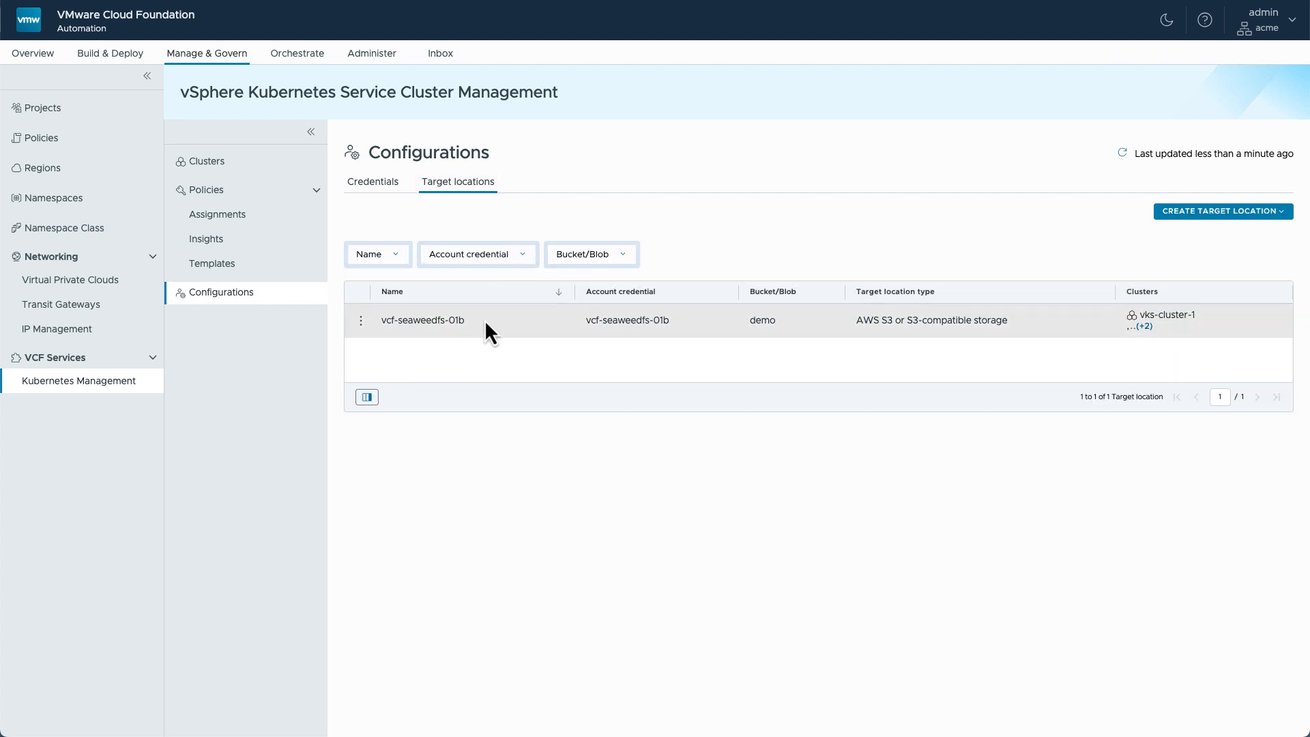
pyautogui.moveTo(767, 326)
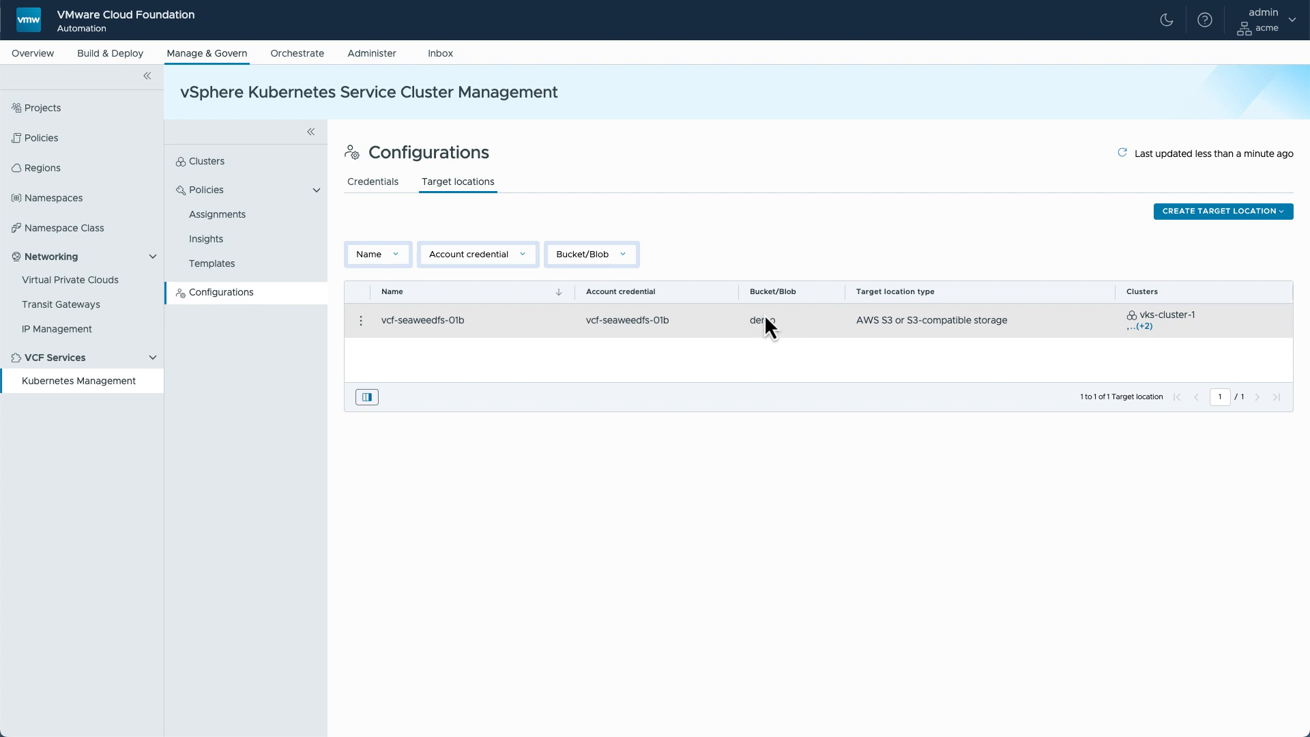
pyautogui.moveTo(945, 350)
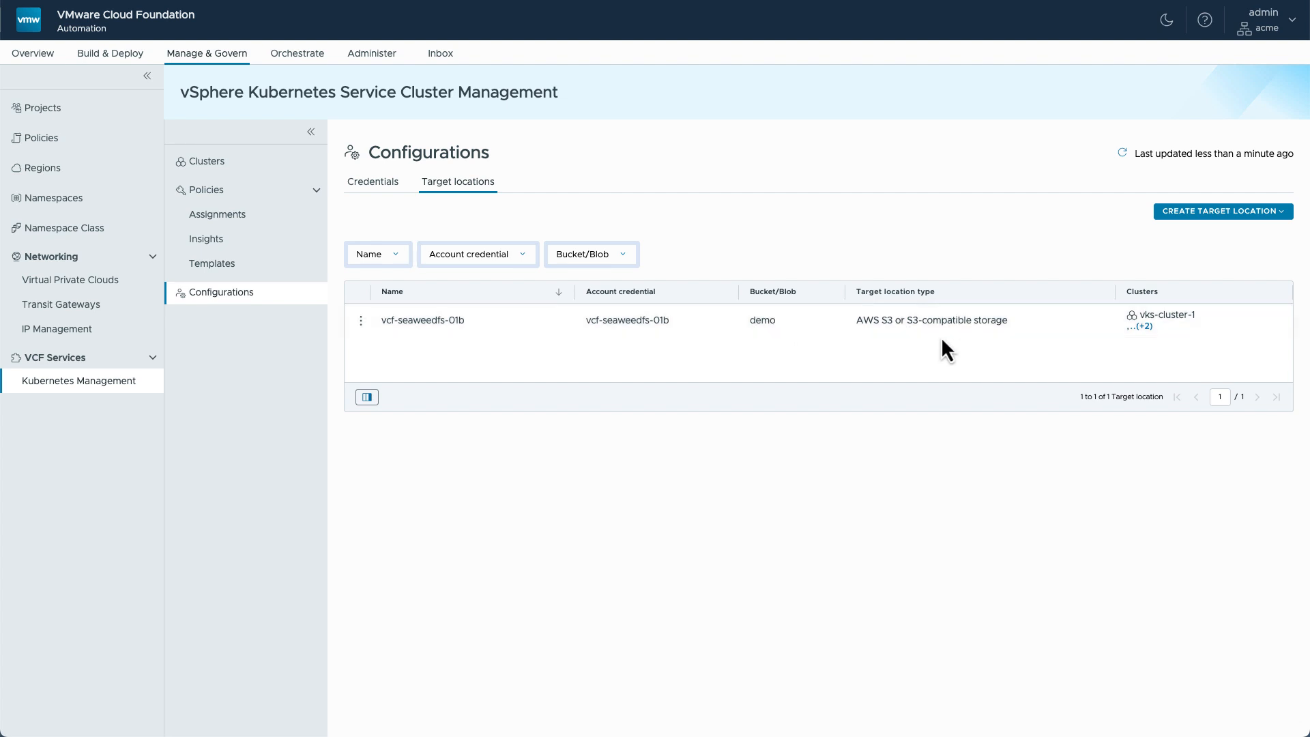
# Step: Review creatable target location types, return to credentials, and go to the vks-cluster-1 overview
pyautogui.click(1141, 326)
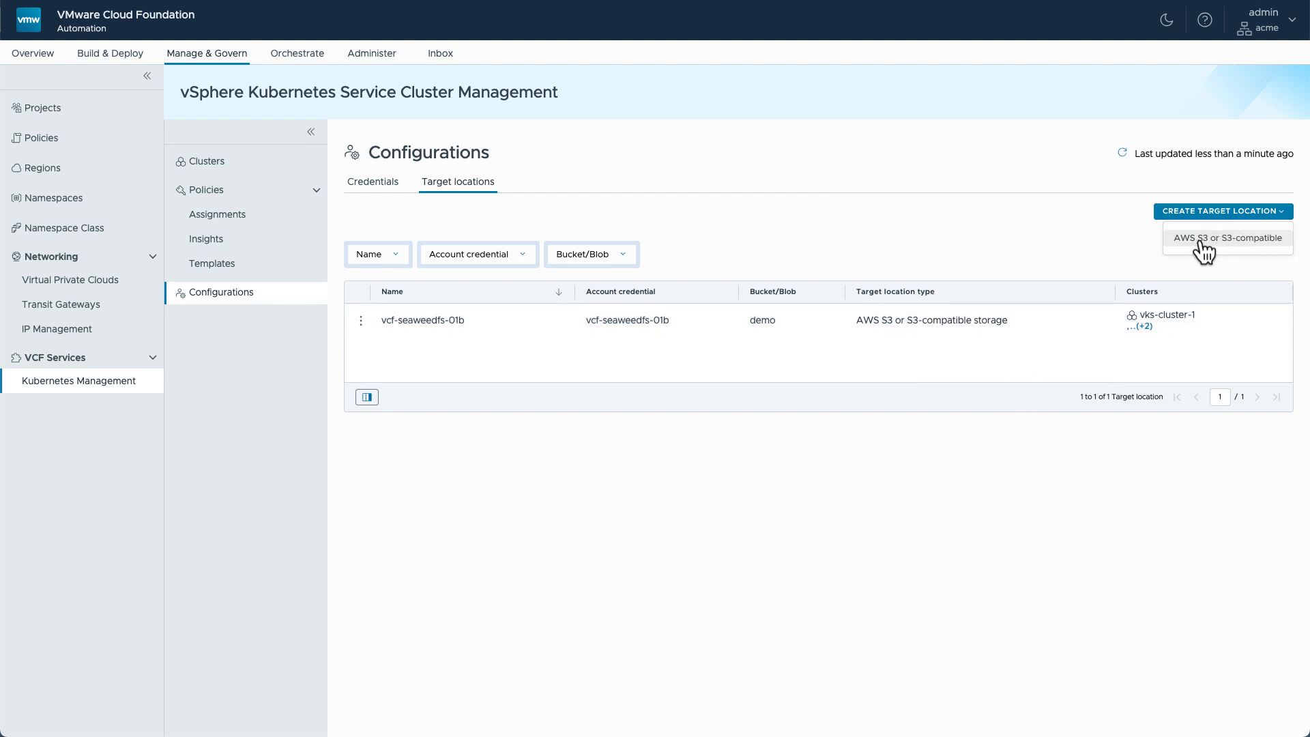
pyautogui.moveTo(1229, 248)
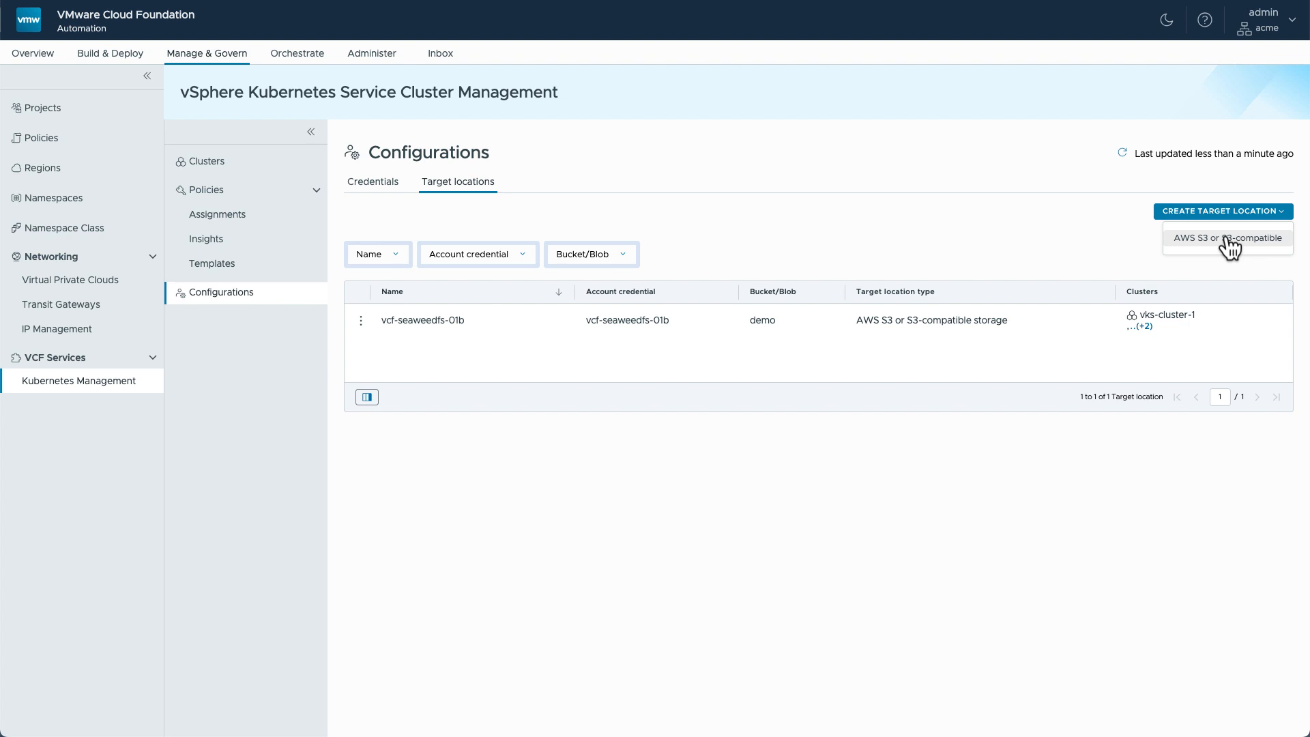
pyautogui.moveTo(348, 187)
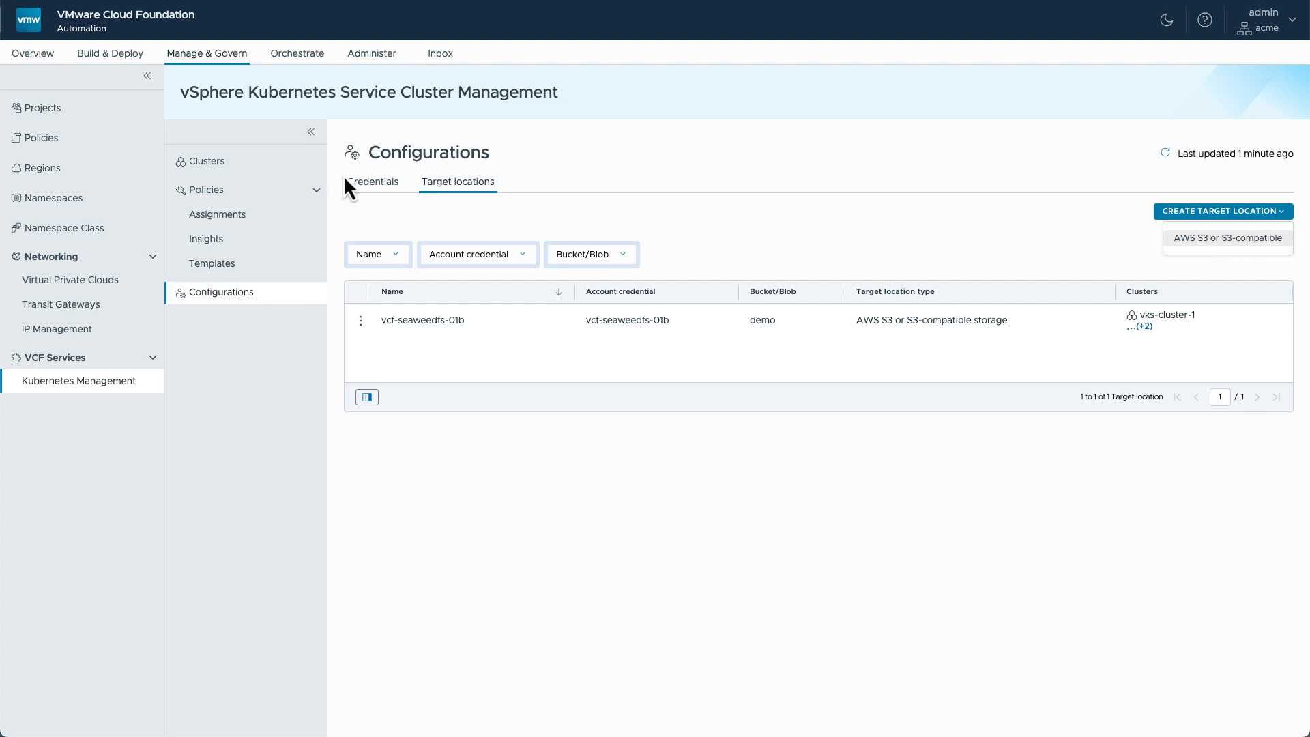
pyautogui.click(372, 182)
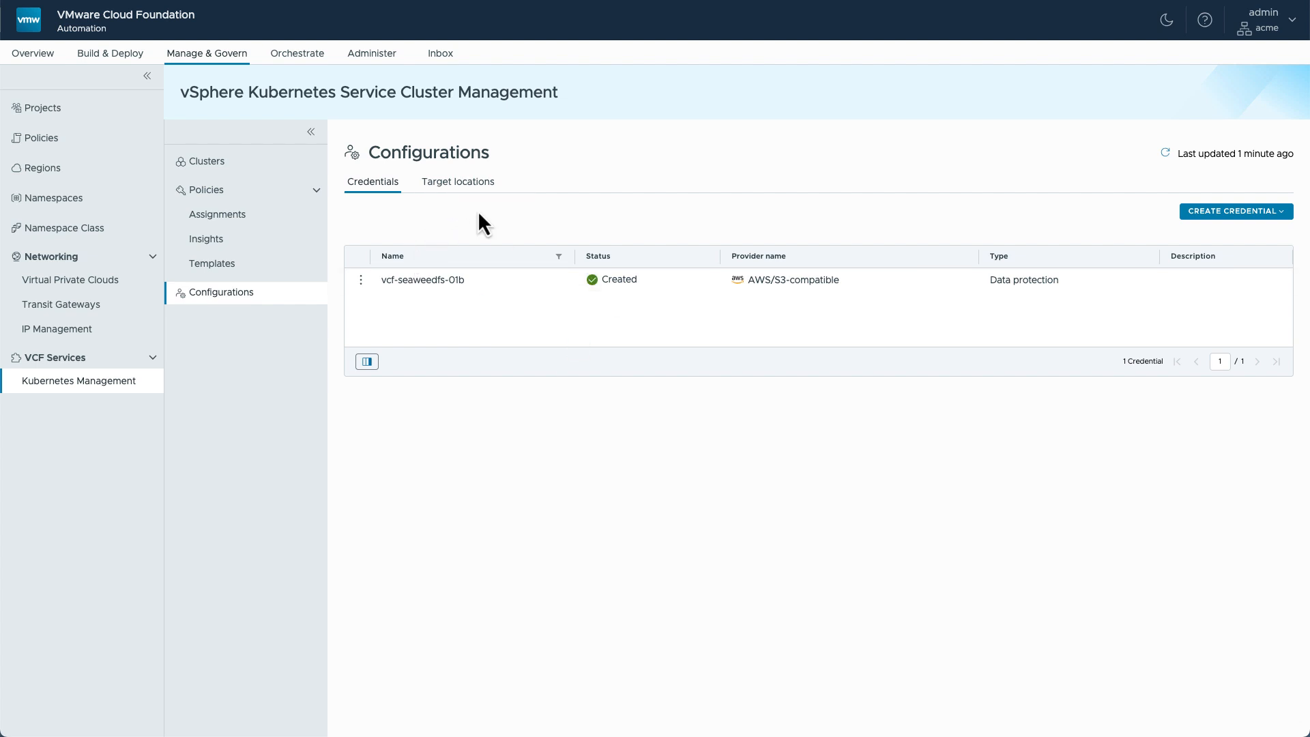
pyautogui.moveTo(206, 161)
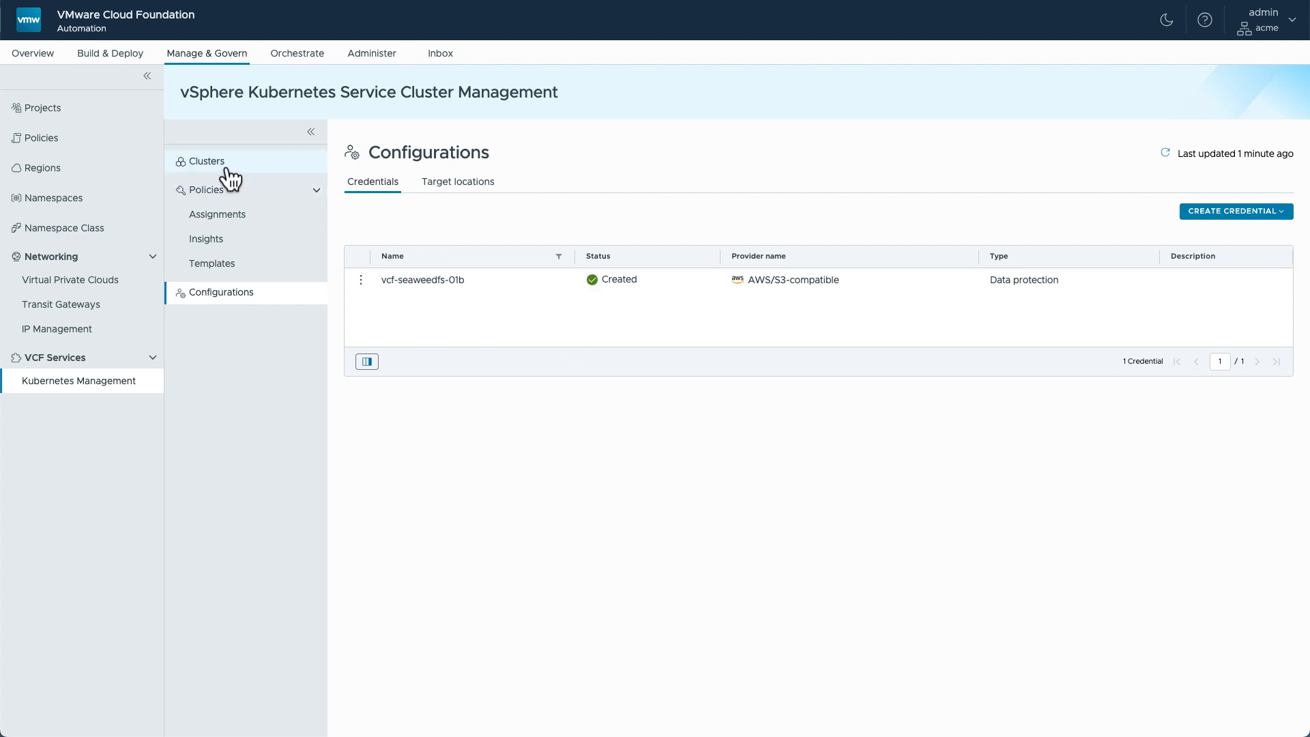
pyautogui.click(206, 161)
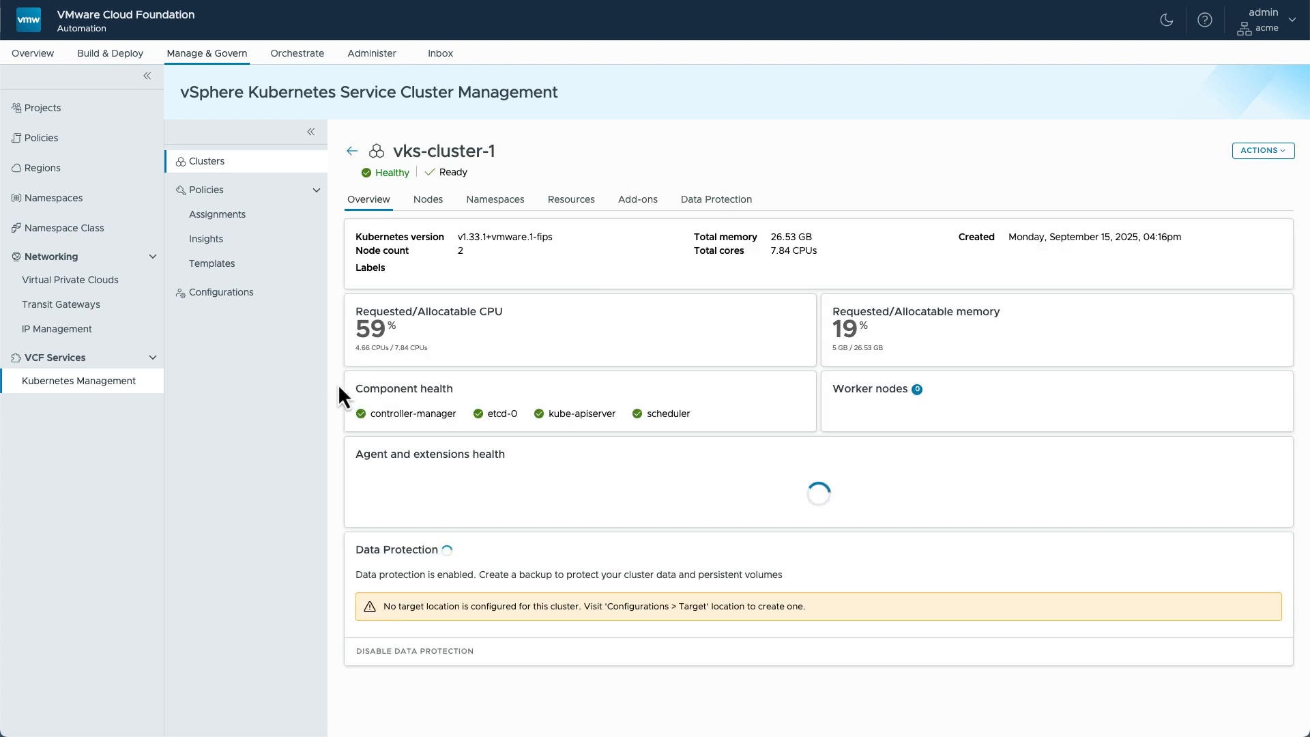